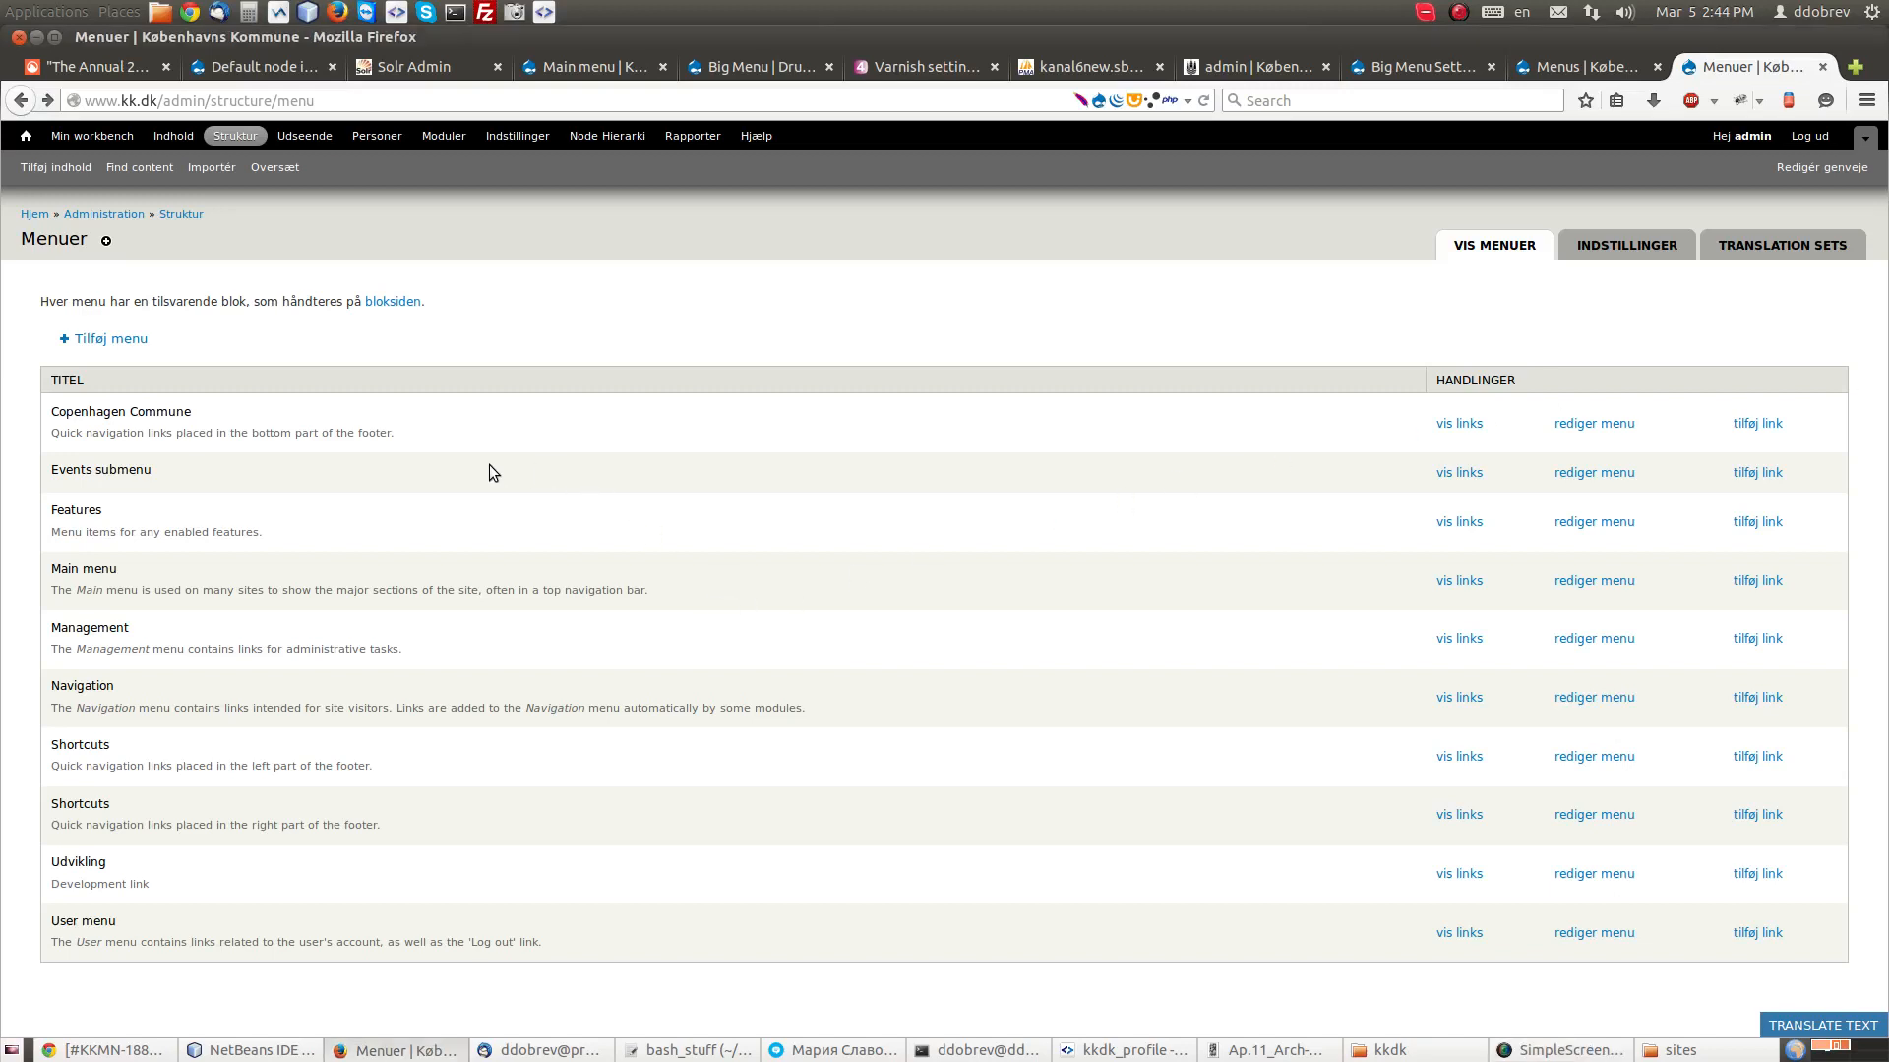
mouse_move(533, 521)
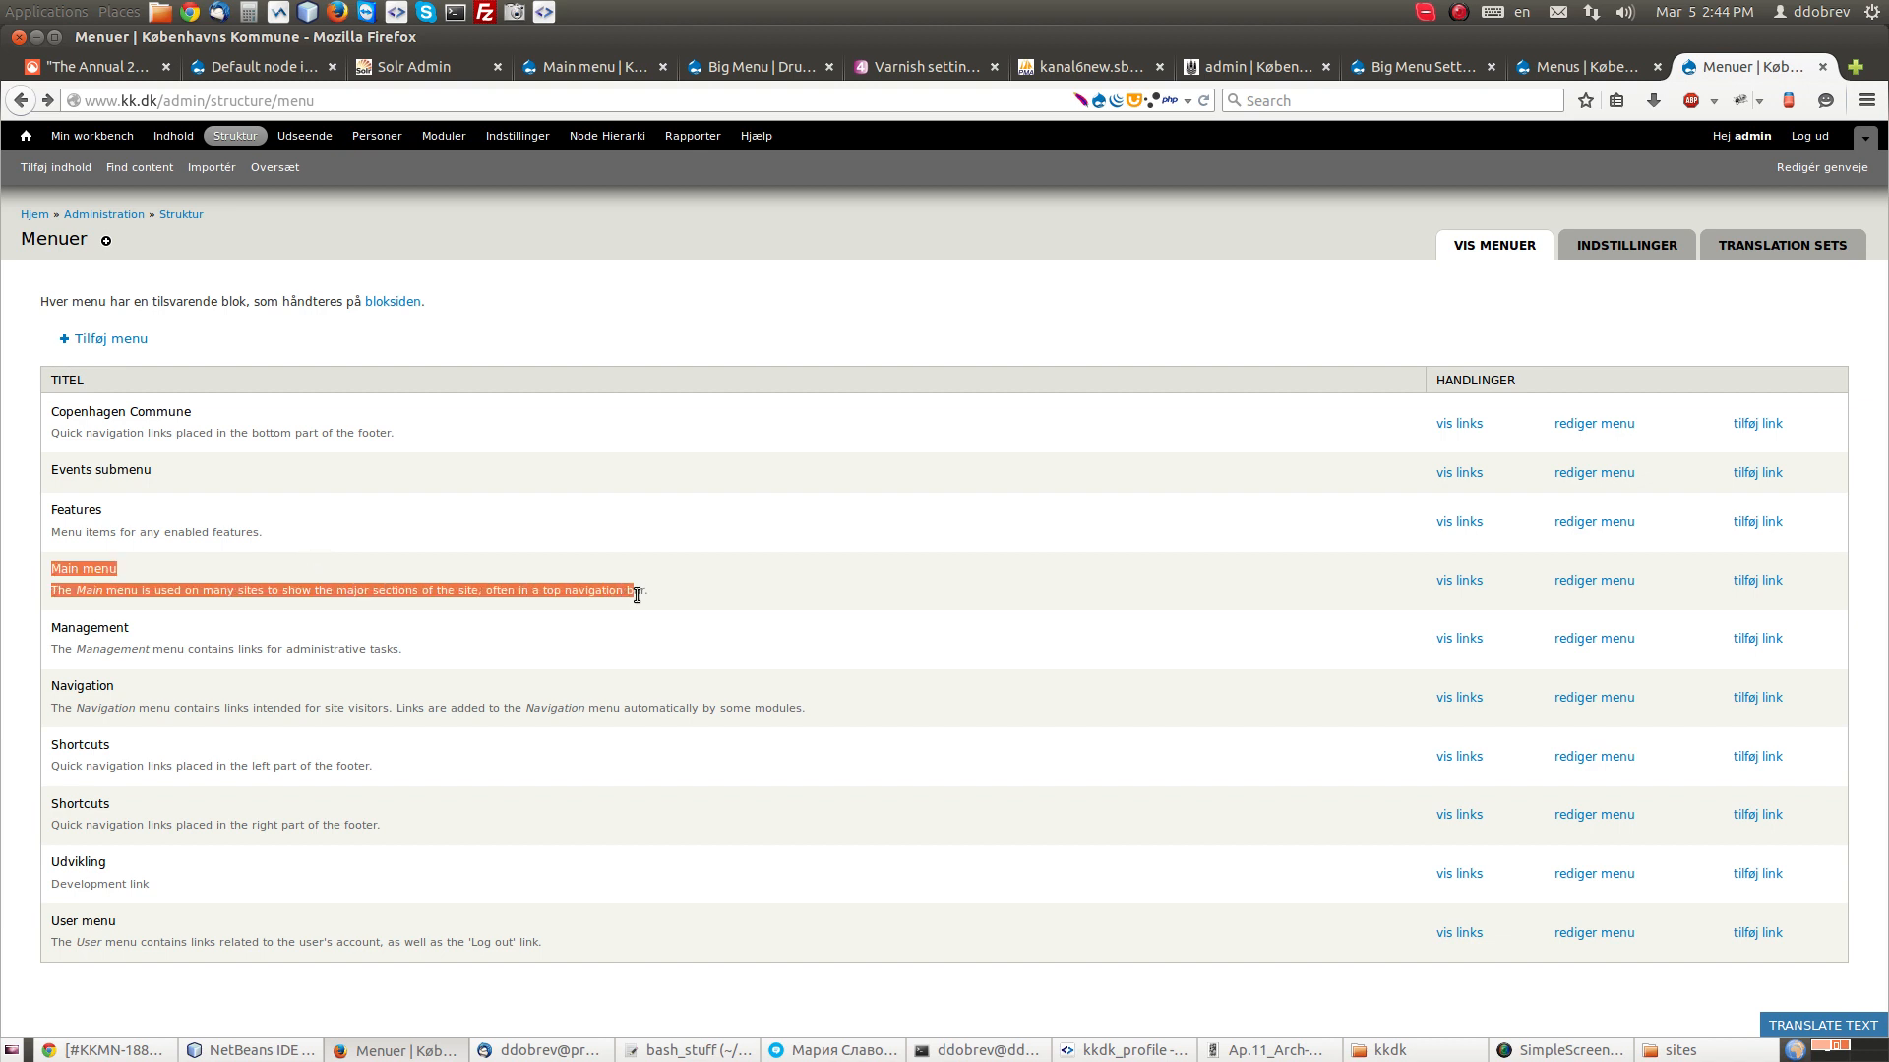
Step: Open the Main menu's 'vis links' listing showing nested items like Borger and Personlige forhold
left_click(644, 564)
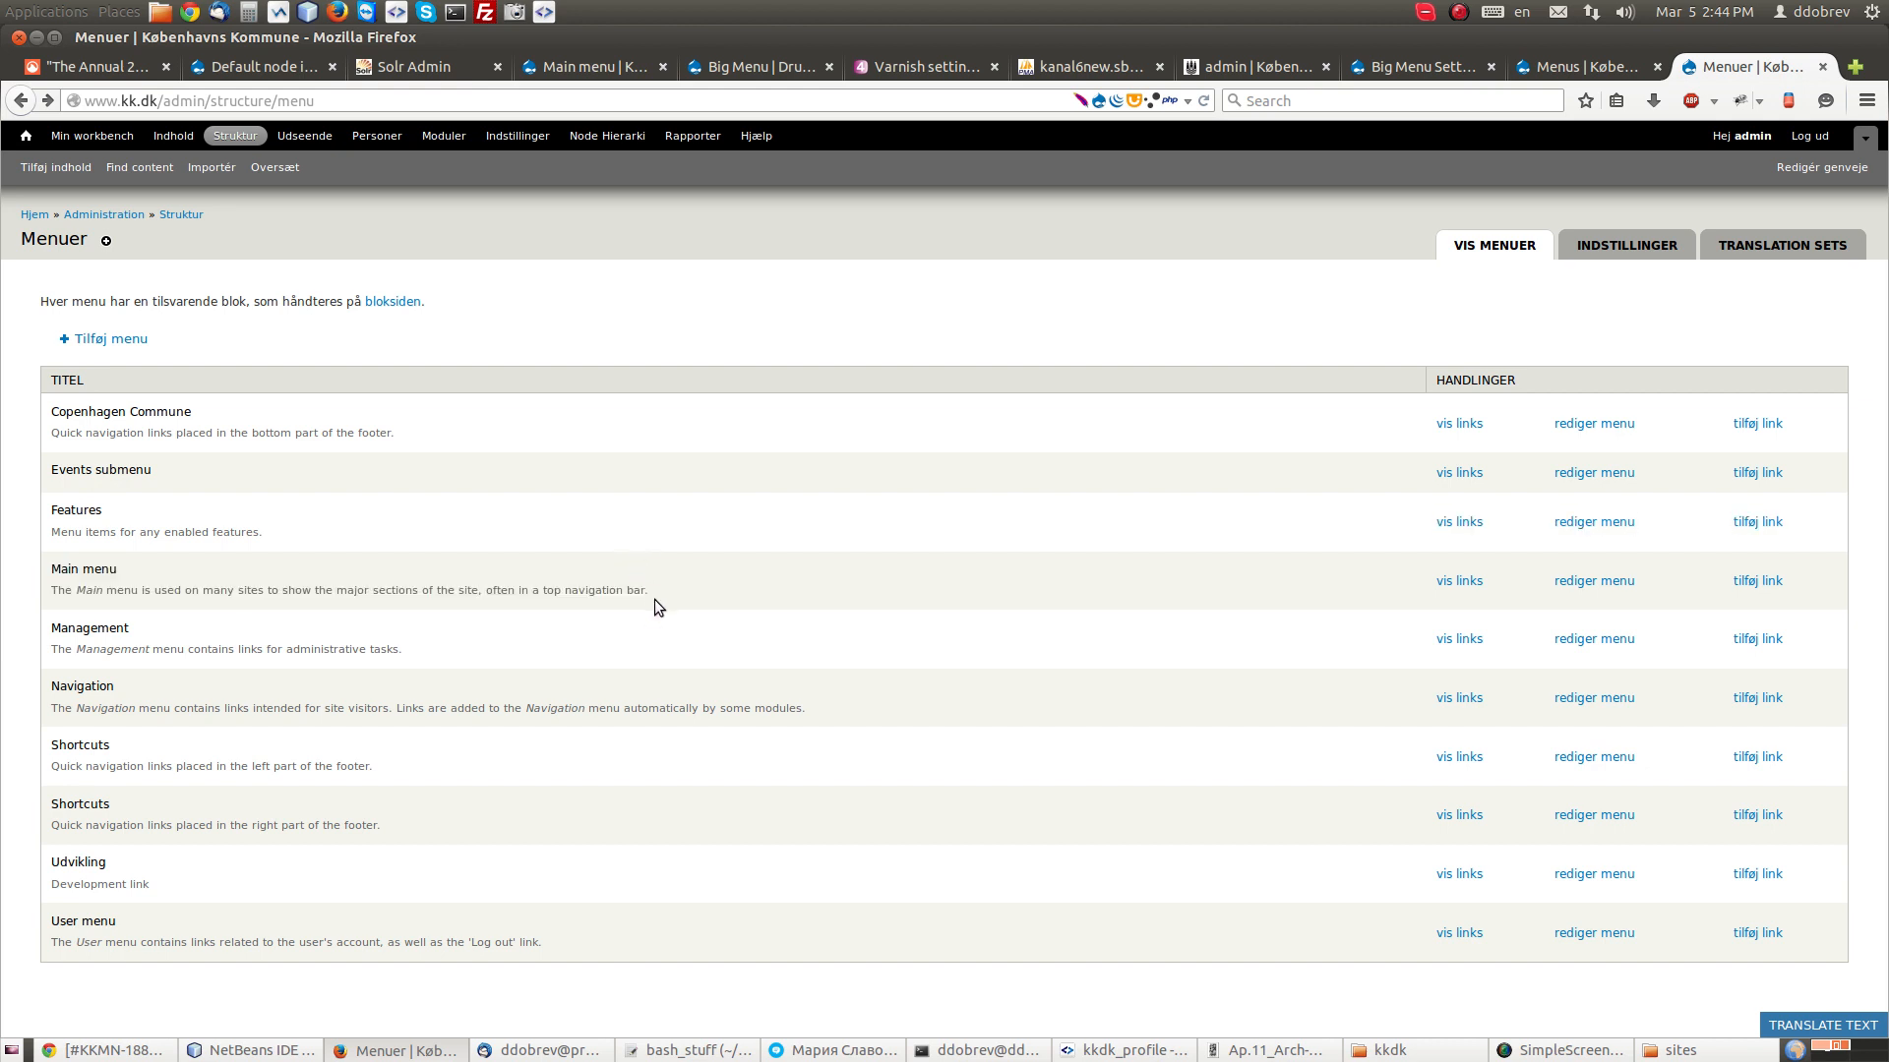
mouse_move(164, 553)
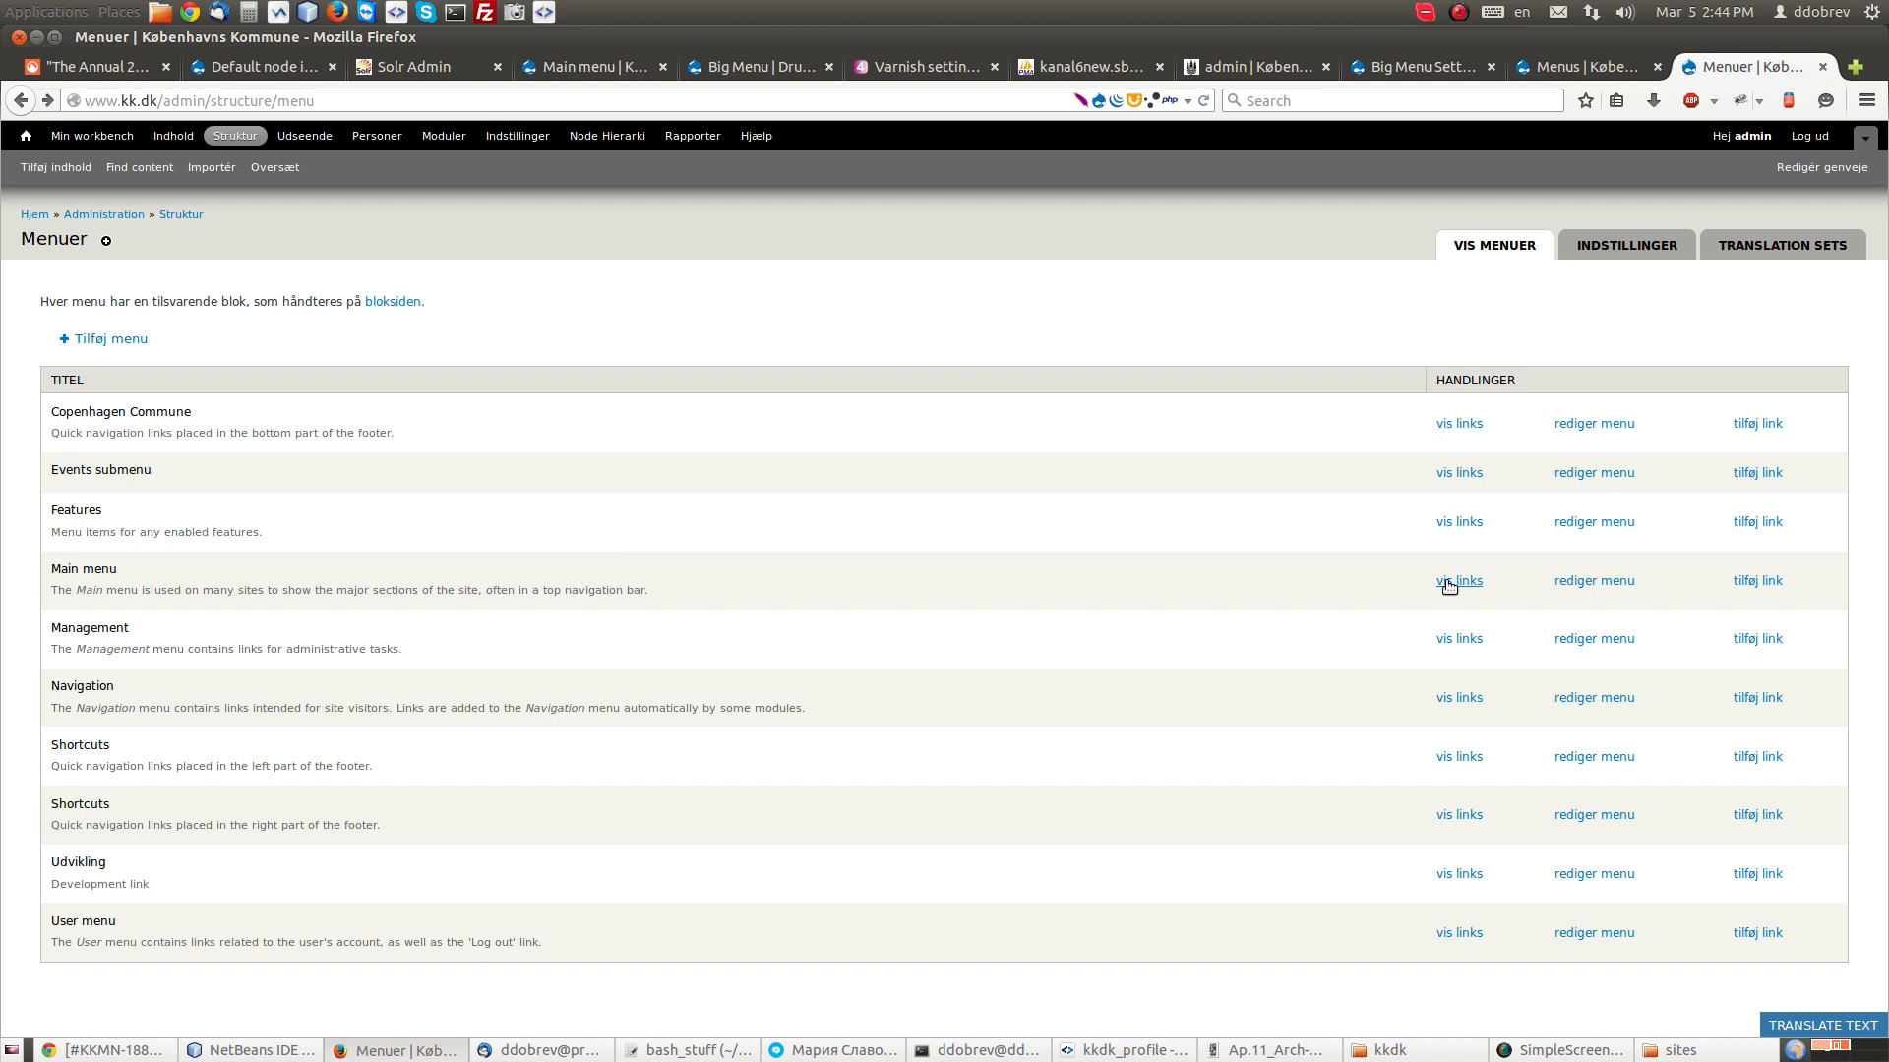
left_click(1457, 581)
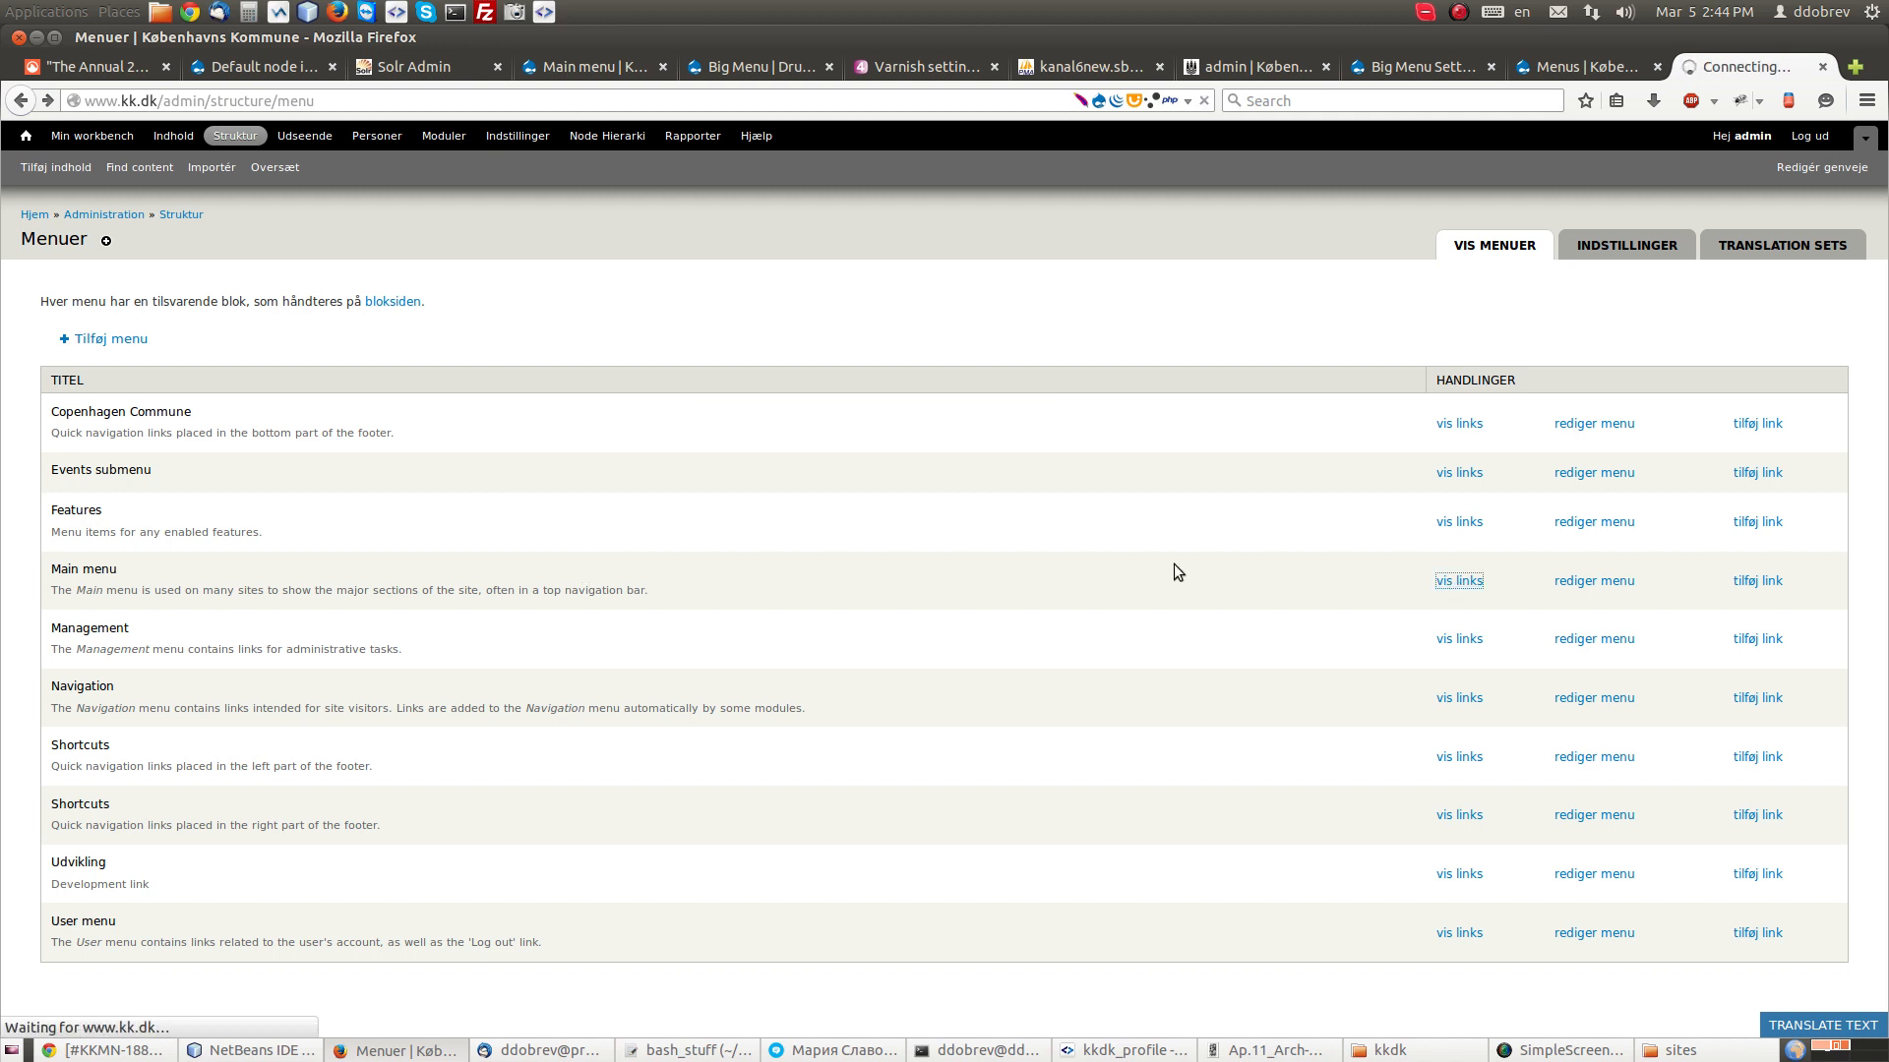
mouse_move(829, 575)
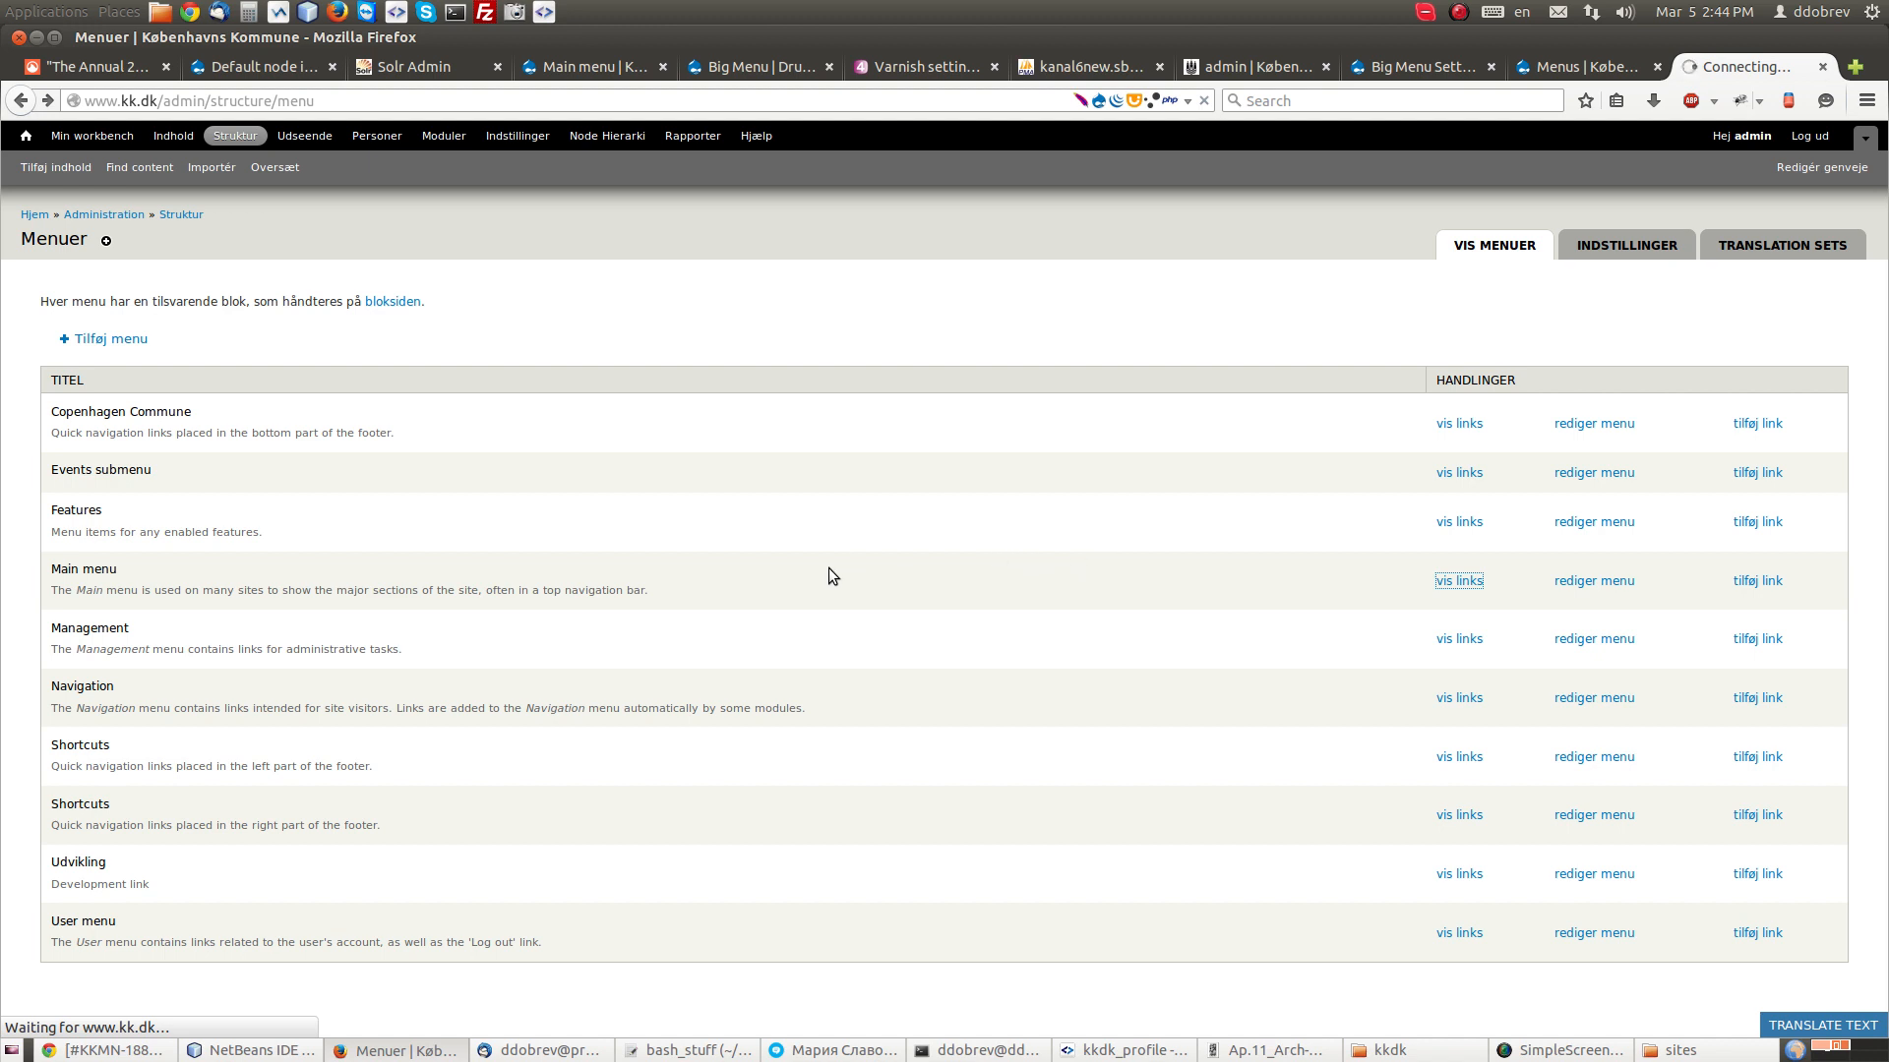
mouse_move(573, 589)
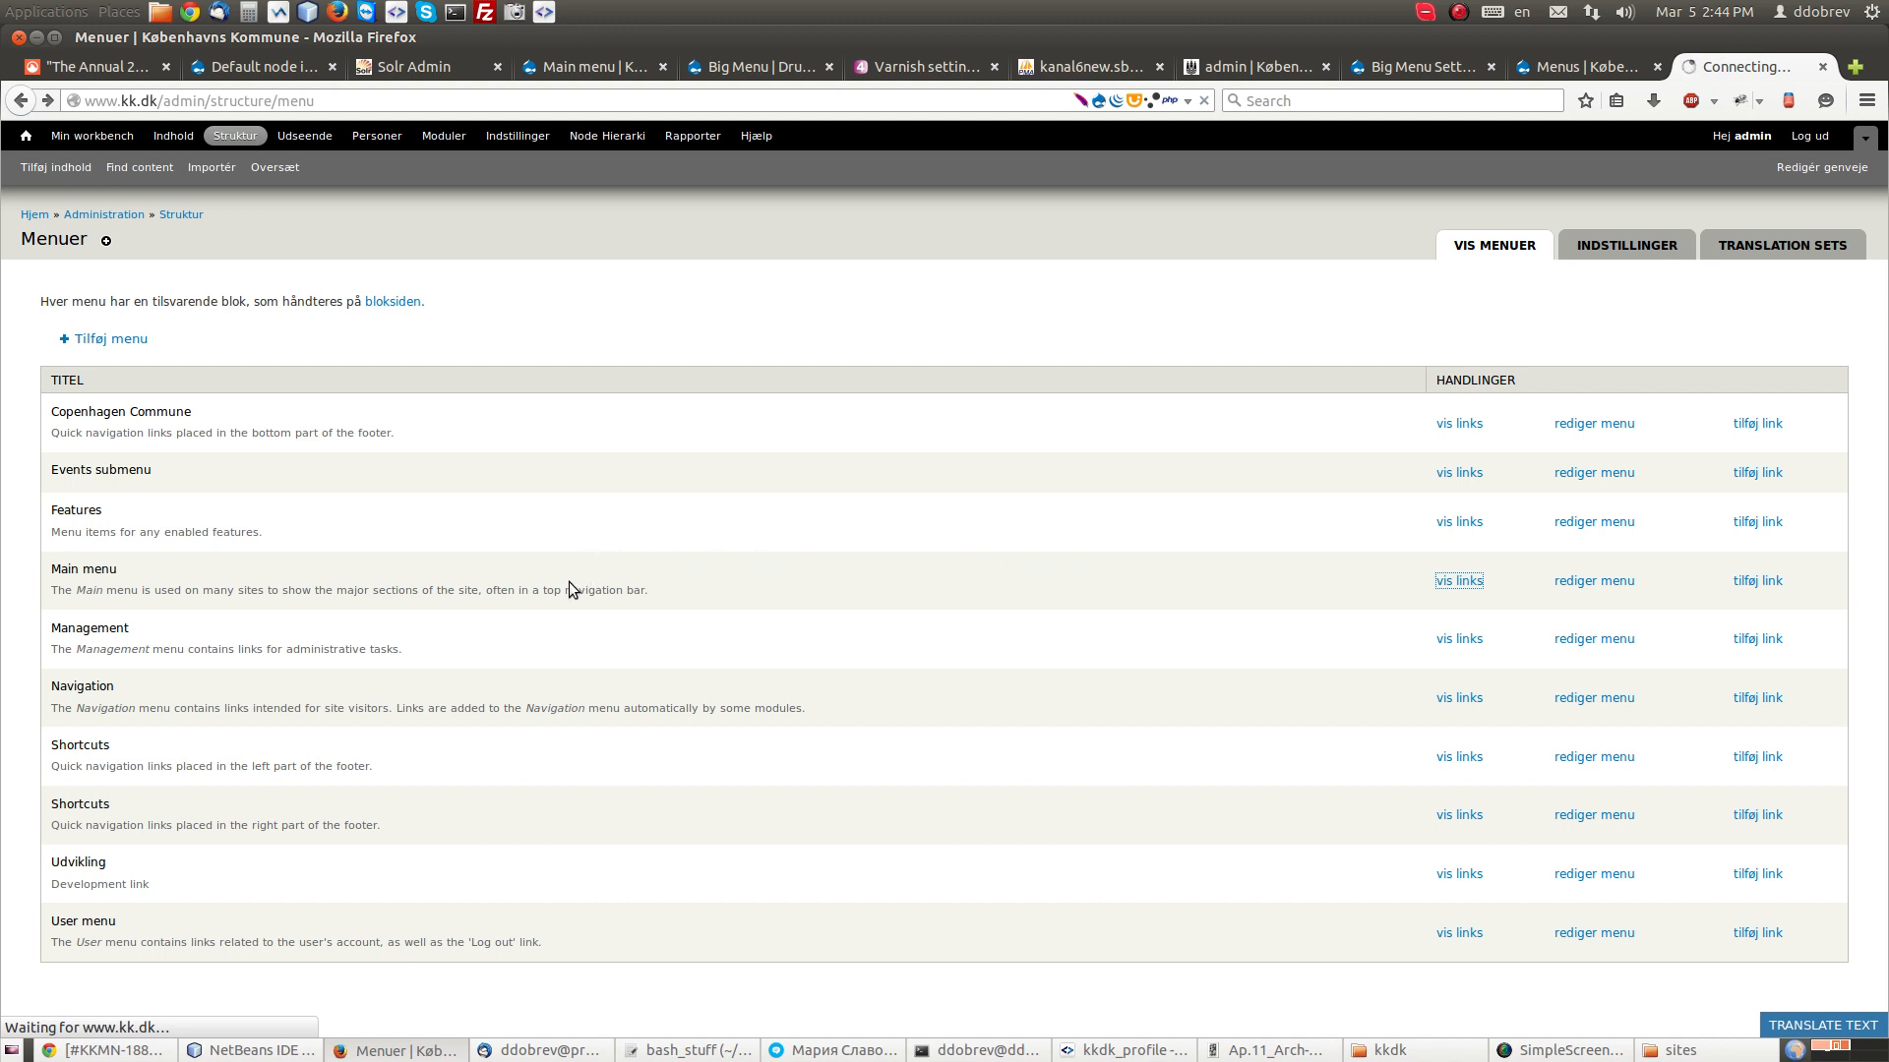
mouse_move(551, 584)
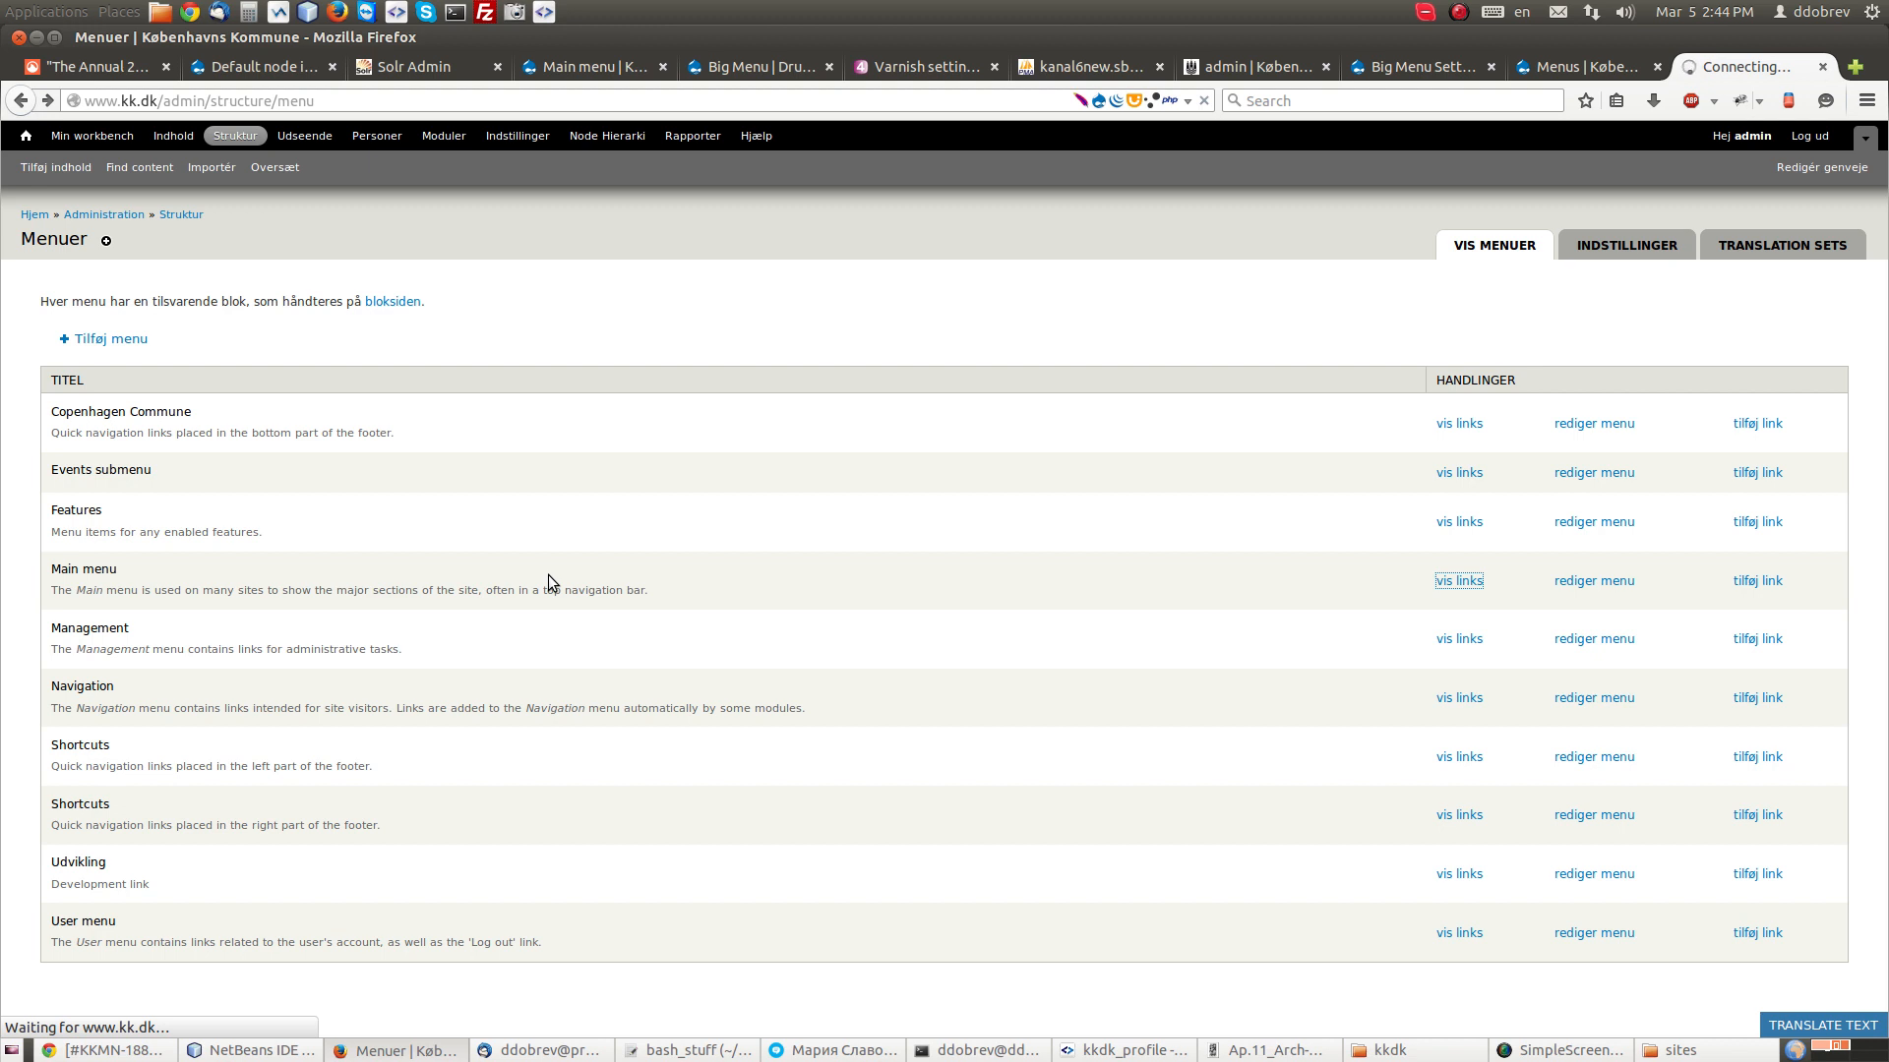
left_click(1459, 581)
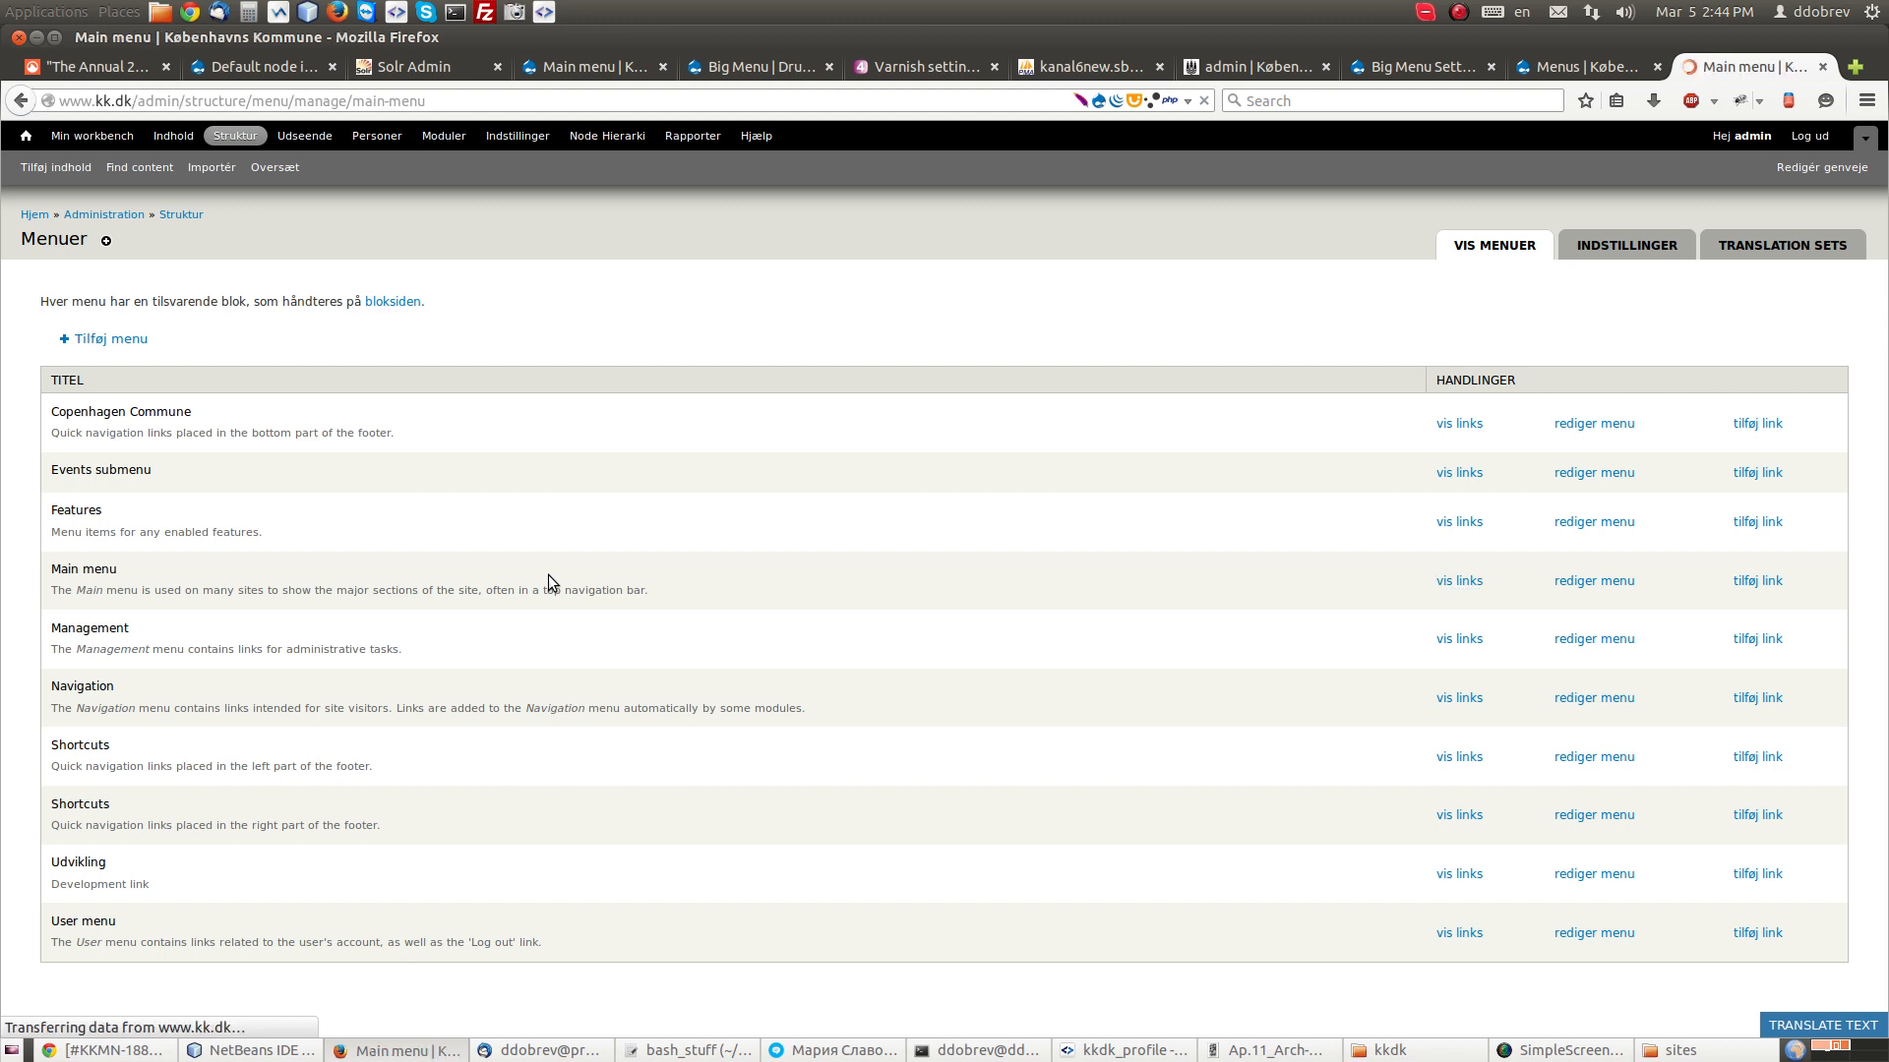
left_click(1457, 580)
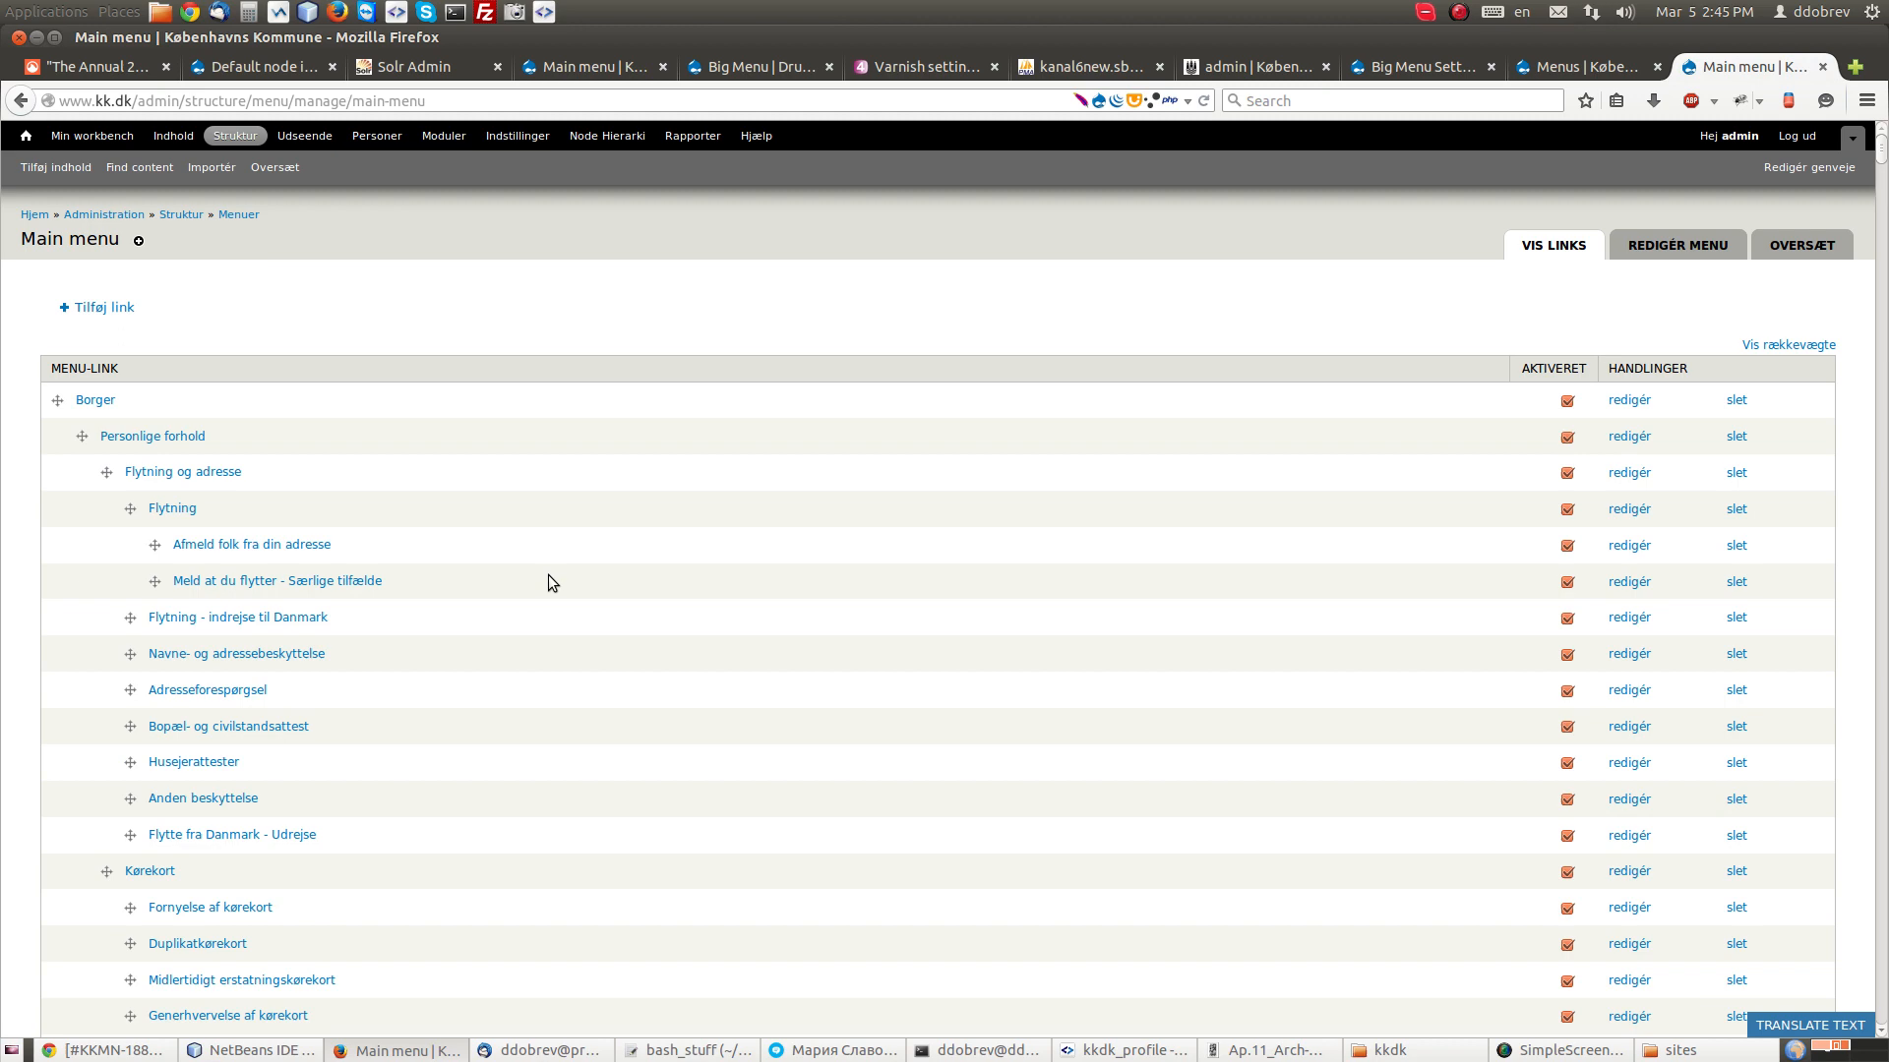
Step: Move Aktindsigt to the first position under Presse, above Kontakt en borgmester
scroll("down", 3)
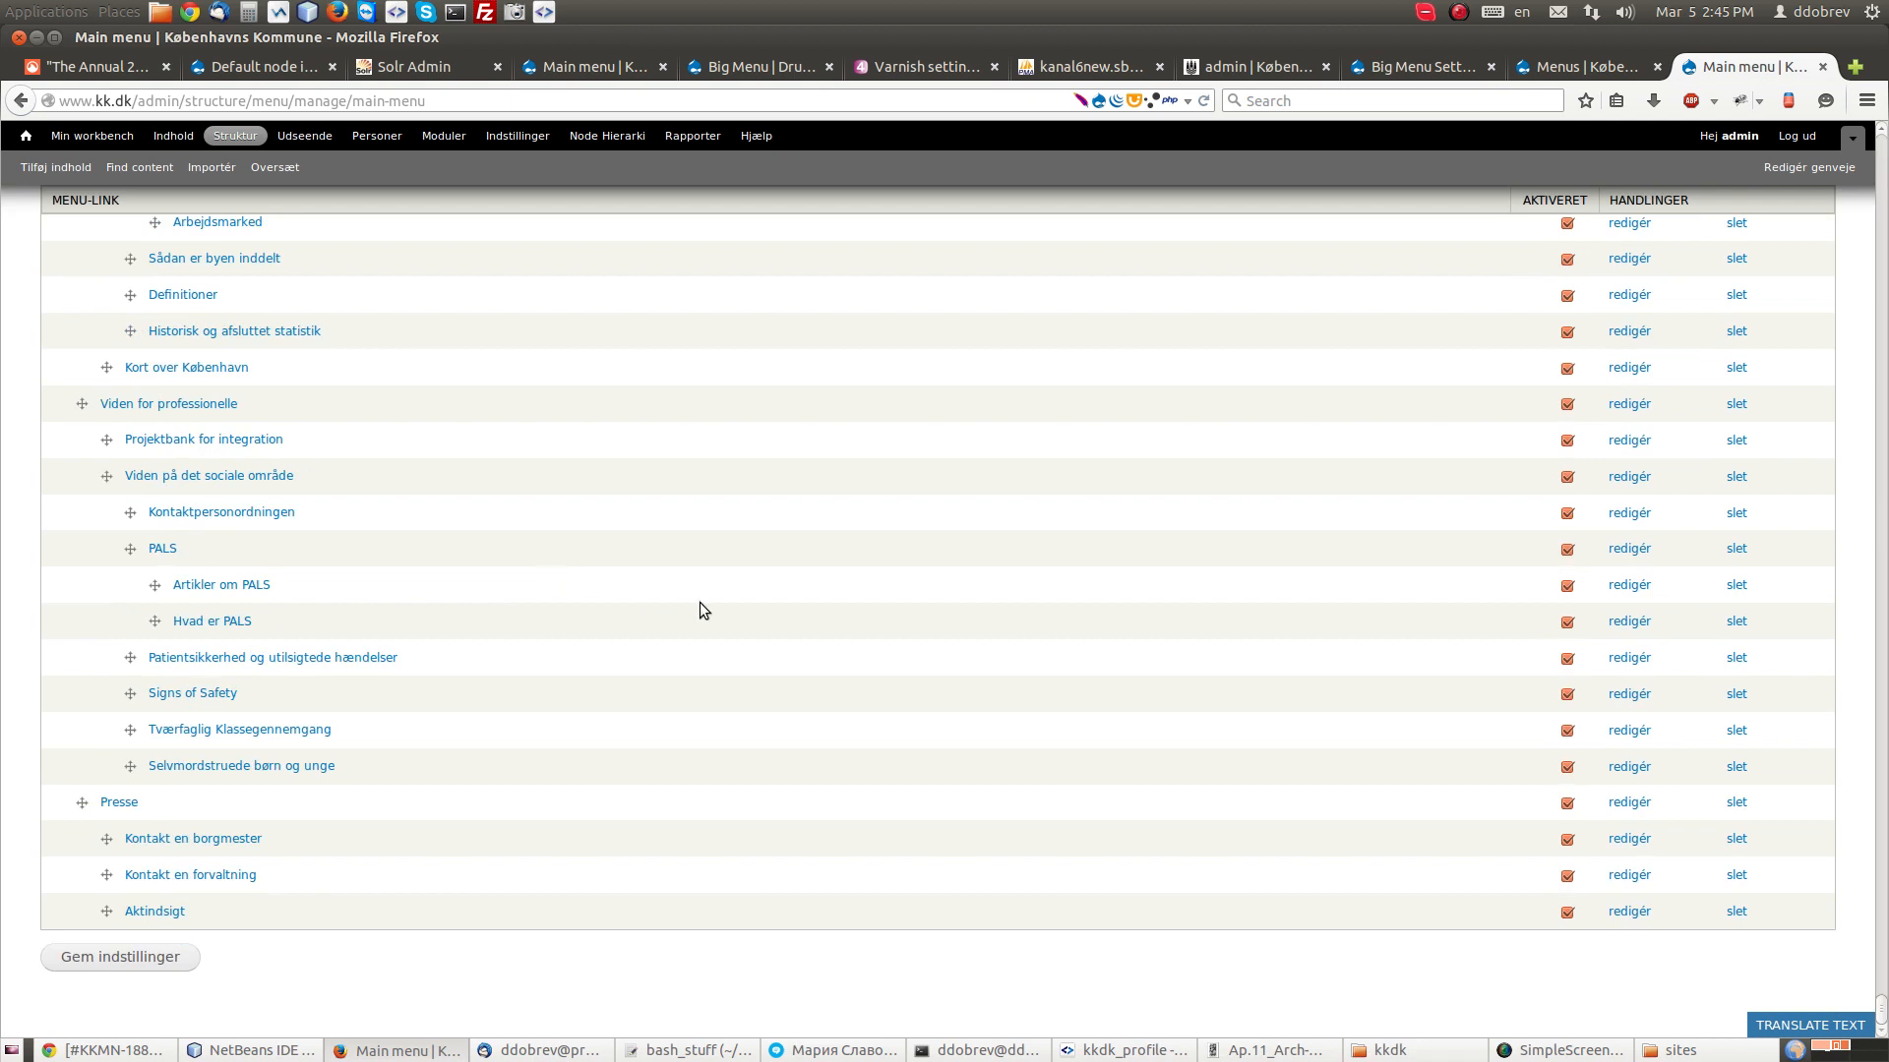
mouse_move(1191, 637)
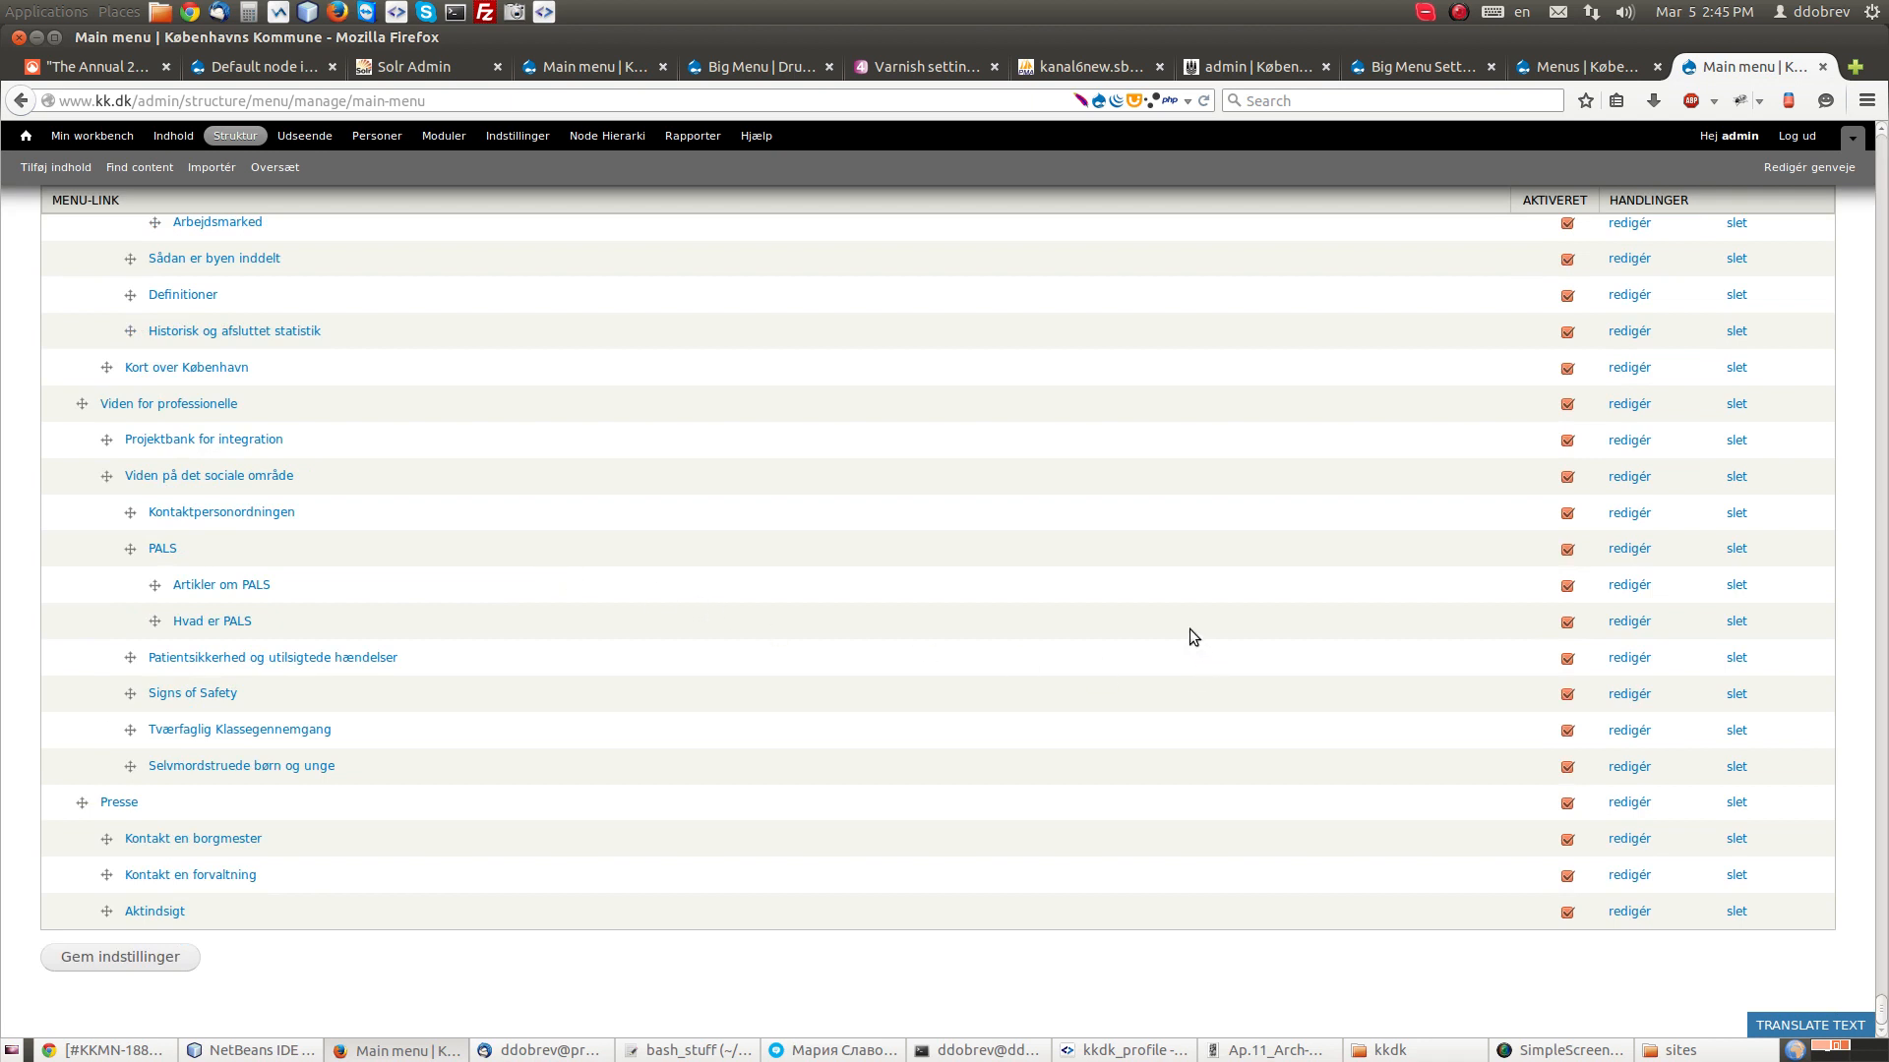
mouse_move(102, 870)
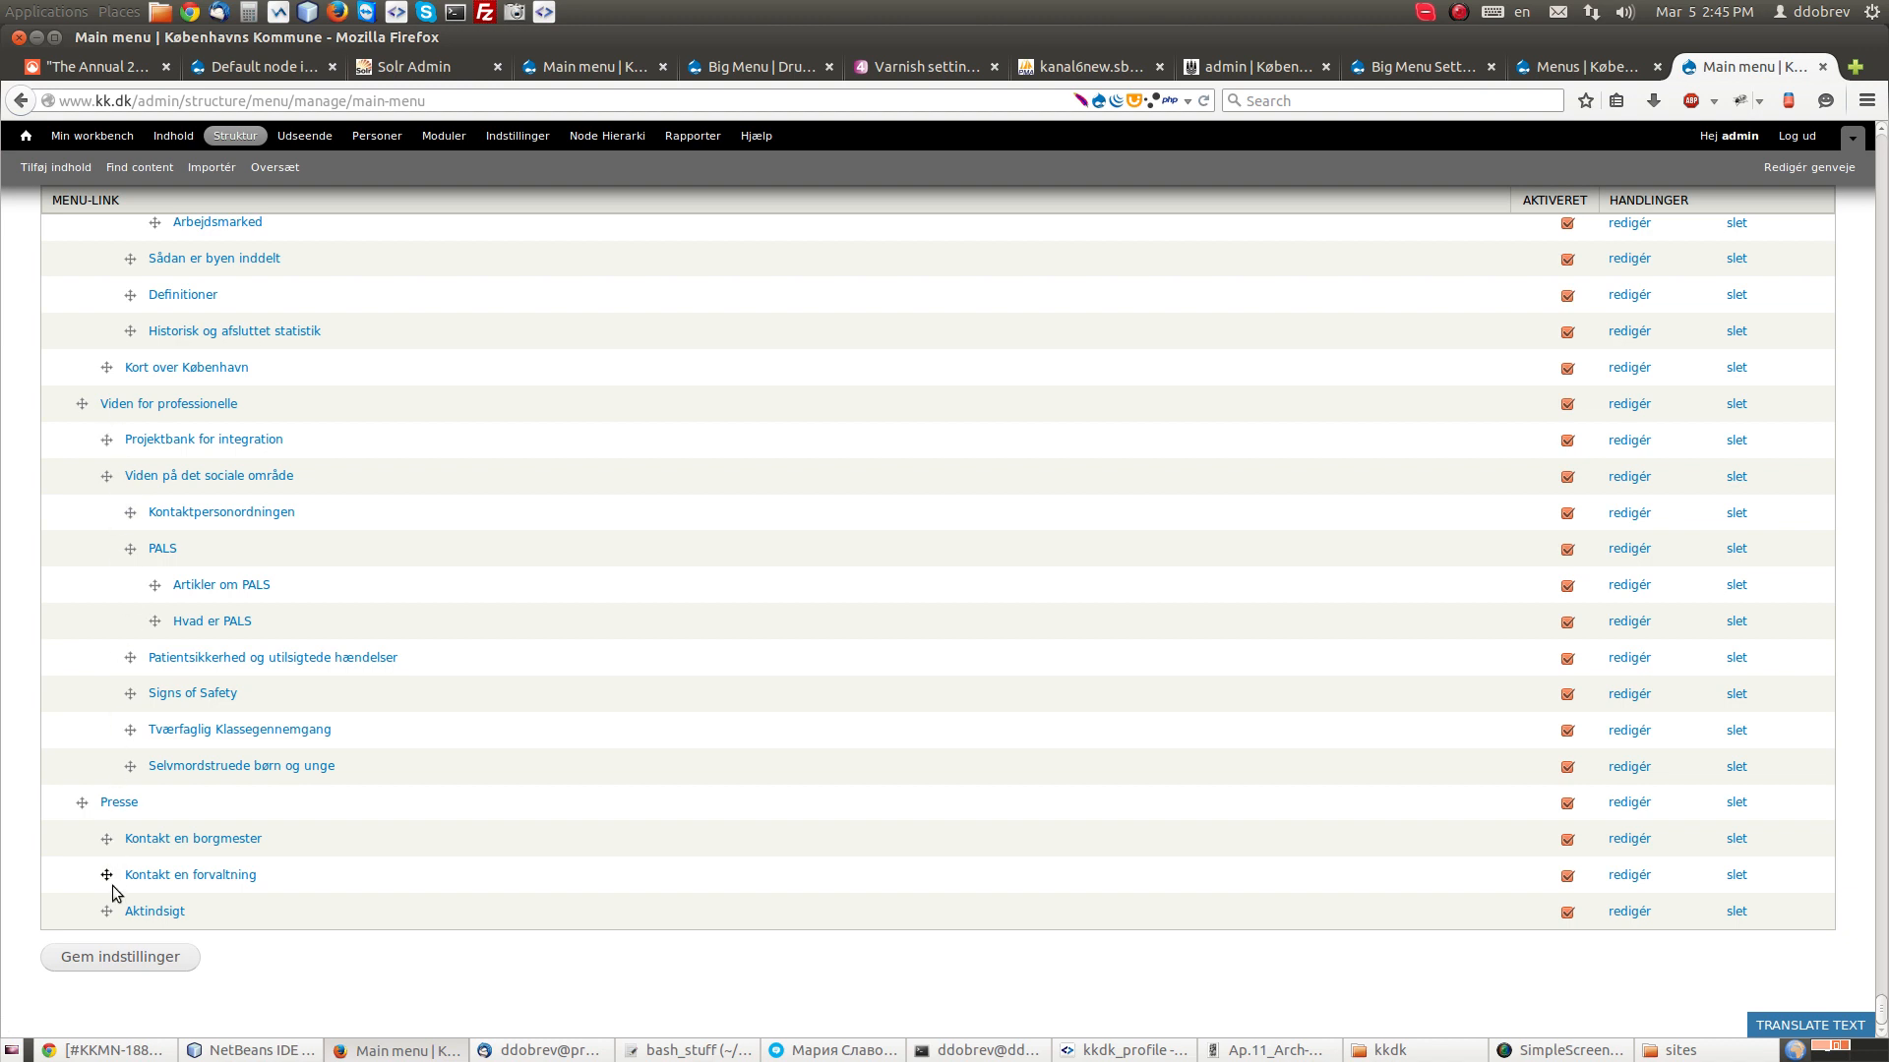
mouse_move(268, 859)
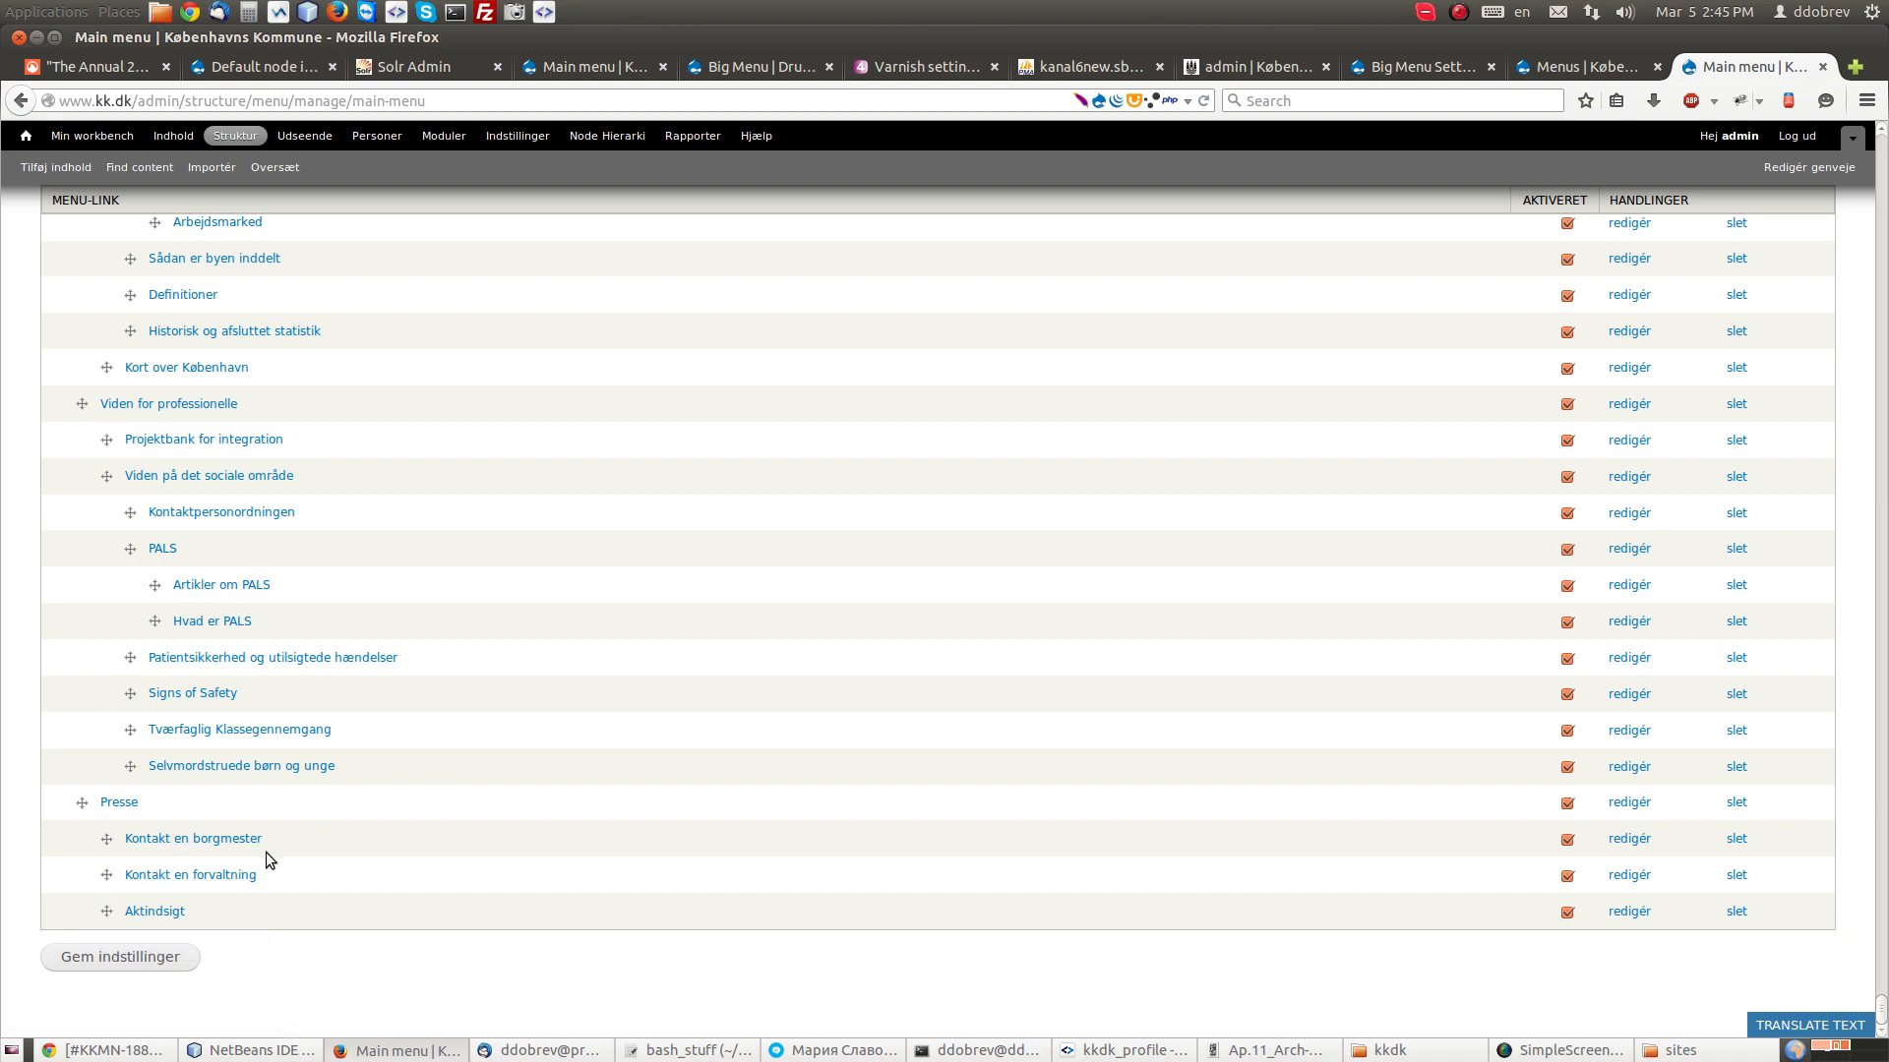
mouse_move(98, 912)
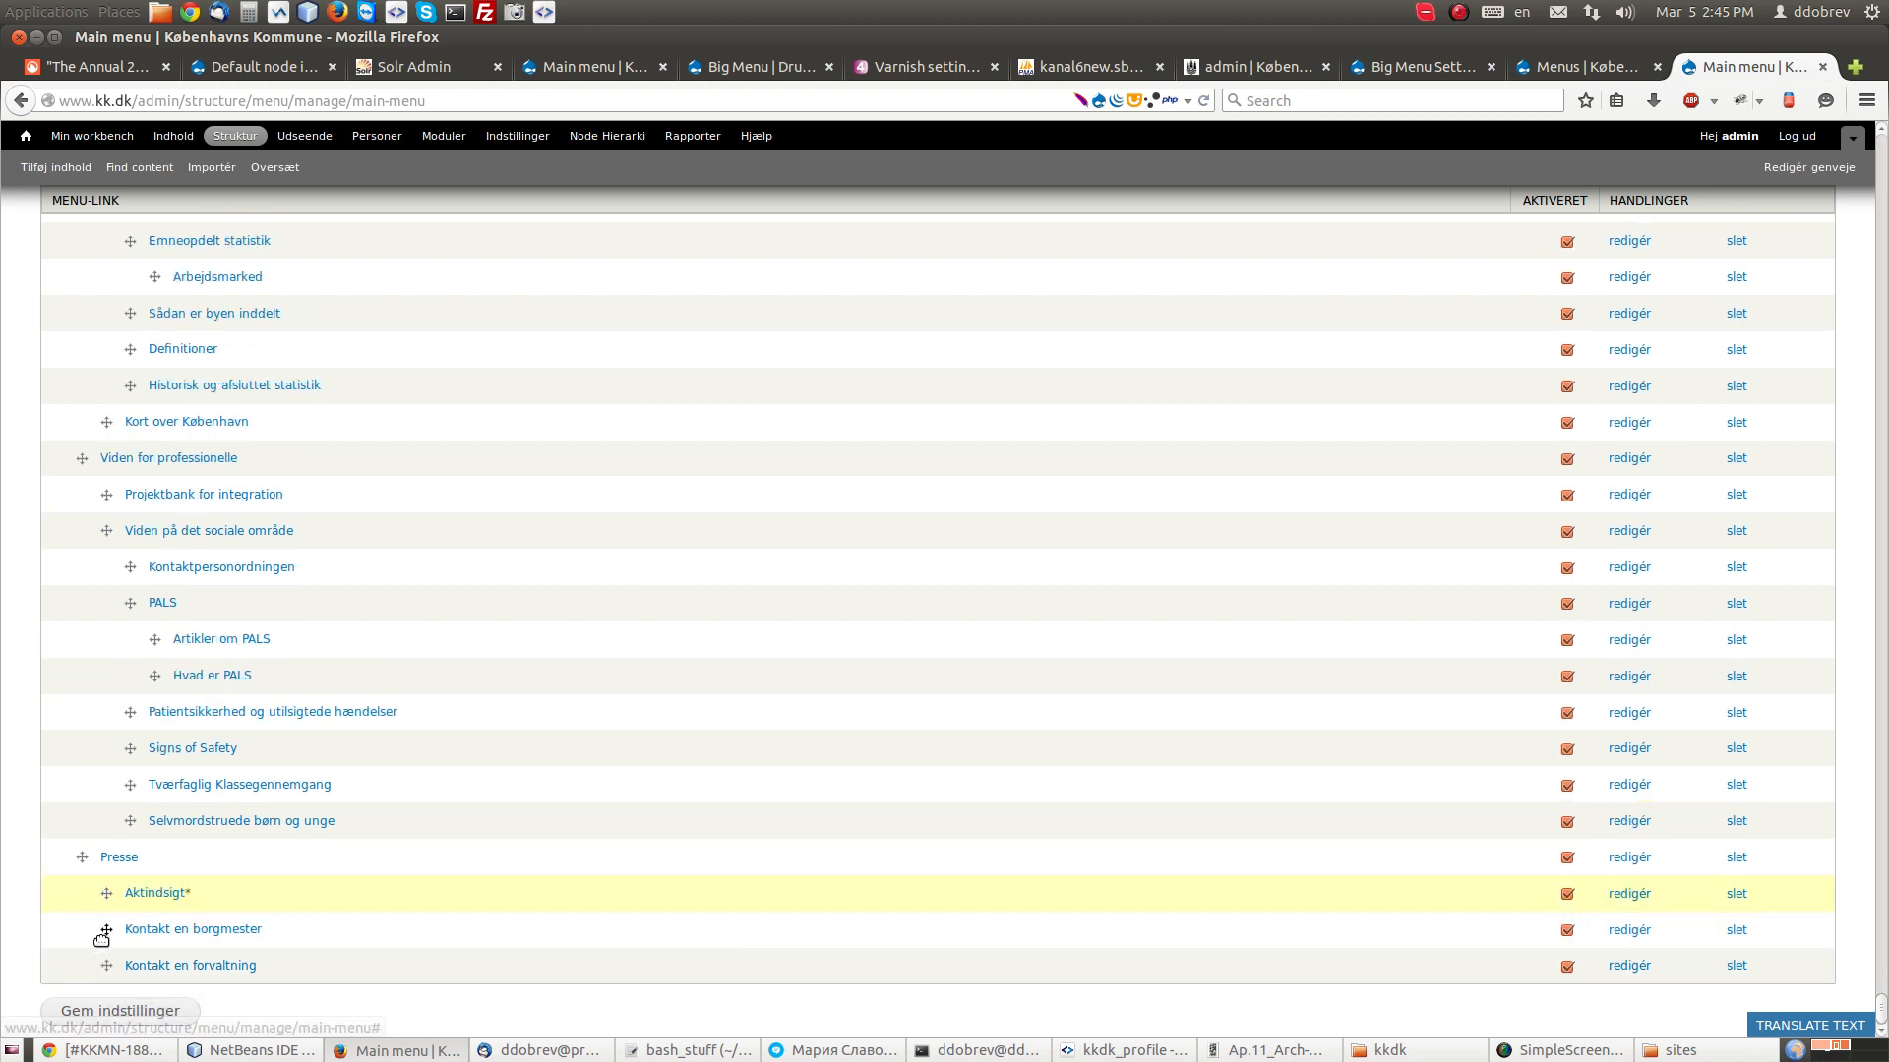
scroll("down", 3)
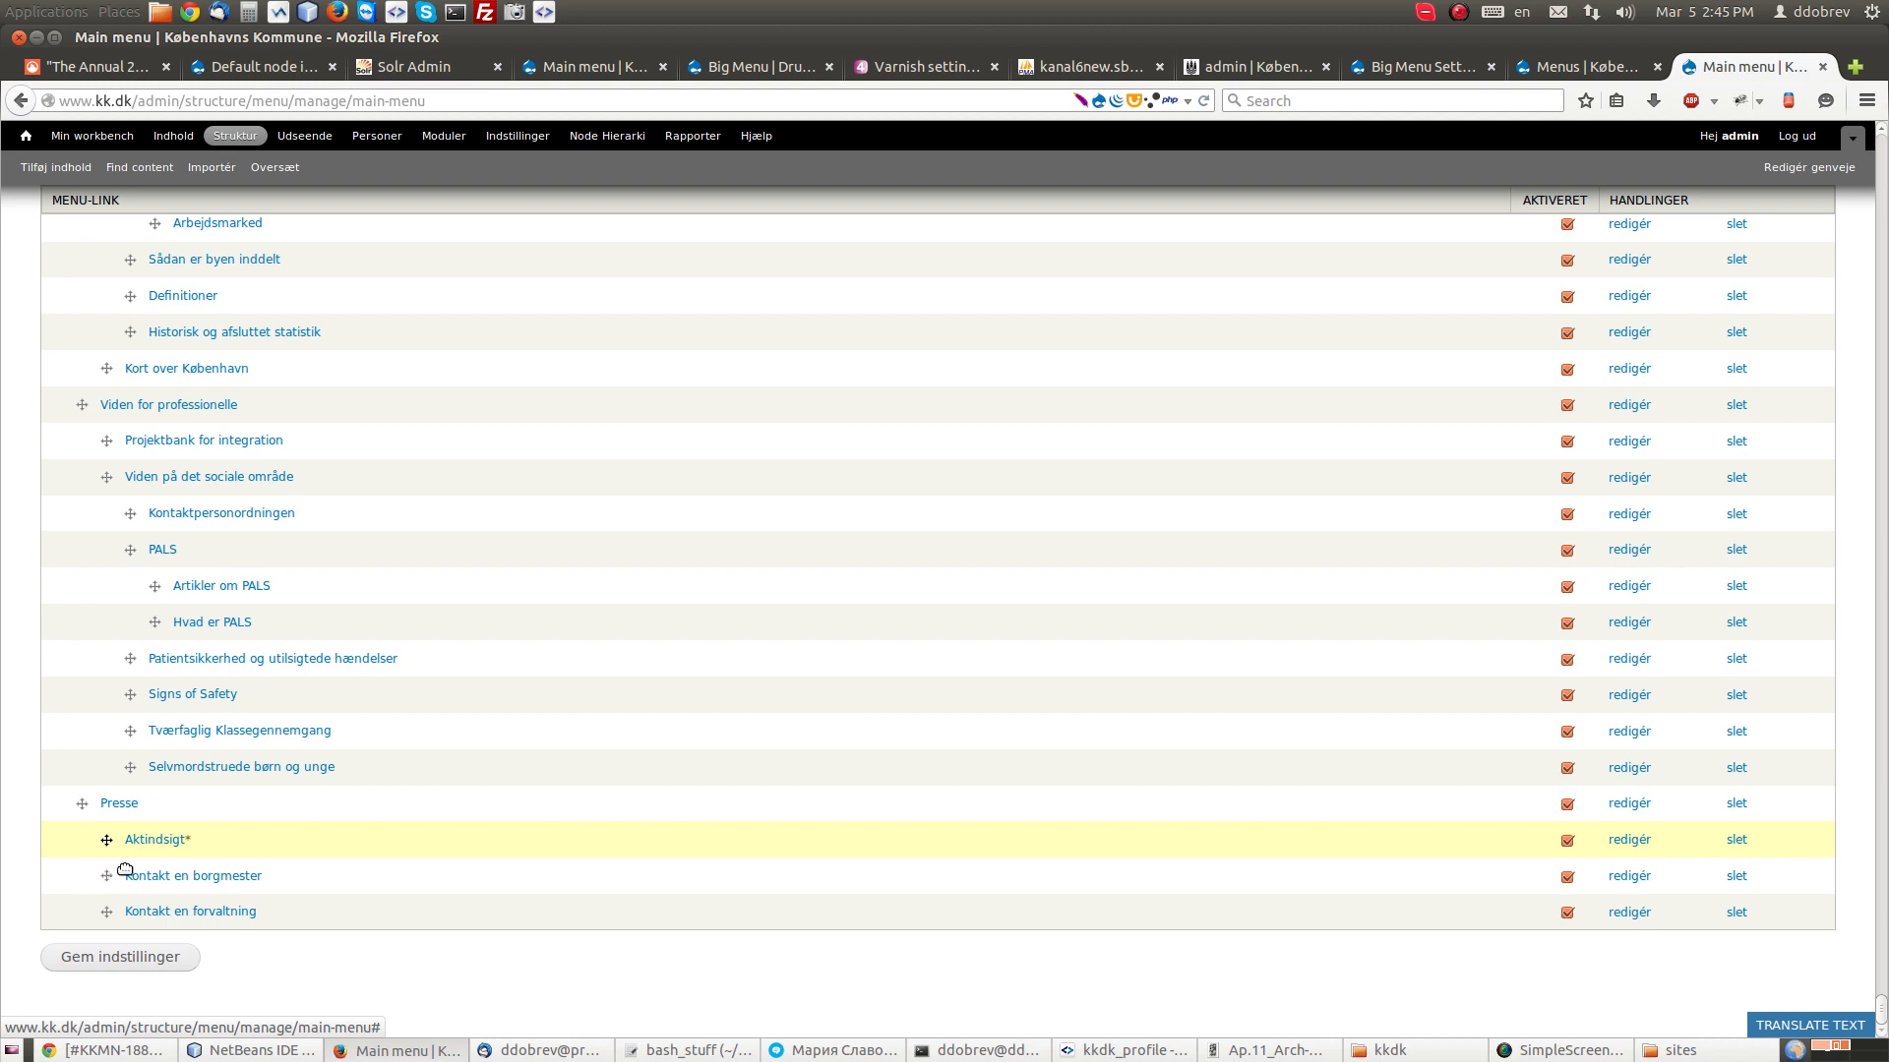
Step: Save with 'Gem indstillinger' and check where Aktindsigt sits under Presse
left_click(119, 956)
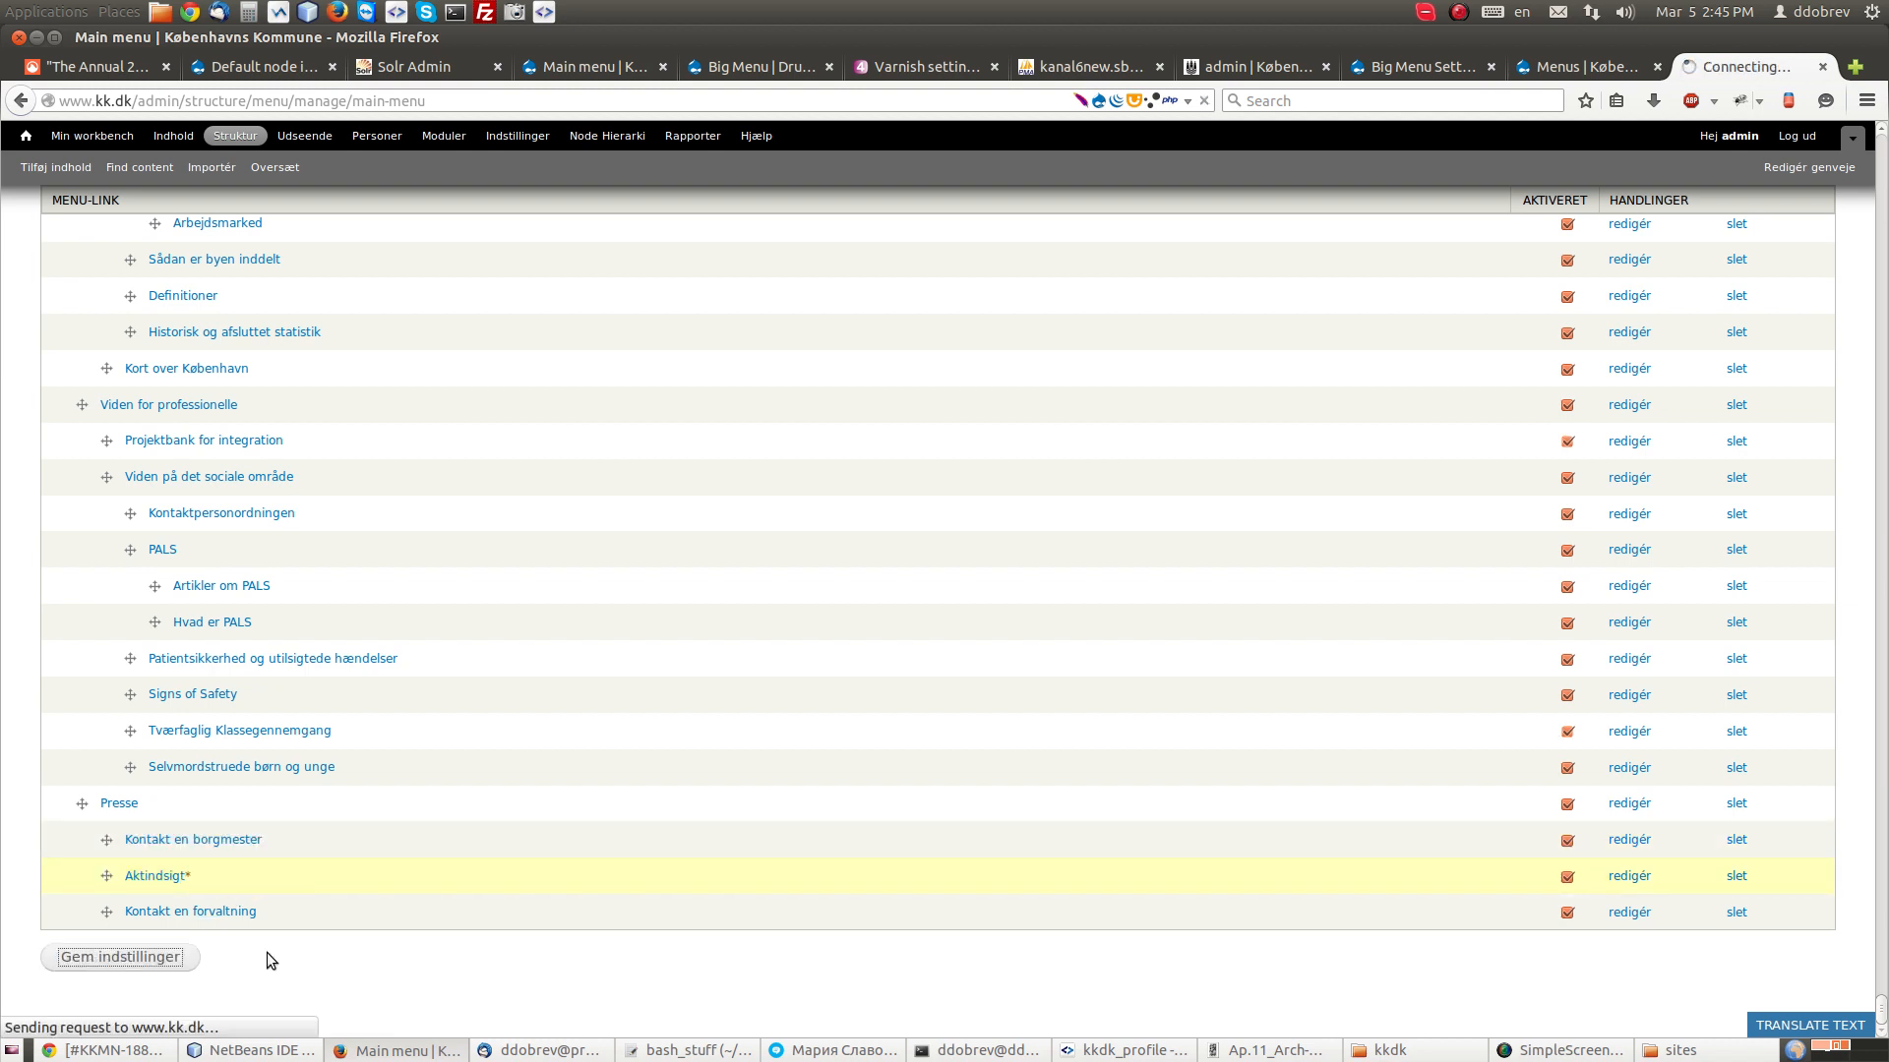
mouse_move(367, 961)
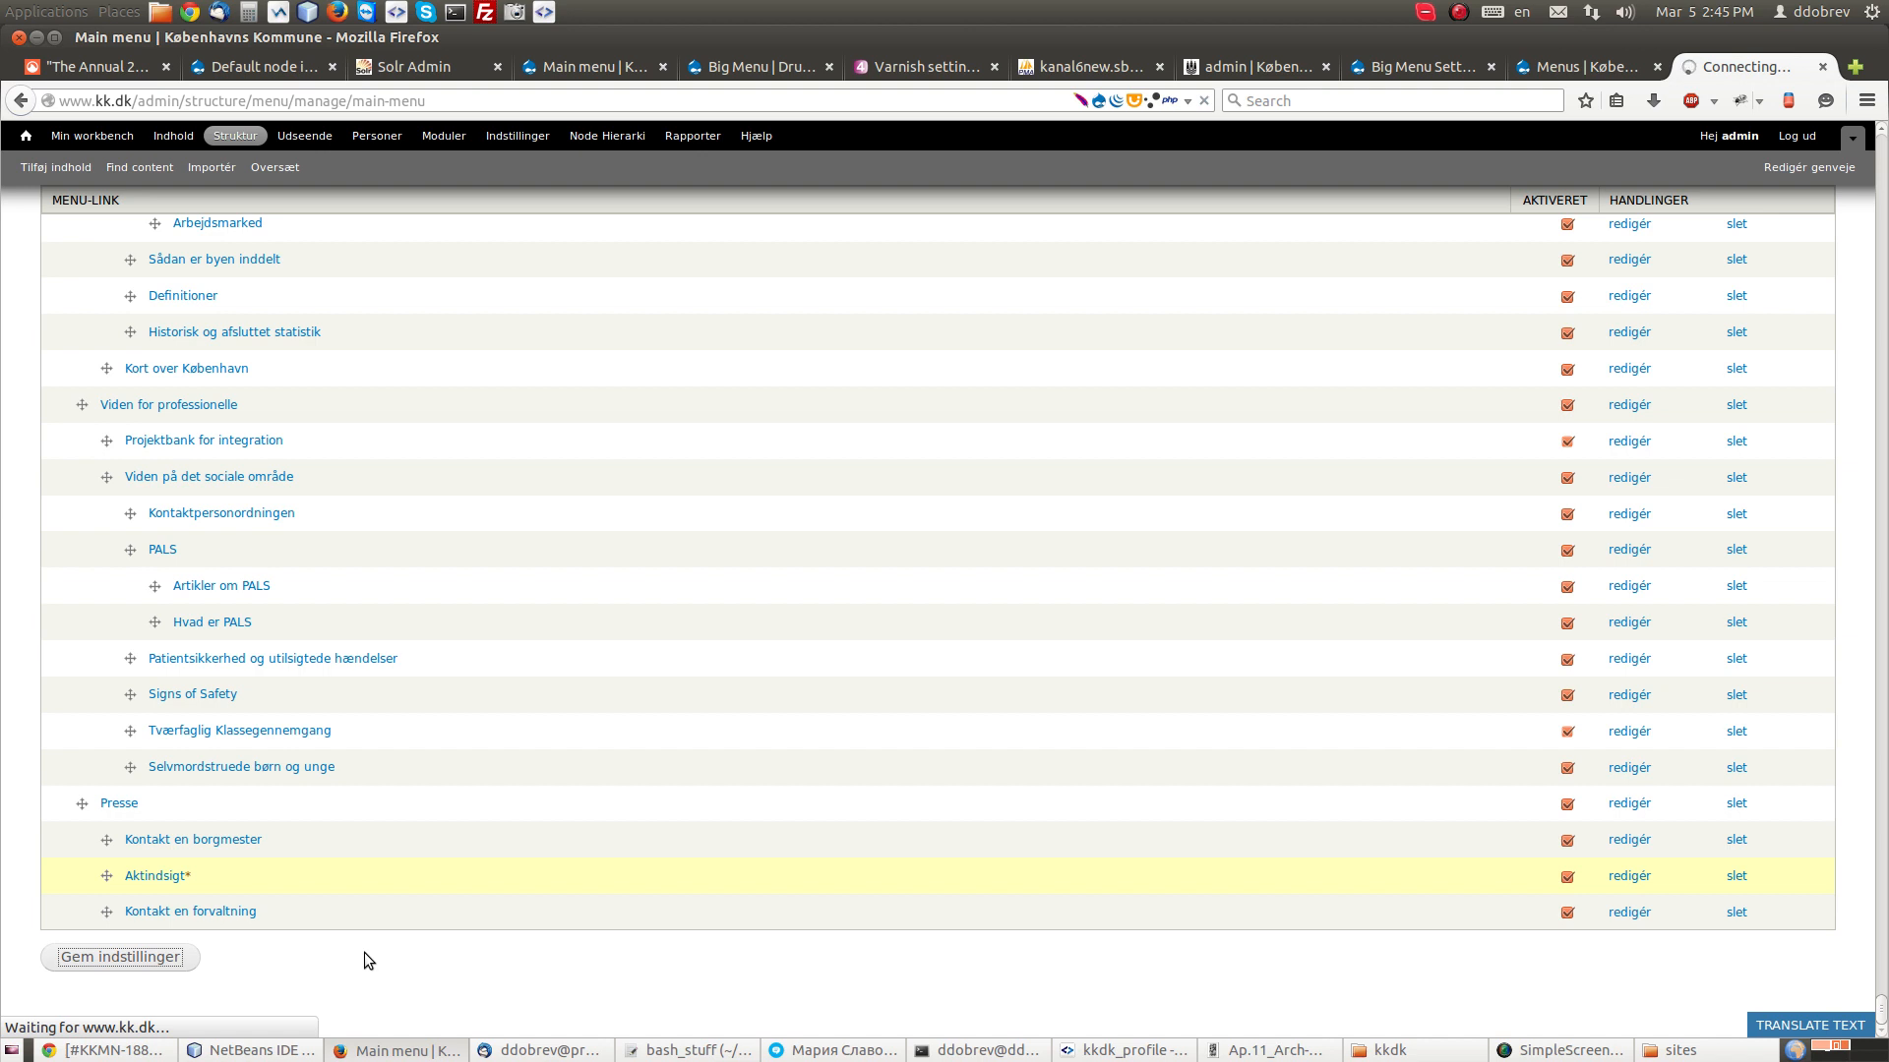
mouse_move(348, 957)
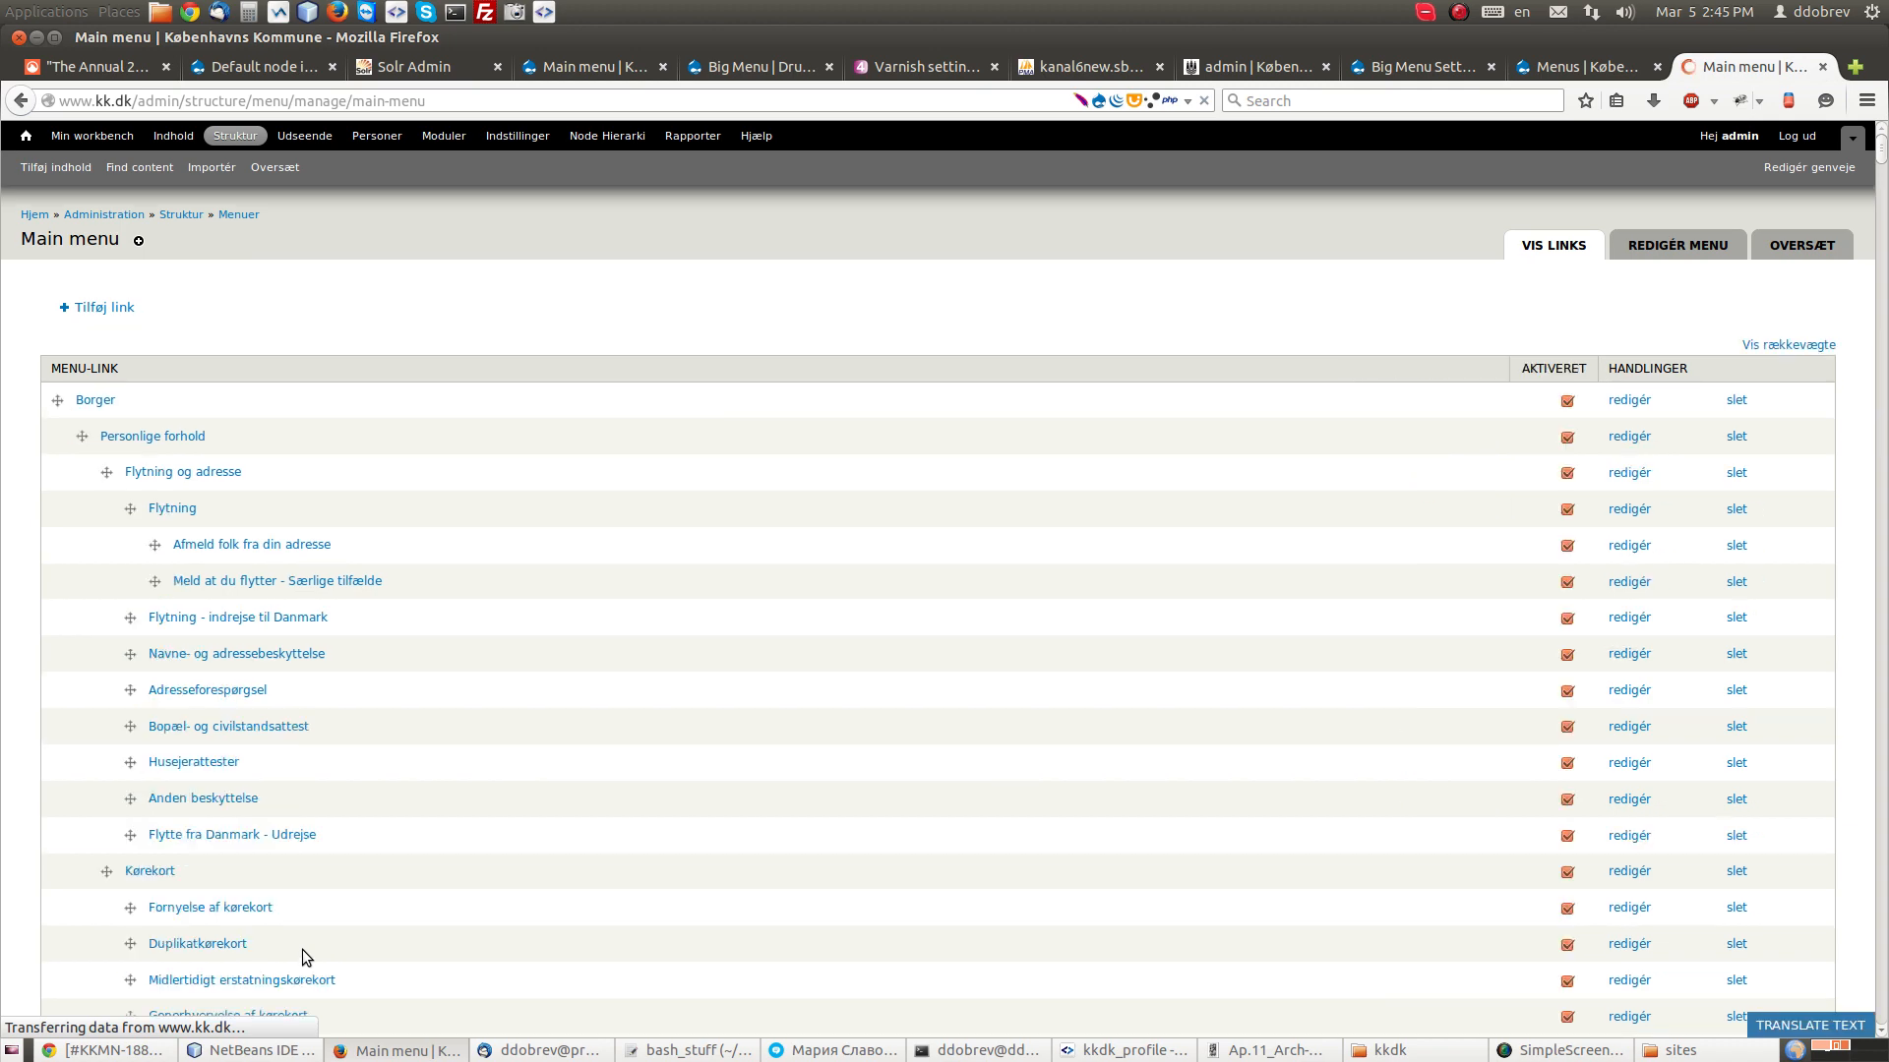
scroll("down", 3)
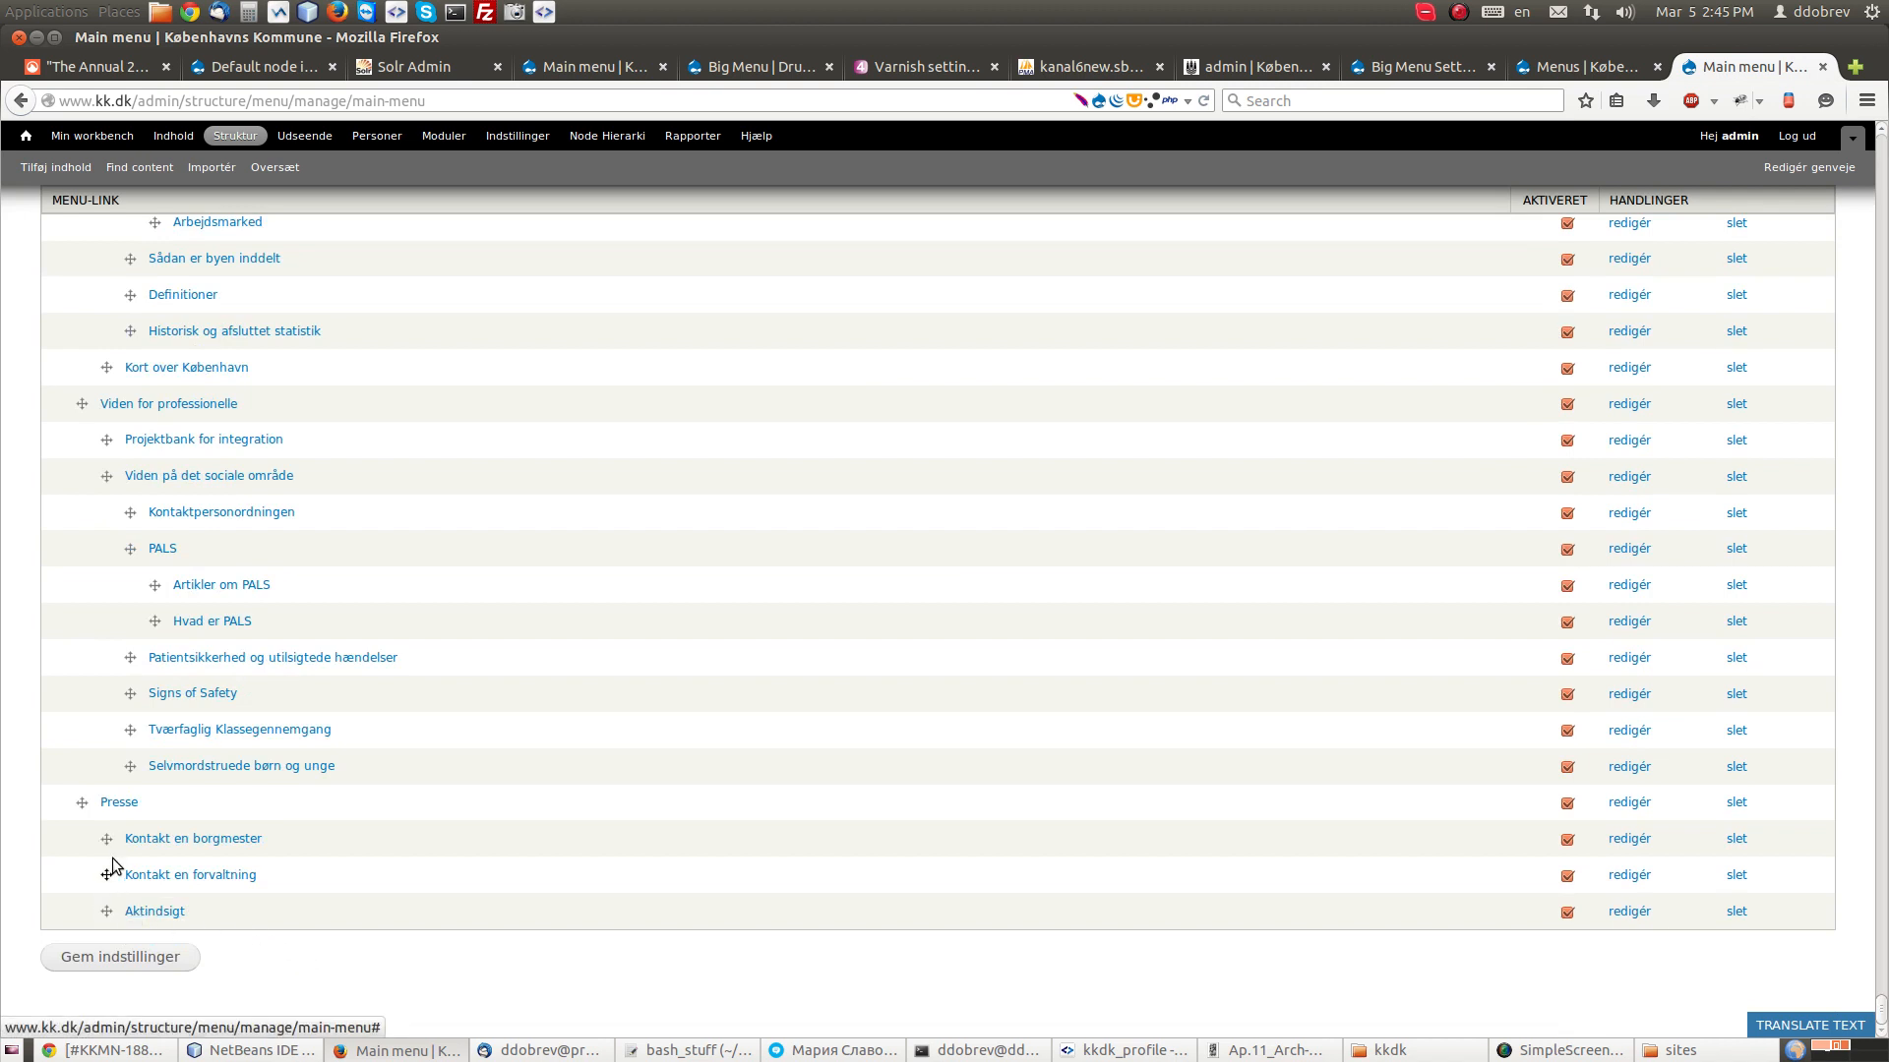
mouse_move(107, 911)
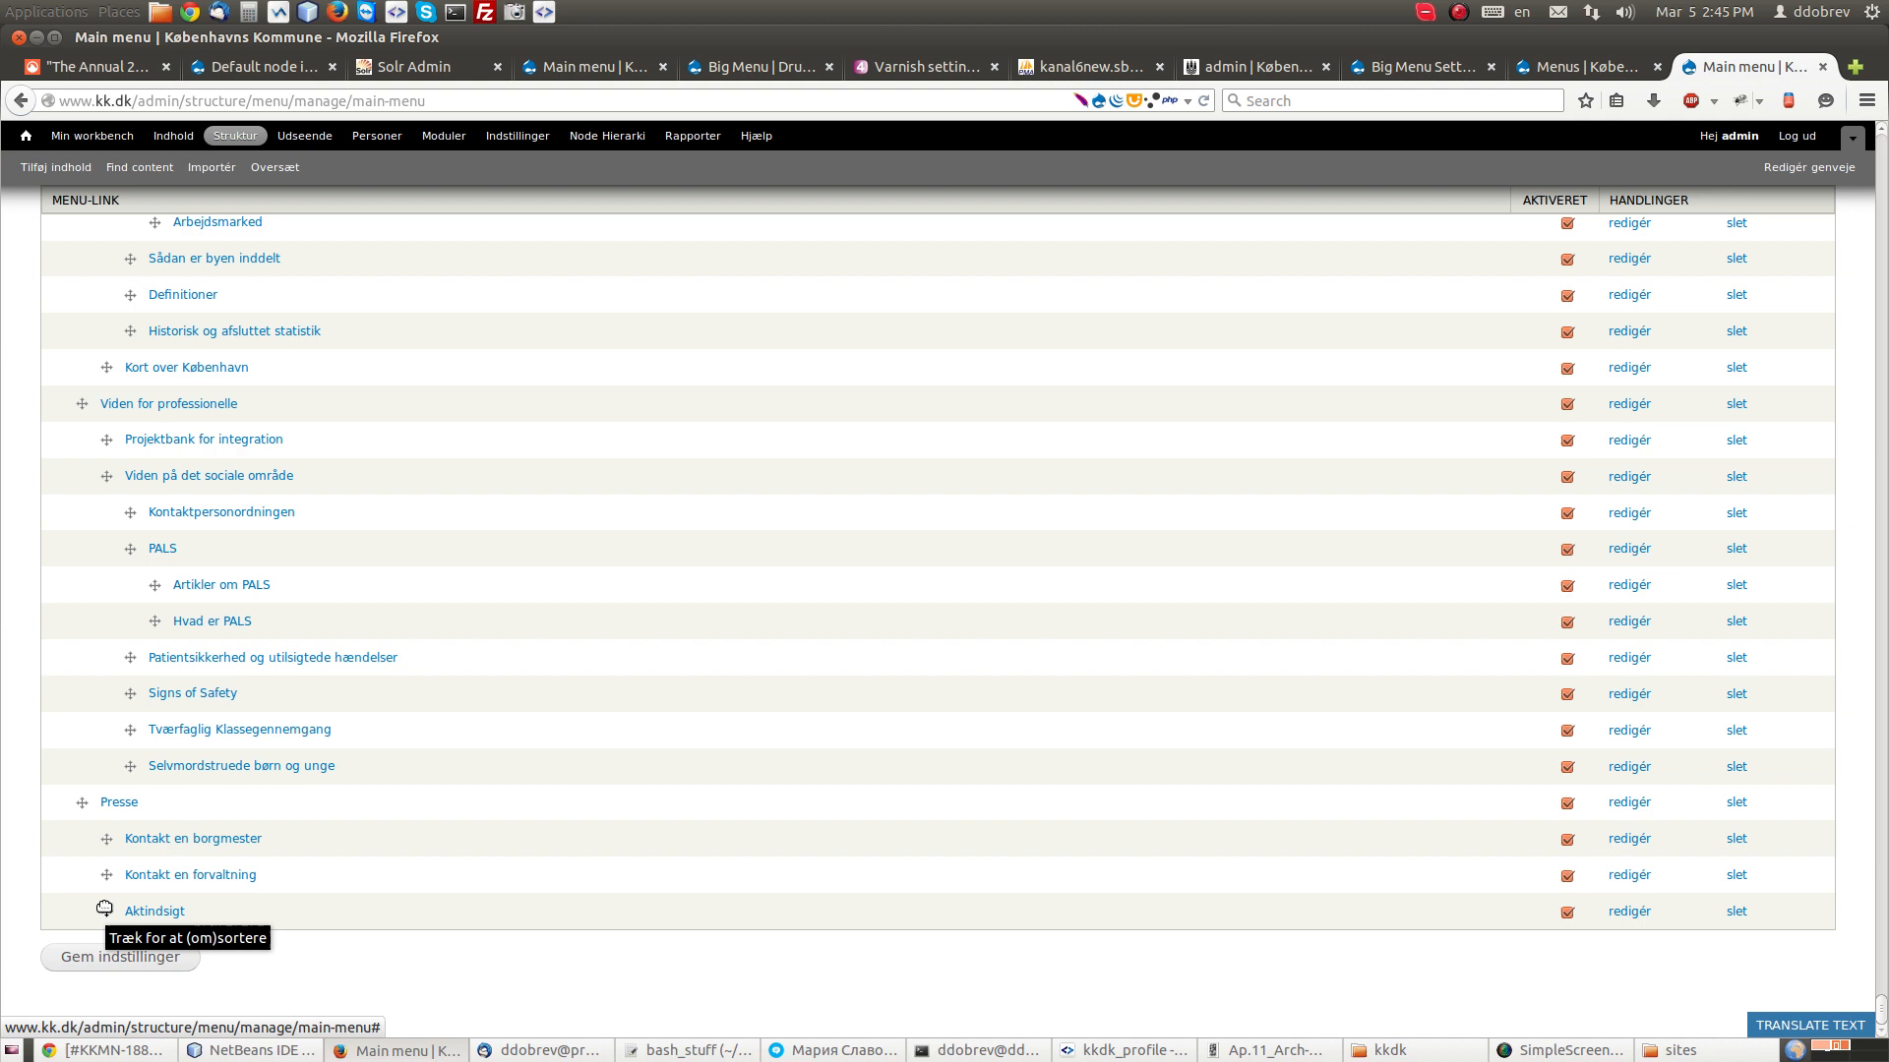
mouse_move(1442, 499)
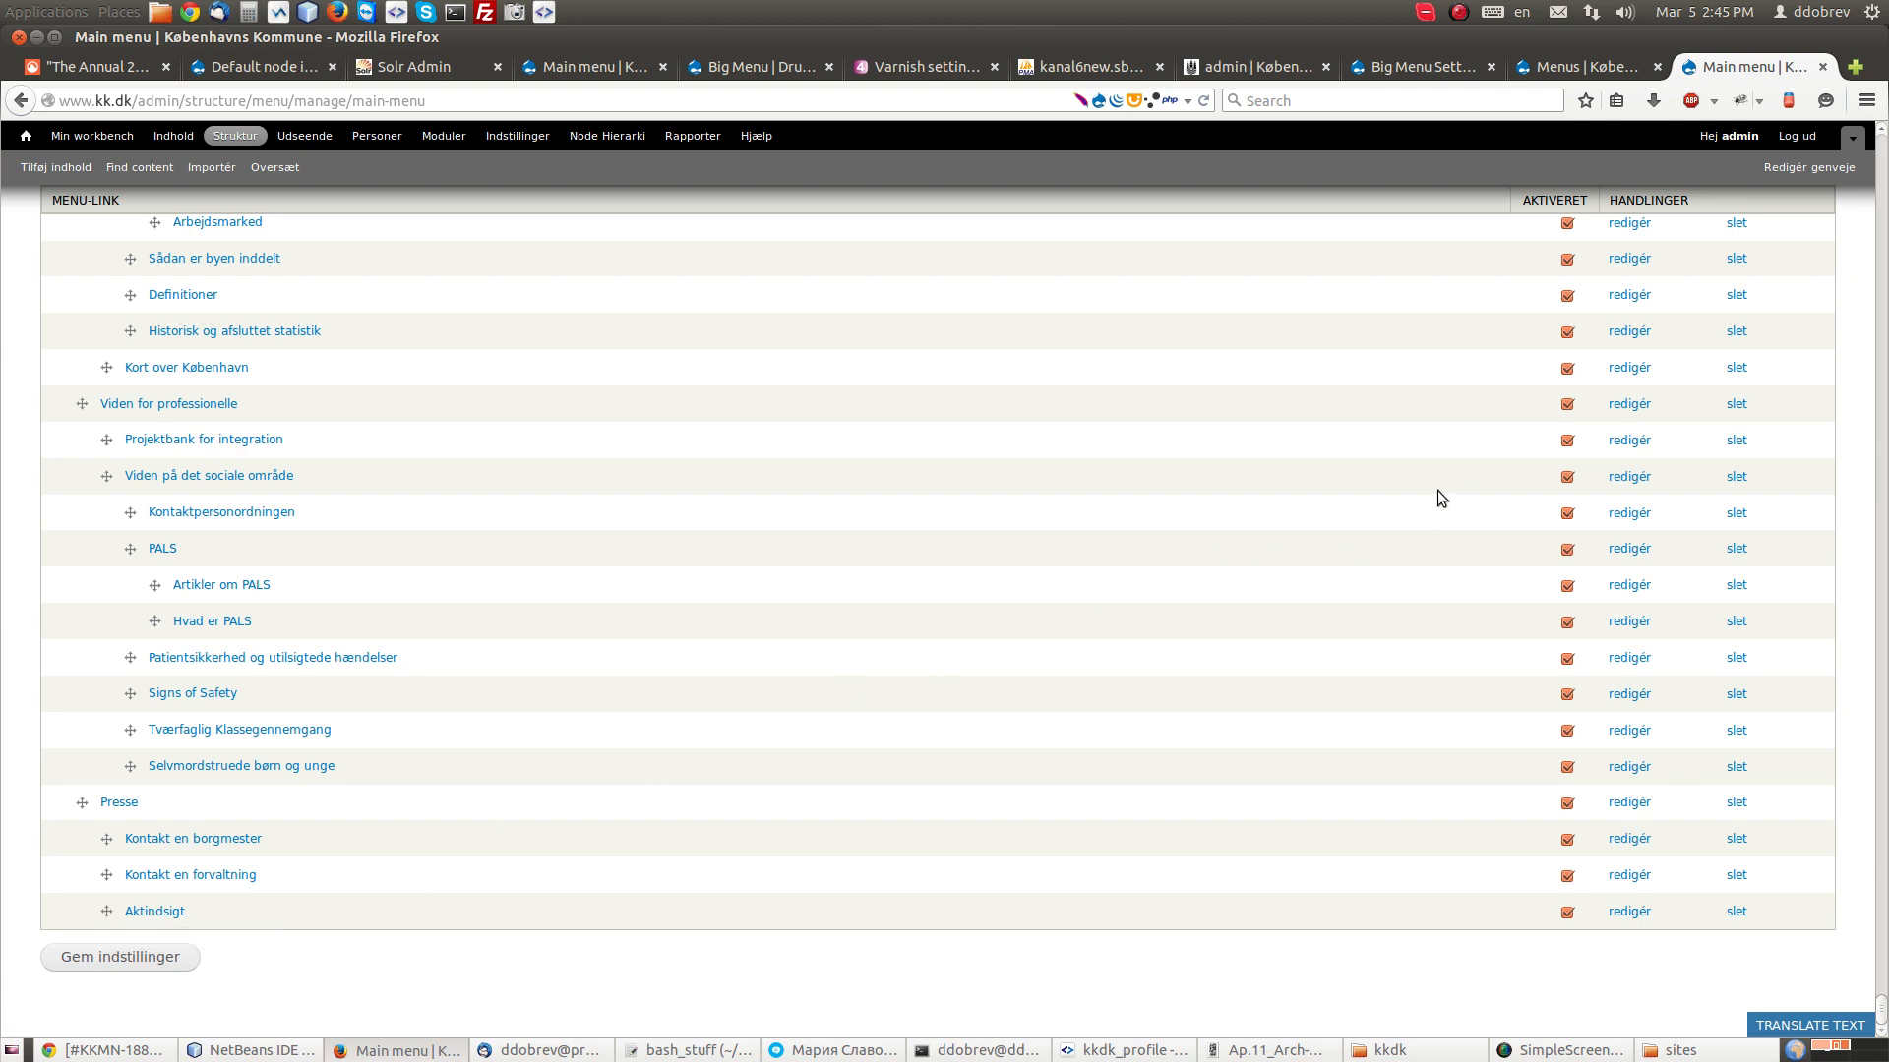
Step: Load the Main menu's link list on the local kkdk.loc site
left_click(1583, 65)
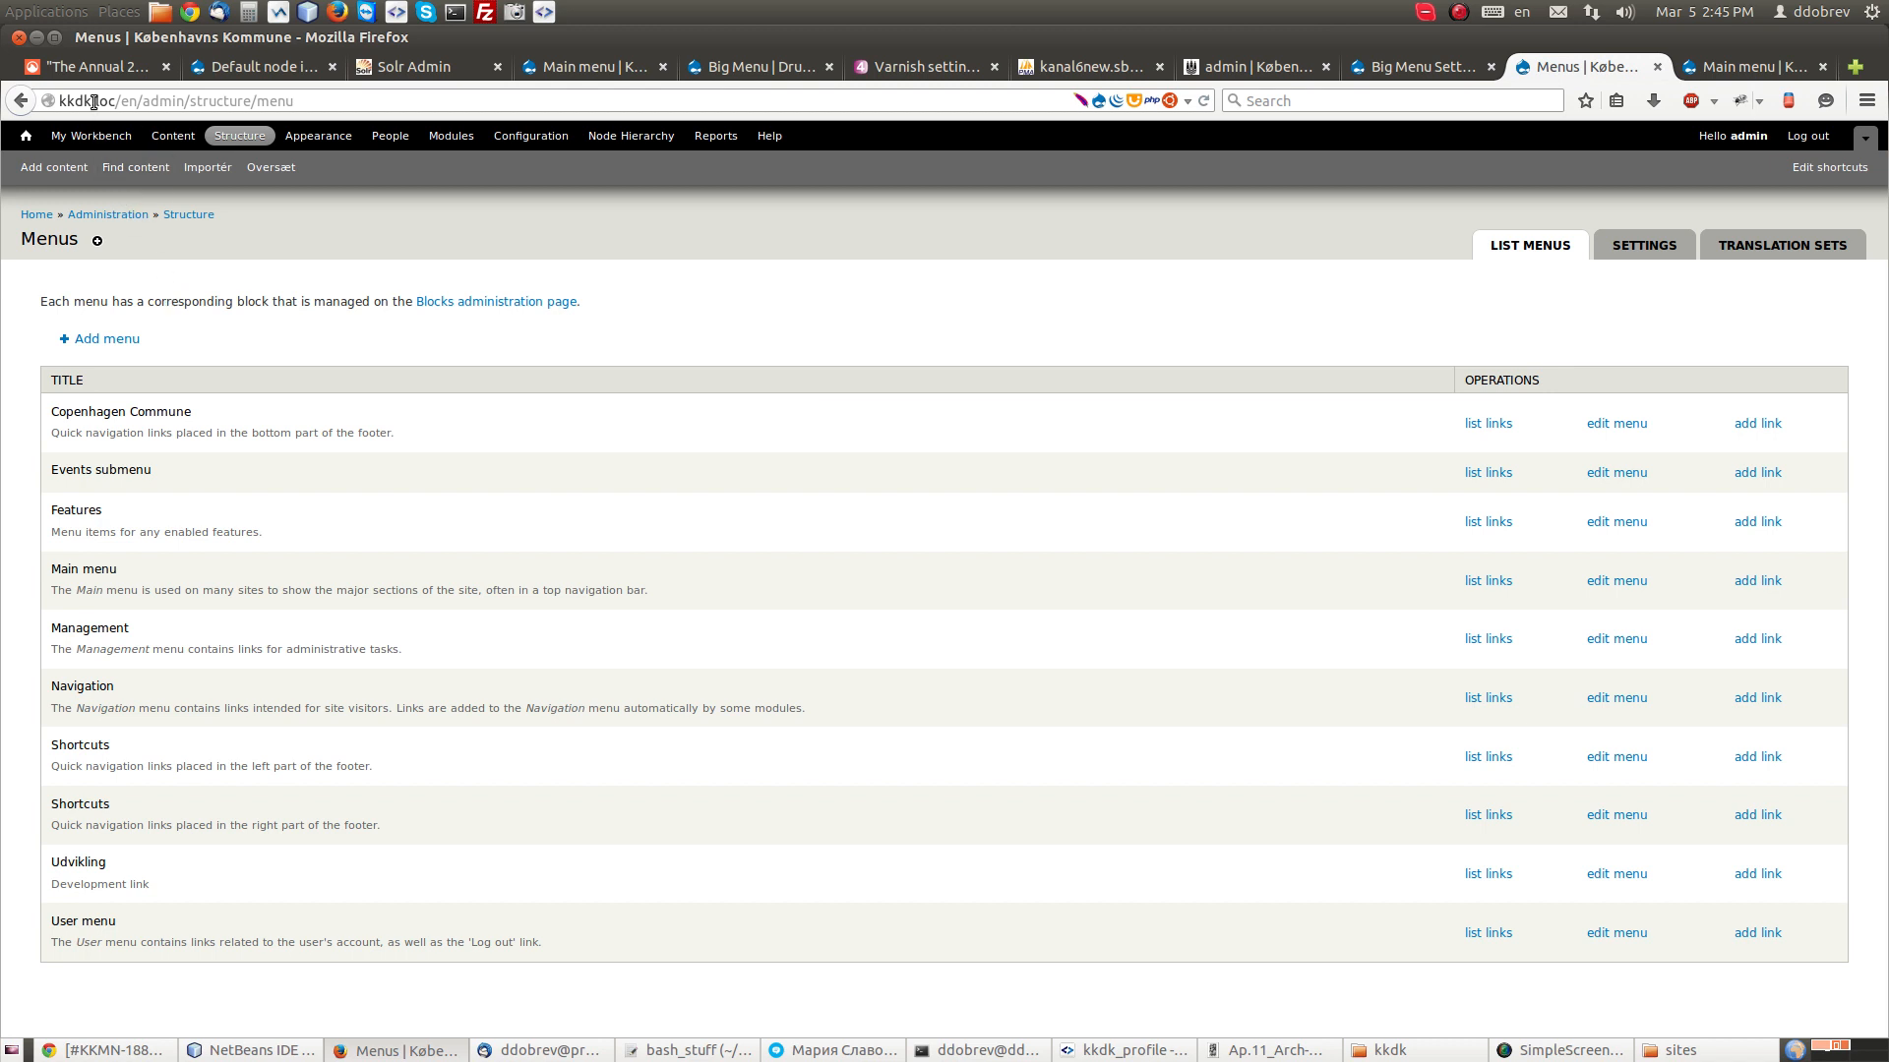
mouse_move(188, 532)
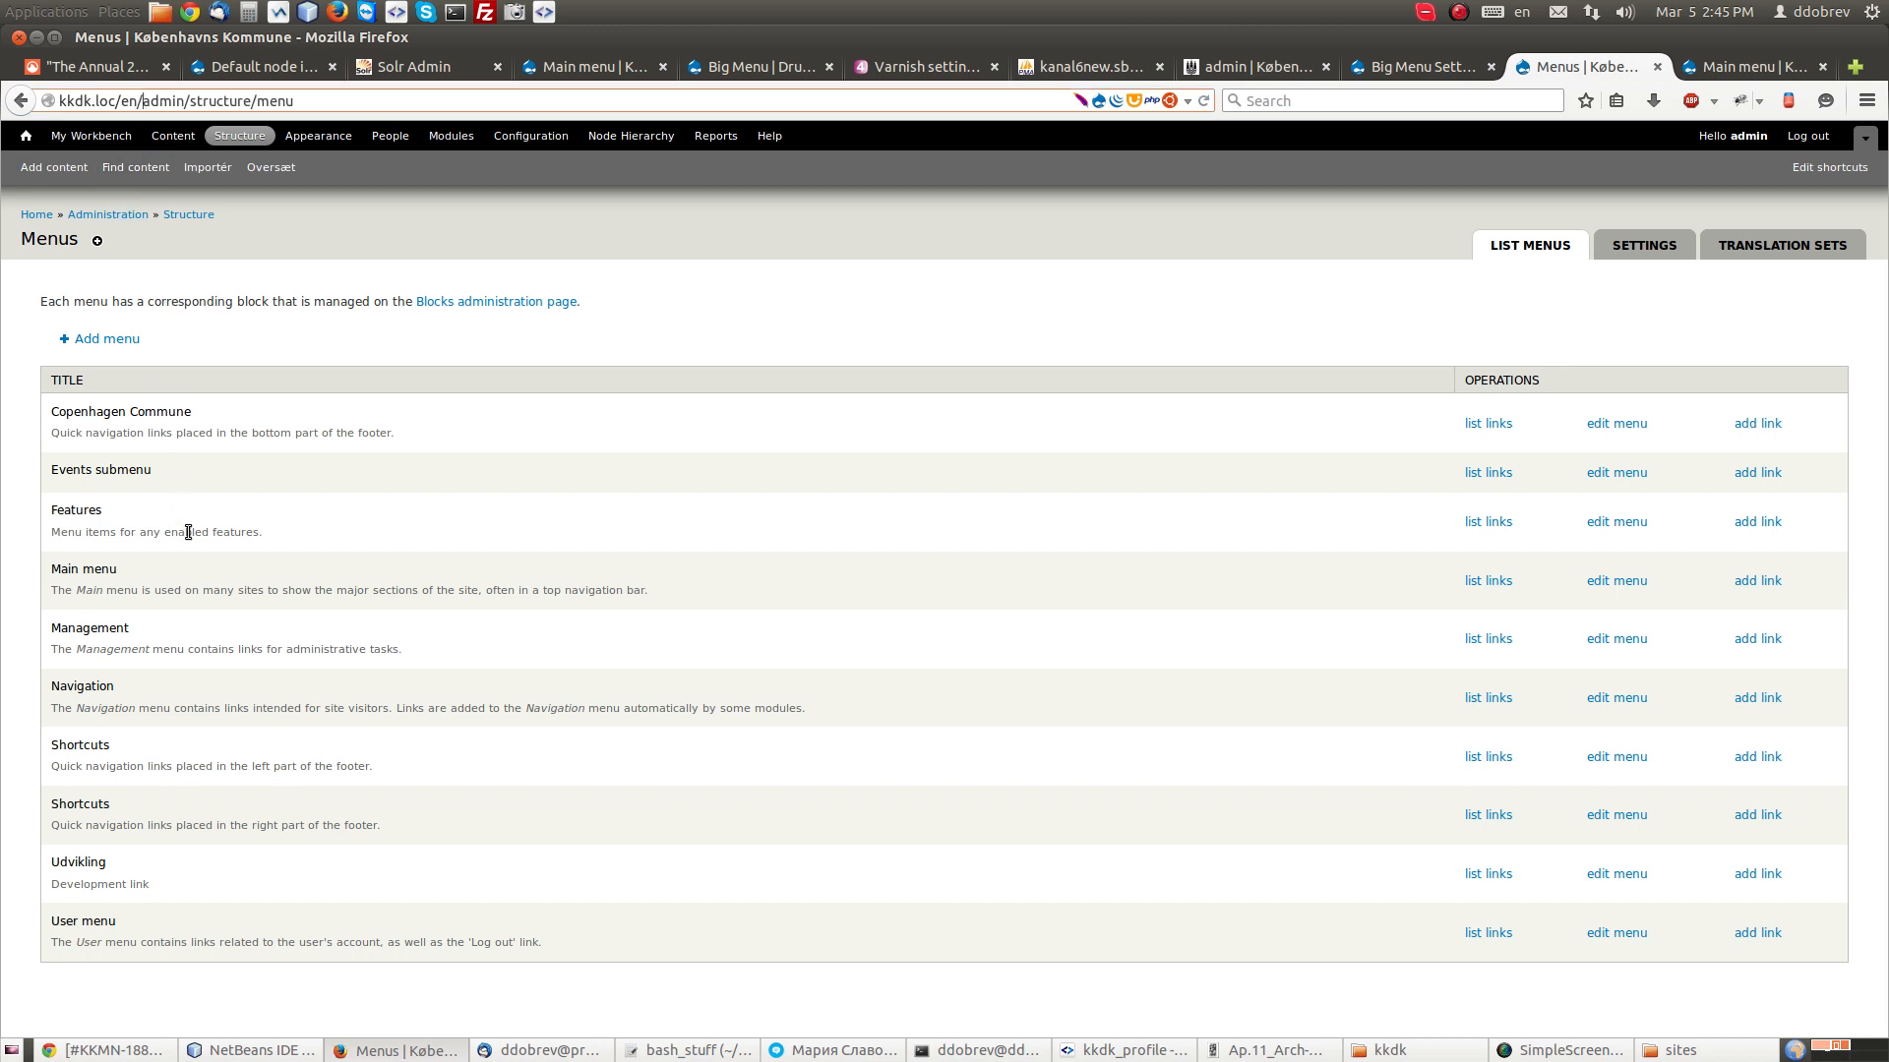
mouse_move(1431, 574)
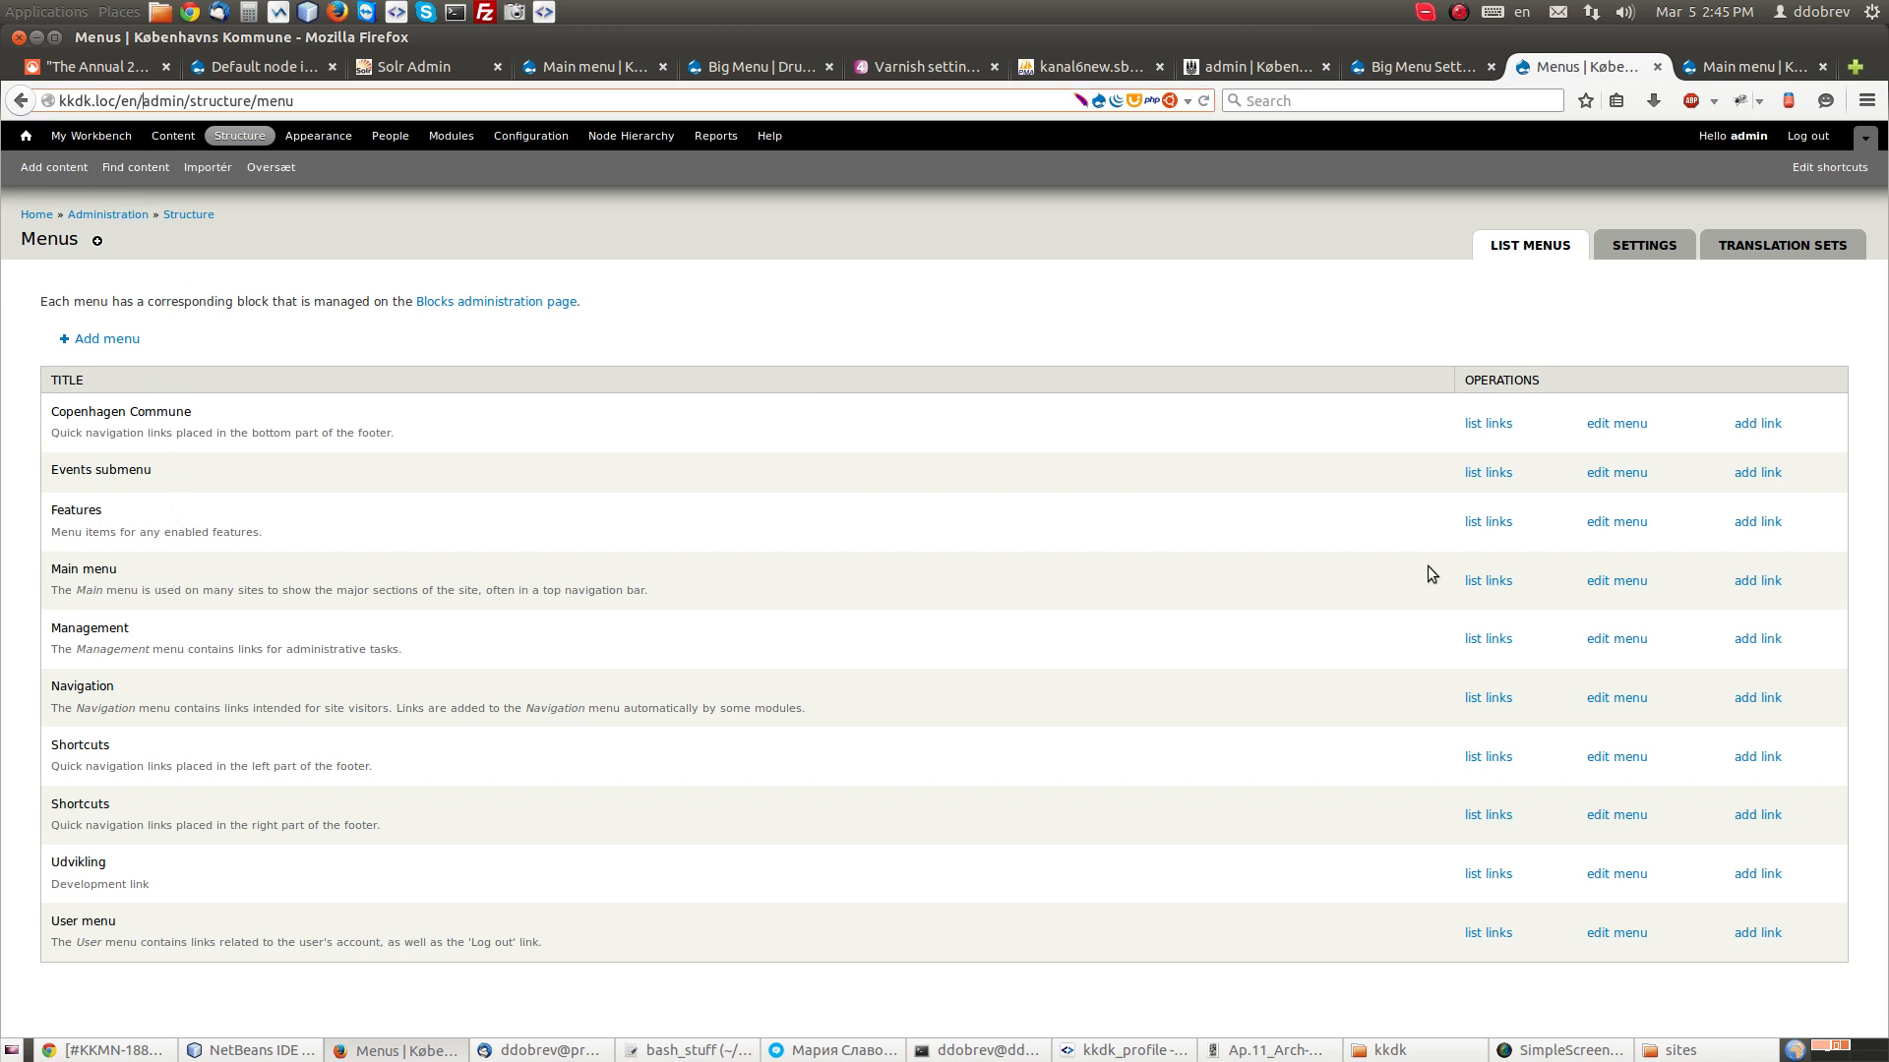
mouse_move(1488, 580)
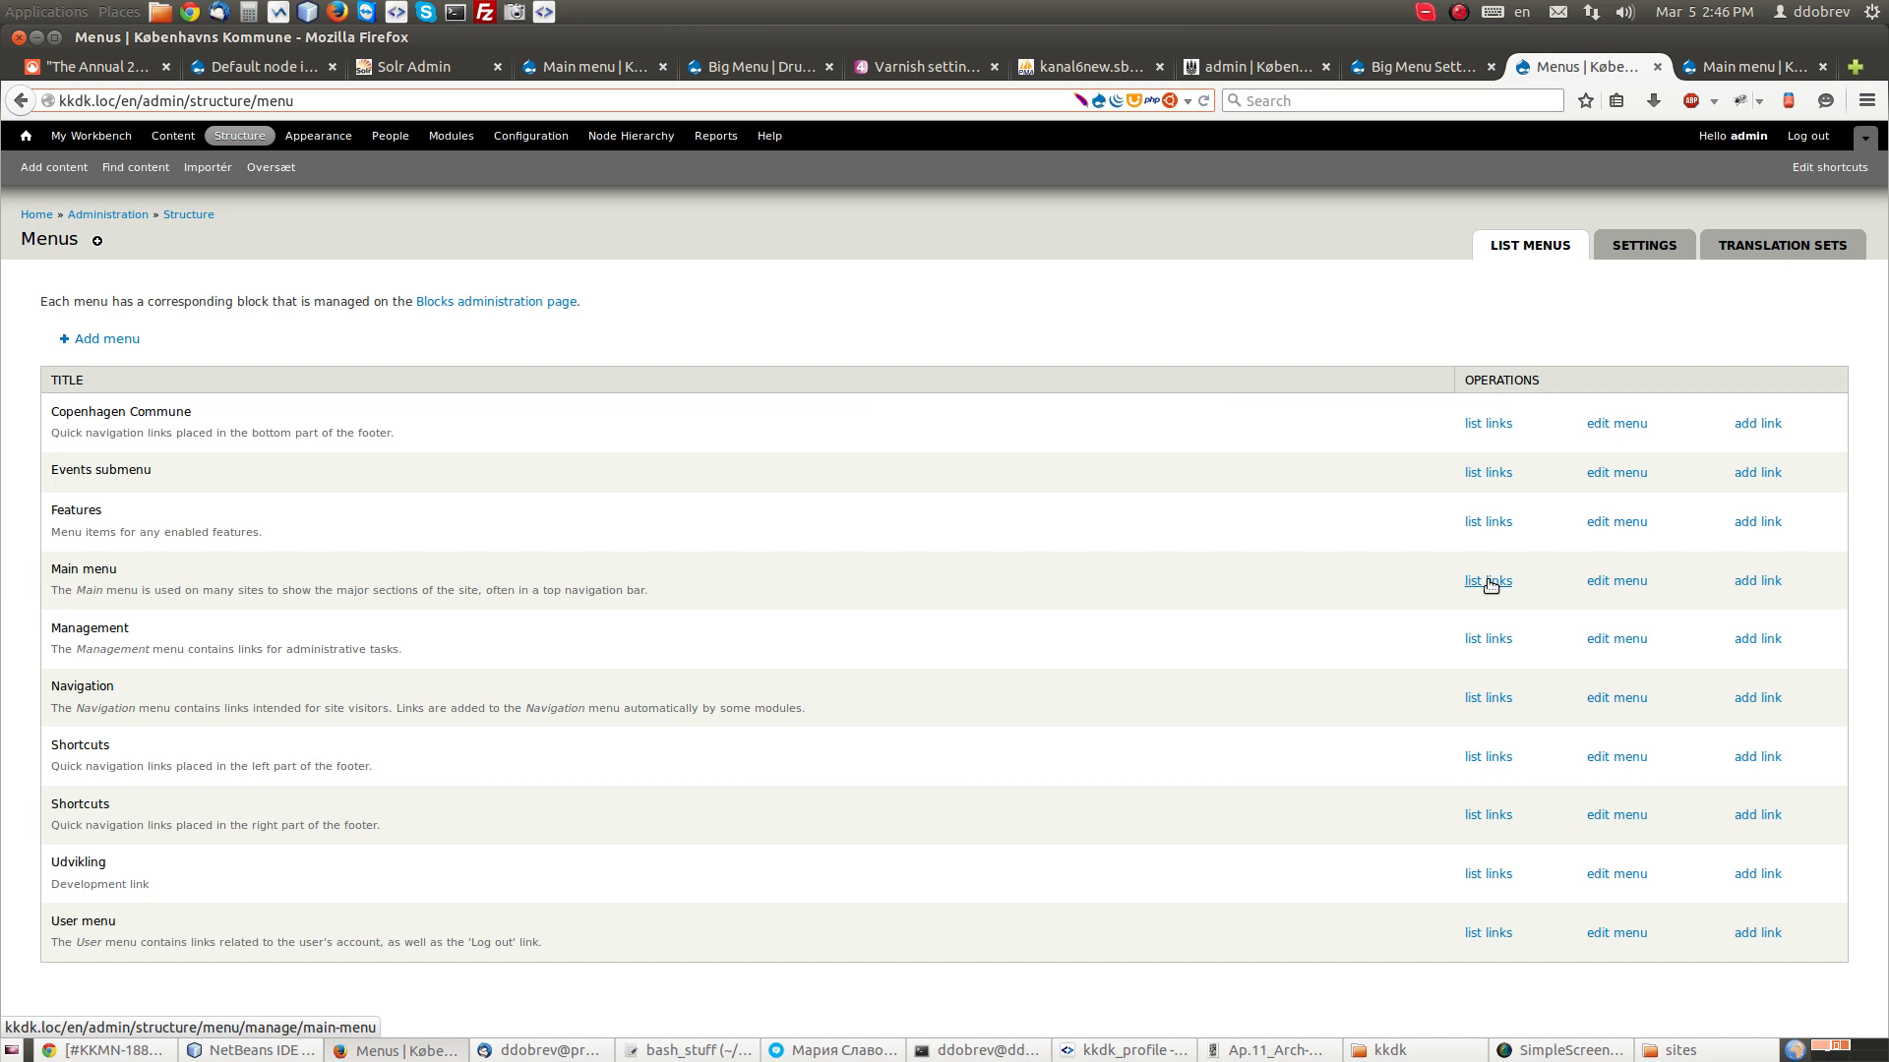
left_click(1487, 580)
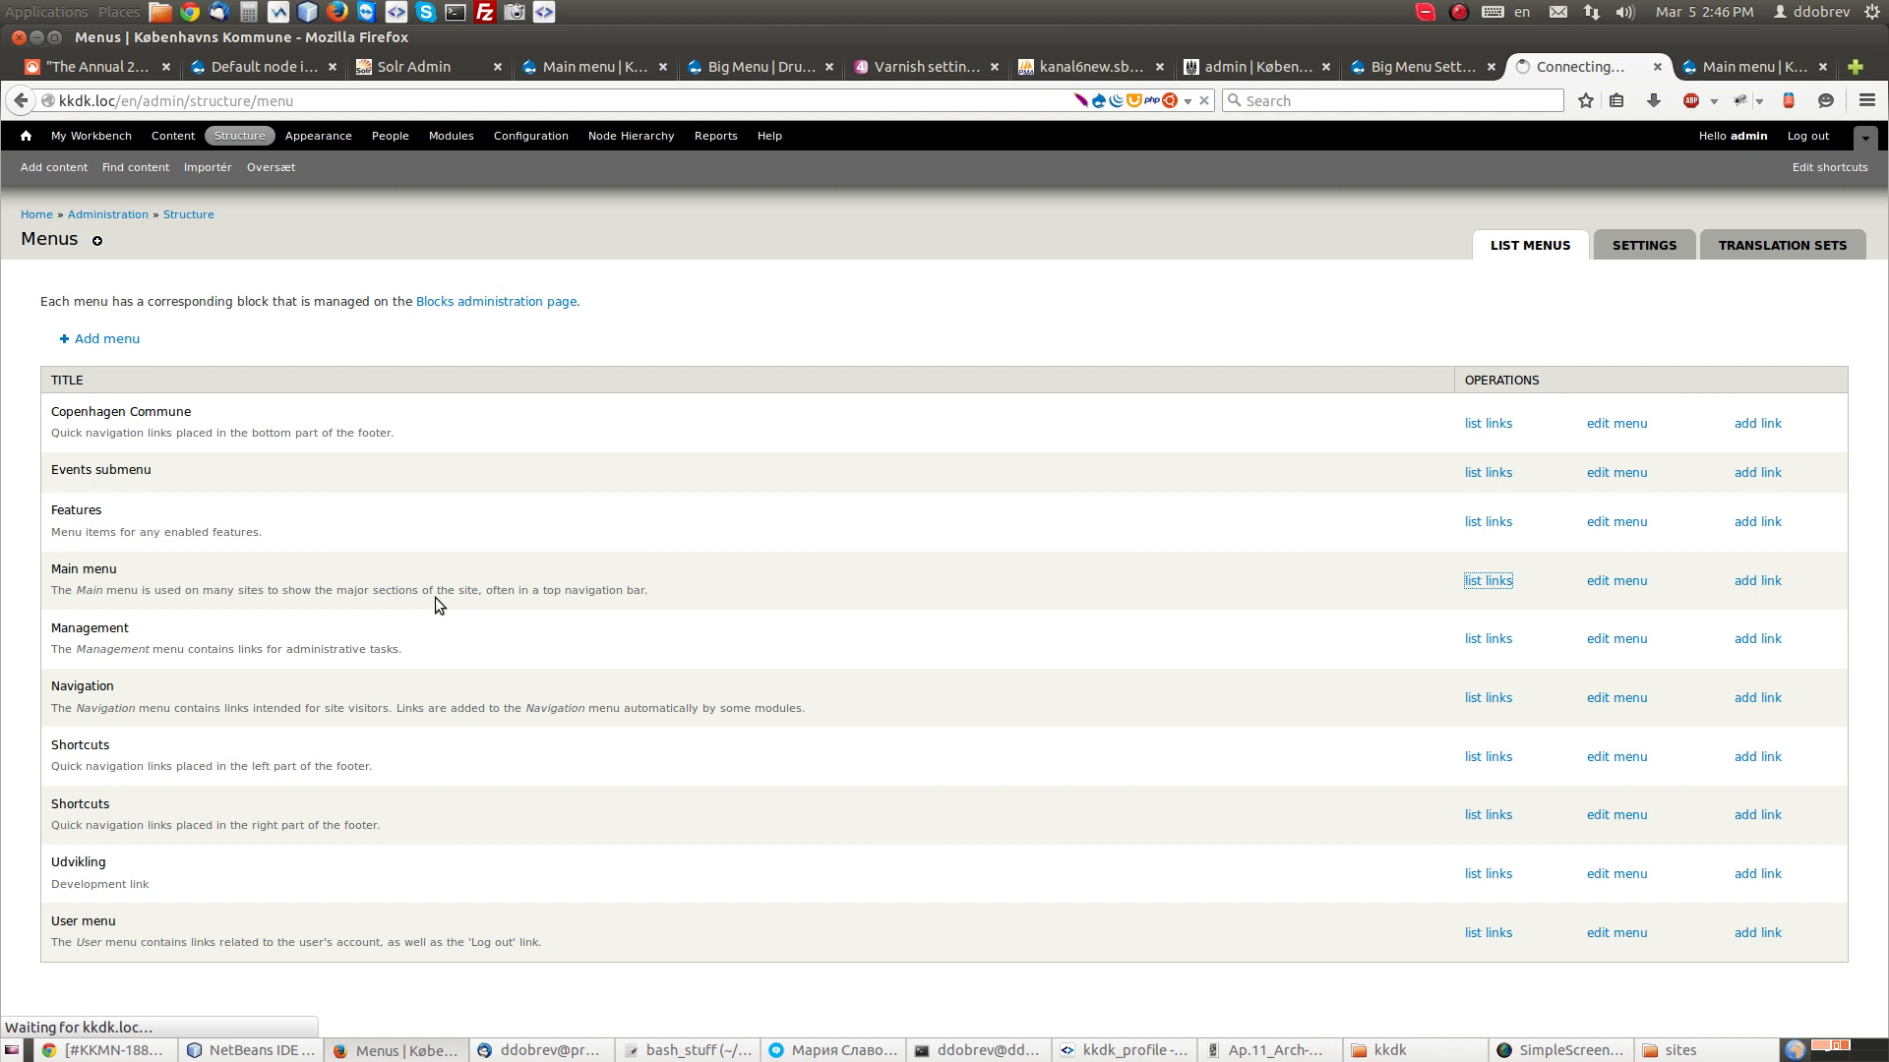
left_click(1487, 579)
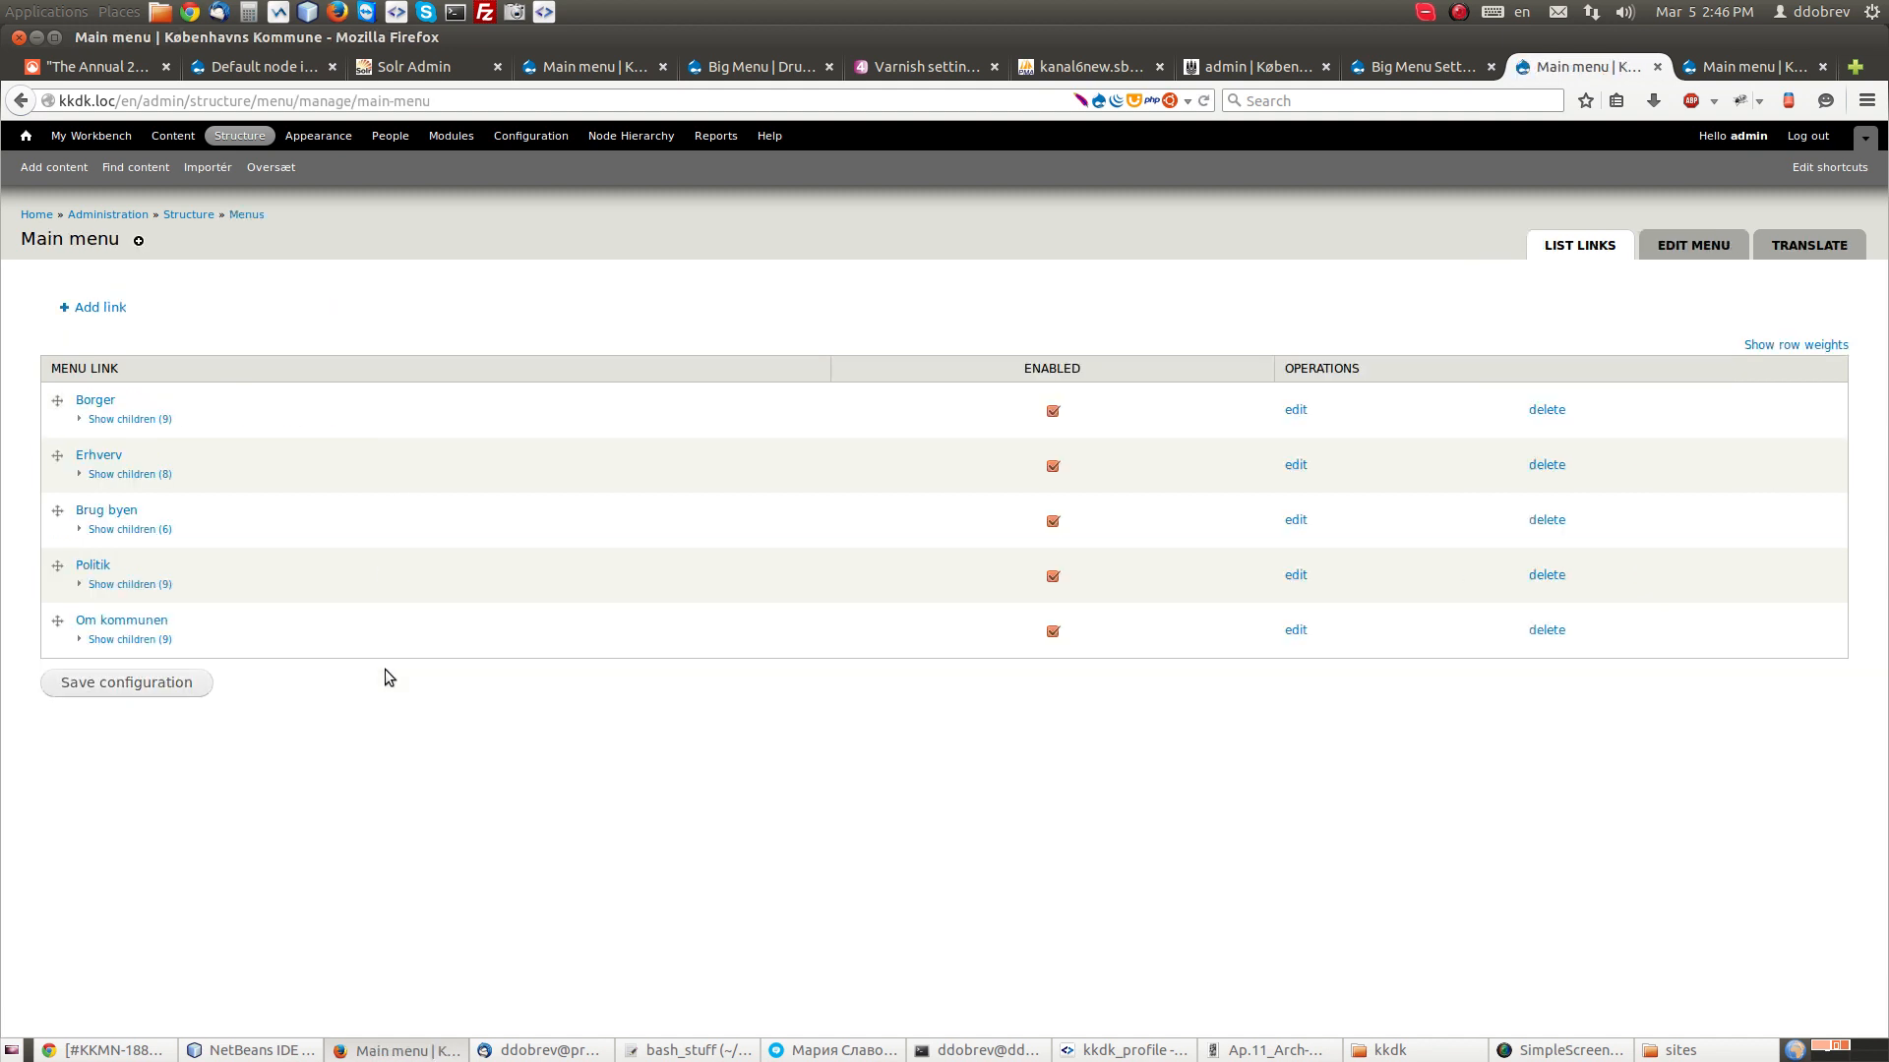
mouse_move(202, 456)
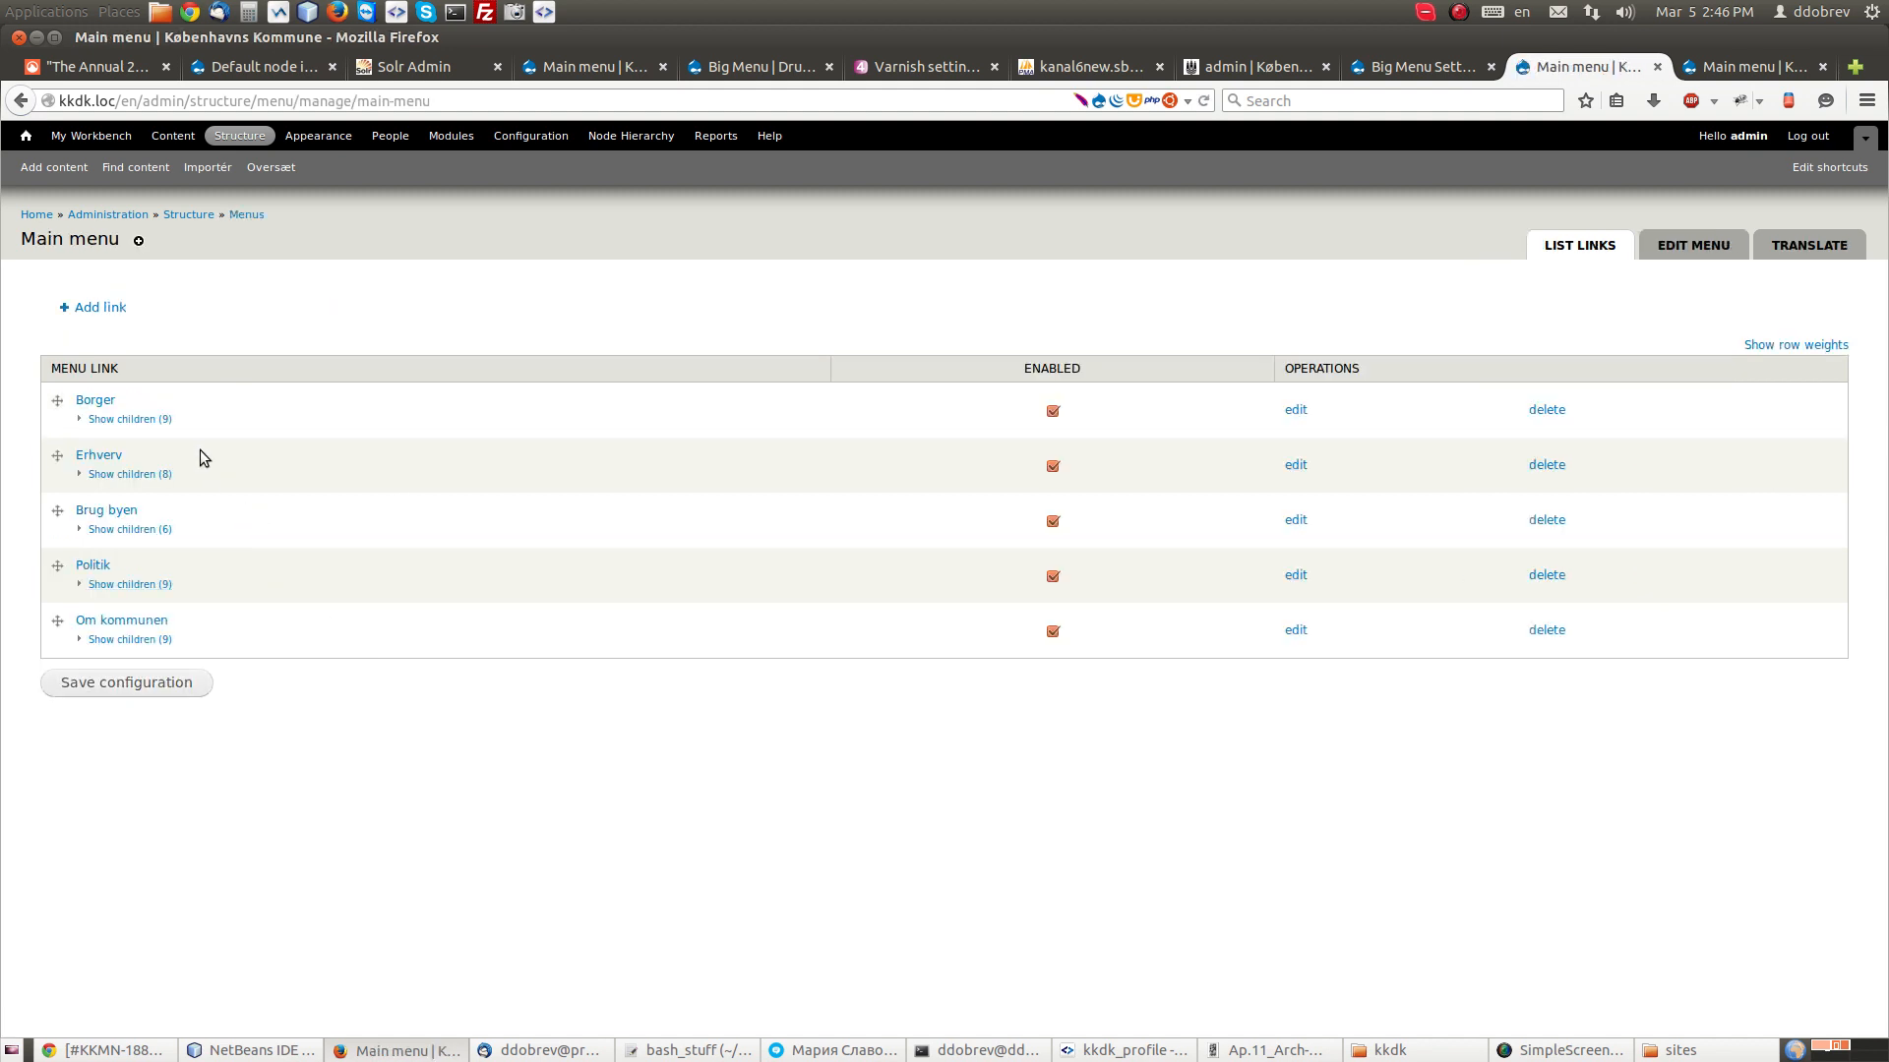
mouse_move(57, 402)
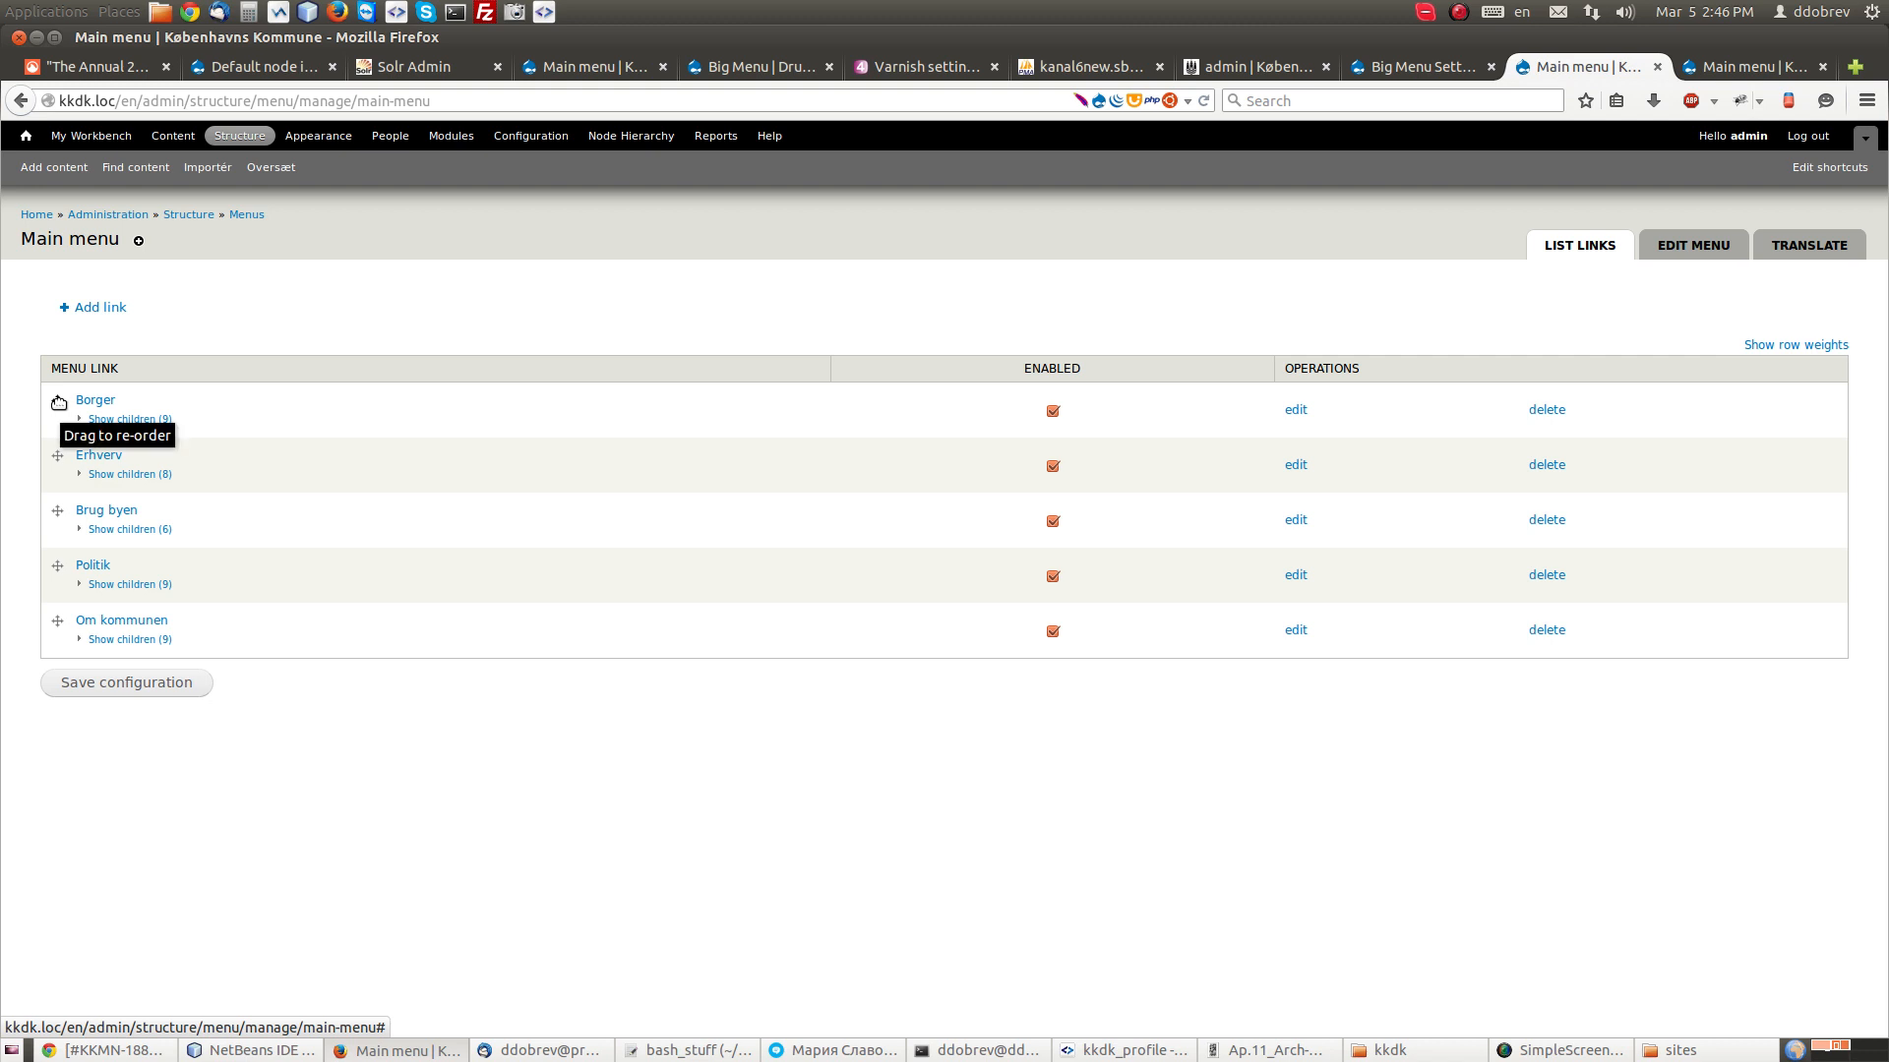
mouse_move(154, 387)
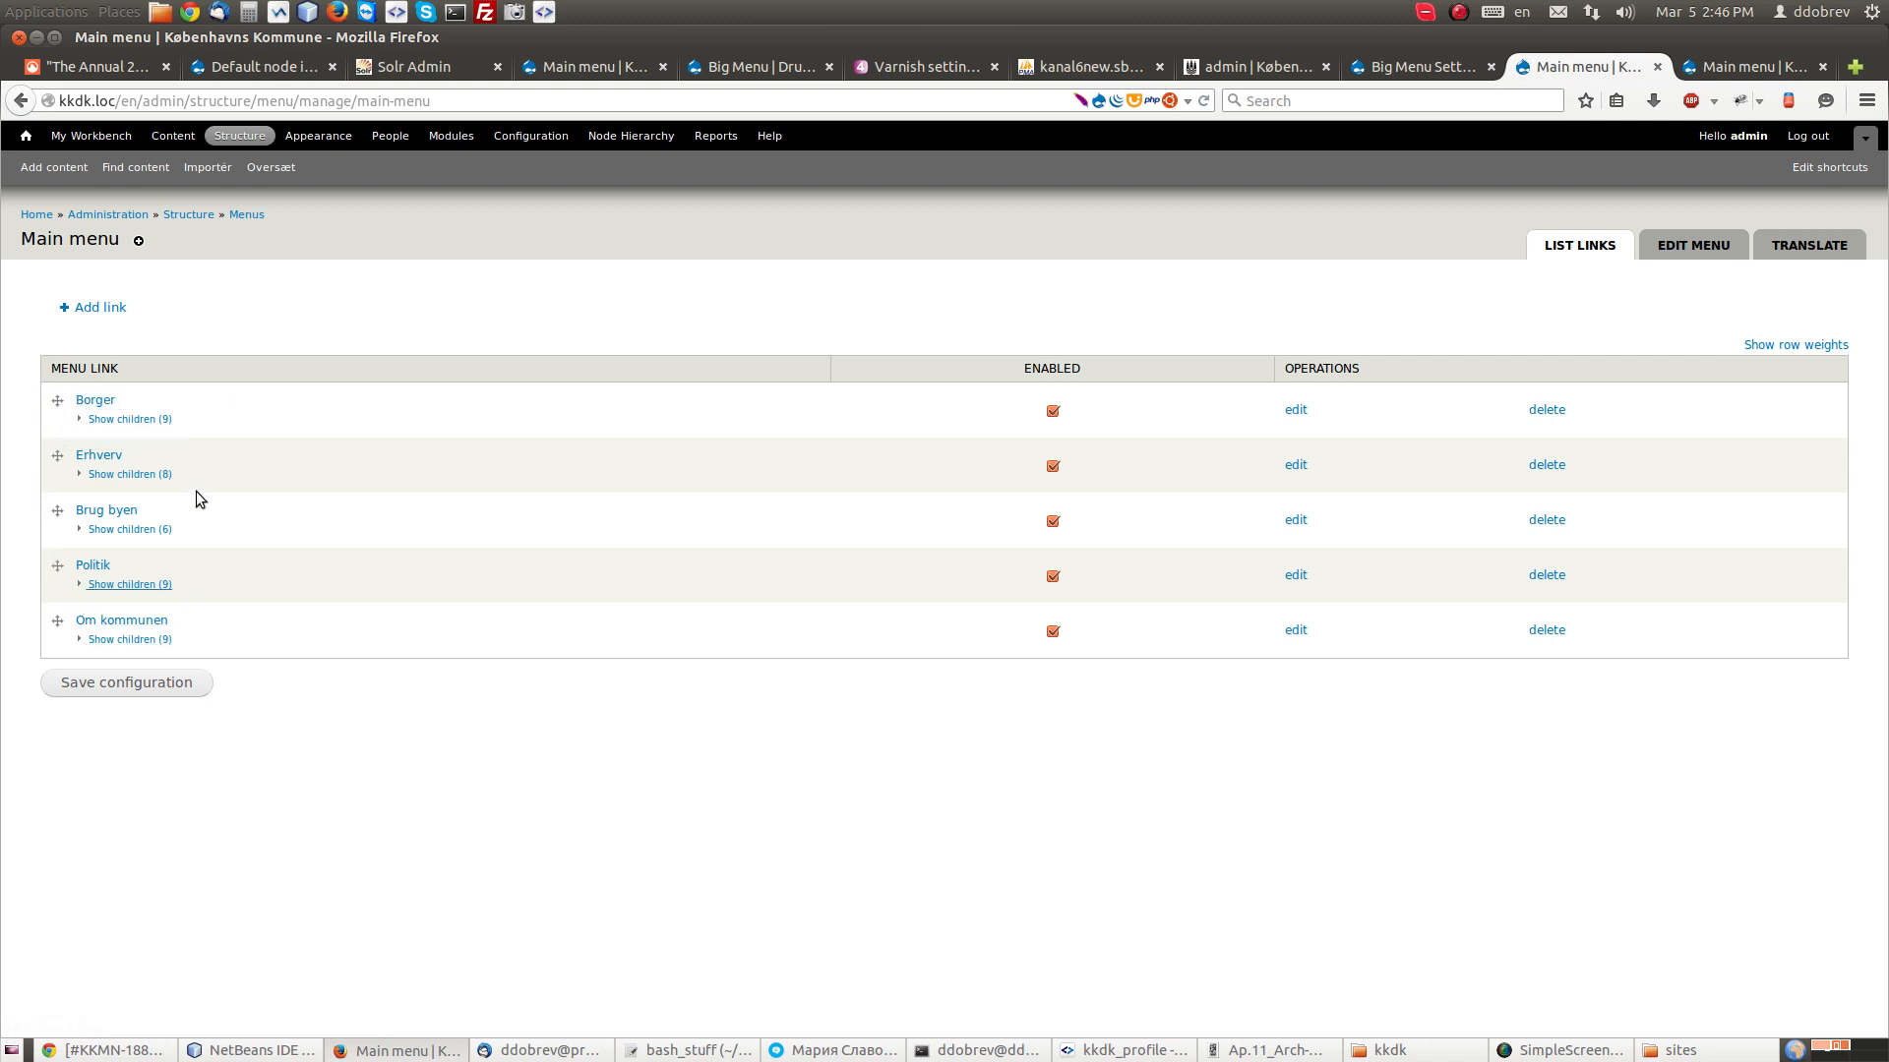
mouse_move(481, 616)
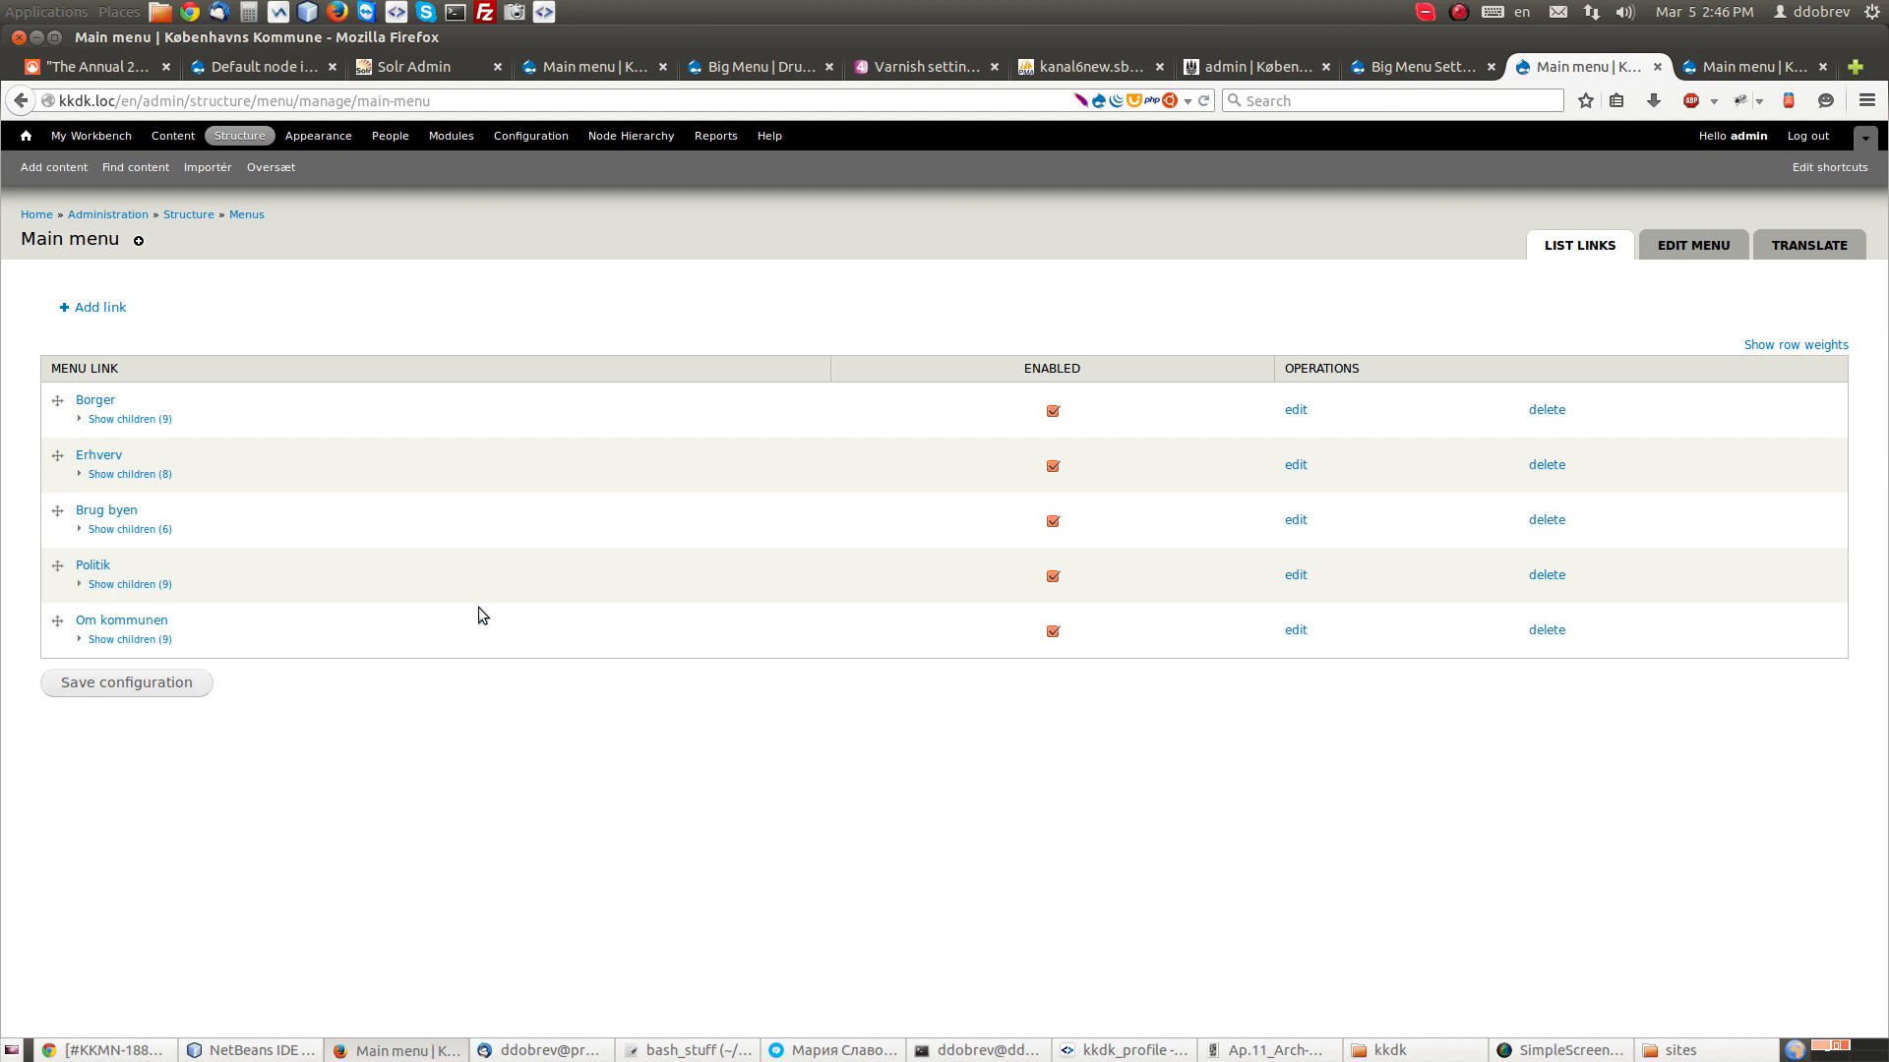
mouse_move(129, 418)
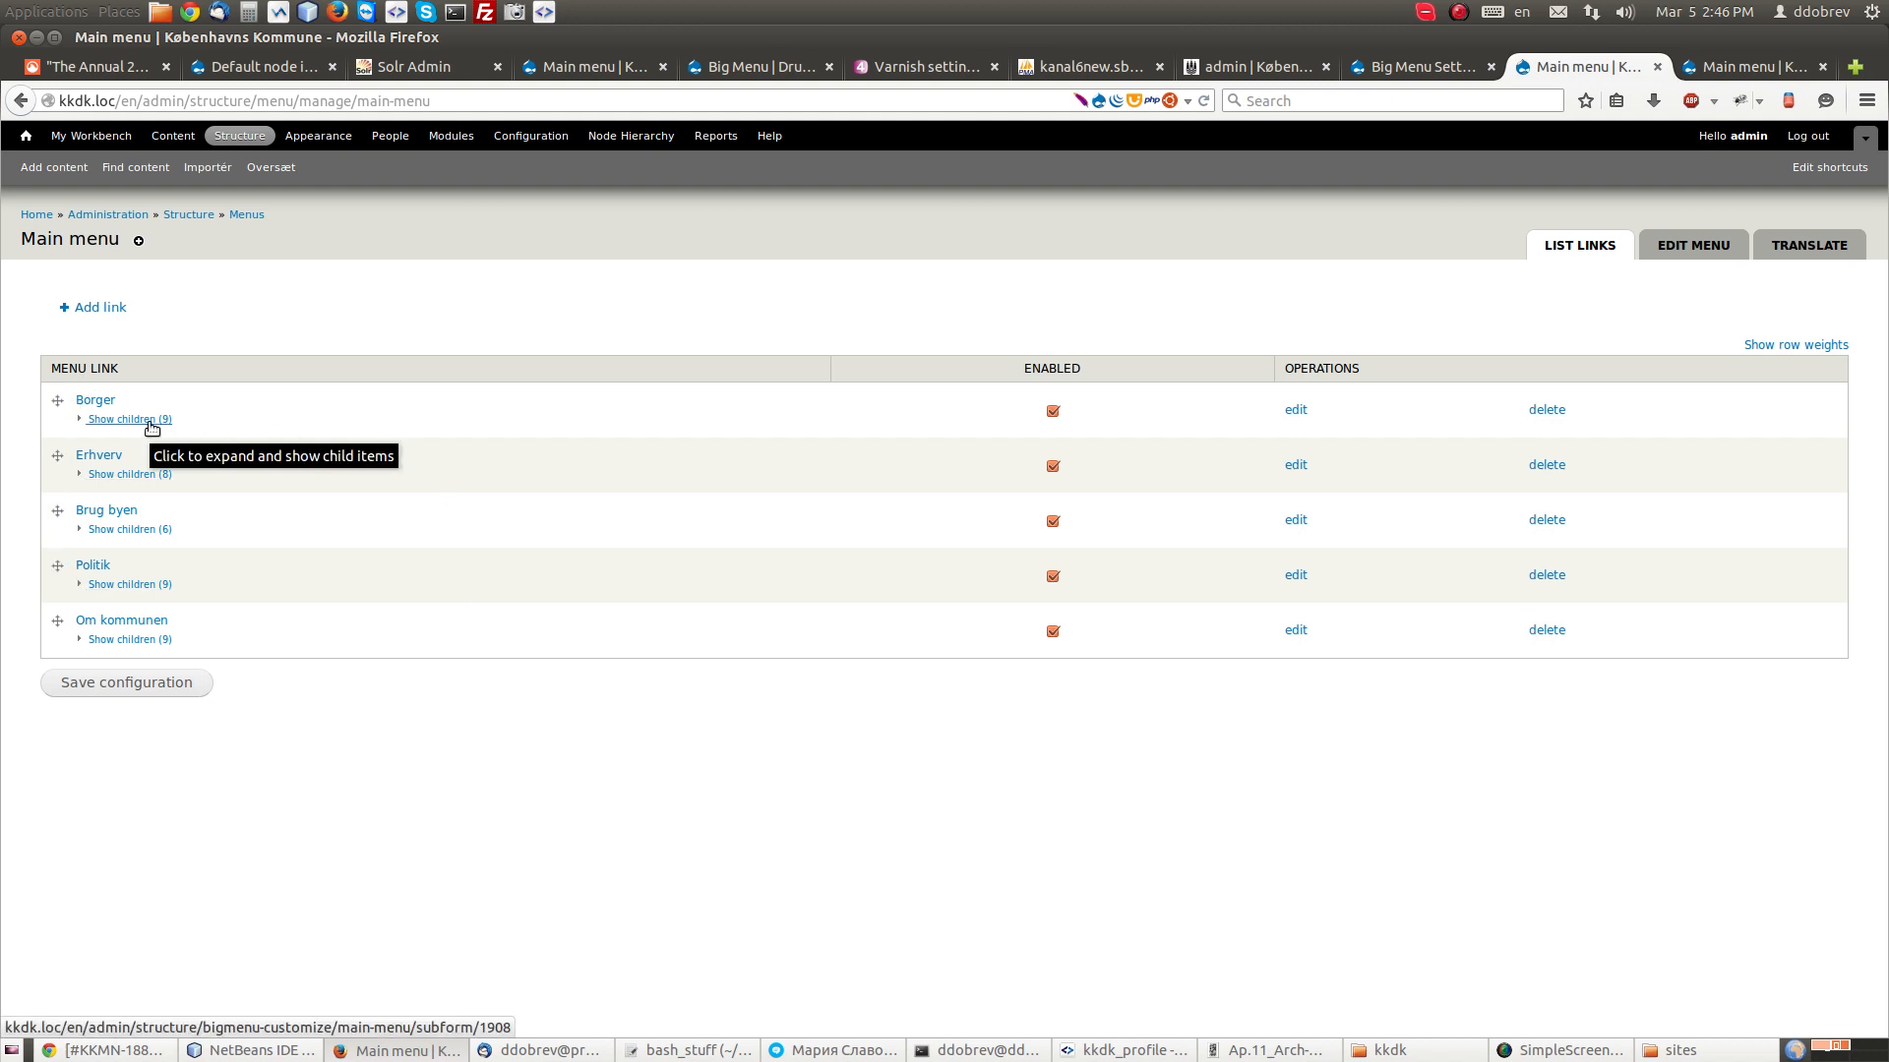
mouse_move(198, 422)
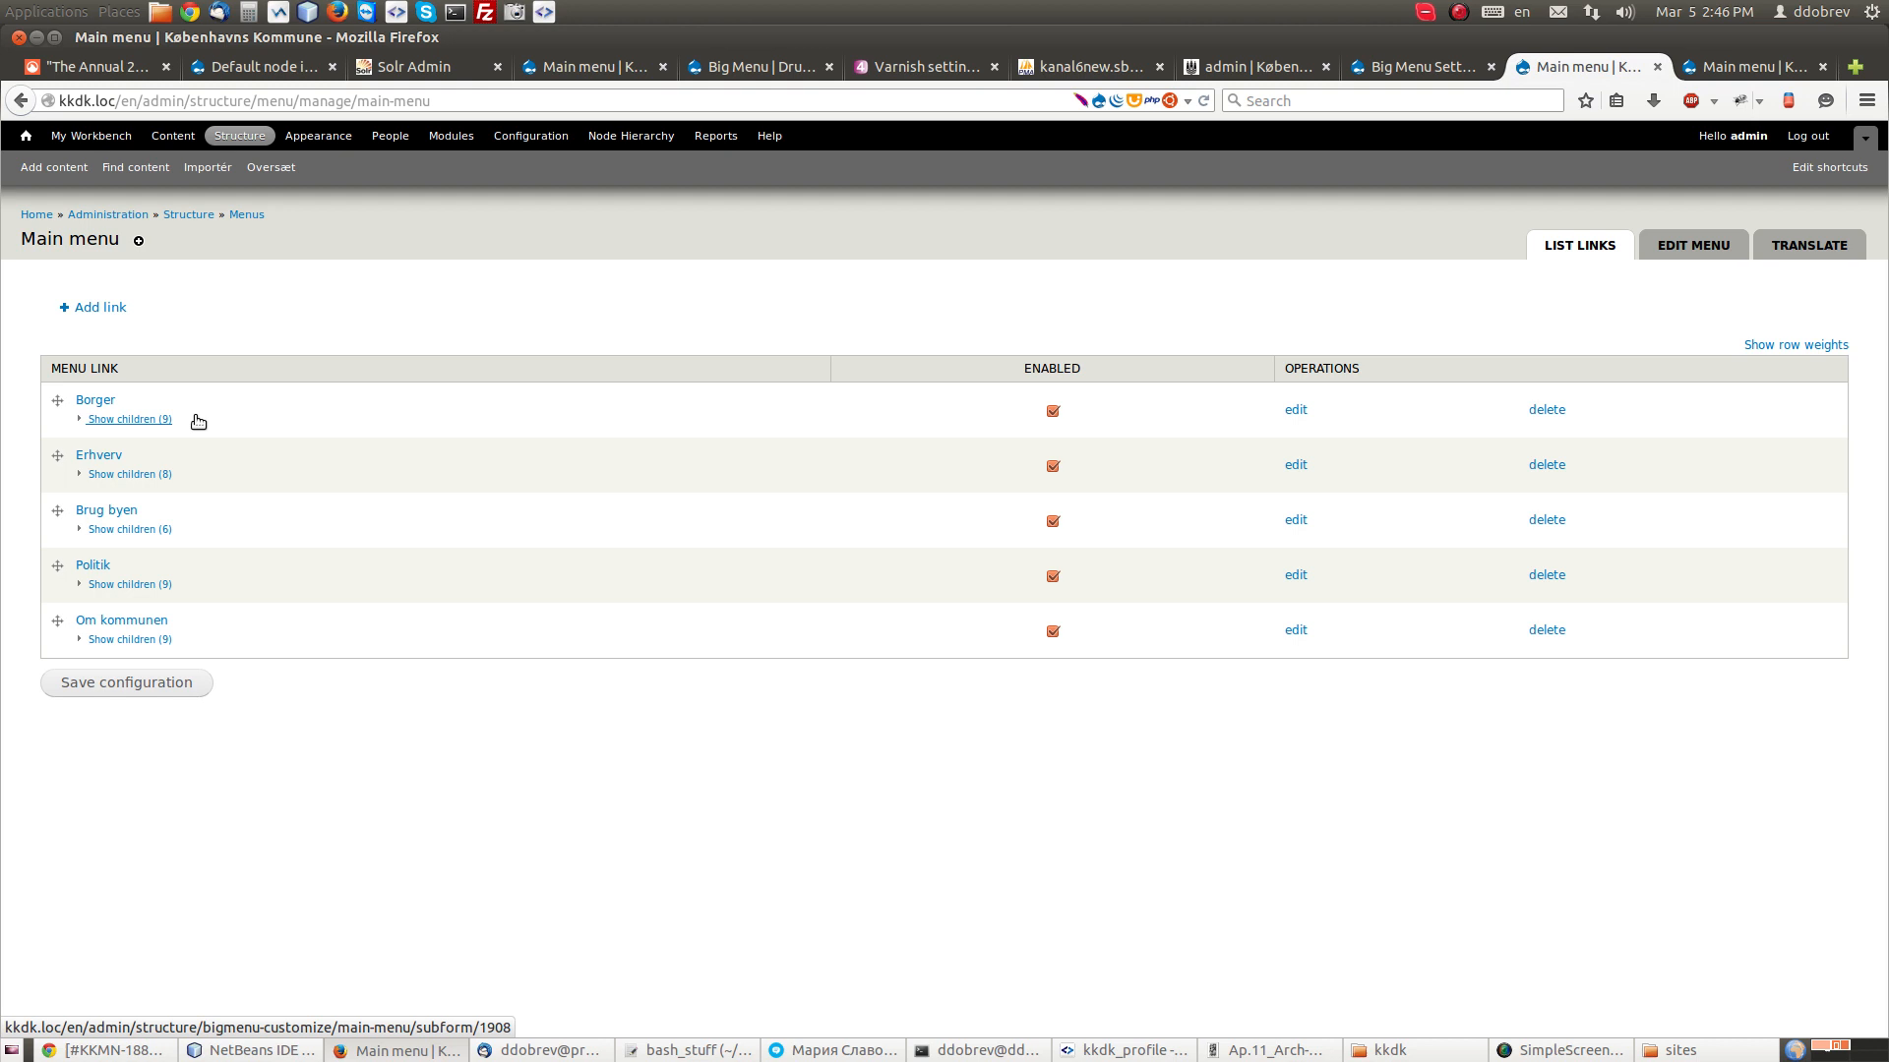
mouse_move(433, 456)
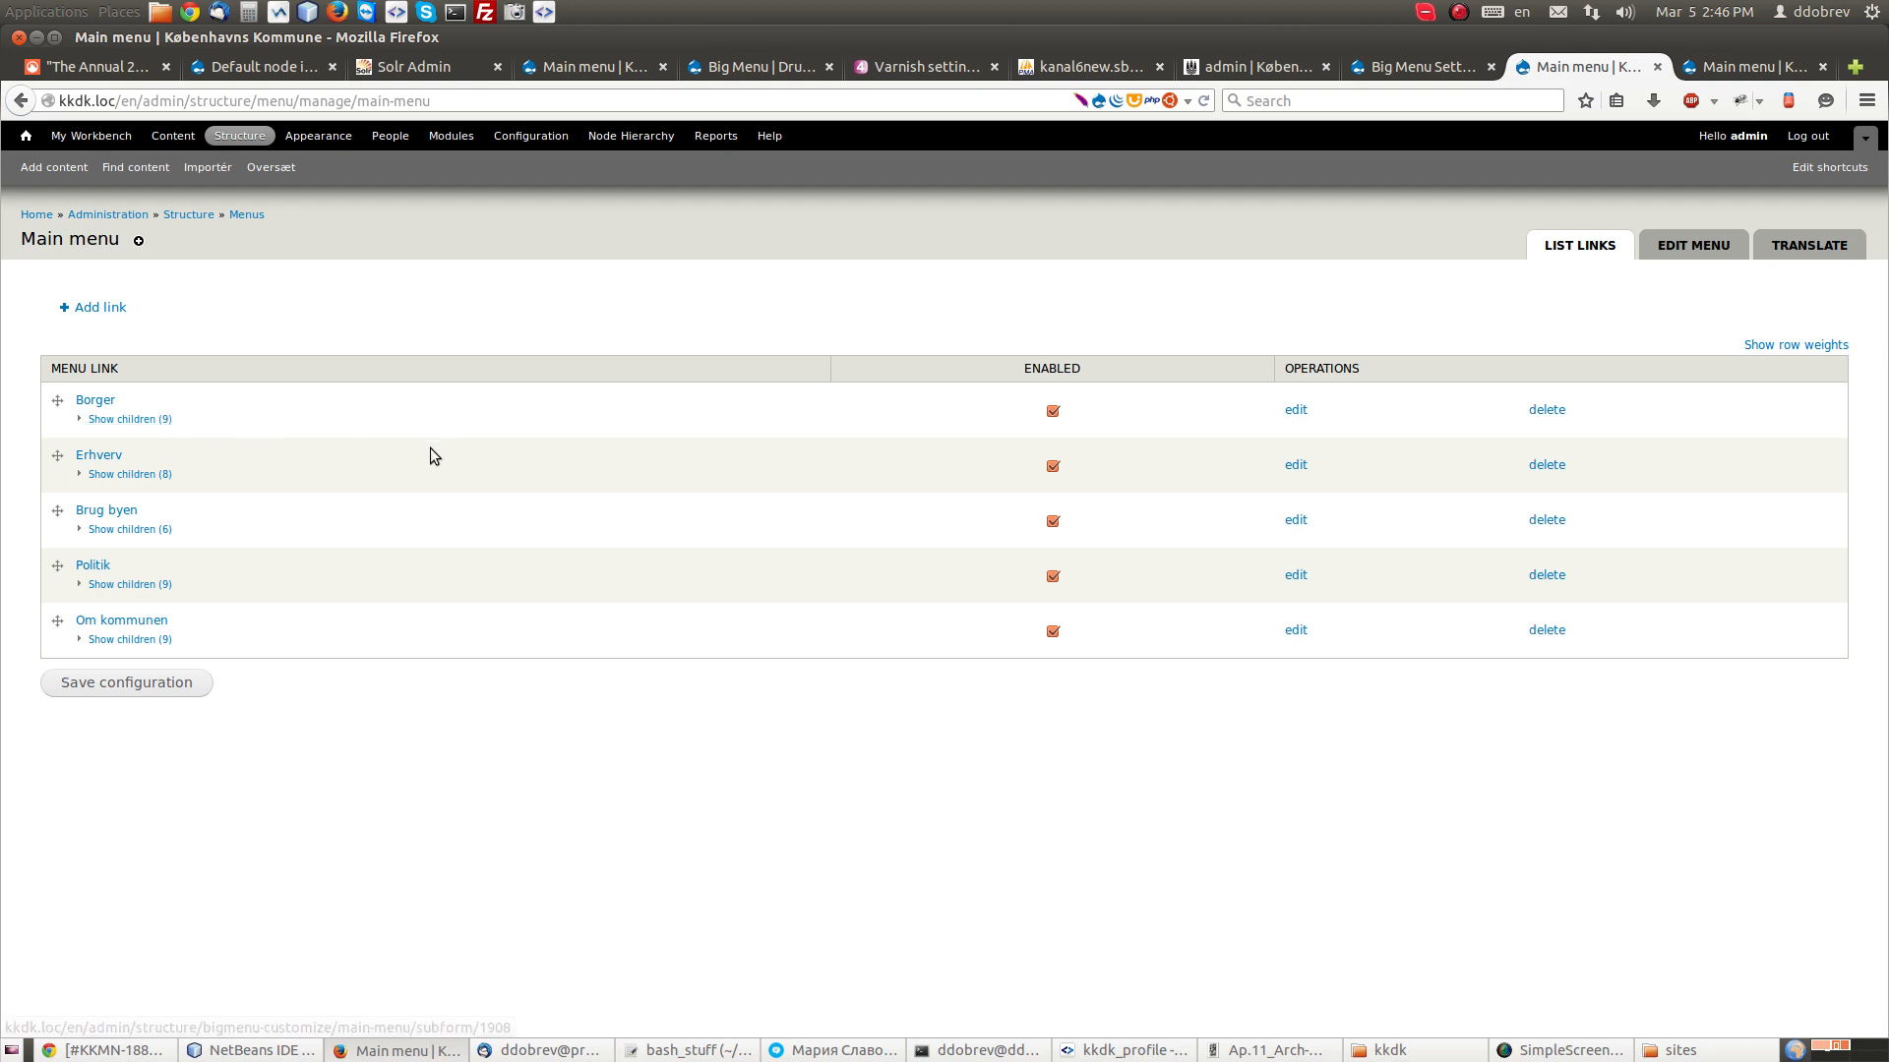
mouse_move(124, 419)
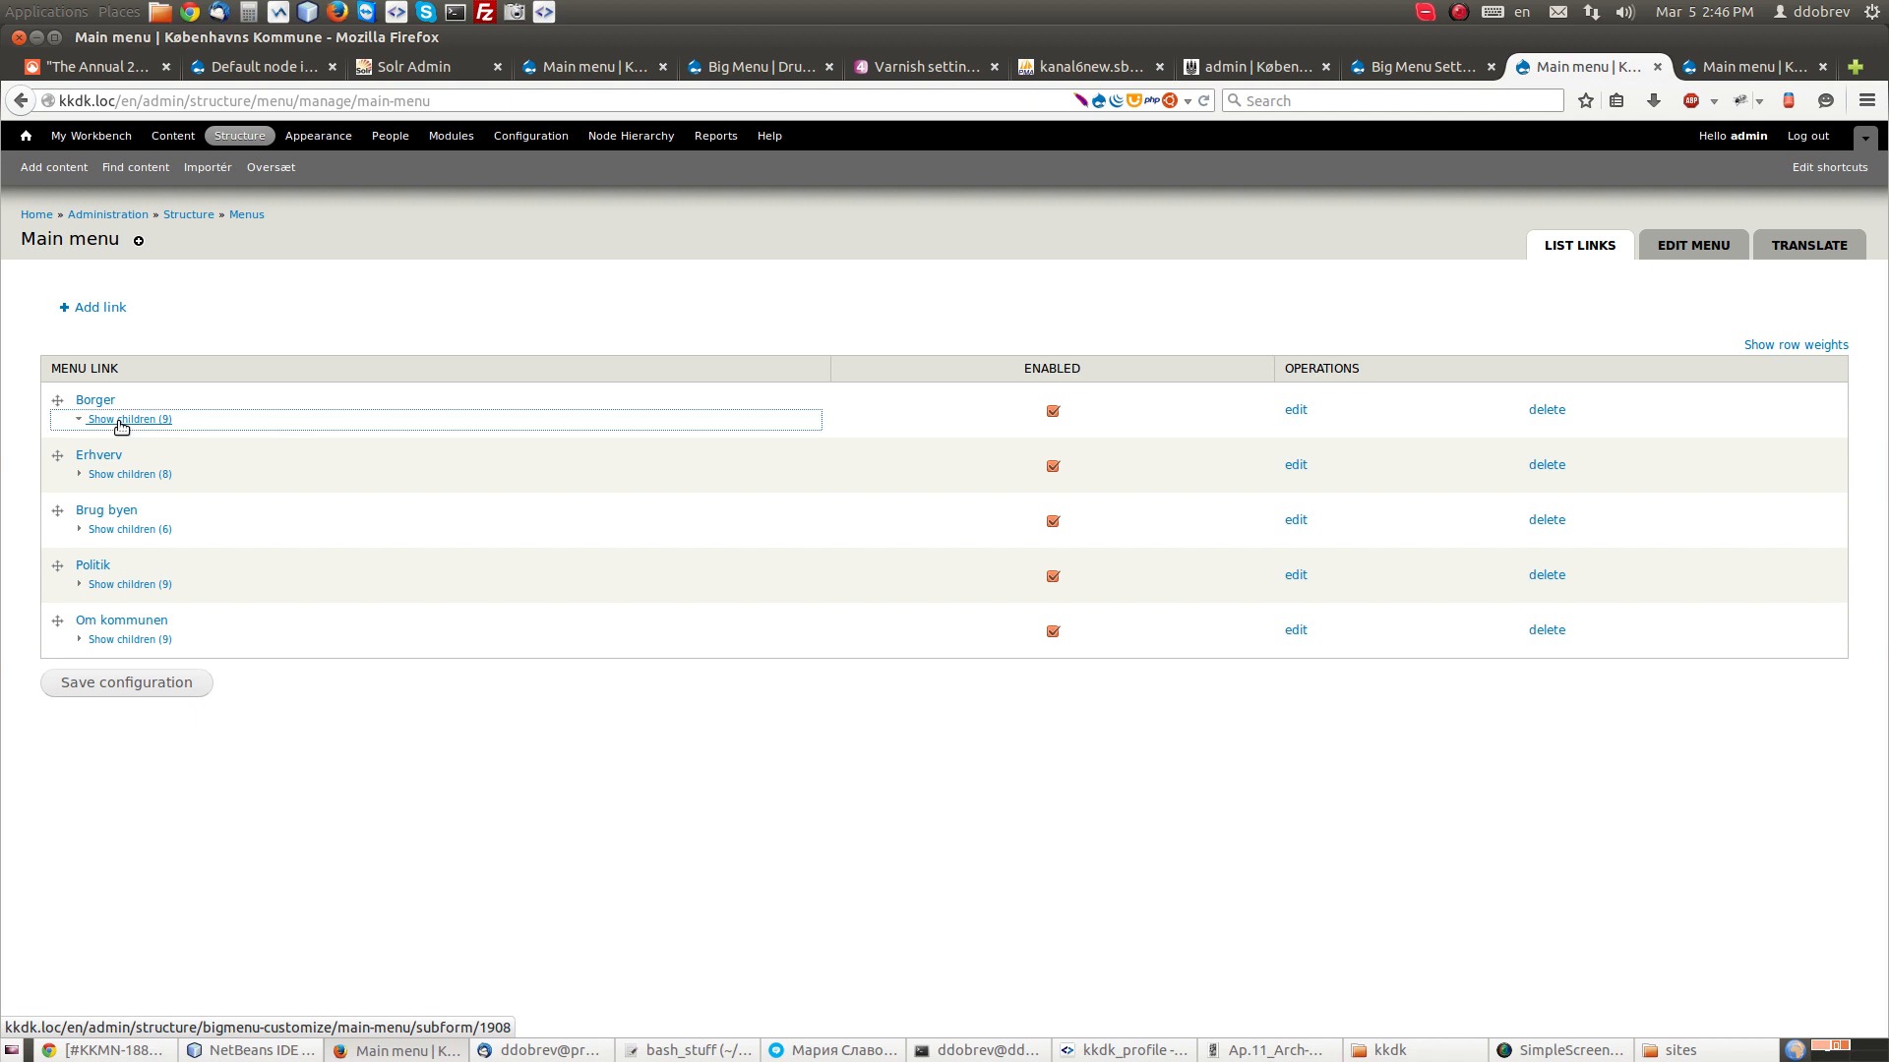
Step: Expand Borger and Flytning og adresse to show Flytning and Husejerattester, then collapse Borger
left_click(129, 419)
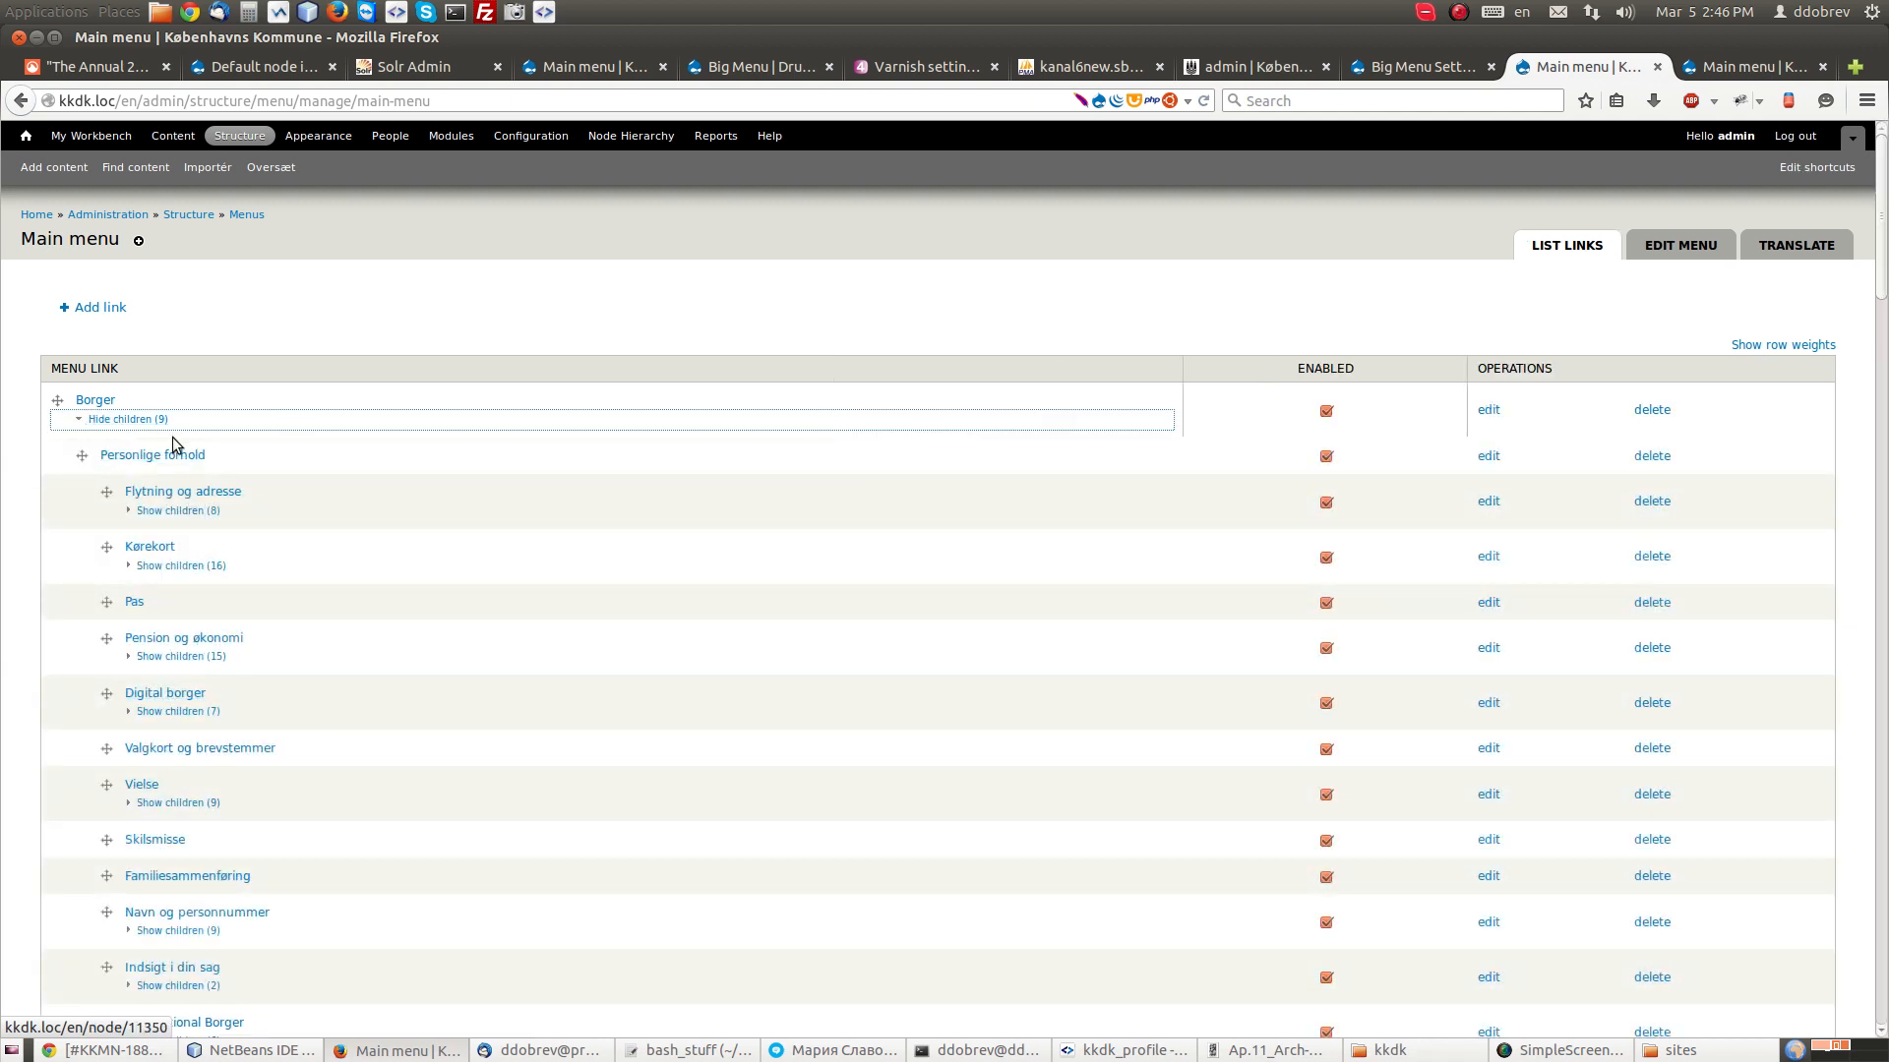
mouse_move(176, 510)
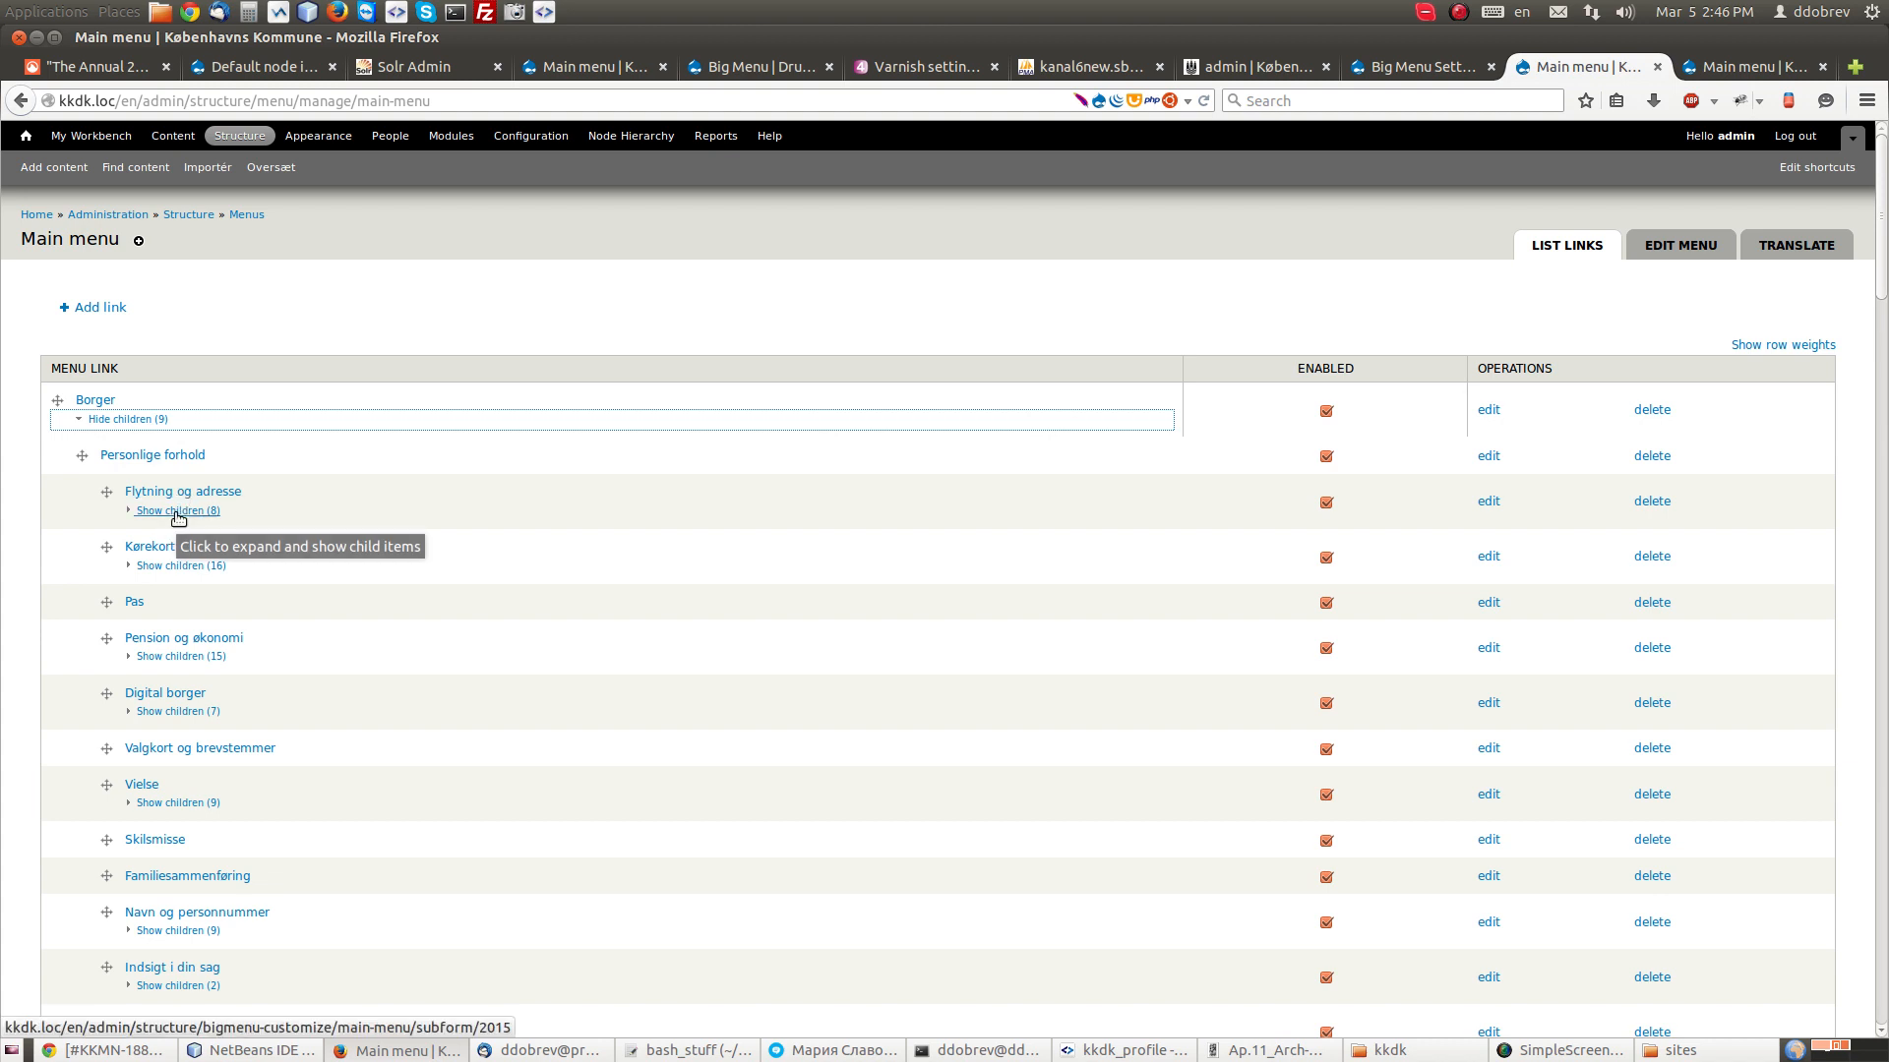
mouse_move(372, 519)
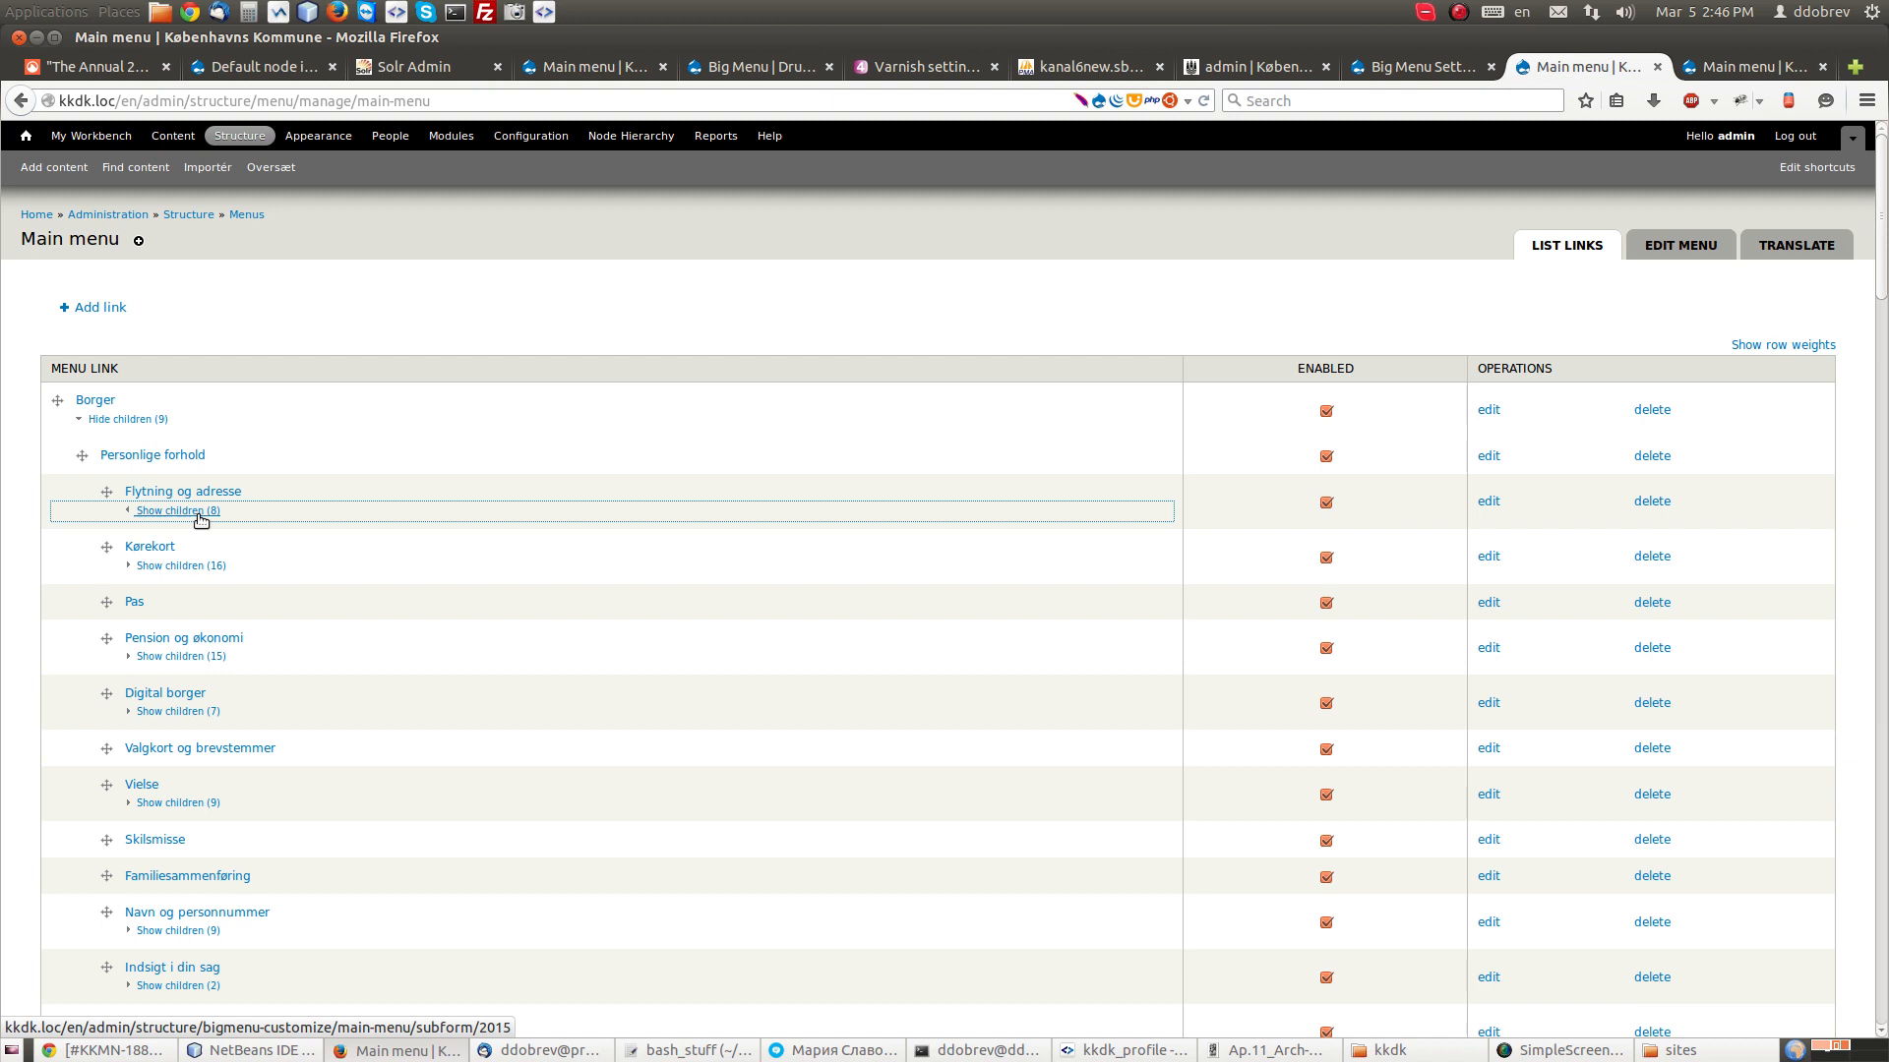
left_click(177, 510)
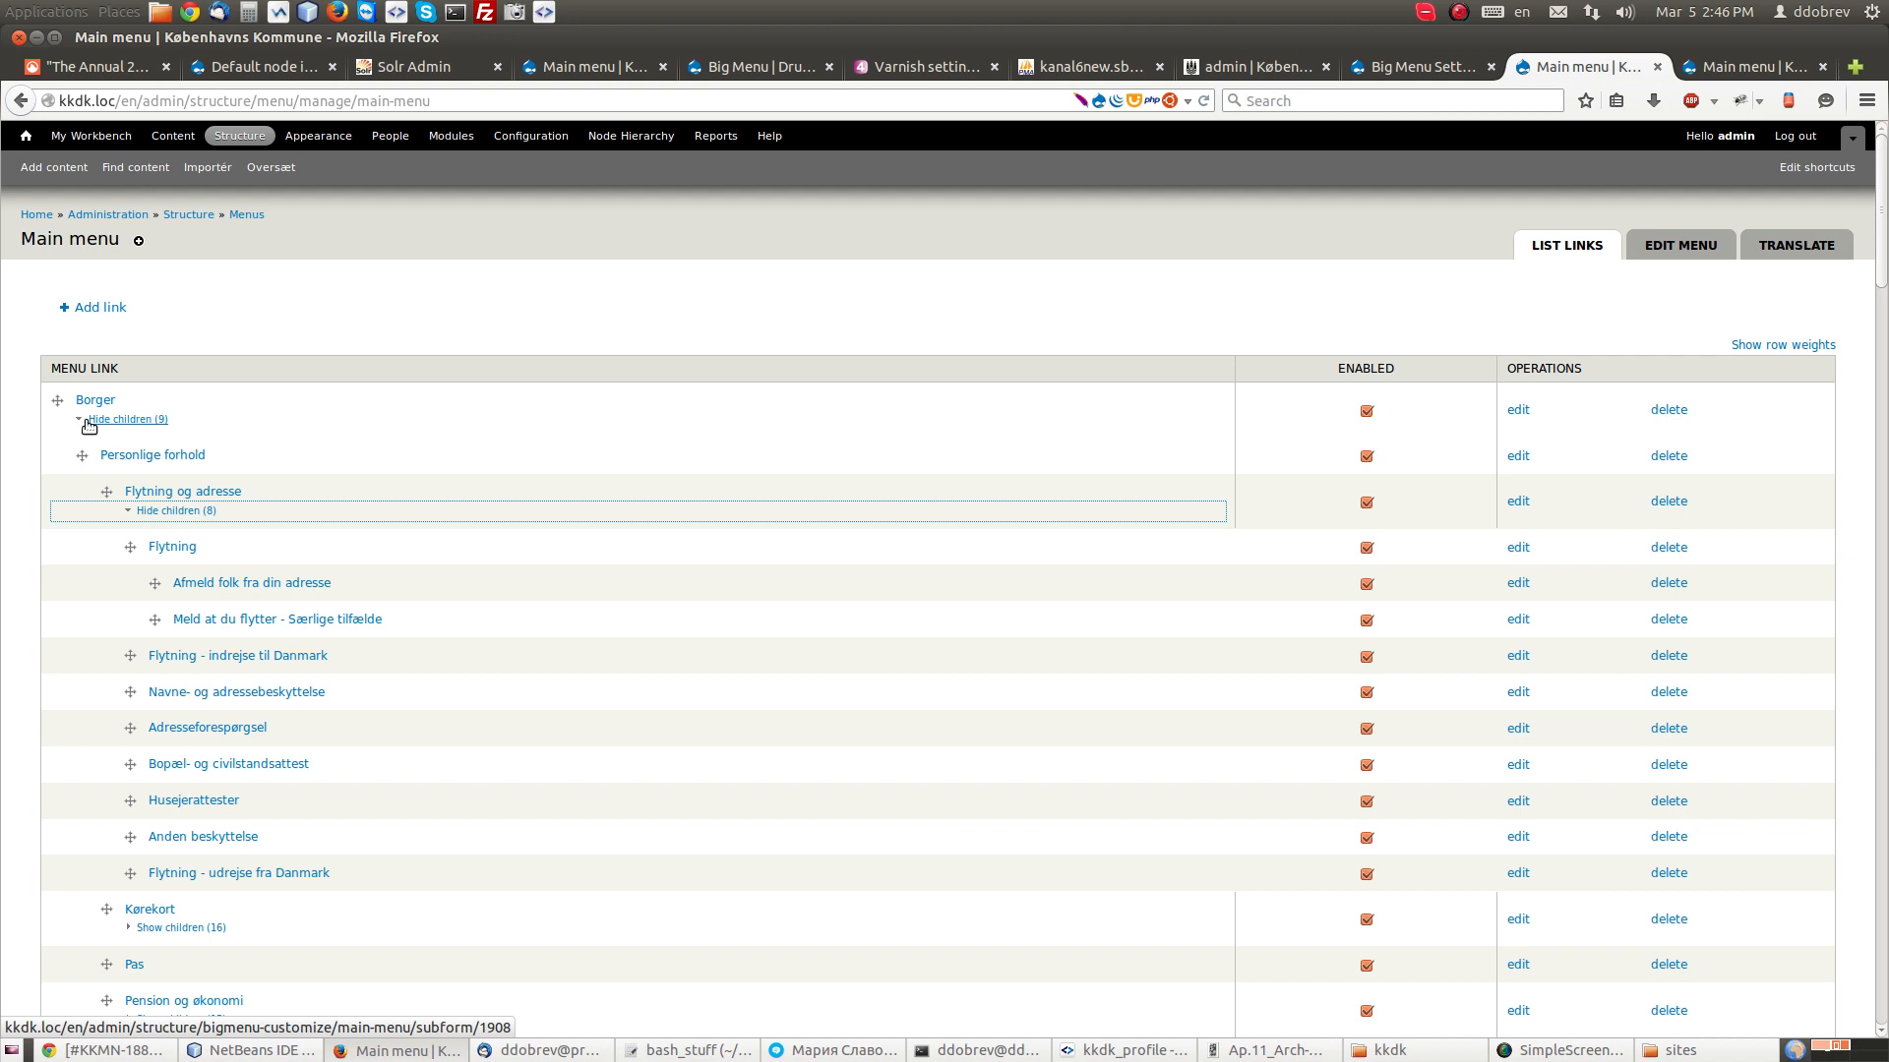
left_click(128, 418)
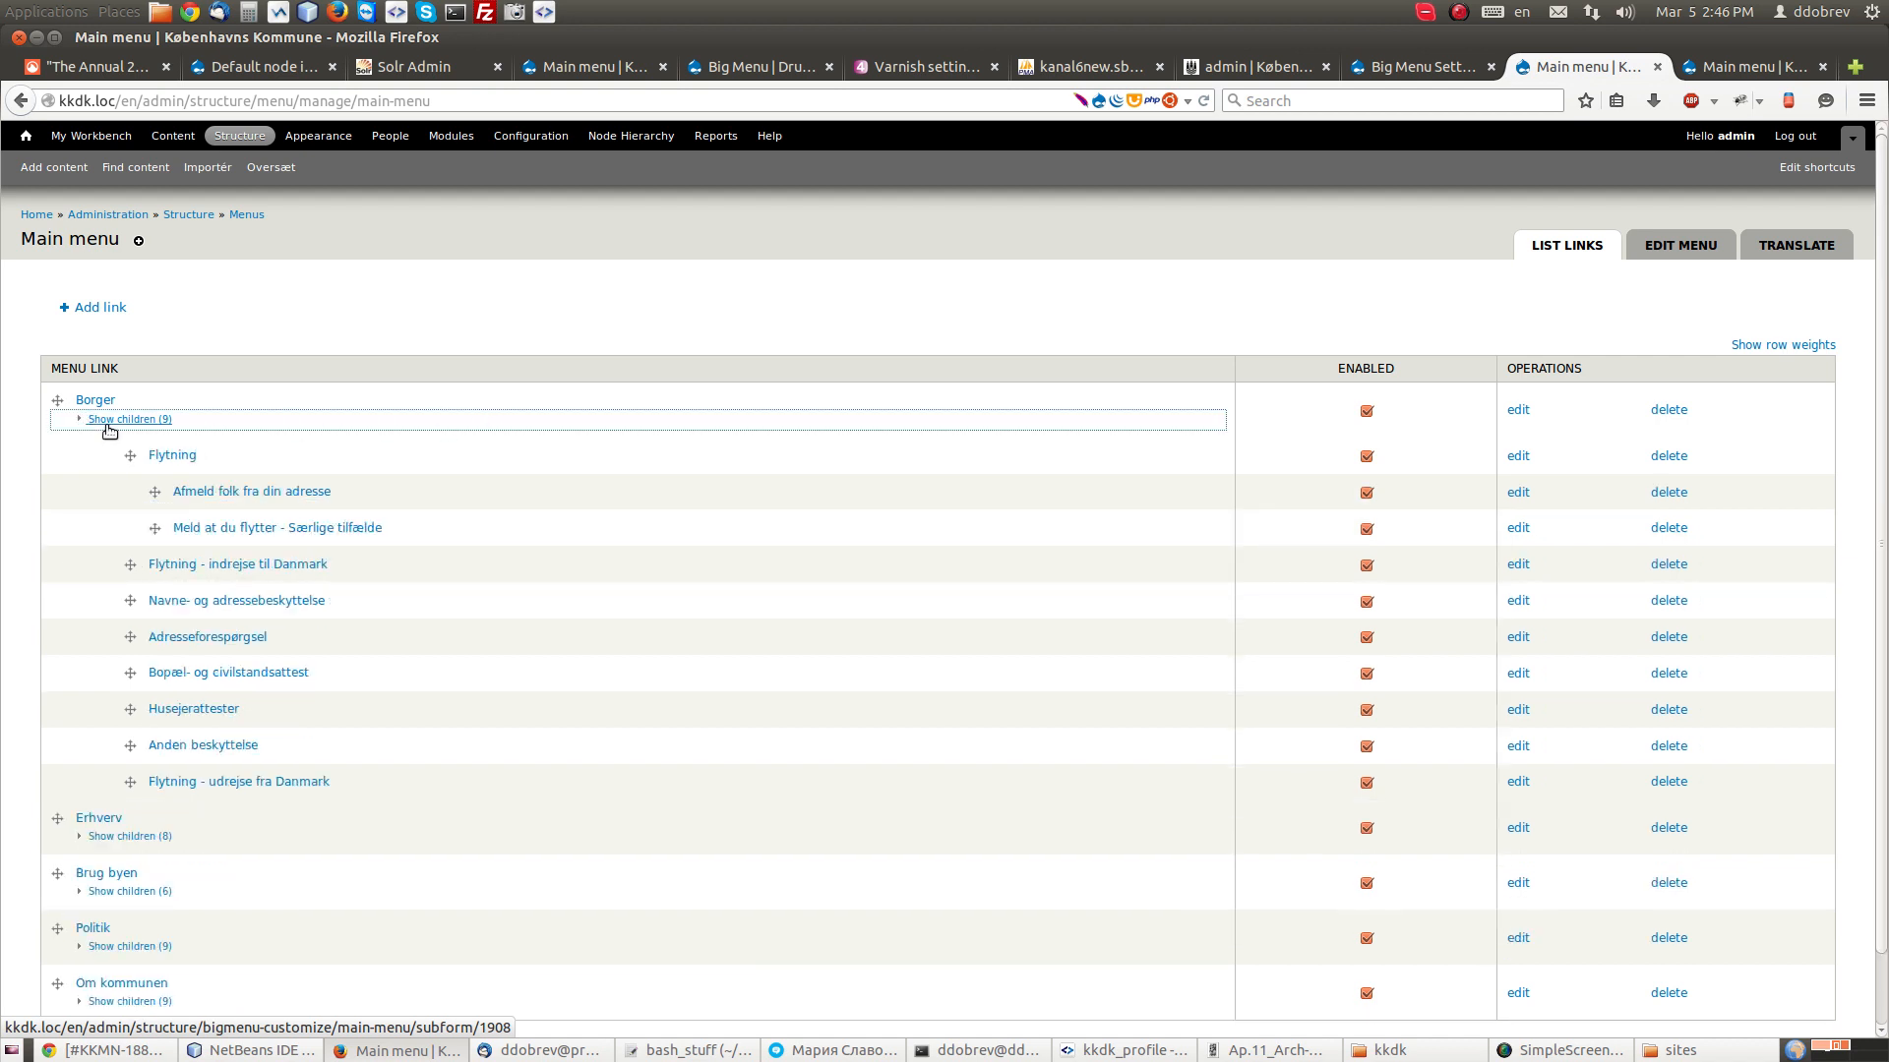
mouse_move(171, 455)
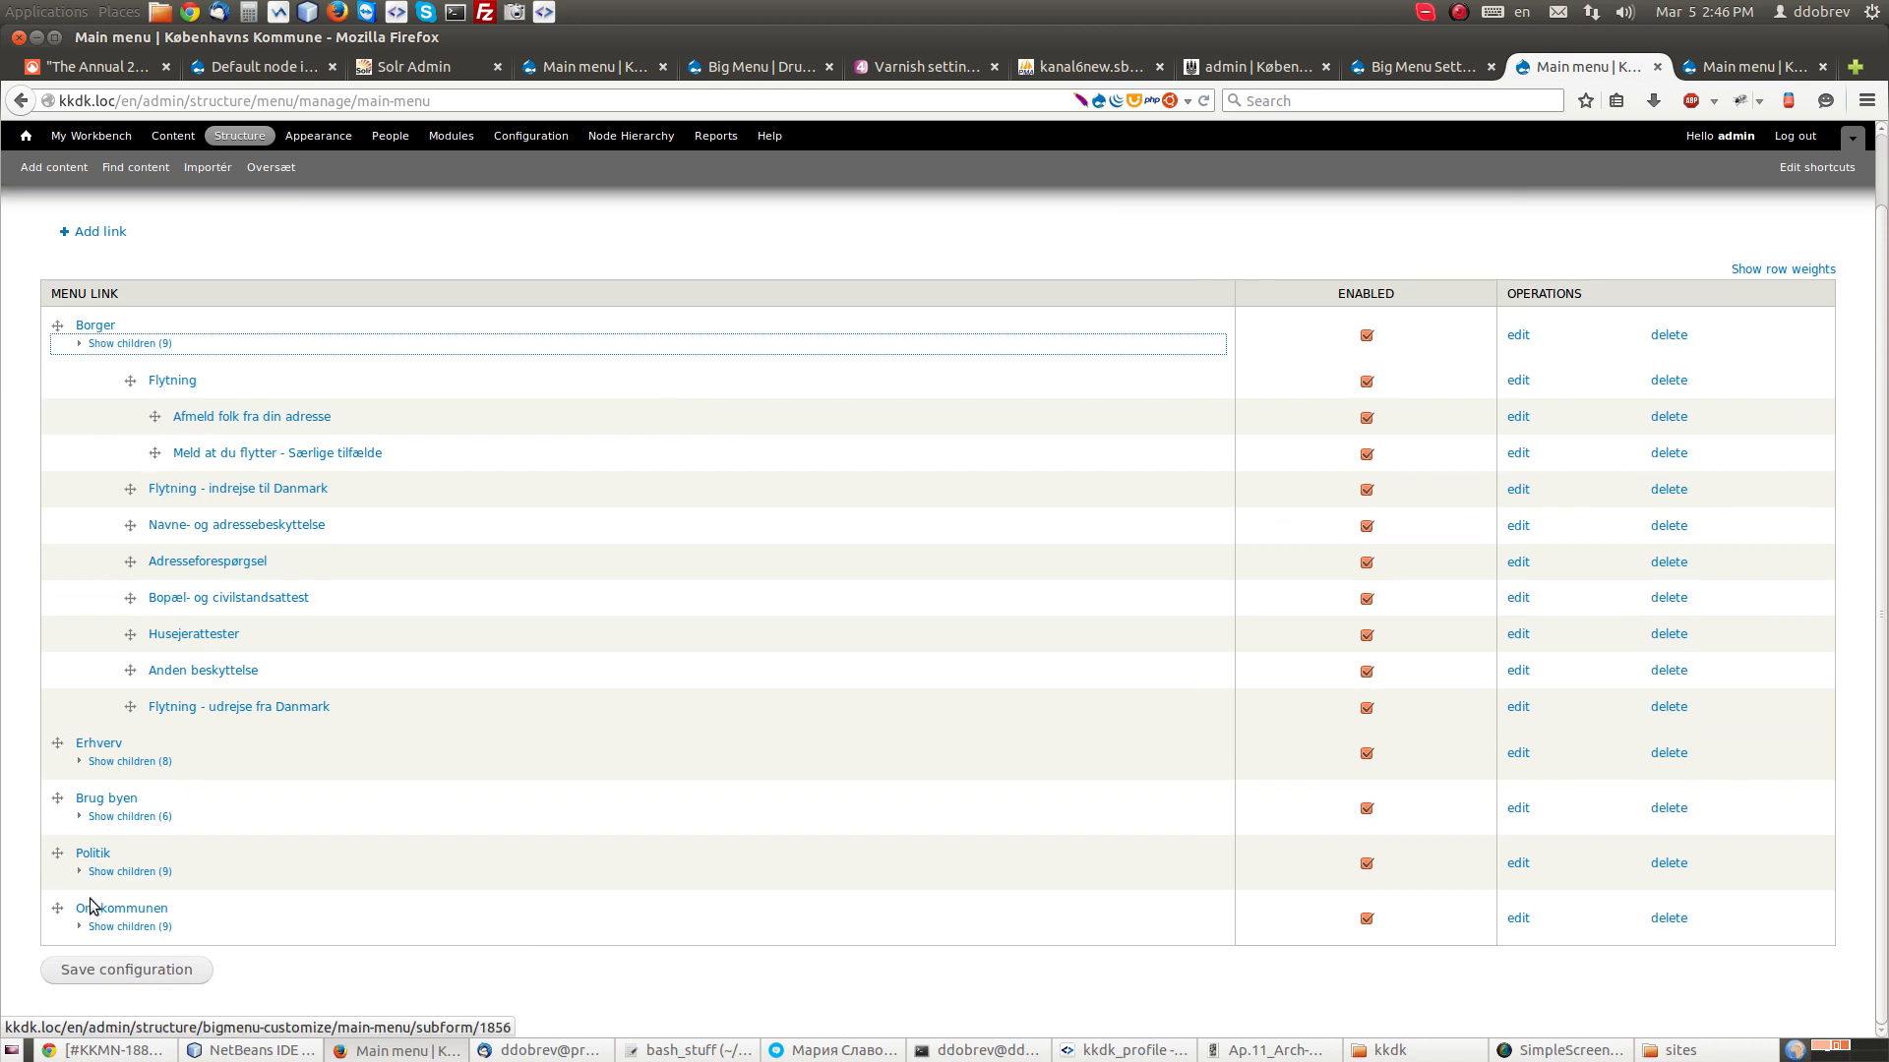
mouse_move(128, 926)
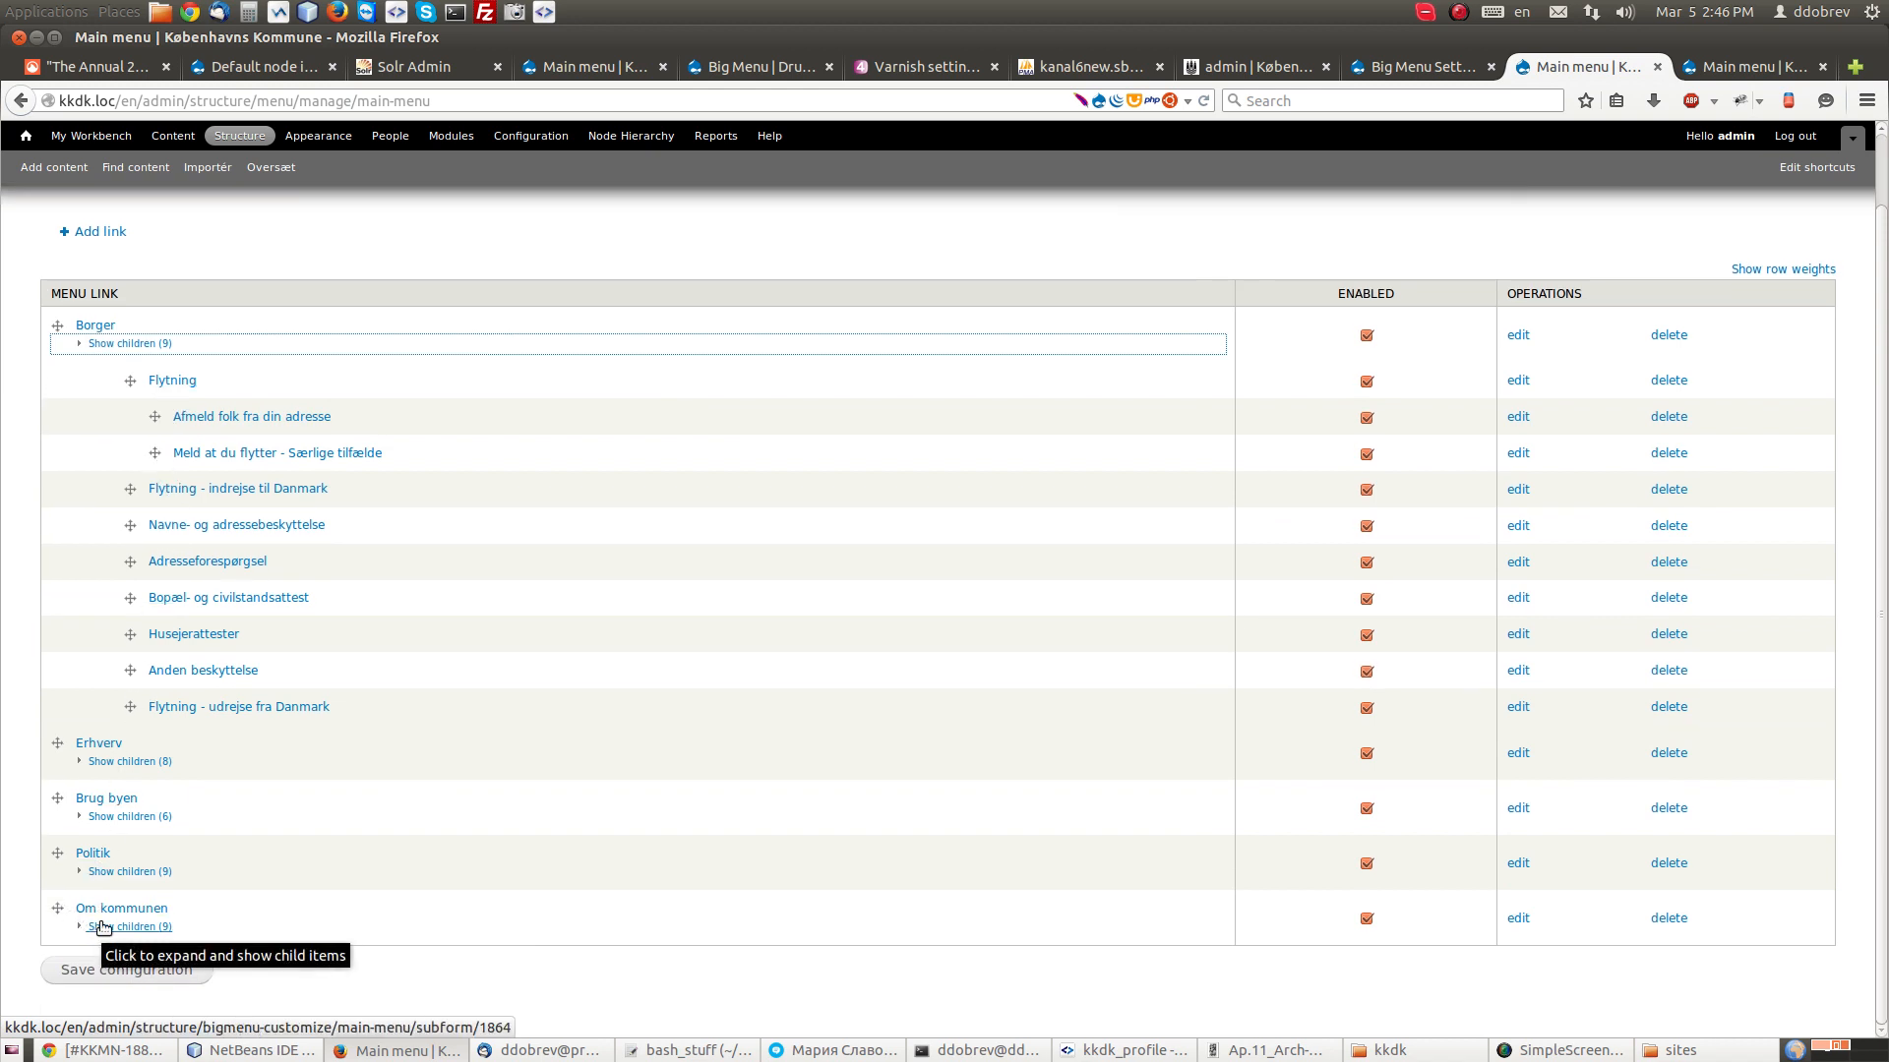
mouse_move(267, 849)
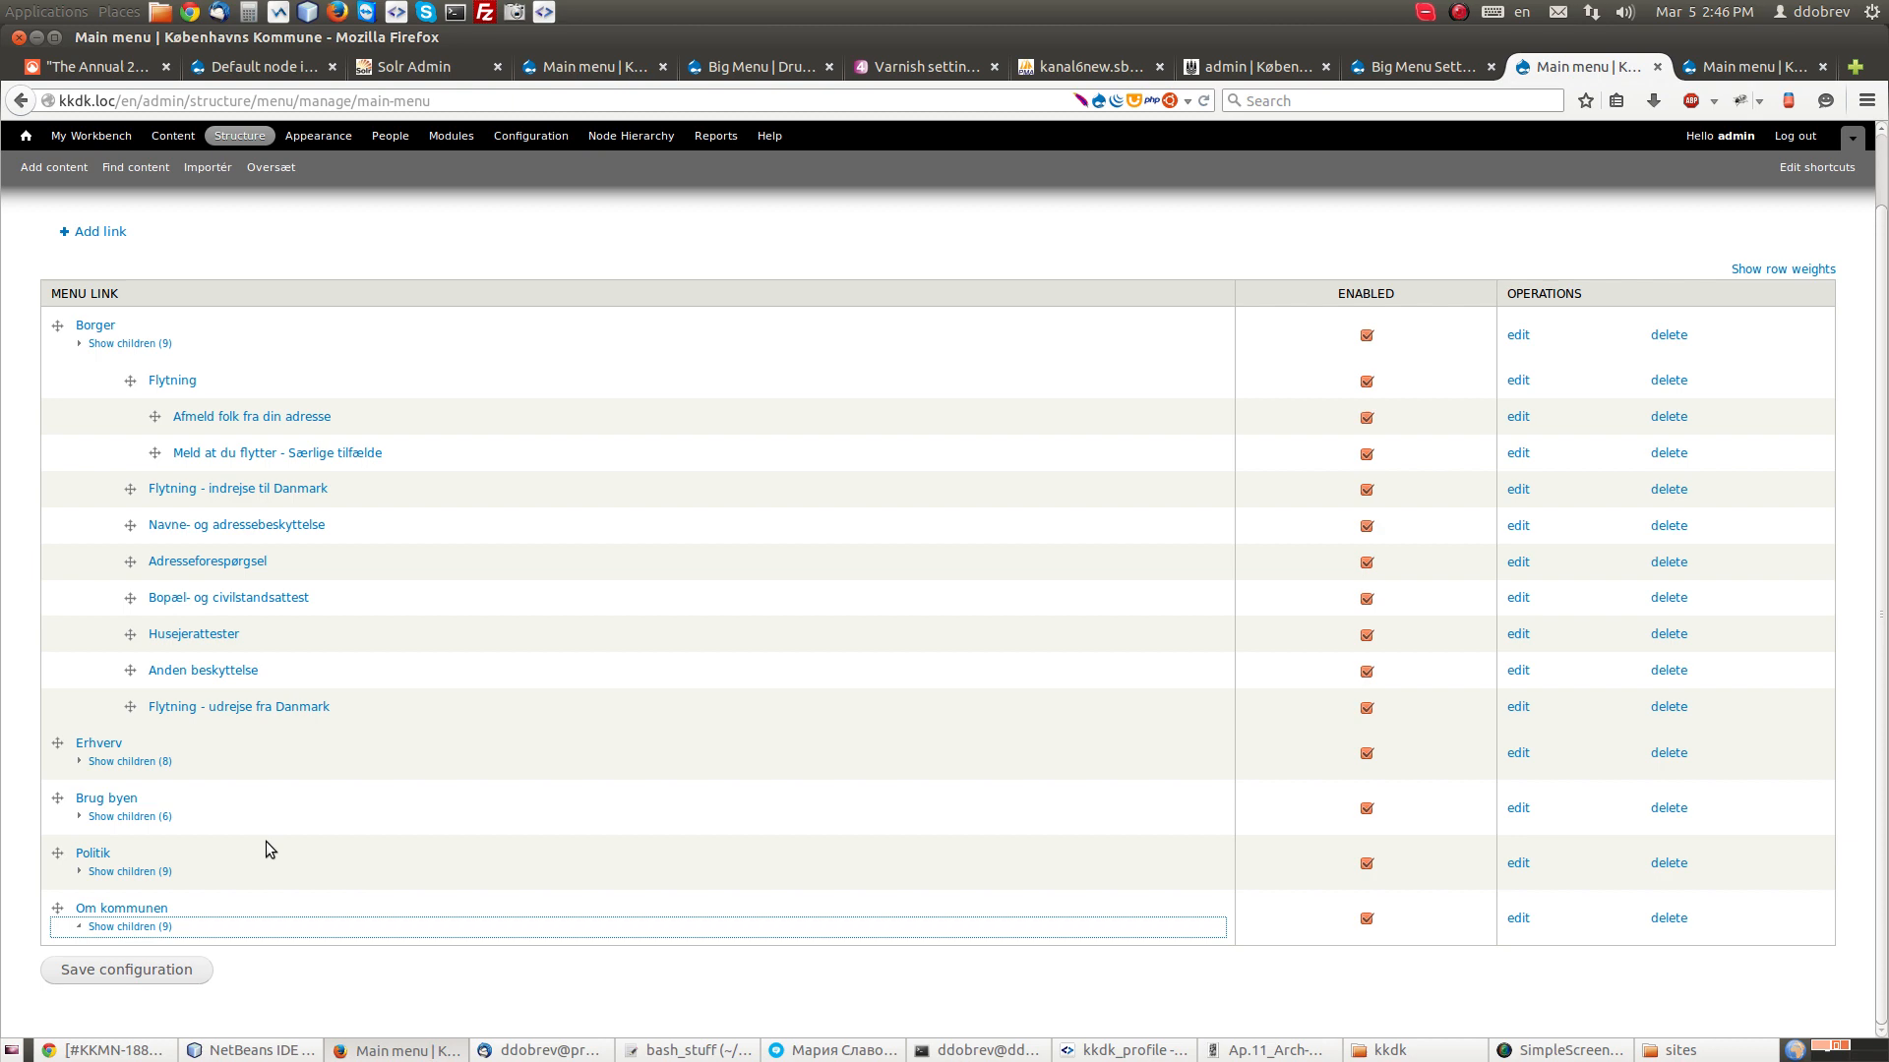
Step: Save the local Main menu configuration from the bottom of the tree
scroll("down", 3)
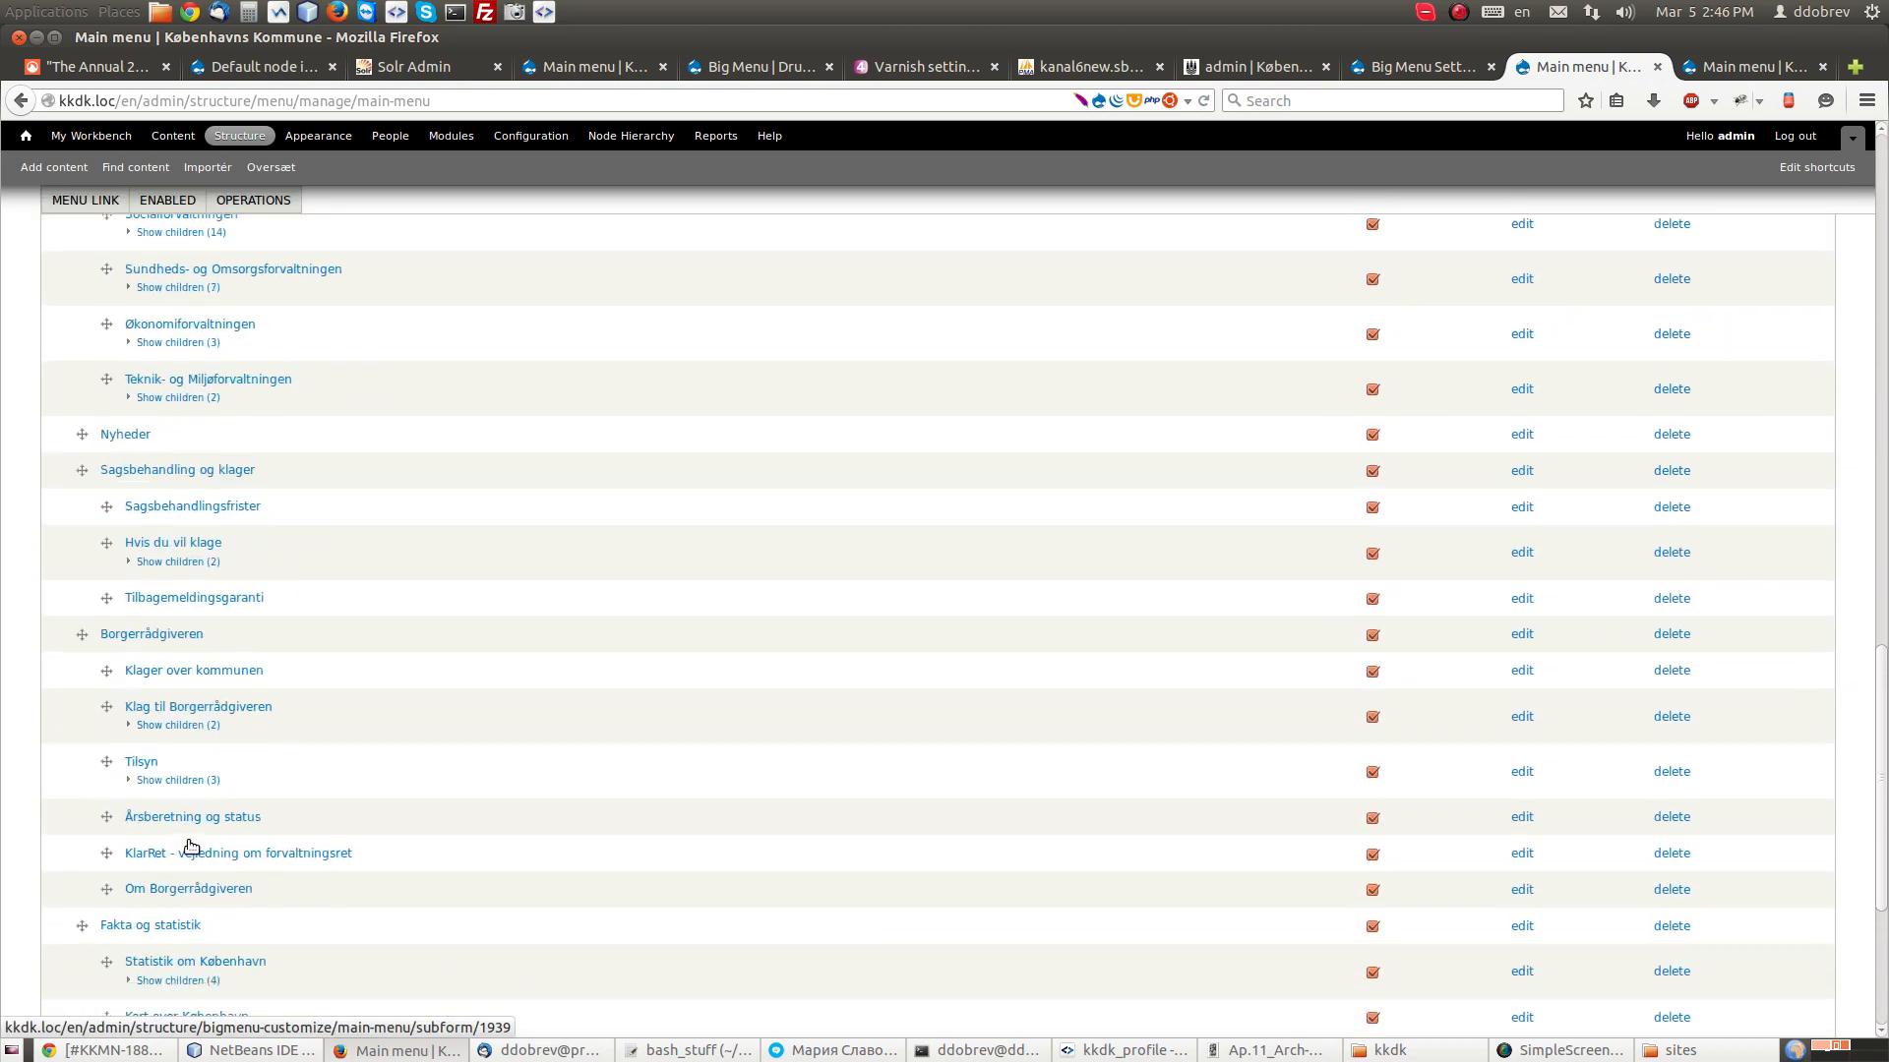
scroll("down", 3)
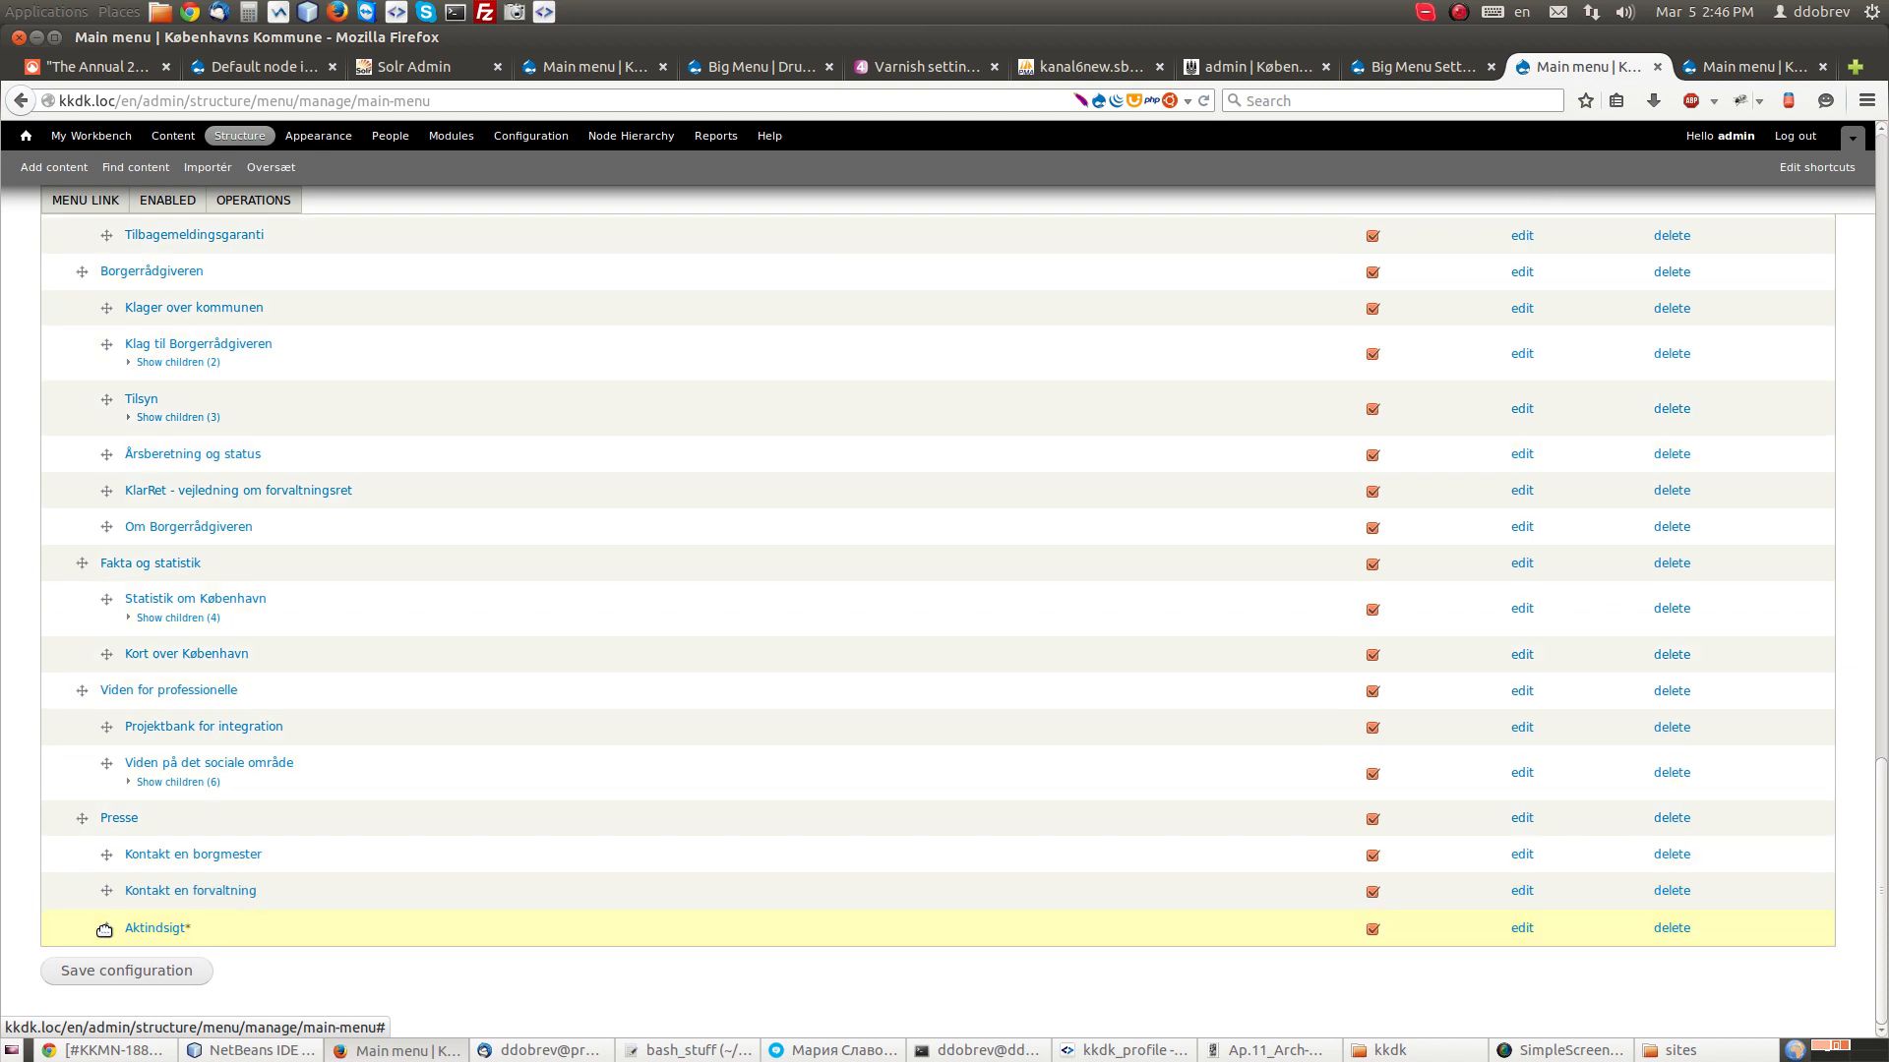
left_click(125, 970)
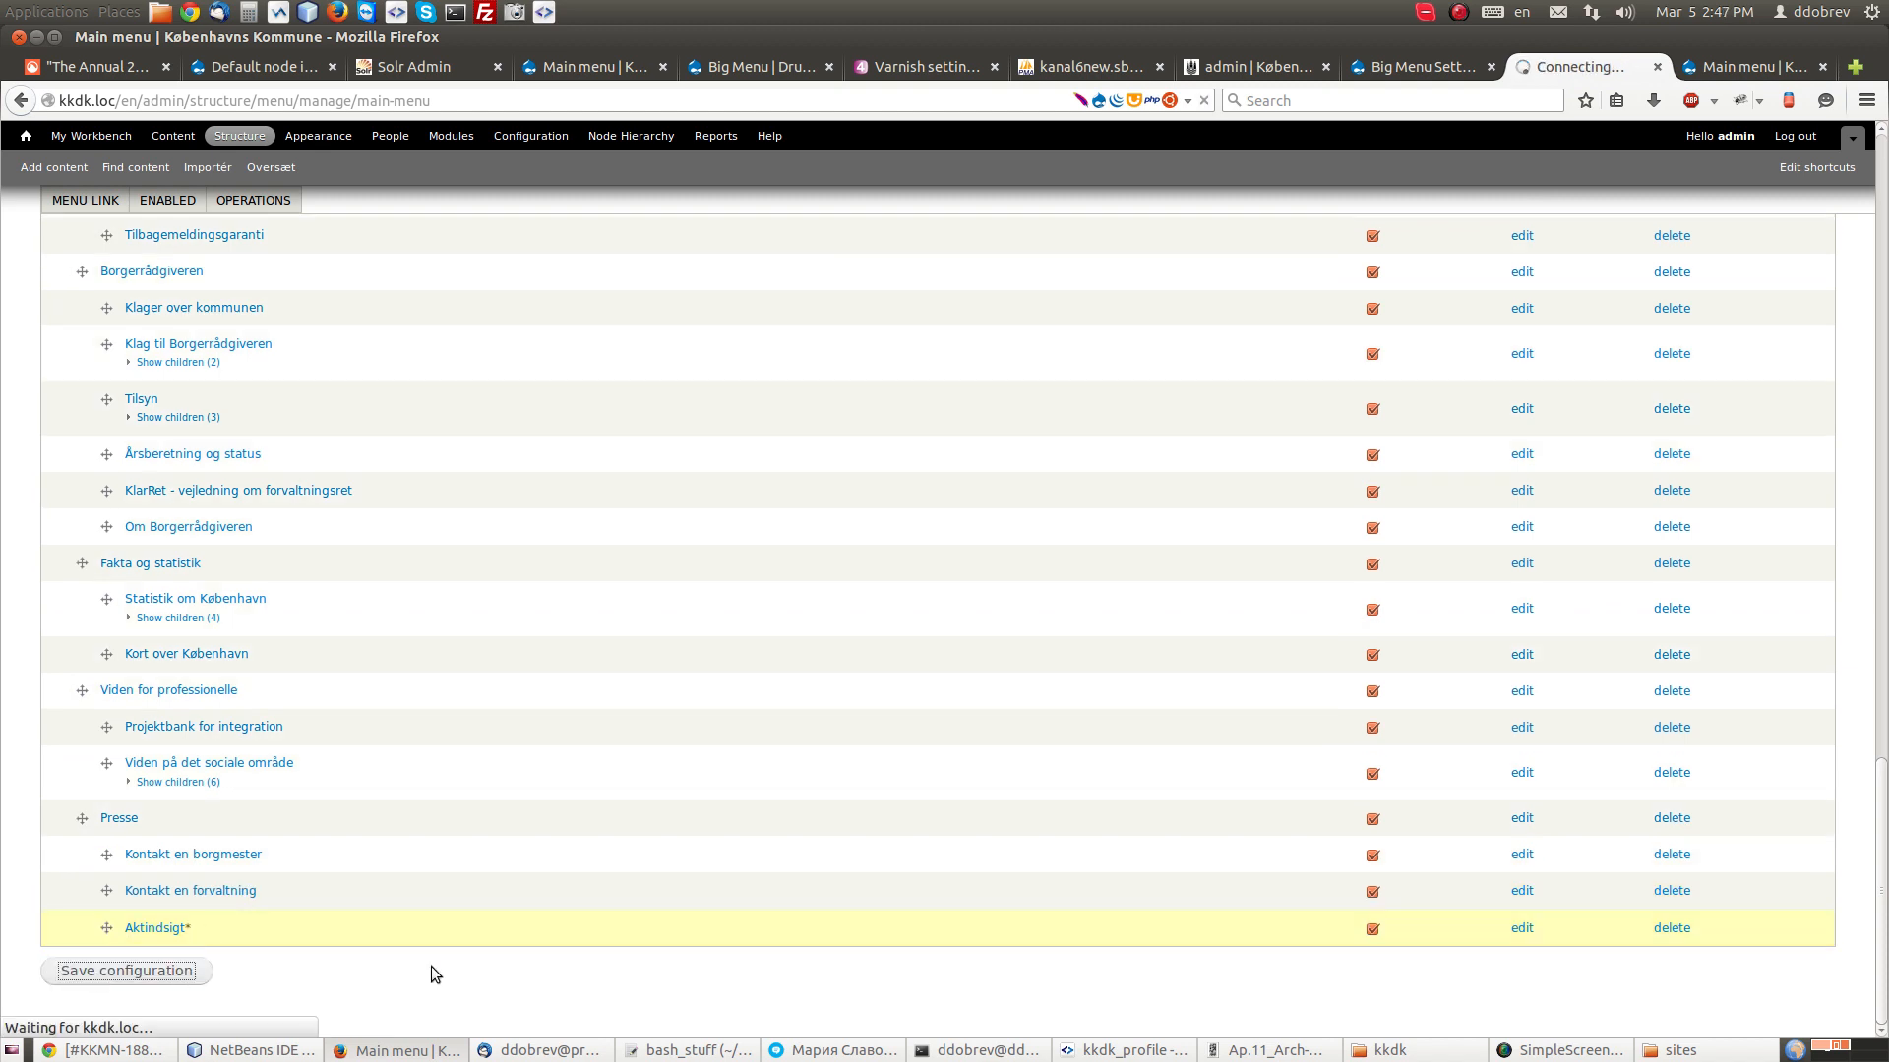
left_click(125, 970)
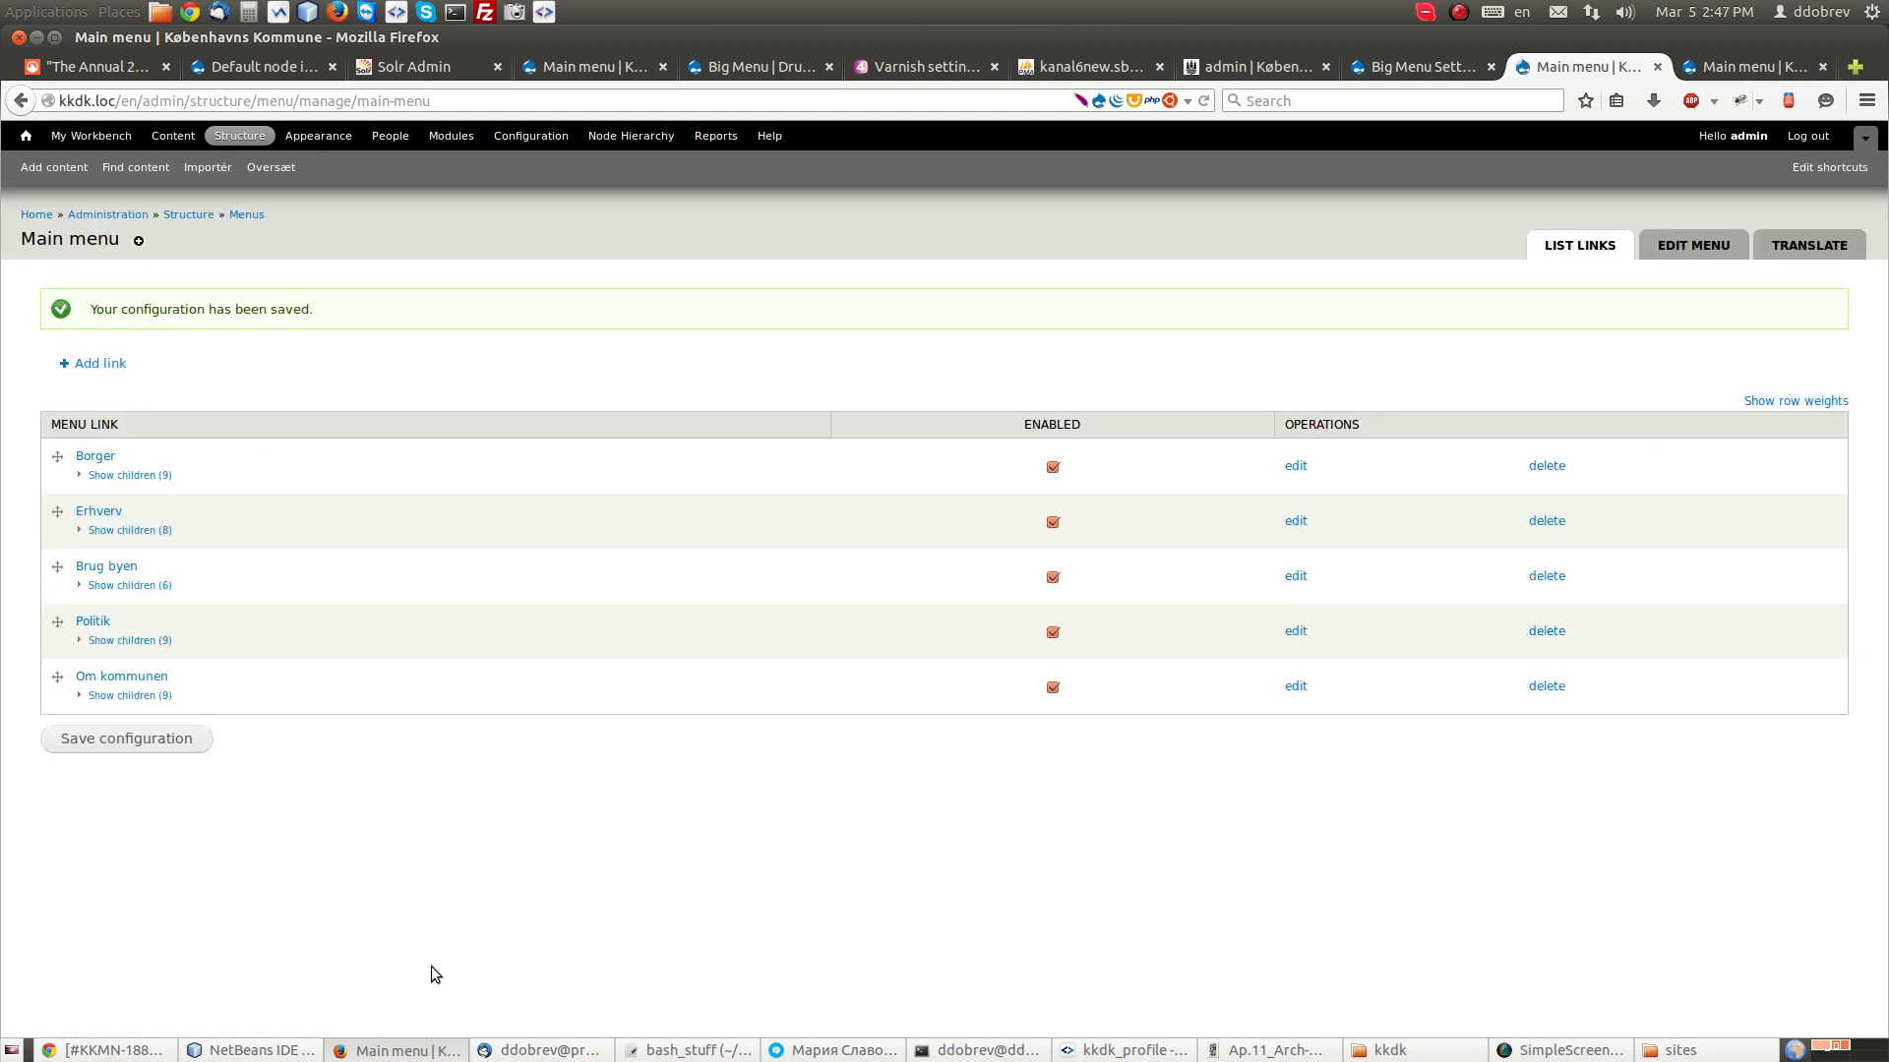
mouse_move(129, 696)
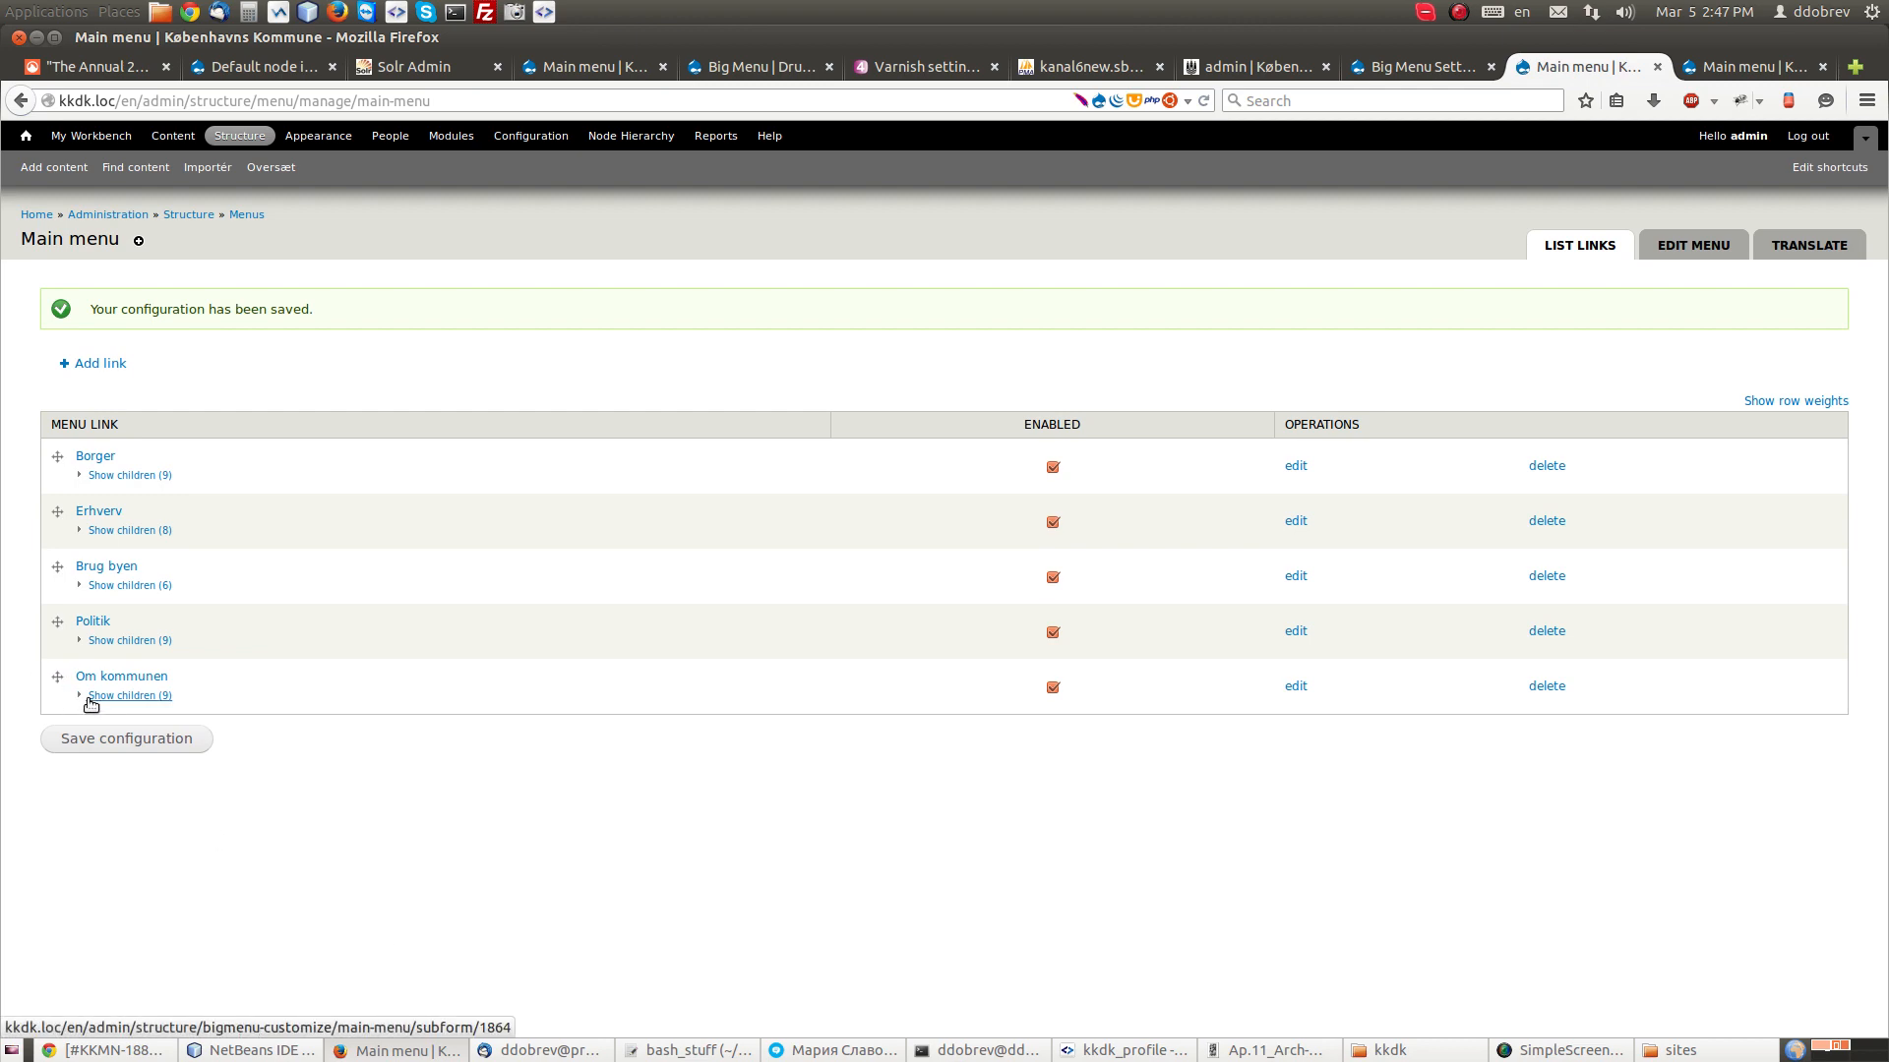
Step: Expand Om kommunen to verify Aktindsigt remains last under Presse
left_click(129, 696)
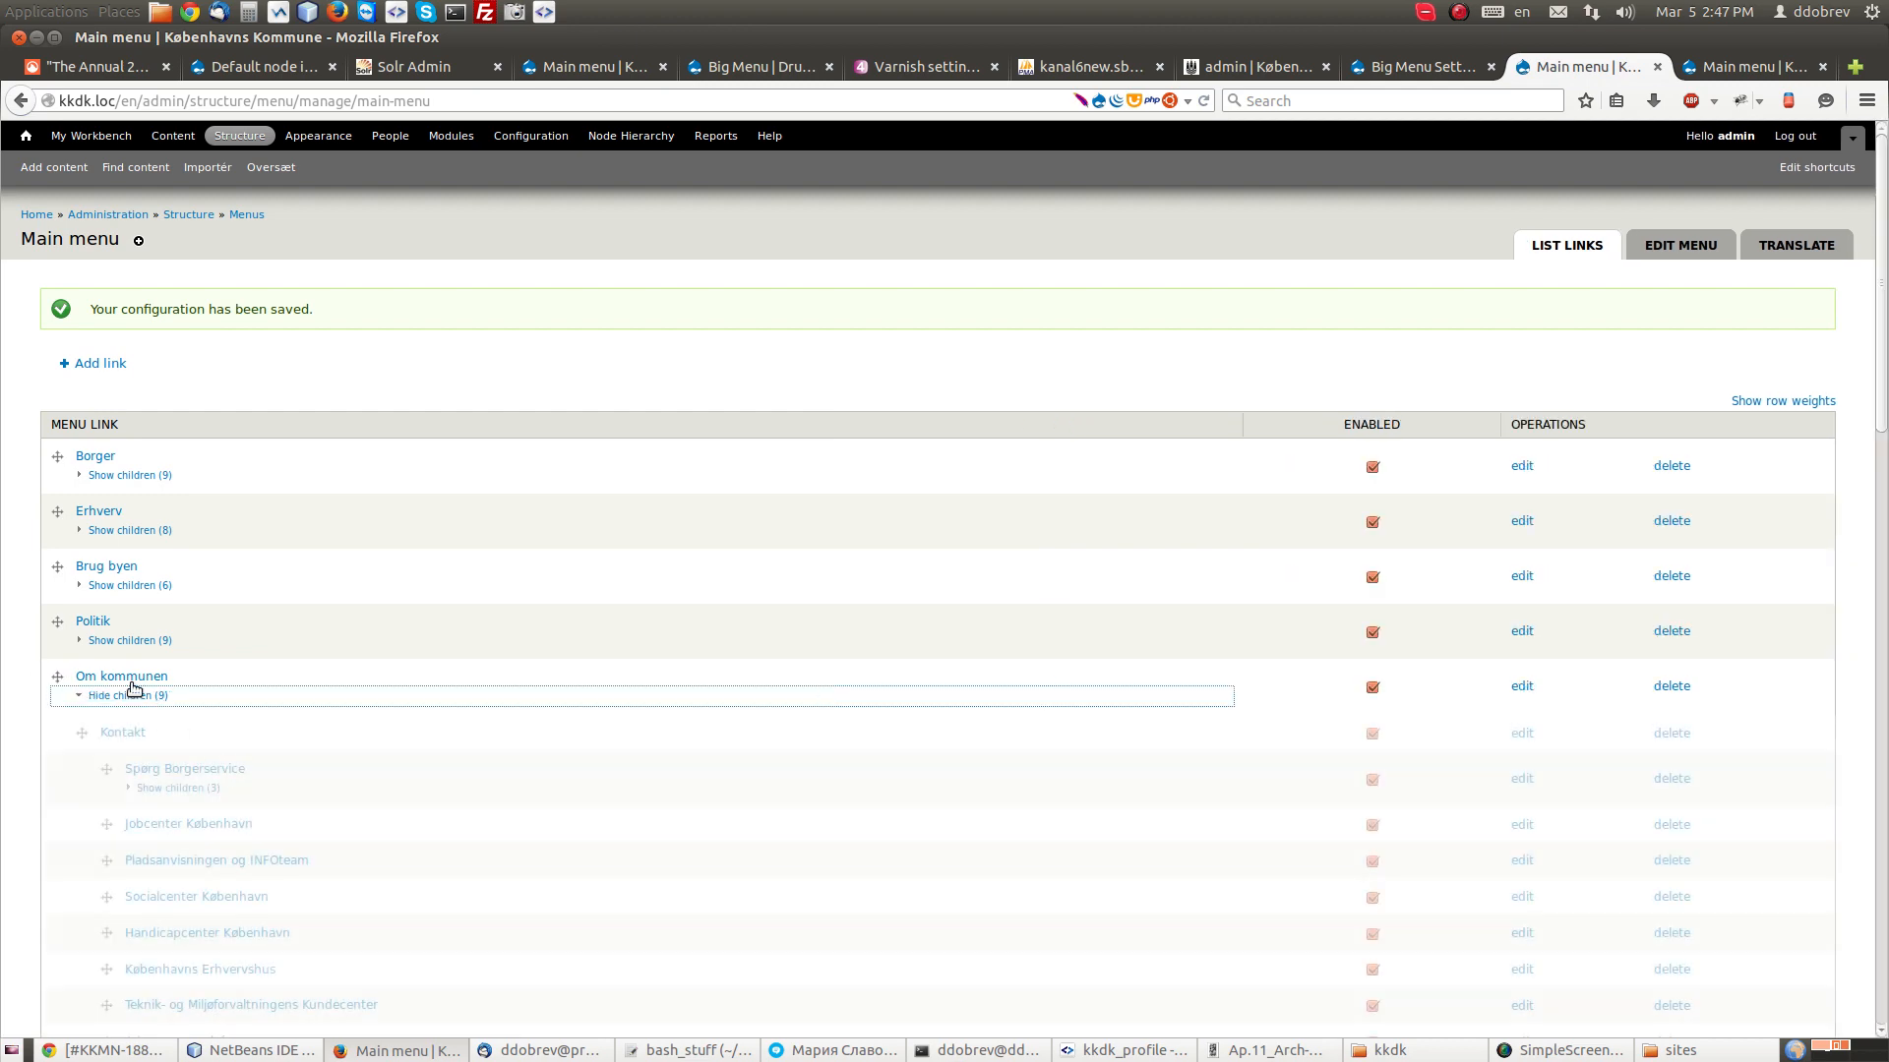
scroll("down", 3)
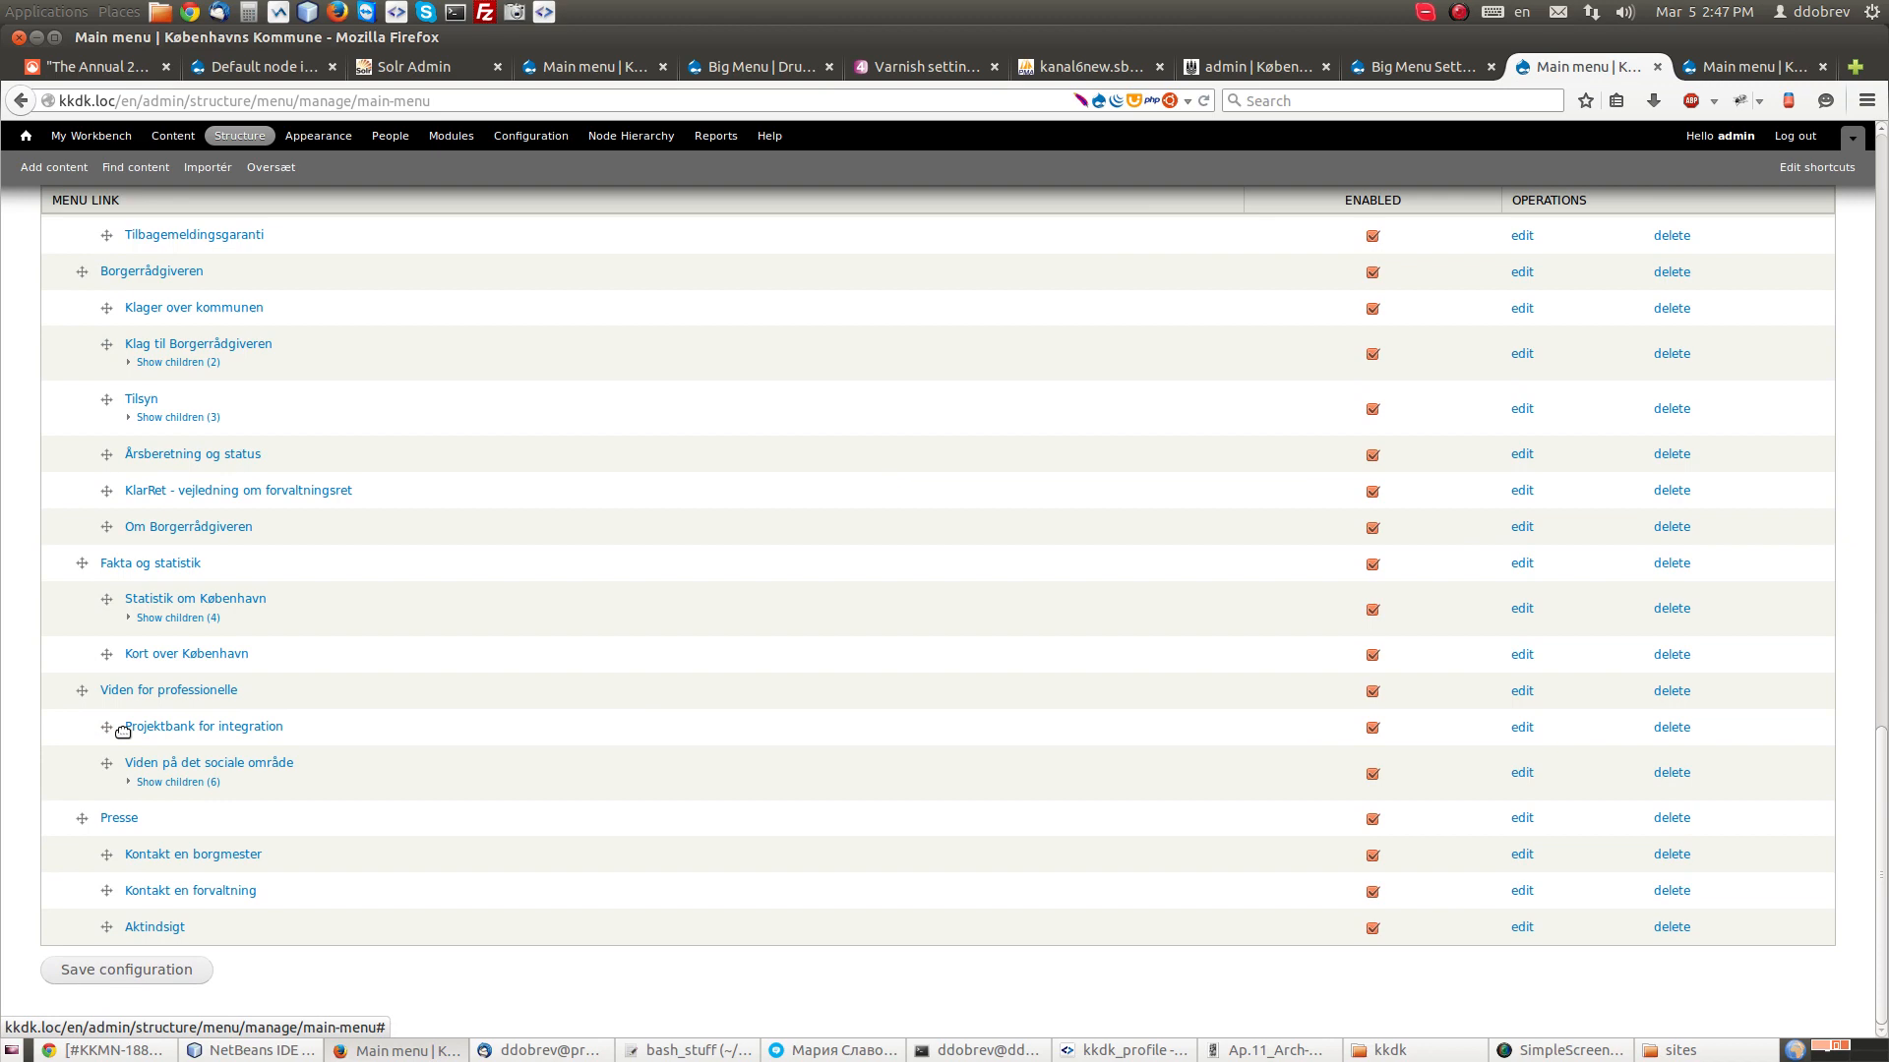
scroll("up", 3)
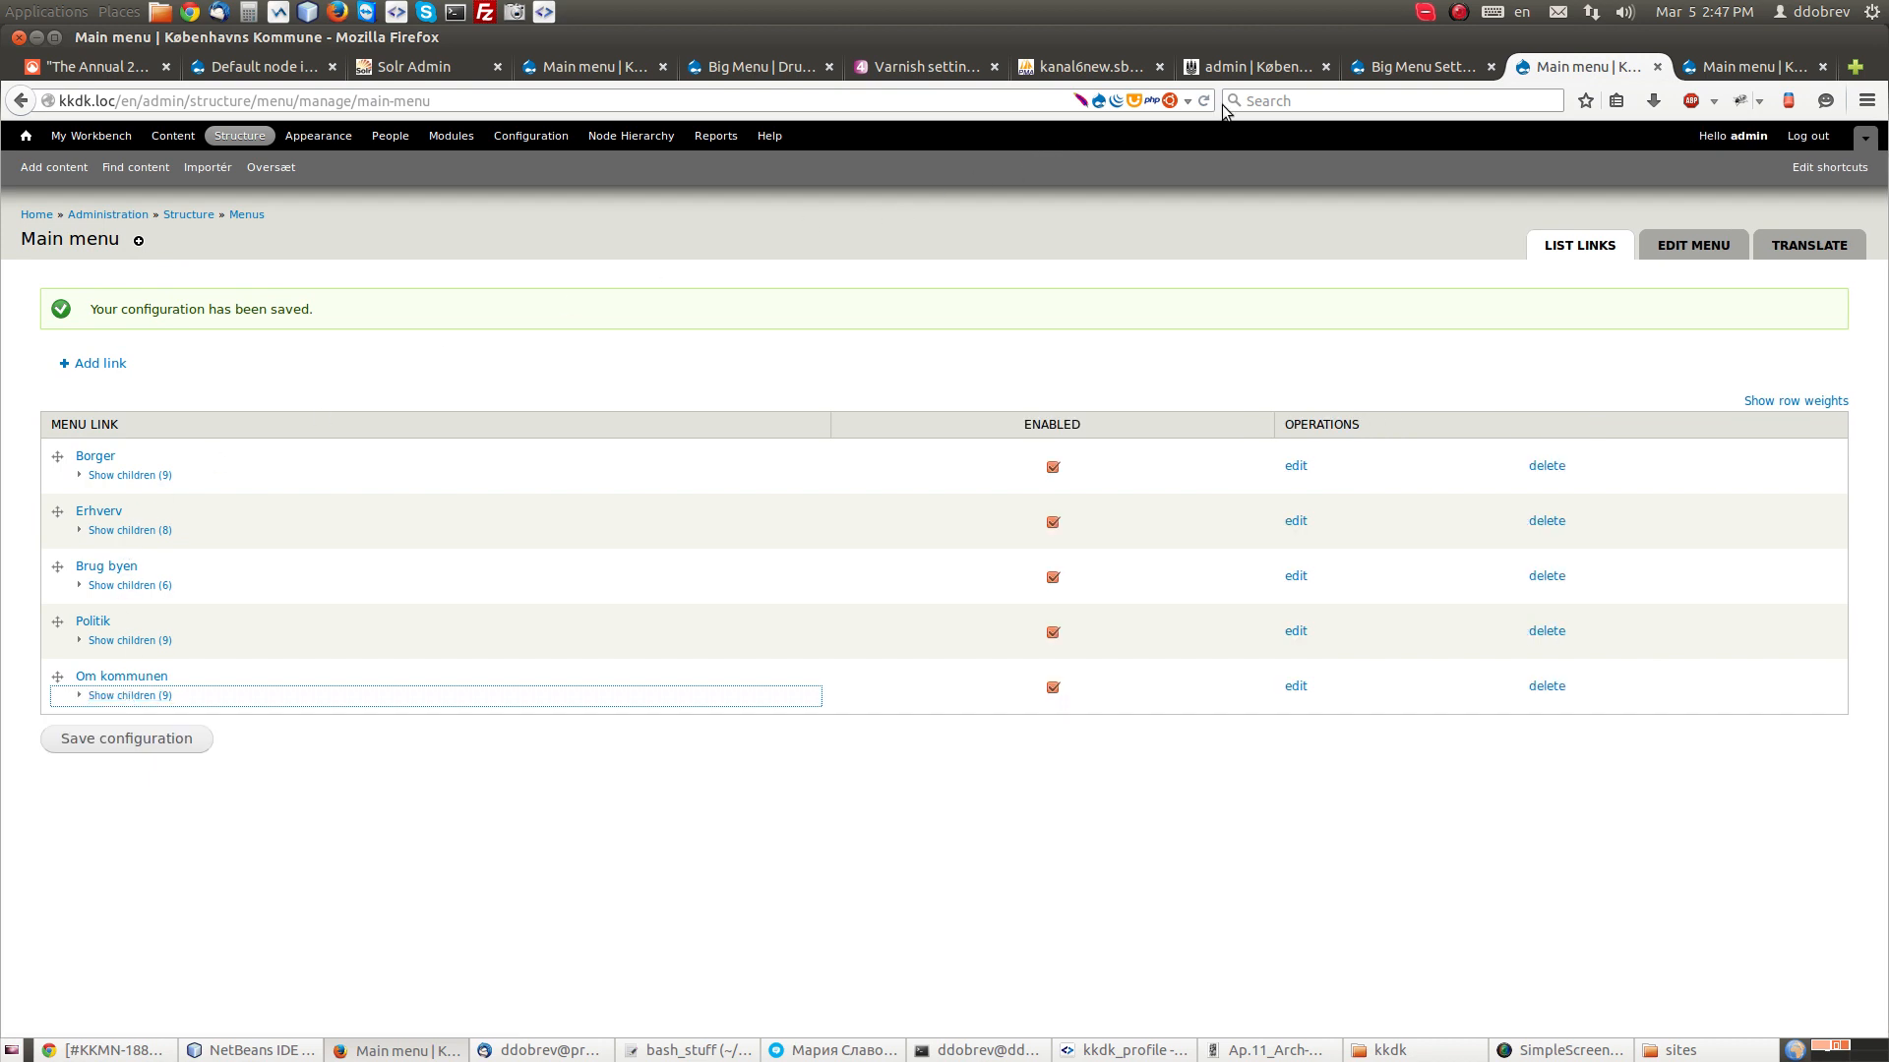
left_click(1754, 66)
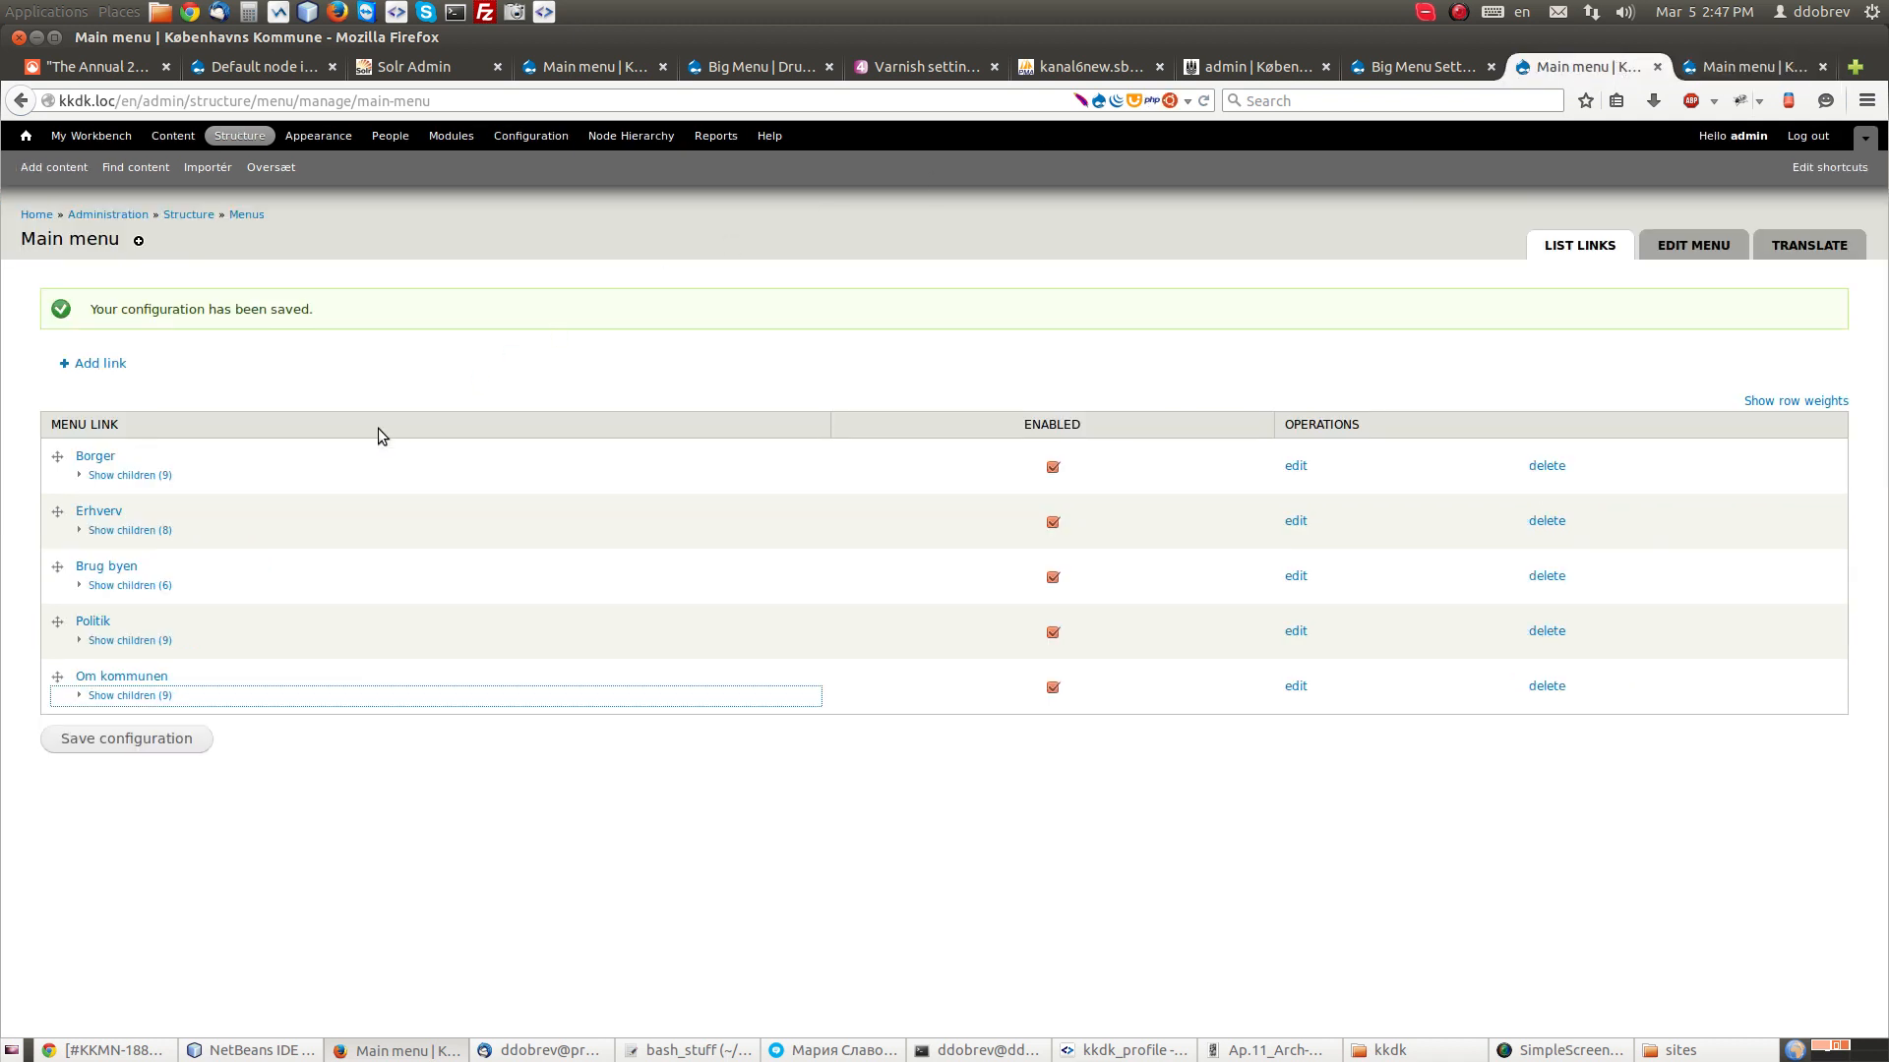
mouse_move(114, 585)
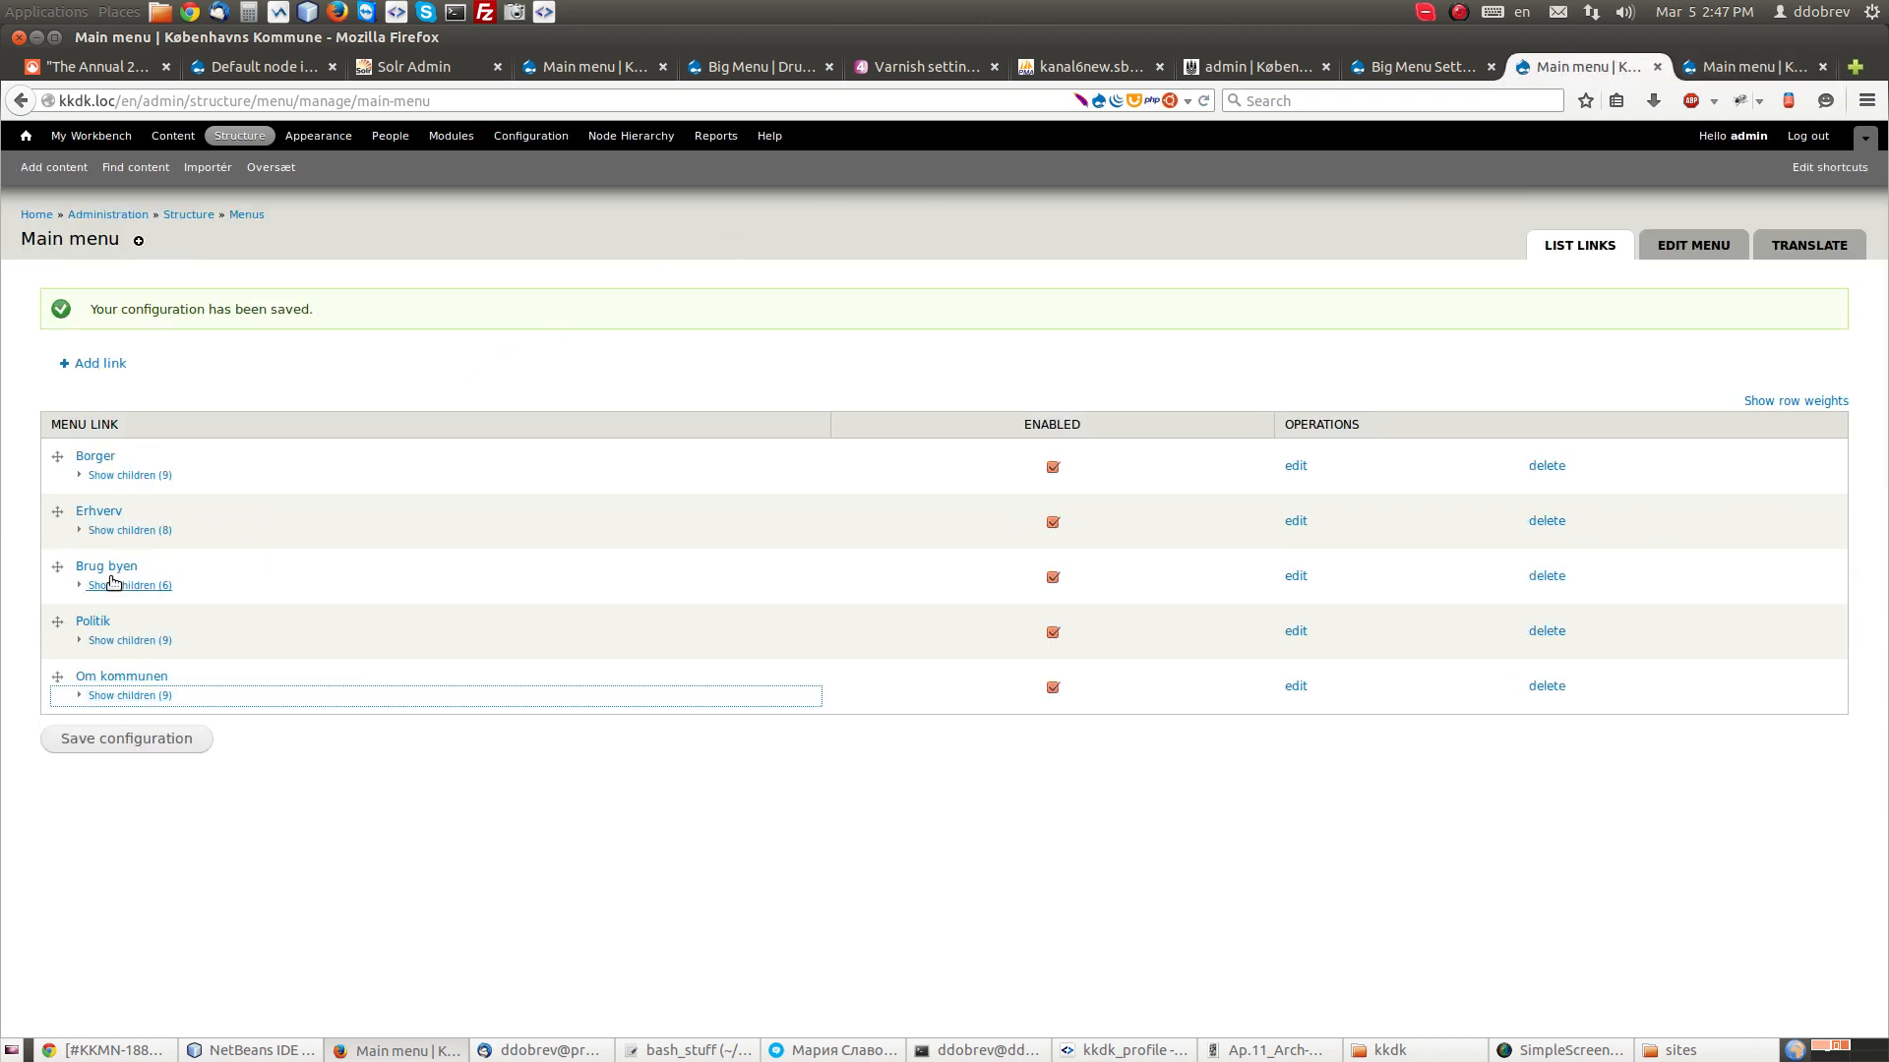
mouse_move(380, 495)
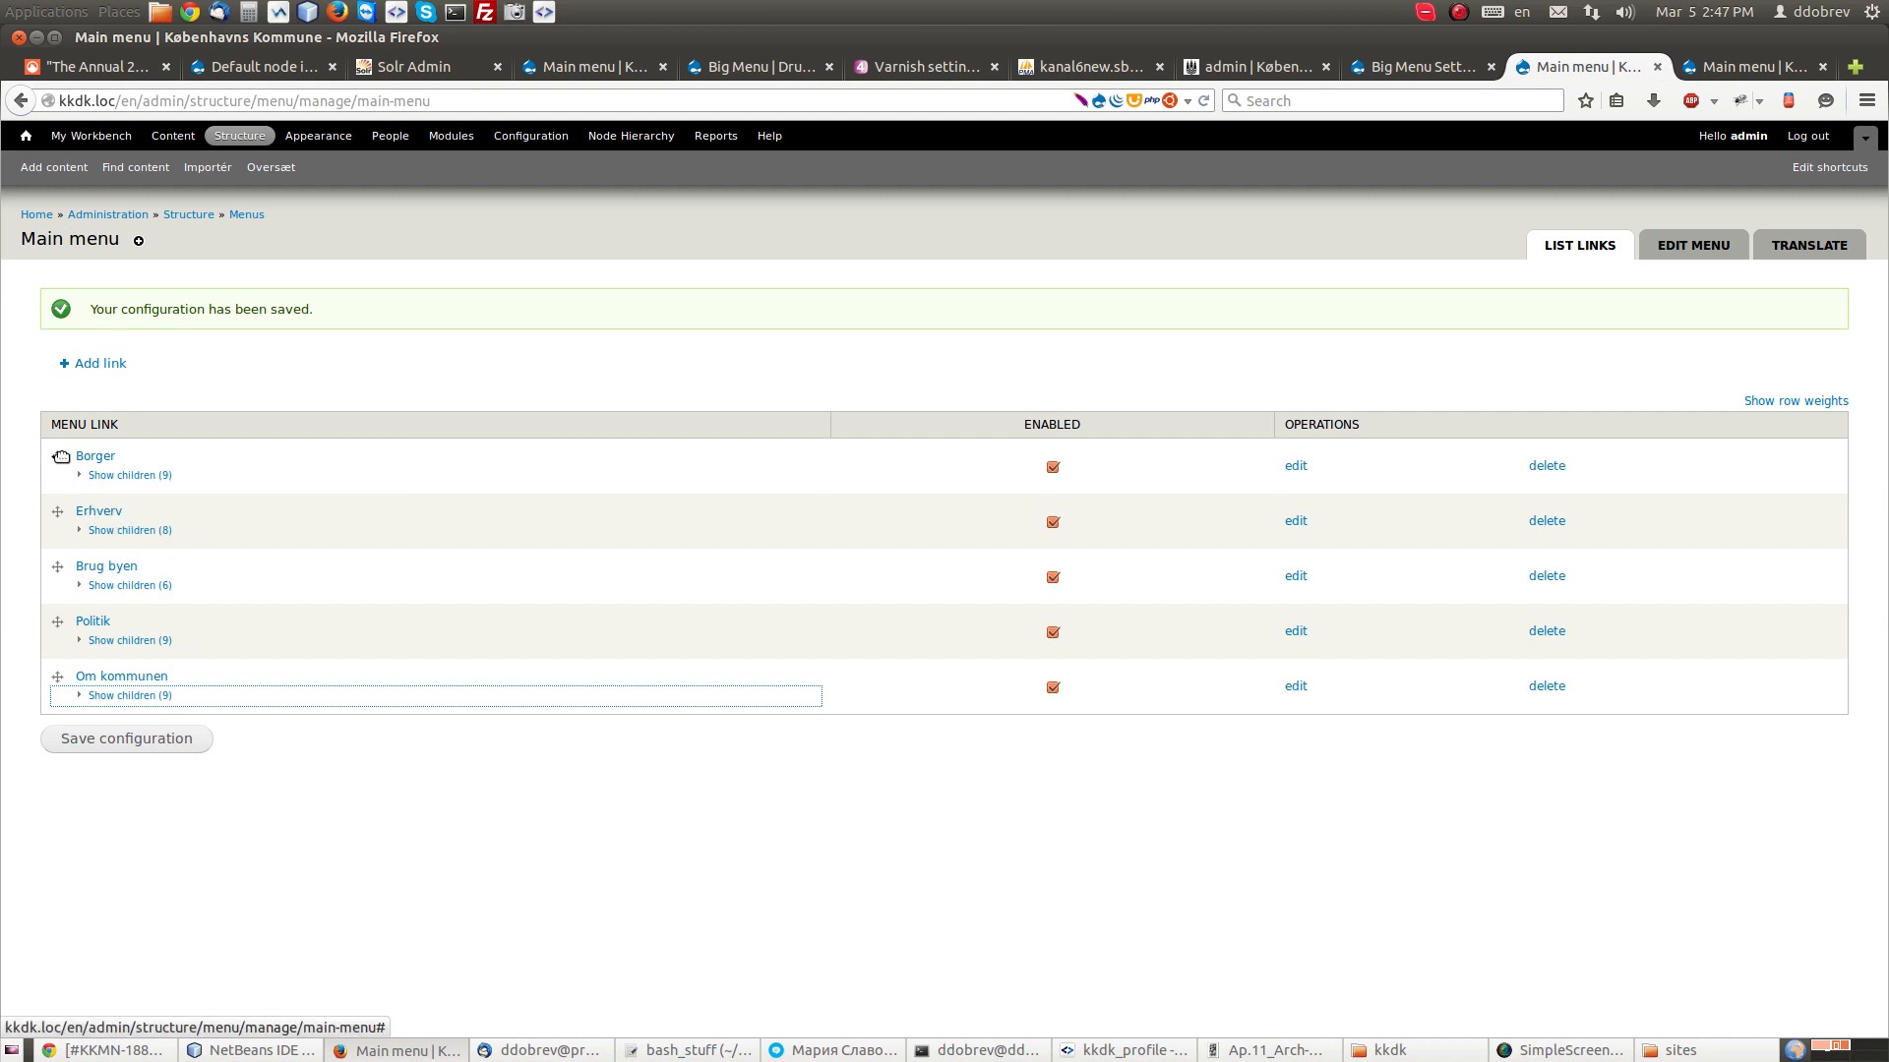
mouse_move(129, 474)
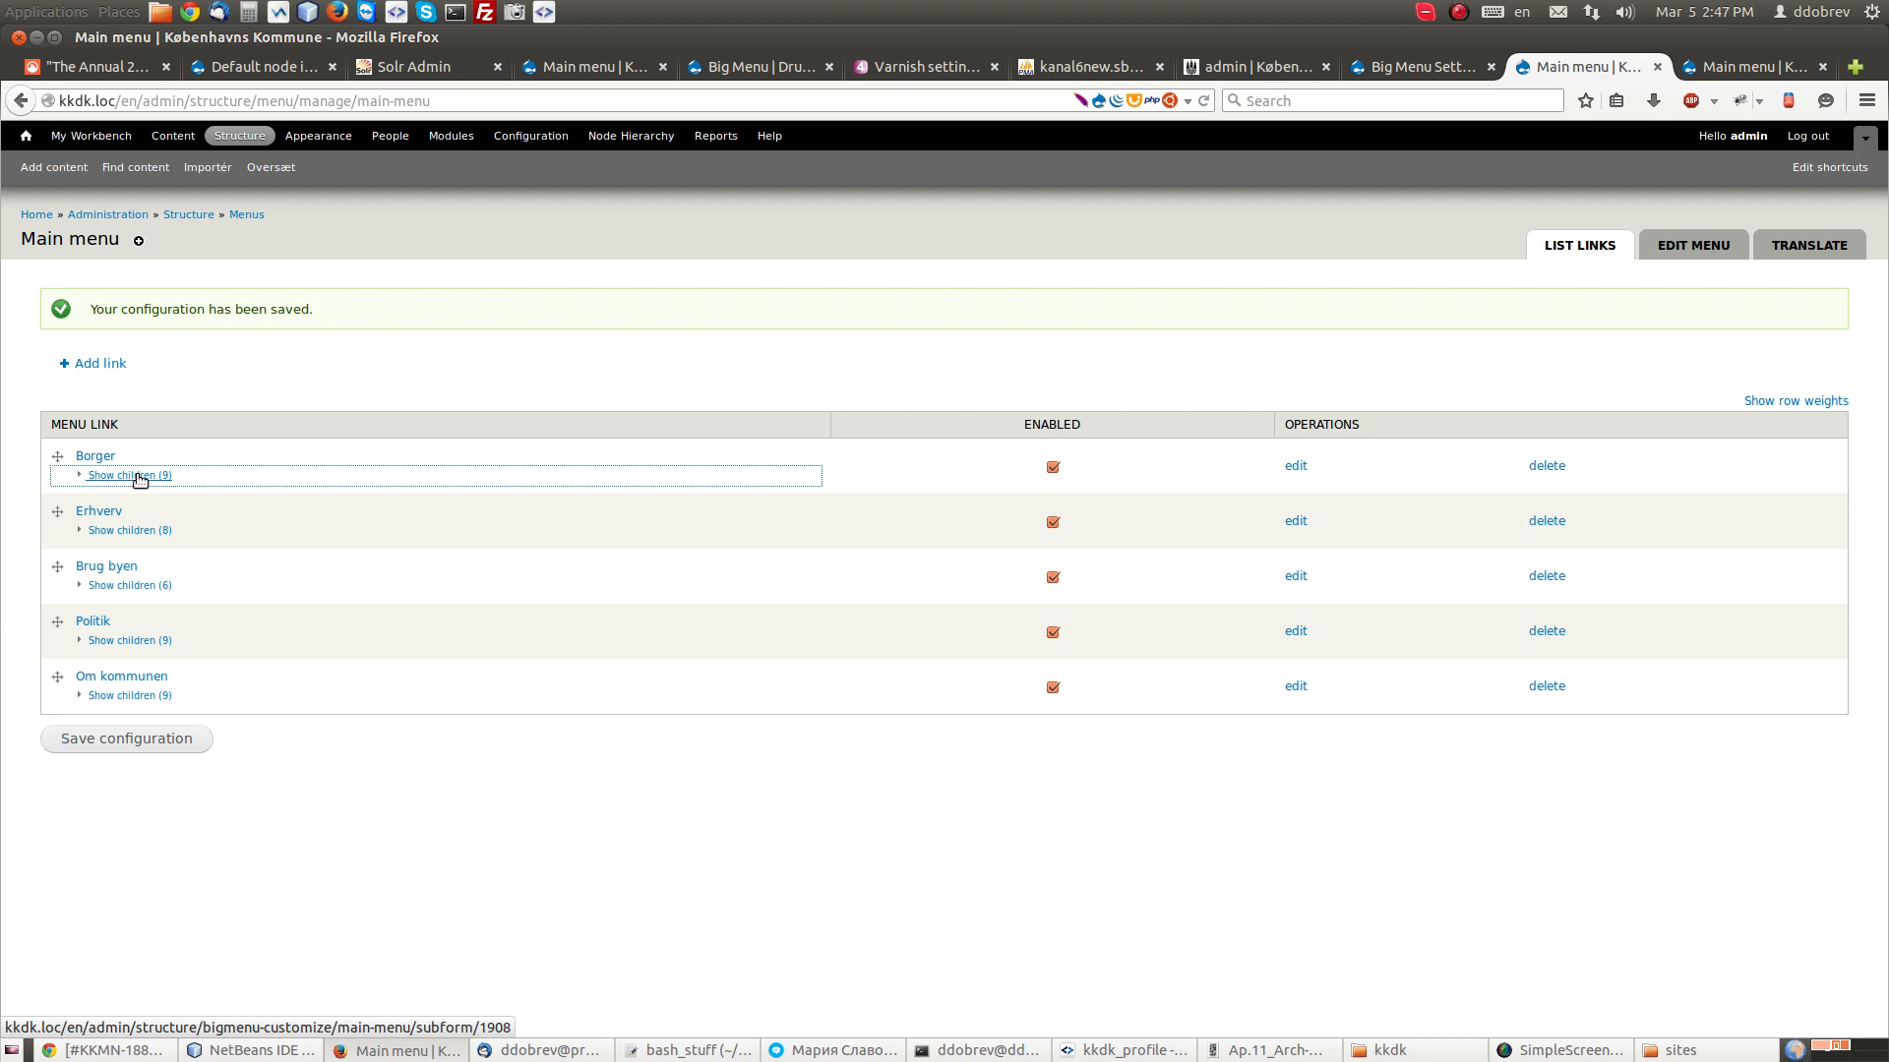
Step: Expand Borger and Om kommunen, nest Jobcenter København under Særlige jobordninger, and save
left_click(129, 475)
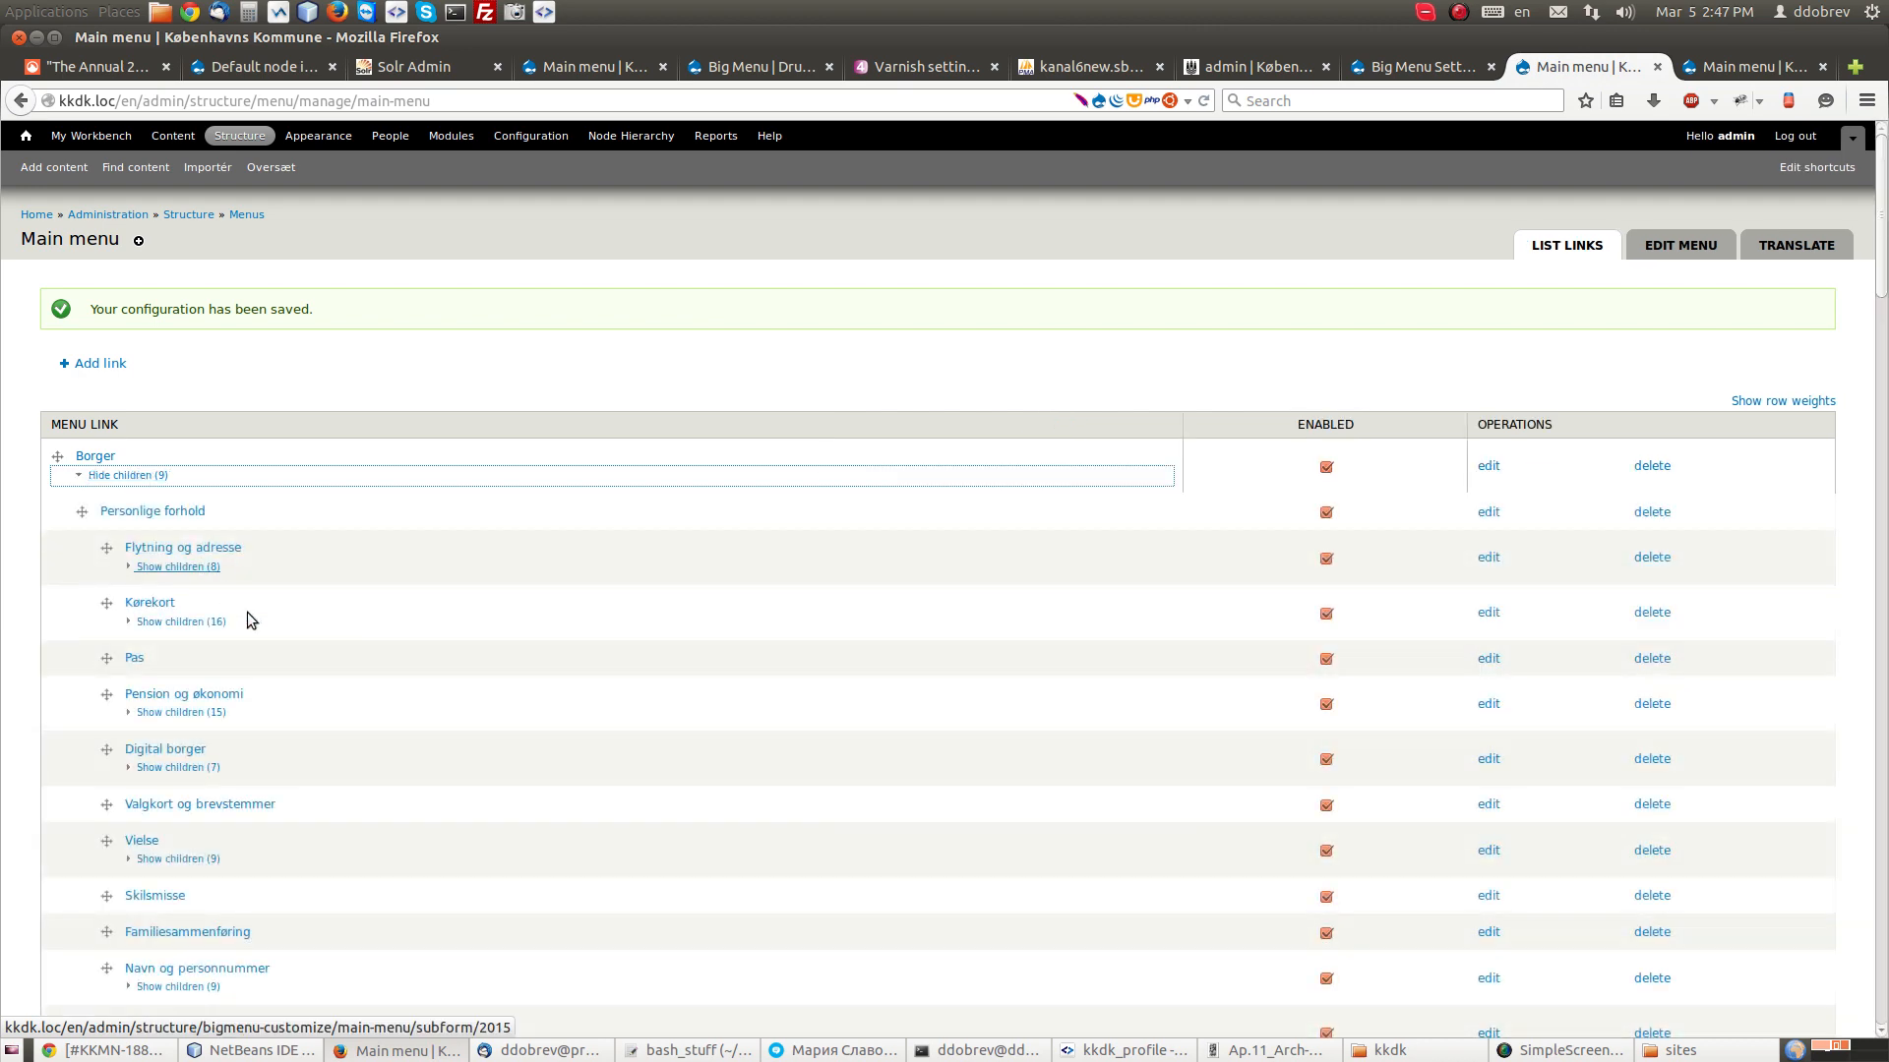
scroll("down", 3)
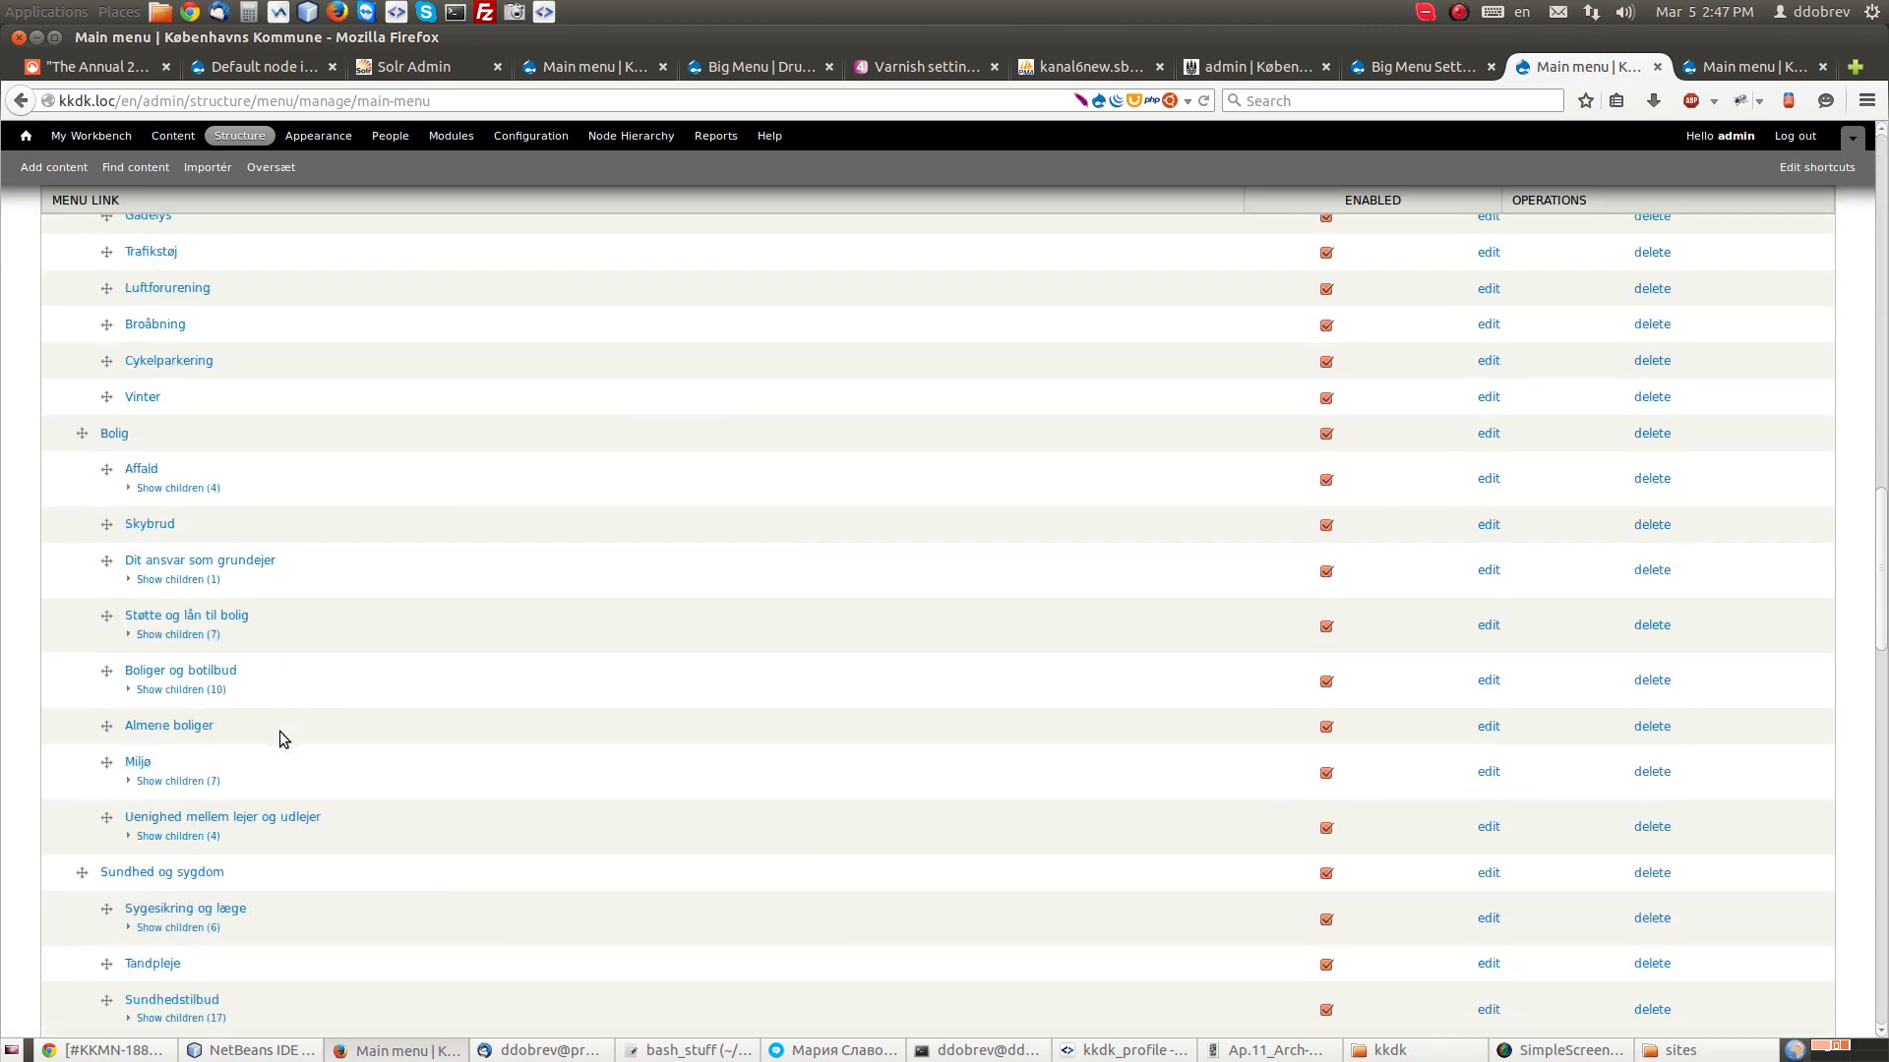
scroll("down", 3)
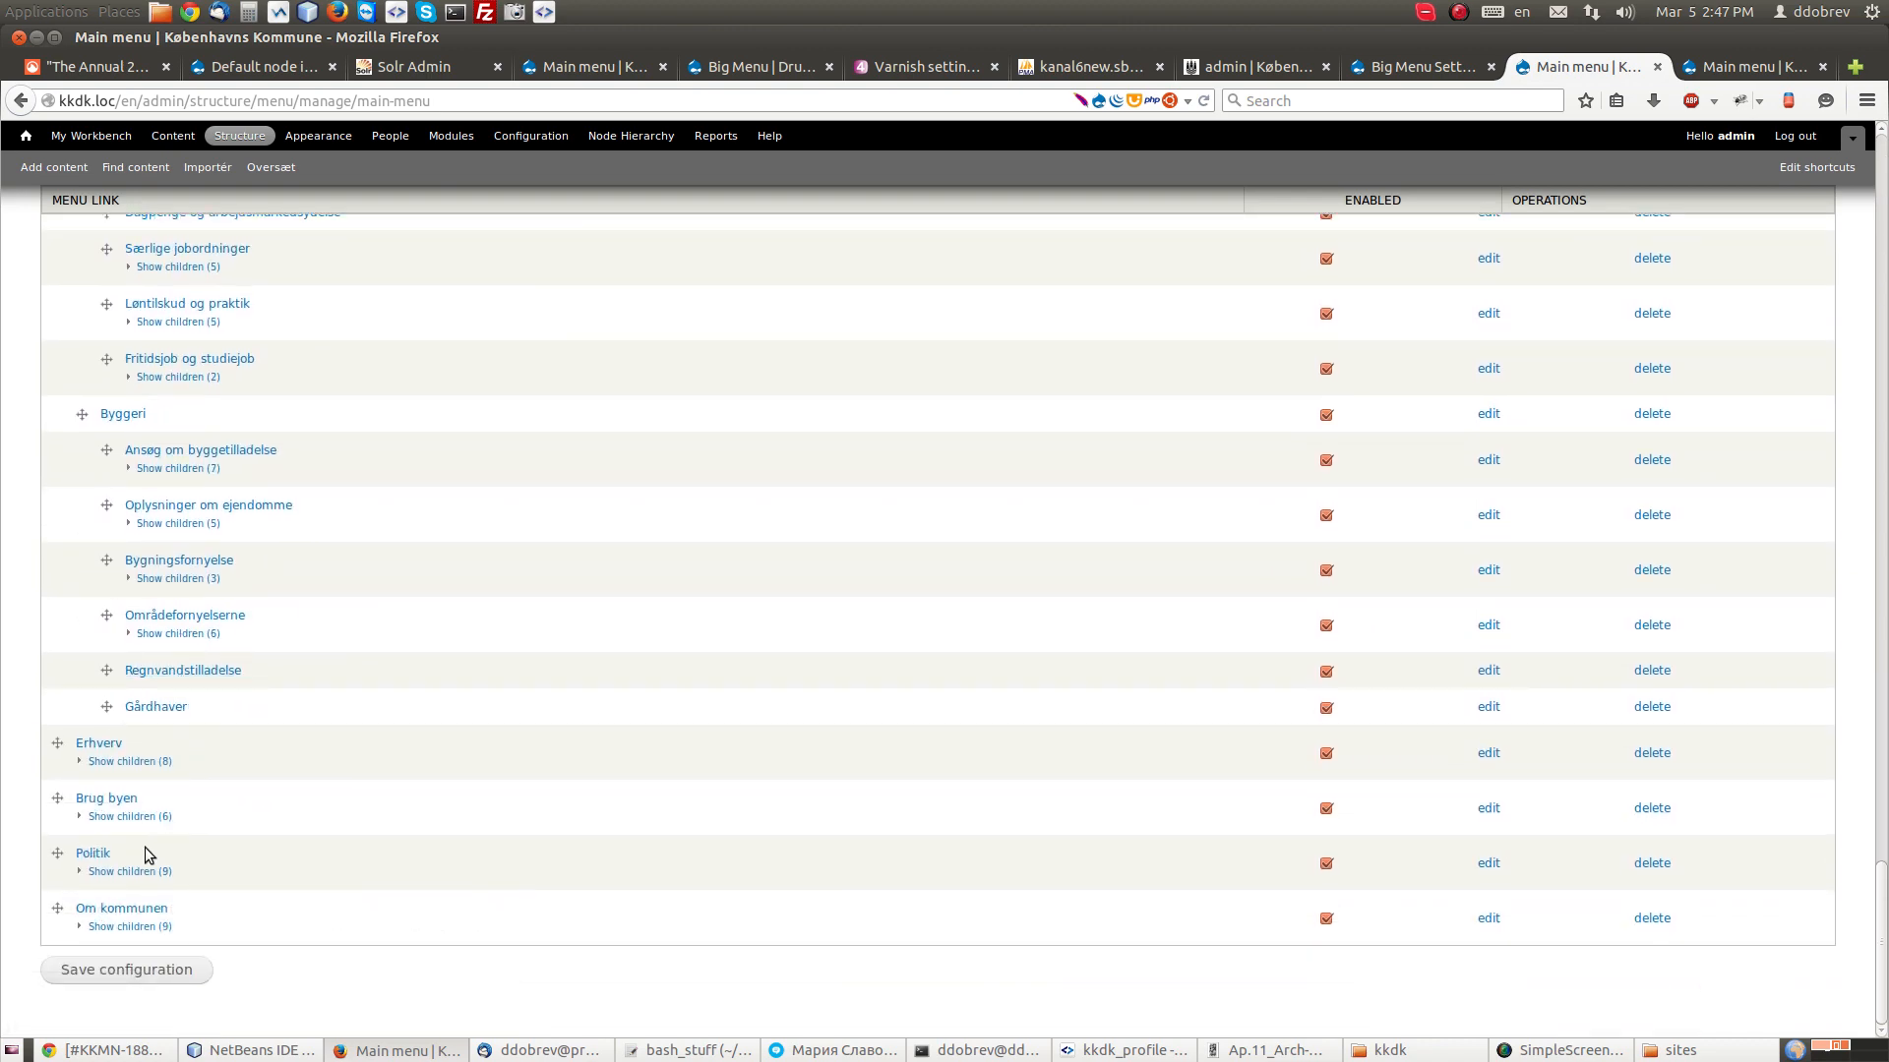
left_click(129, 927)
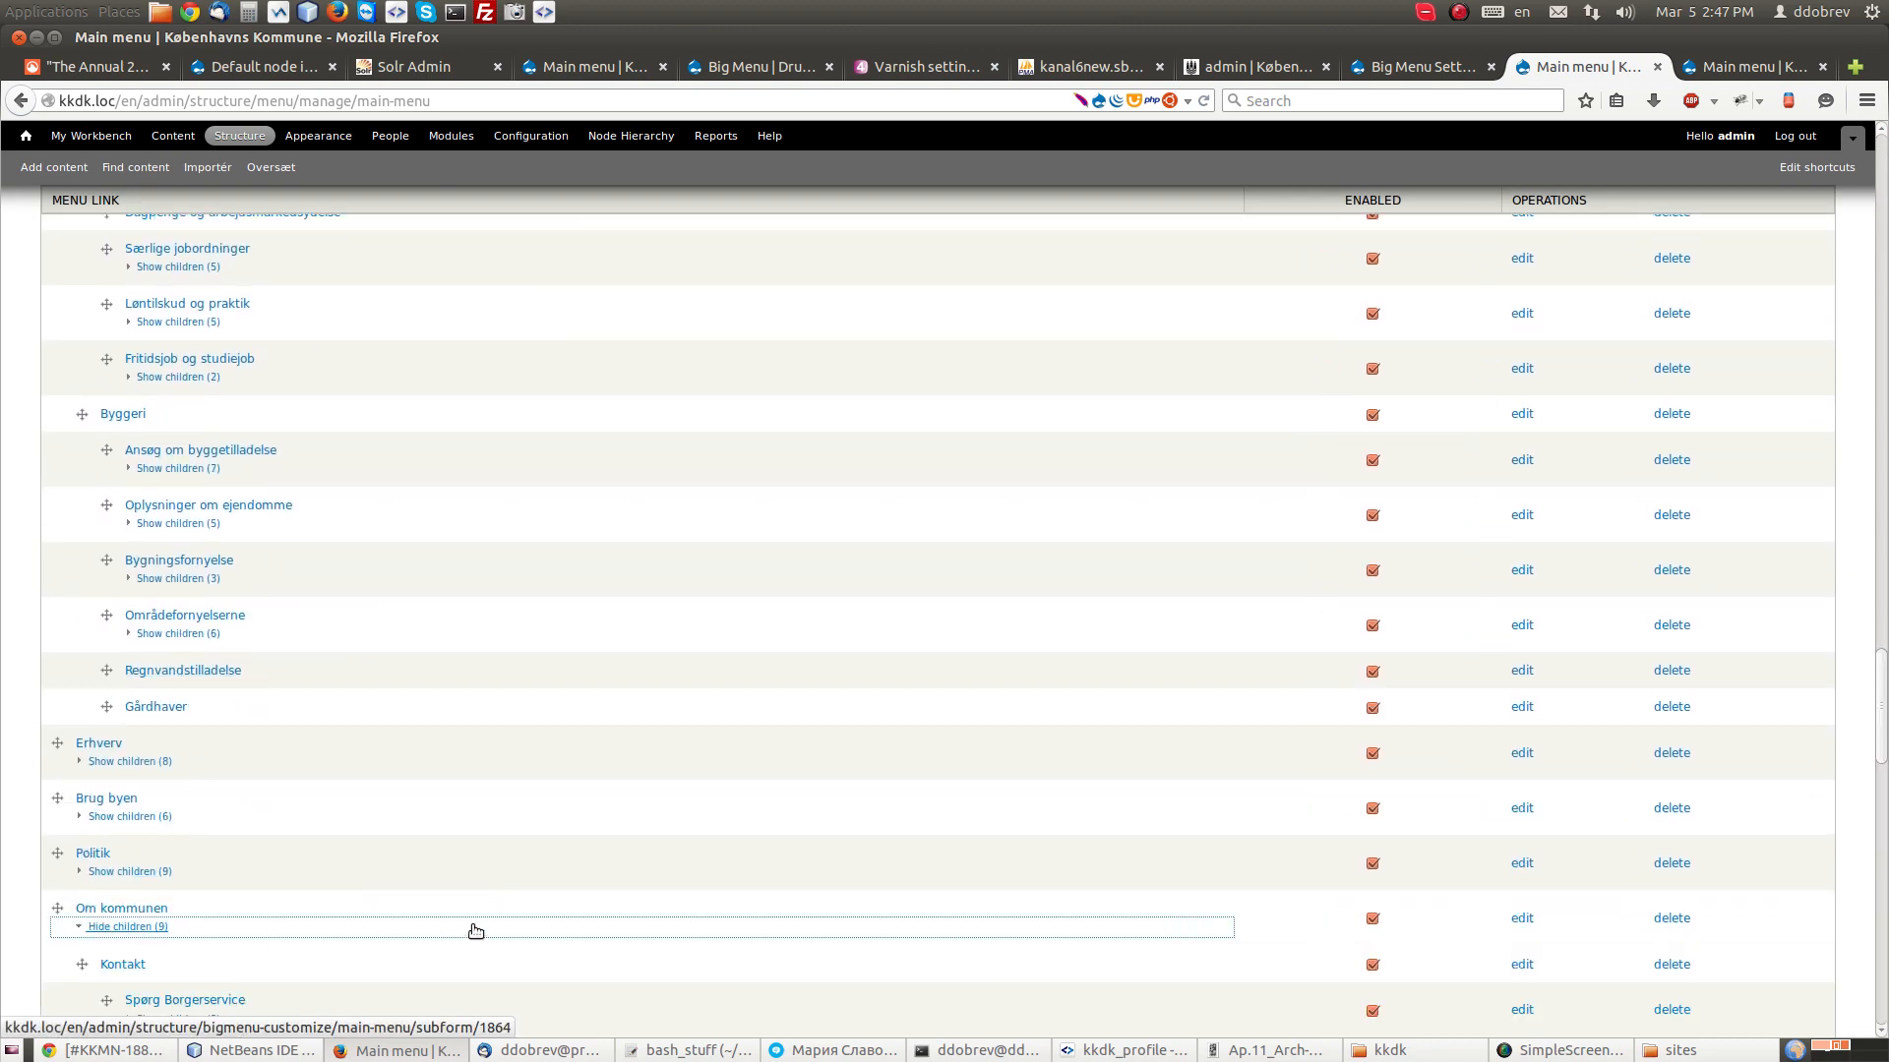
scroll("down", 3)
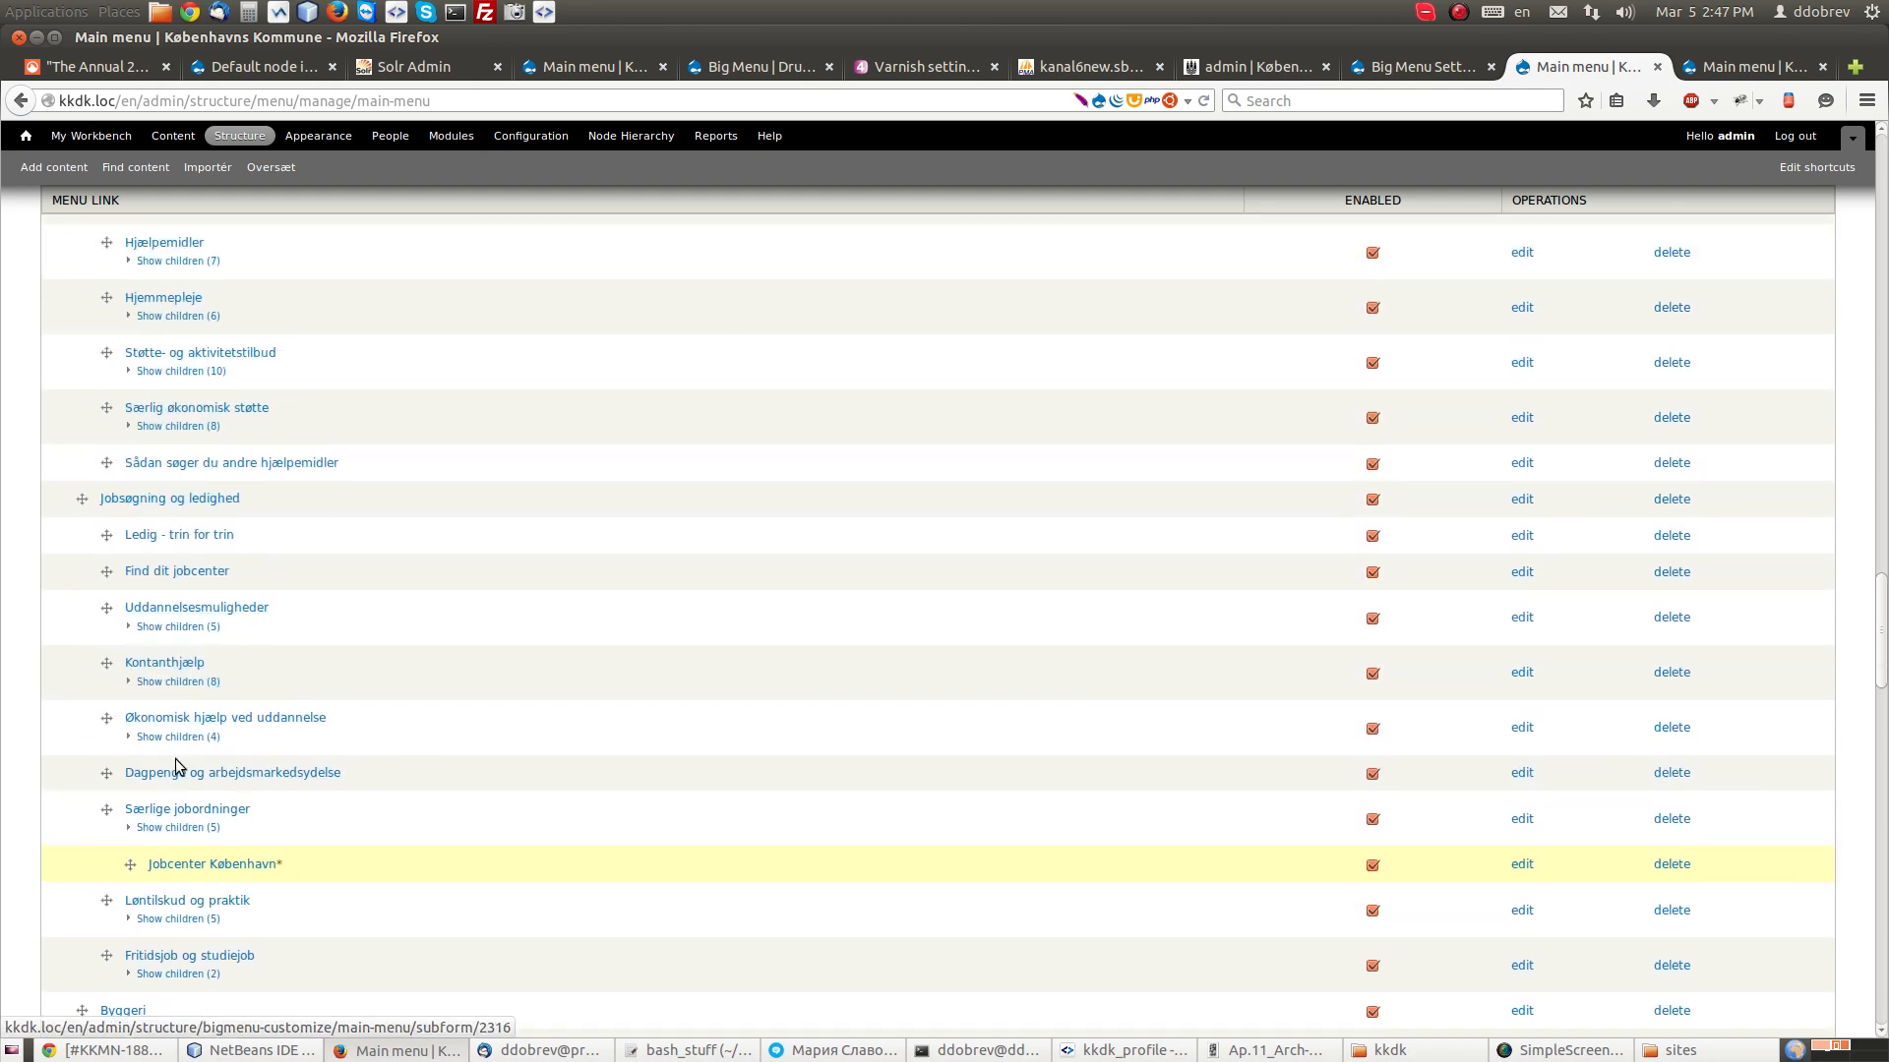
scroll("down", 3)
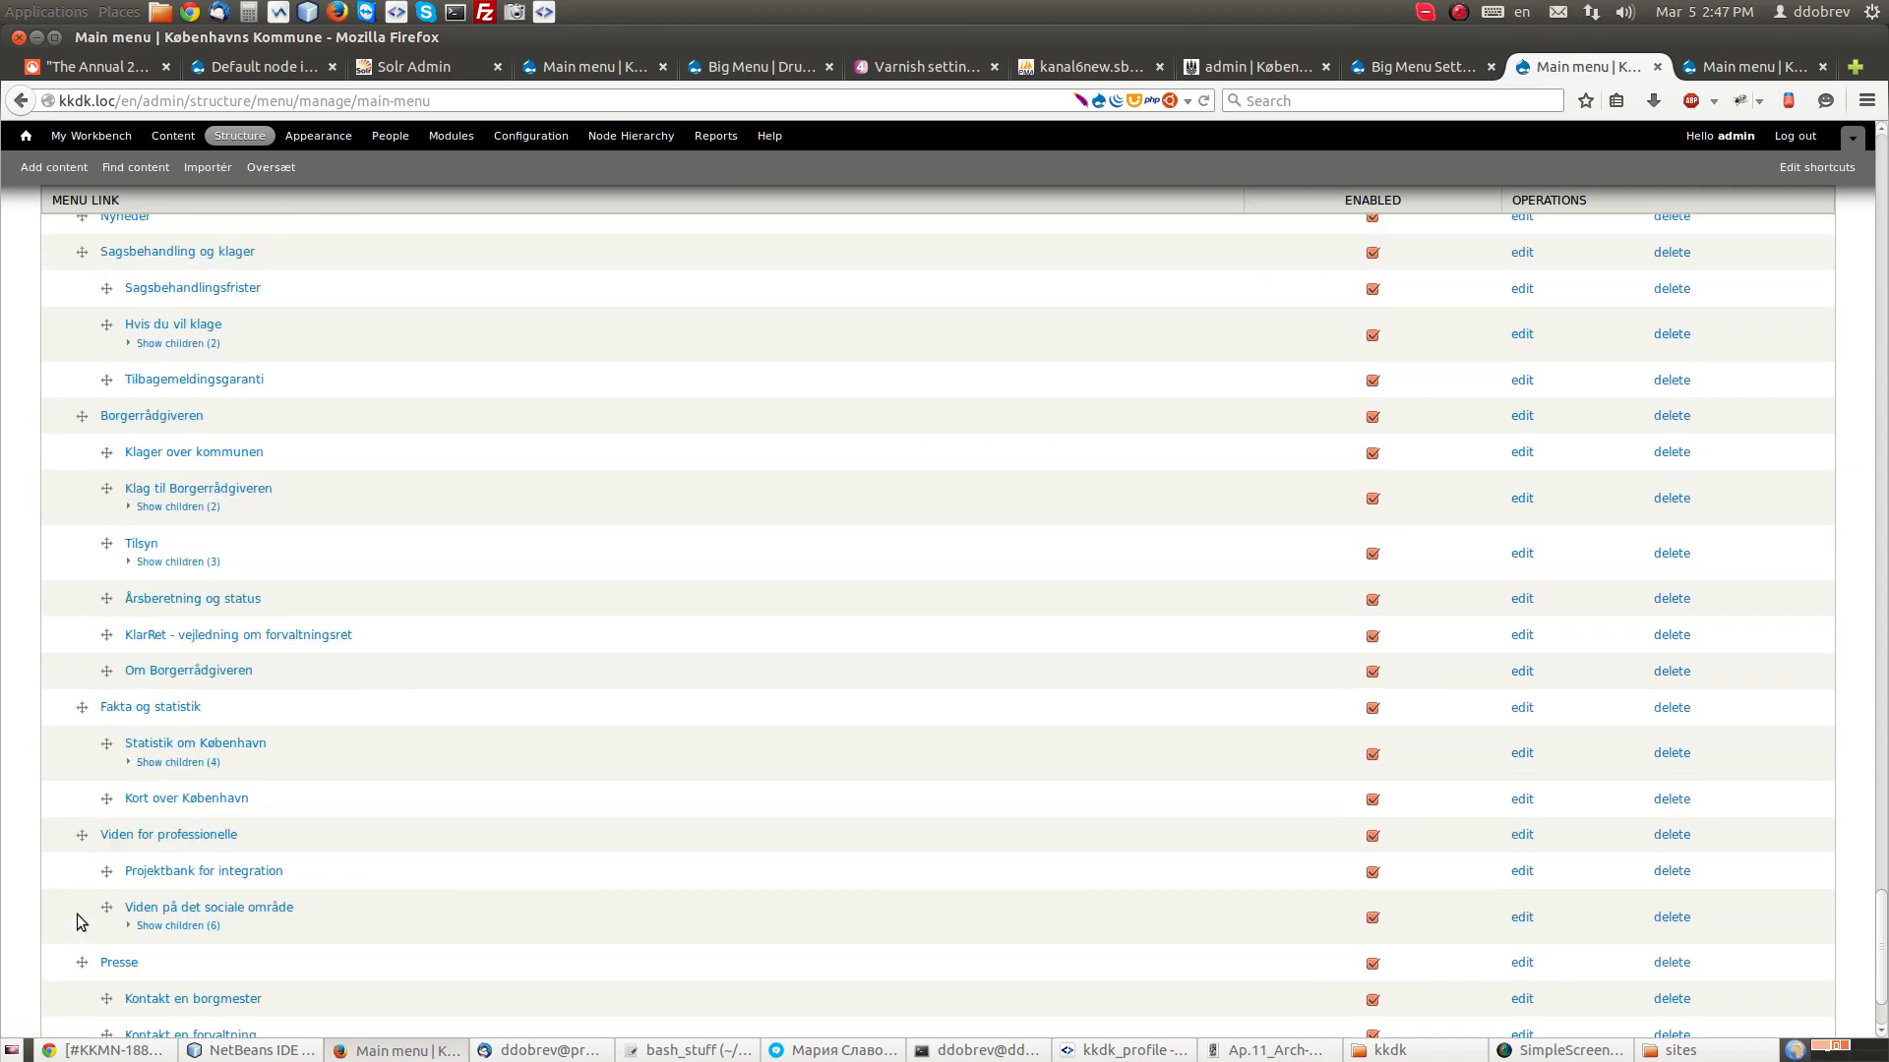
scroll("down", 3)
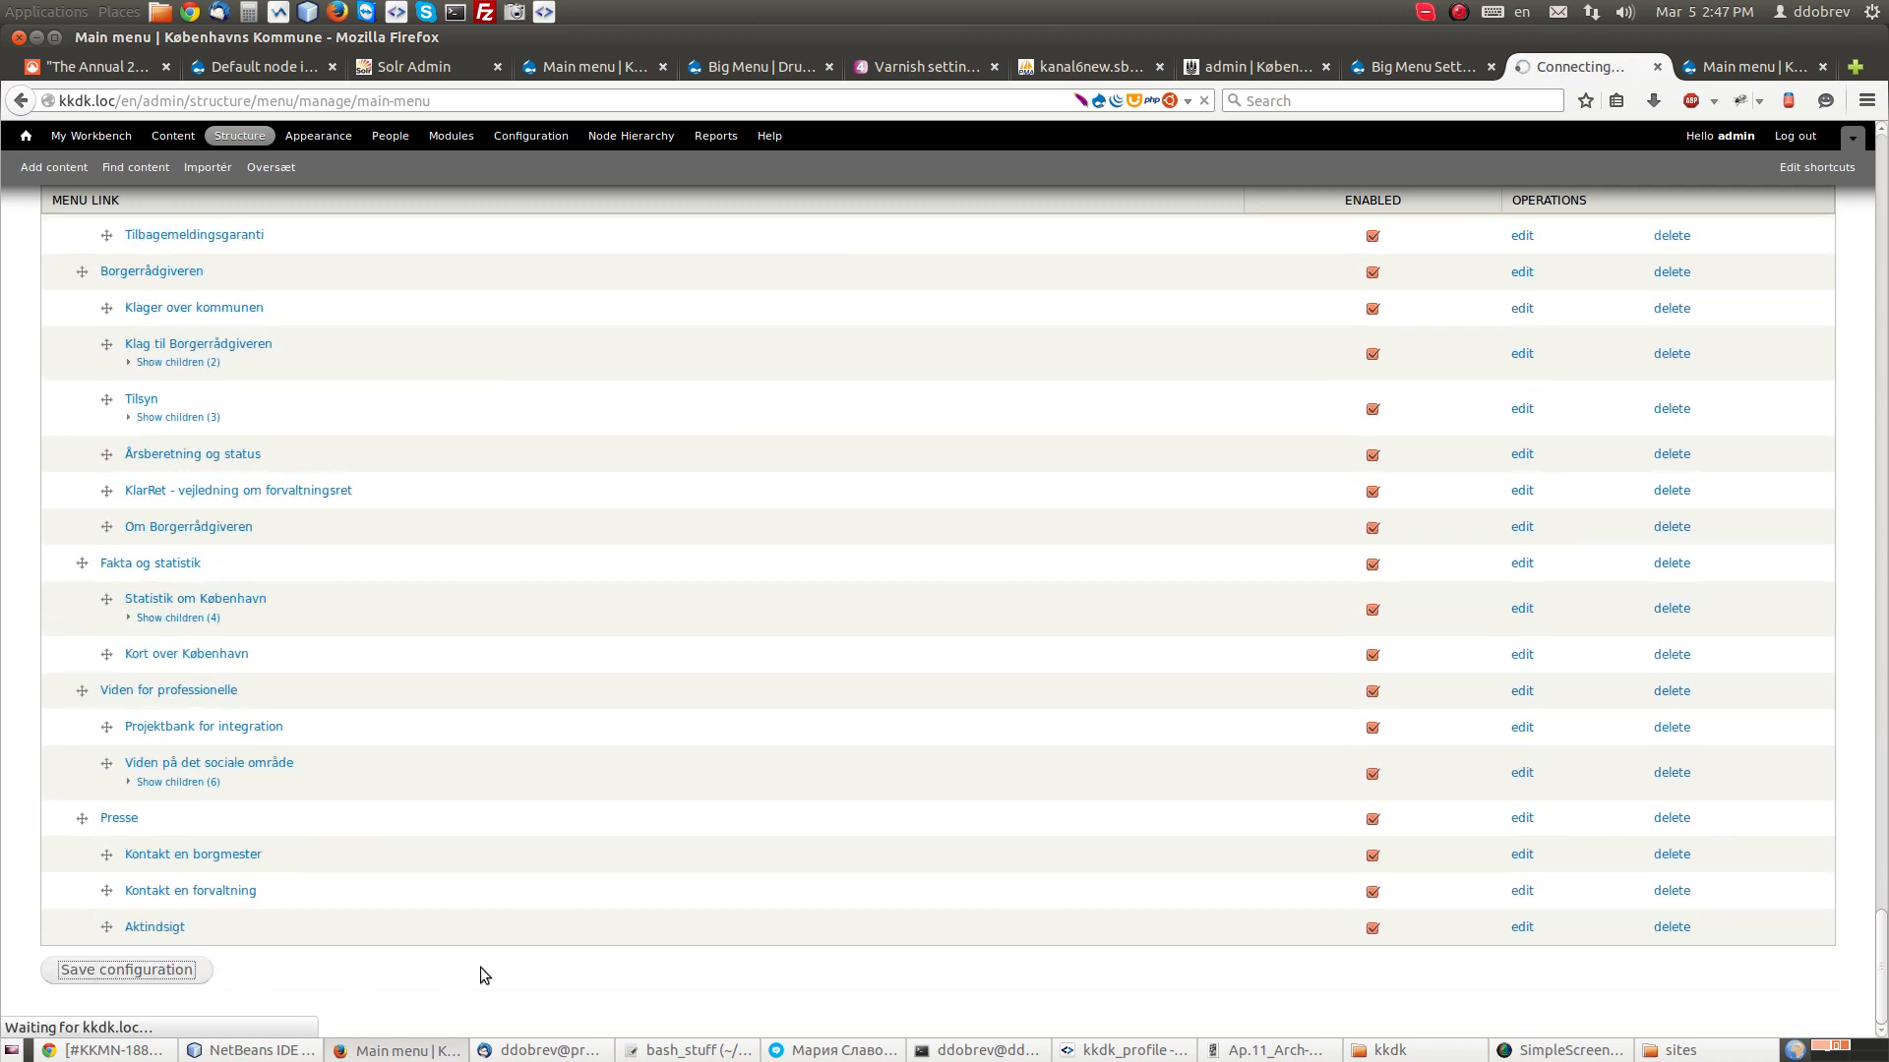
left_click(125, 970)
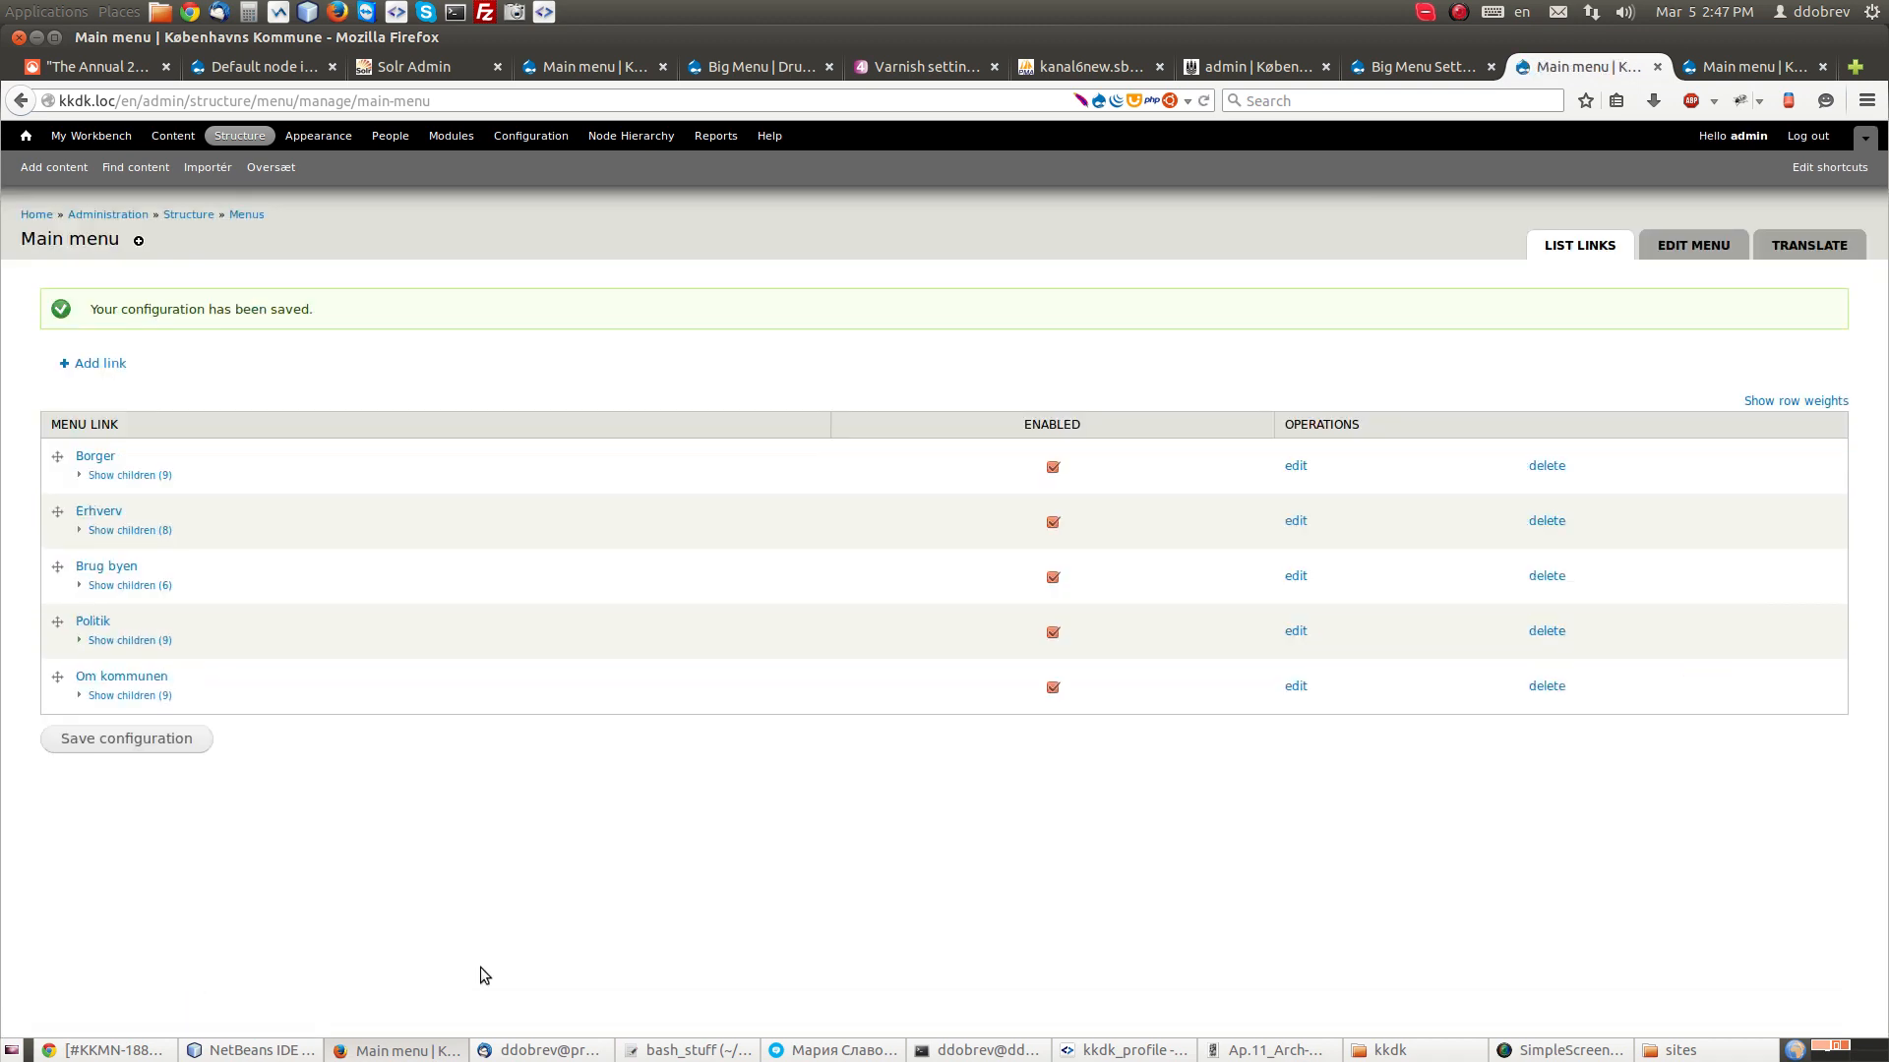
mouse_move(1295, 241)
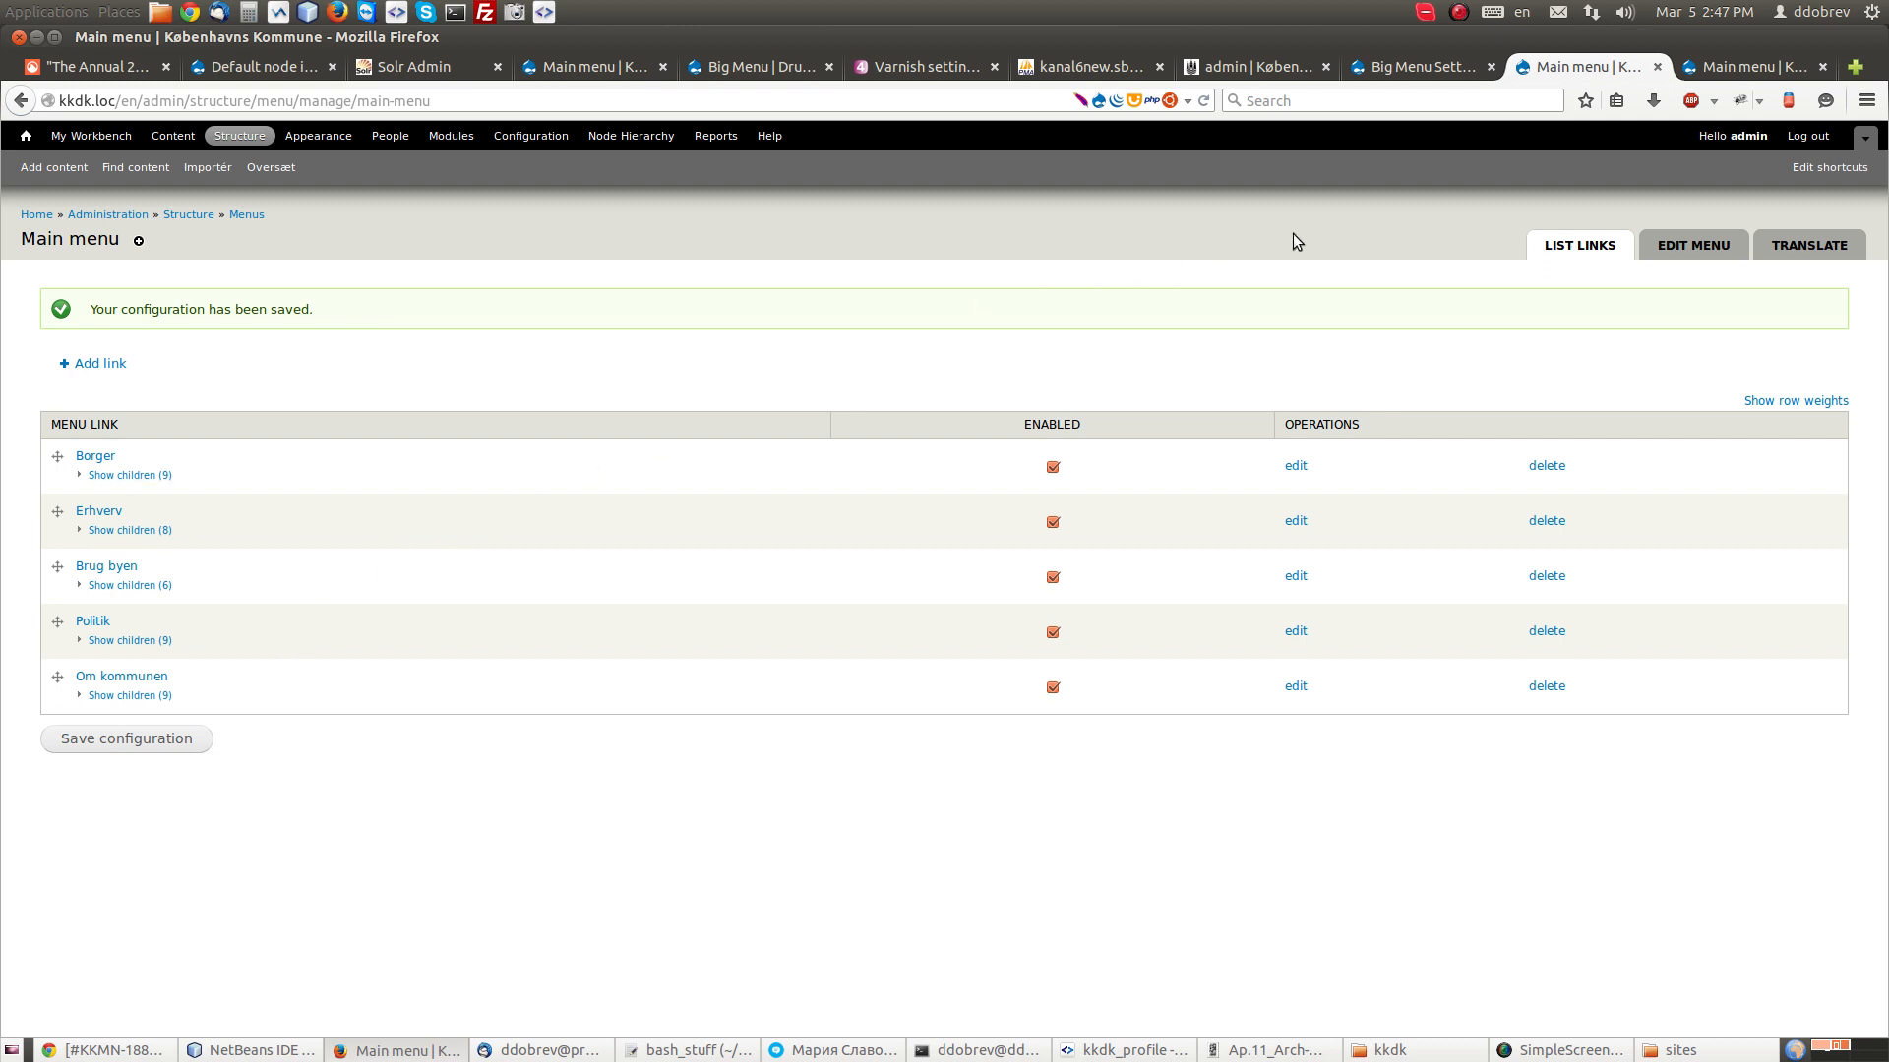
mouse_move(1419, 66)
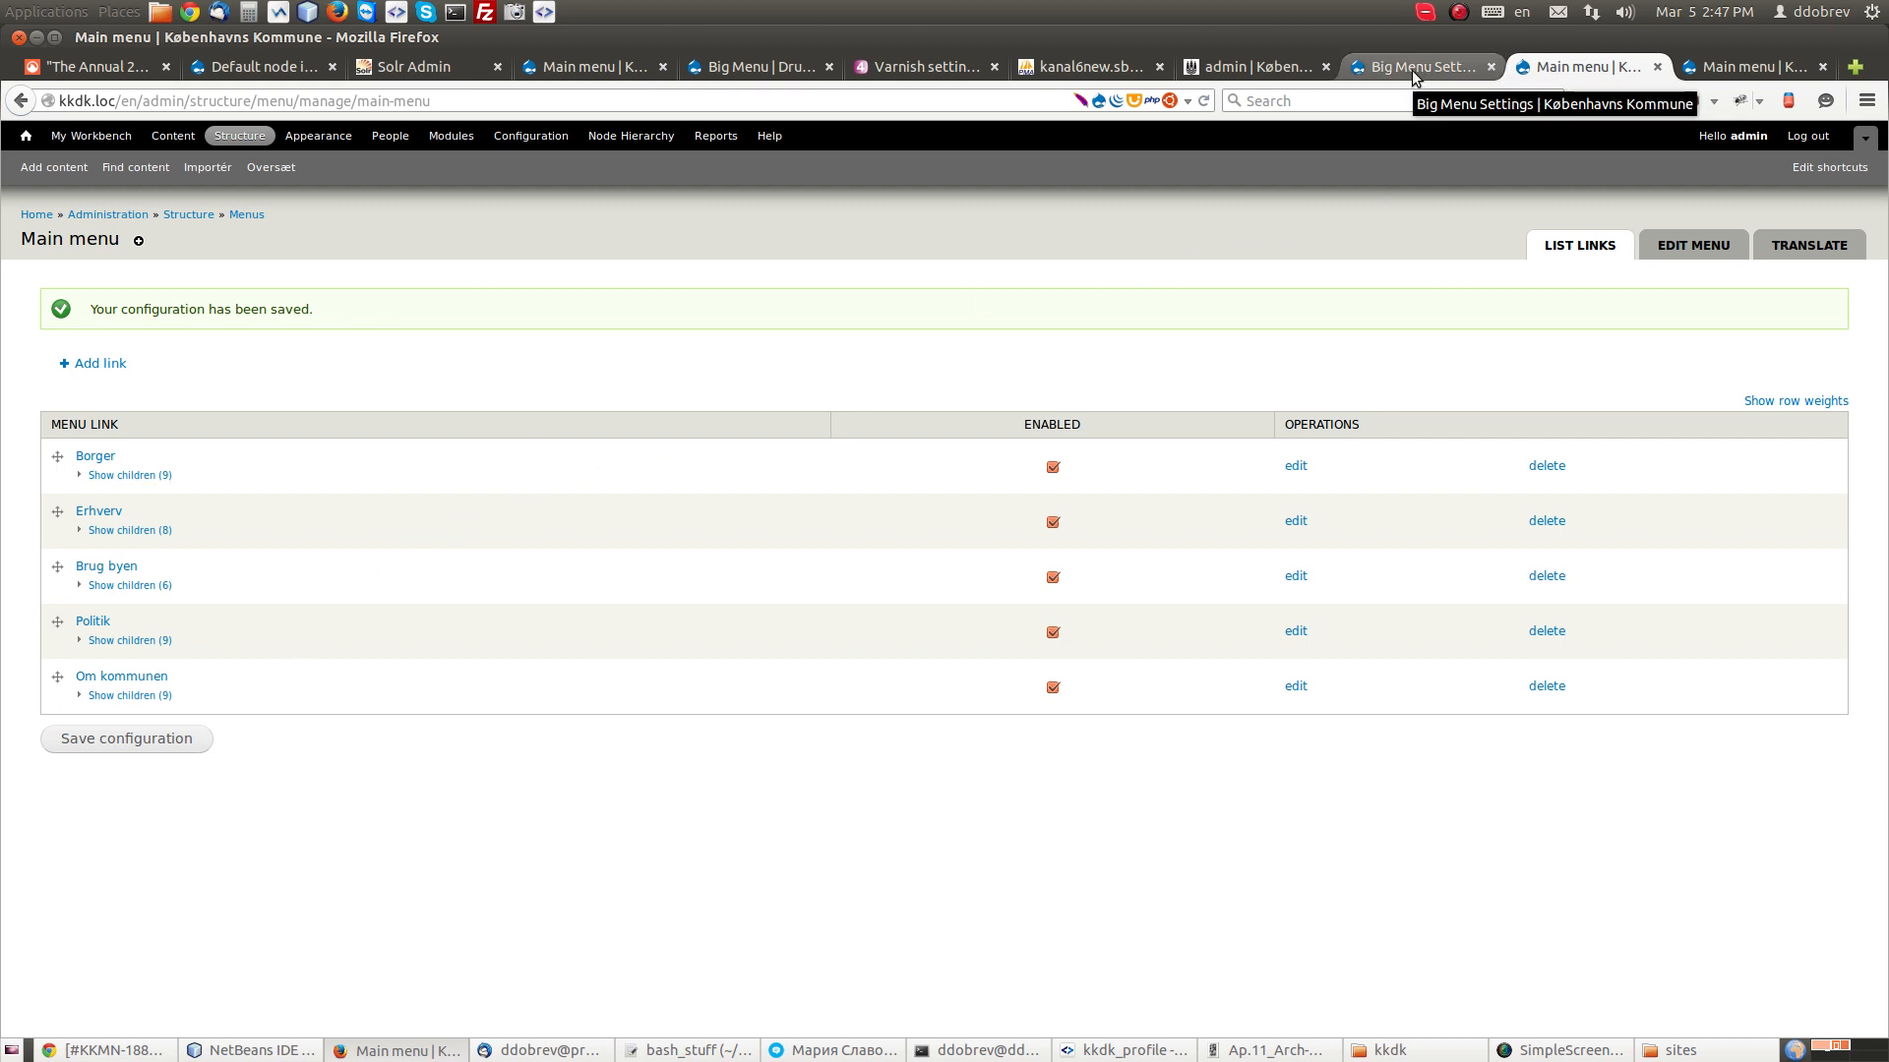
Step: Choose 3 for Big Menu Depth on the Big Menu Settings page and save
left_click(1419, 65)
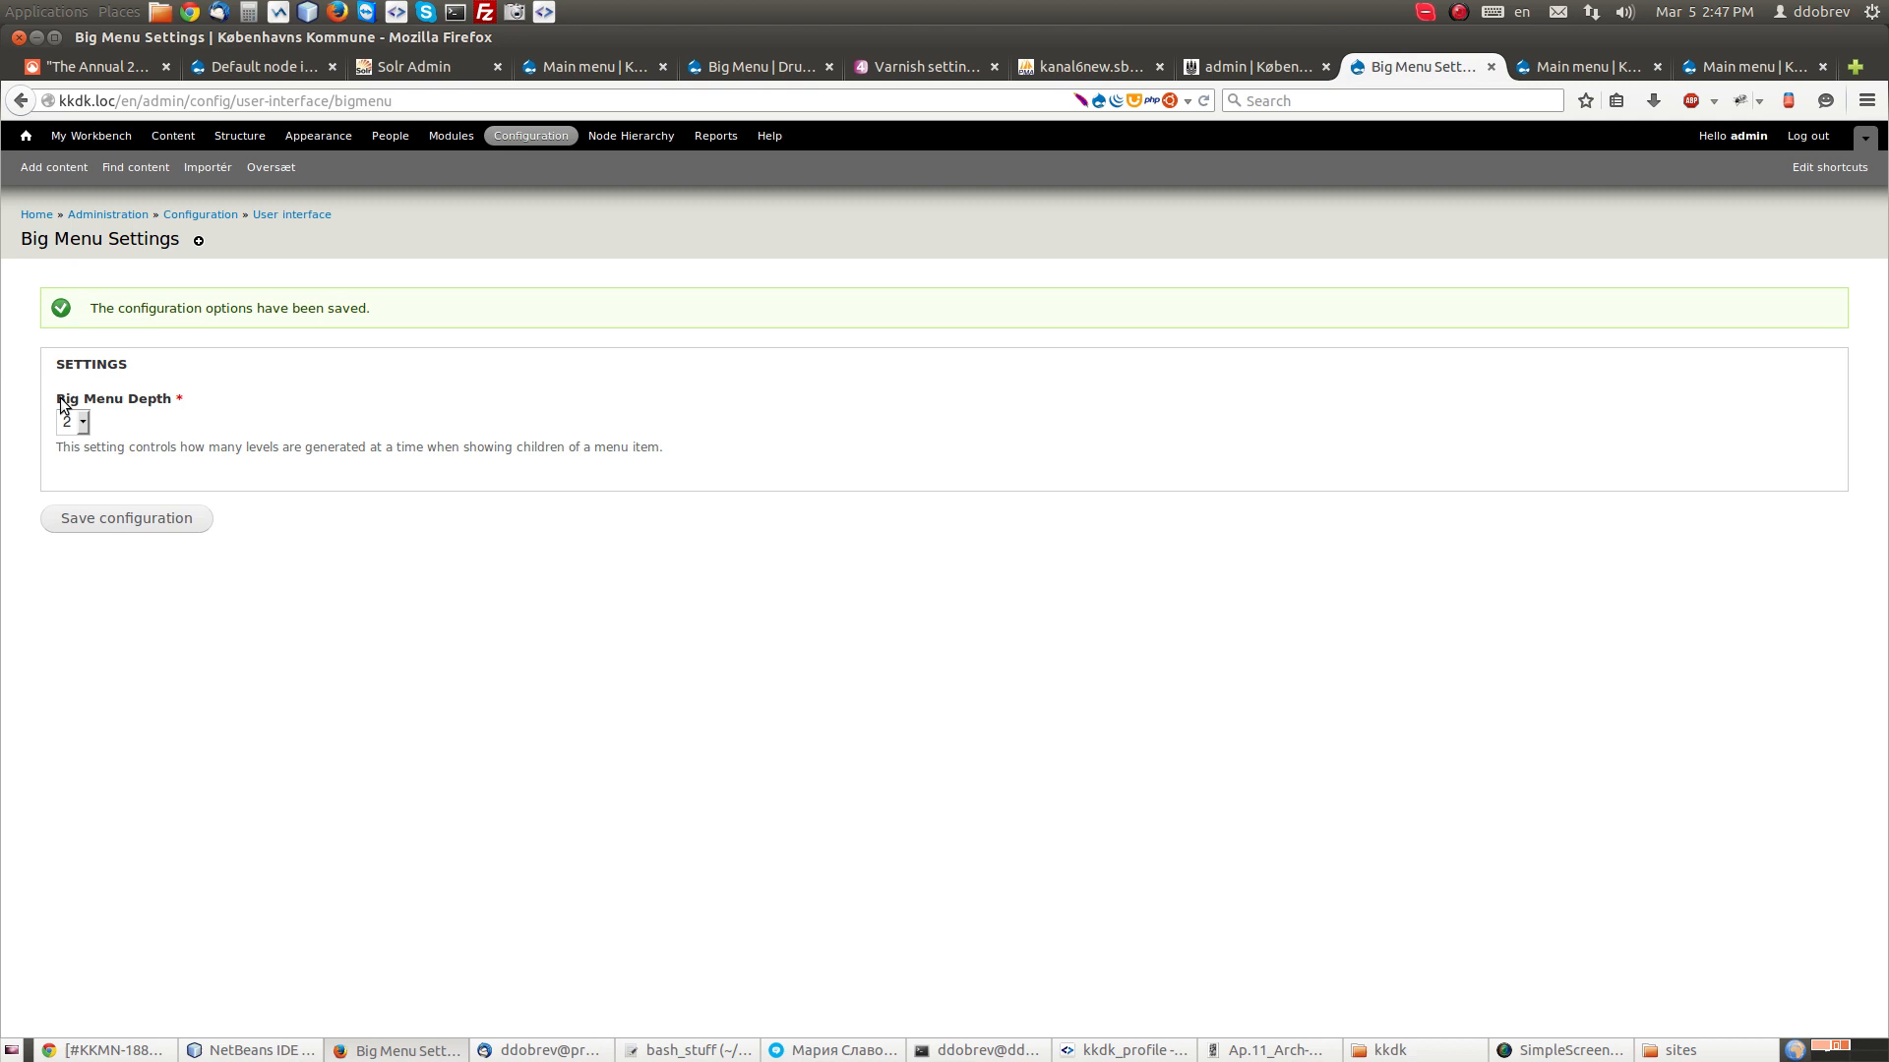
double_click(113, 398)
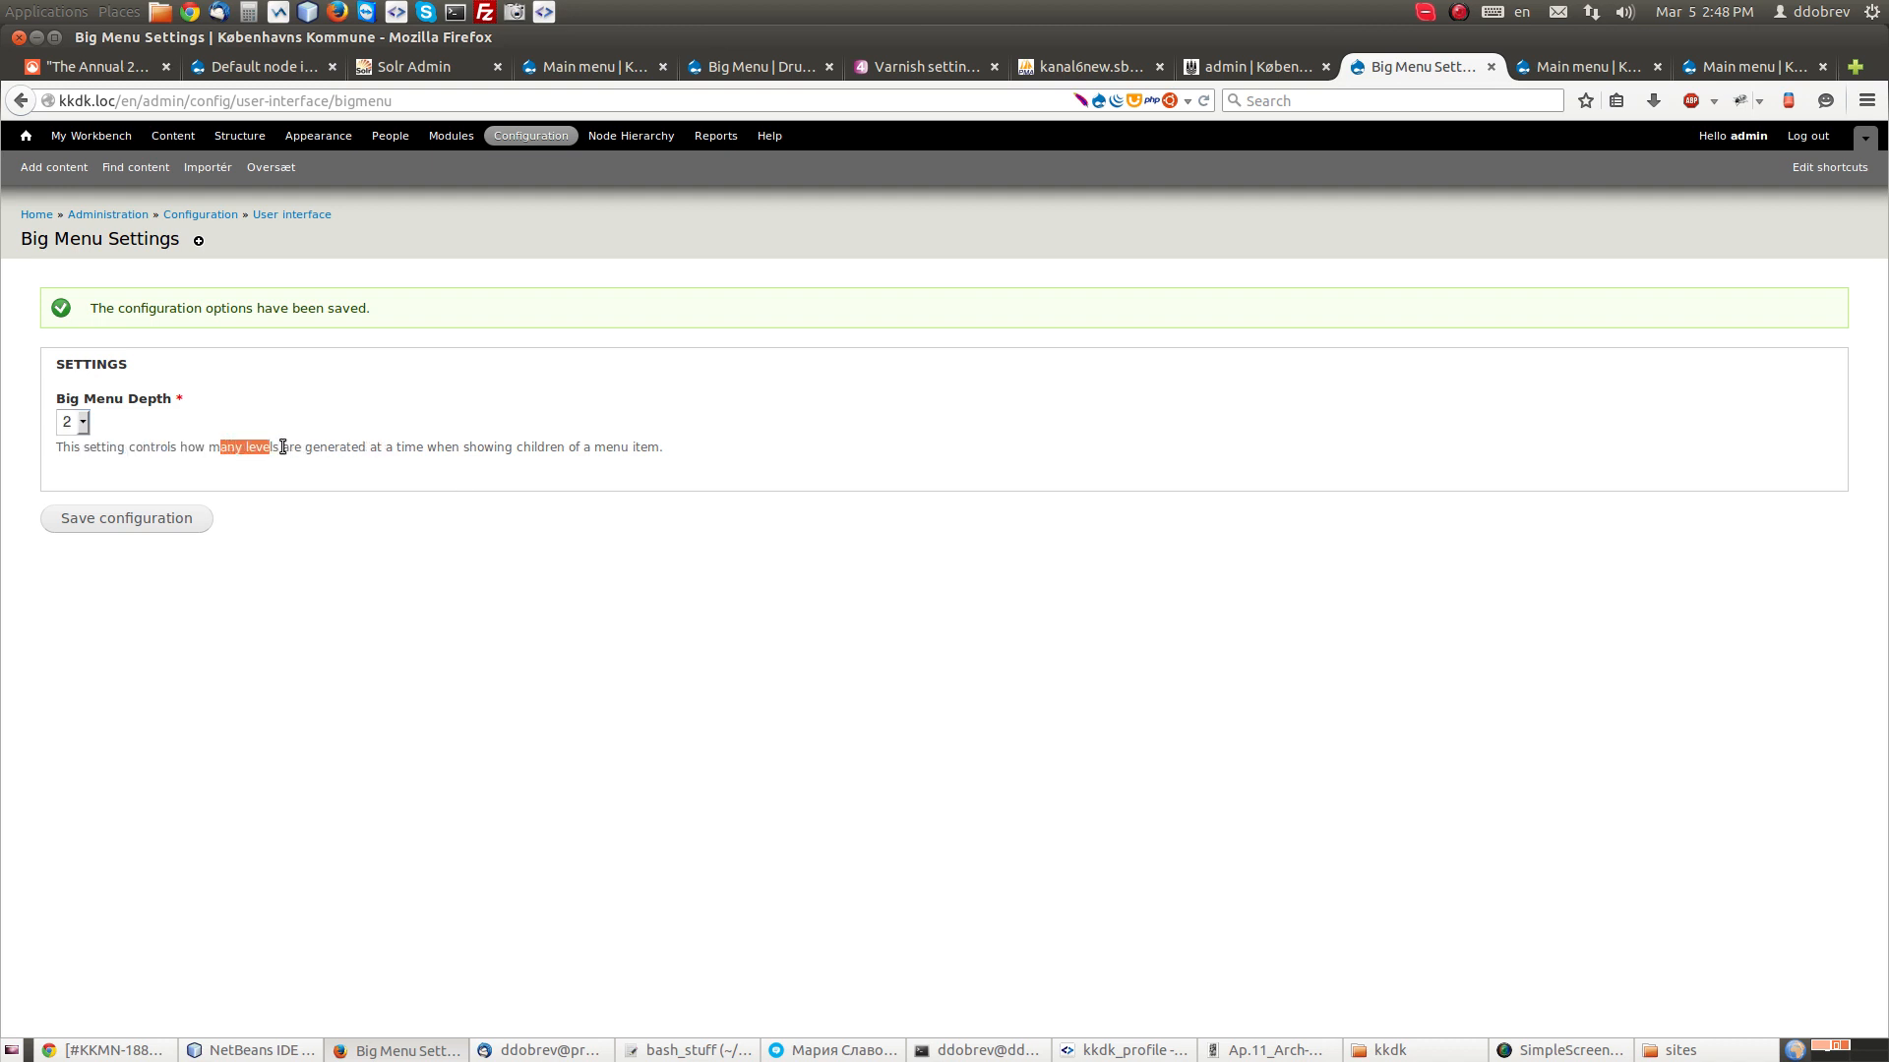
left_click(1581, 66)
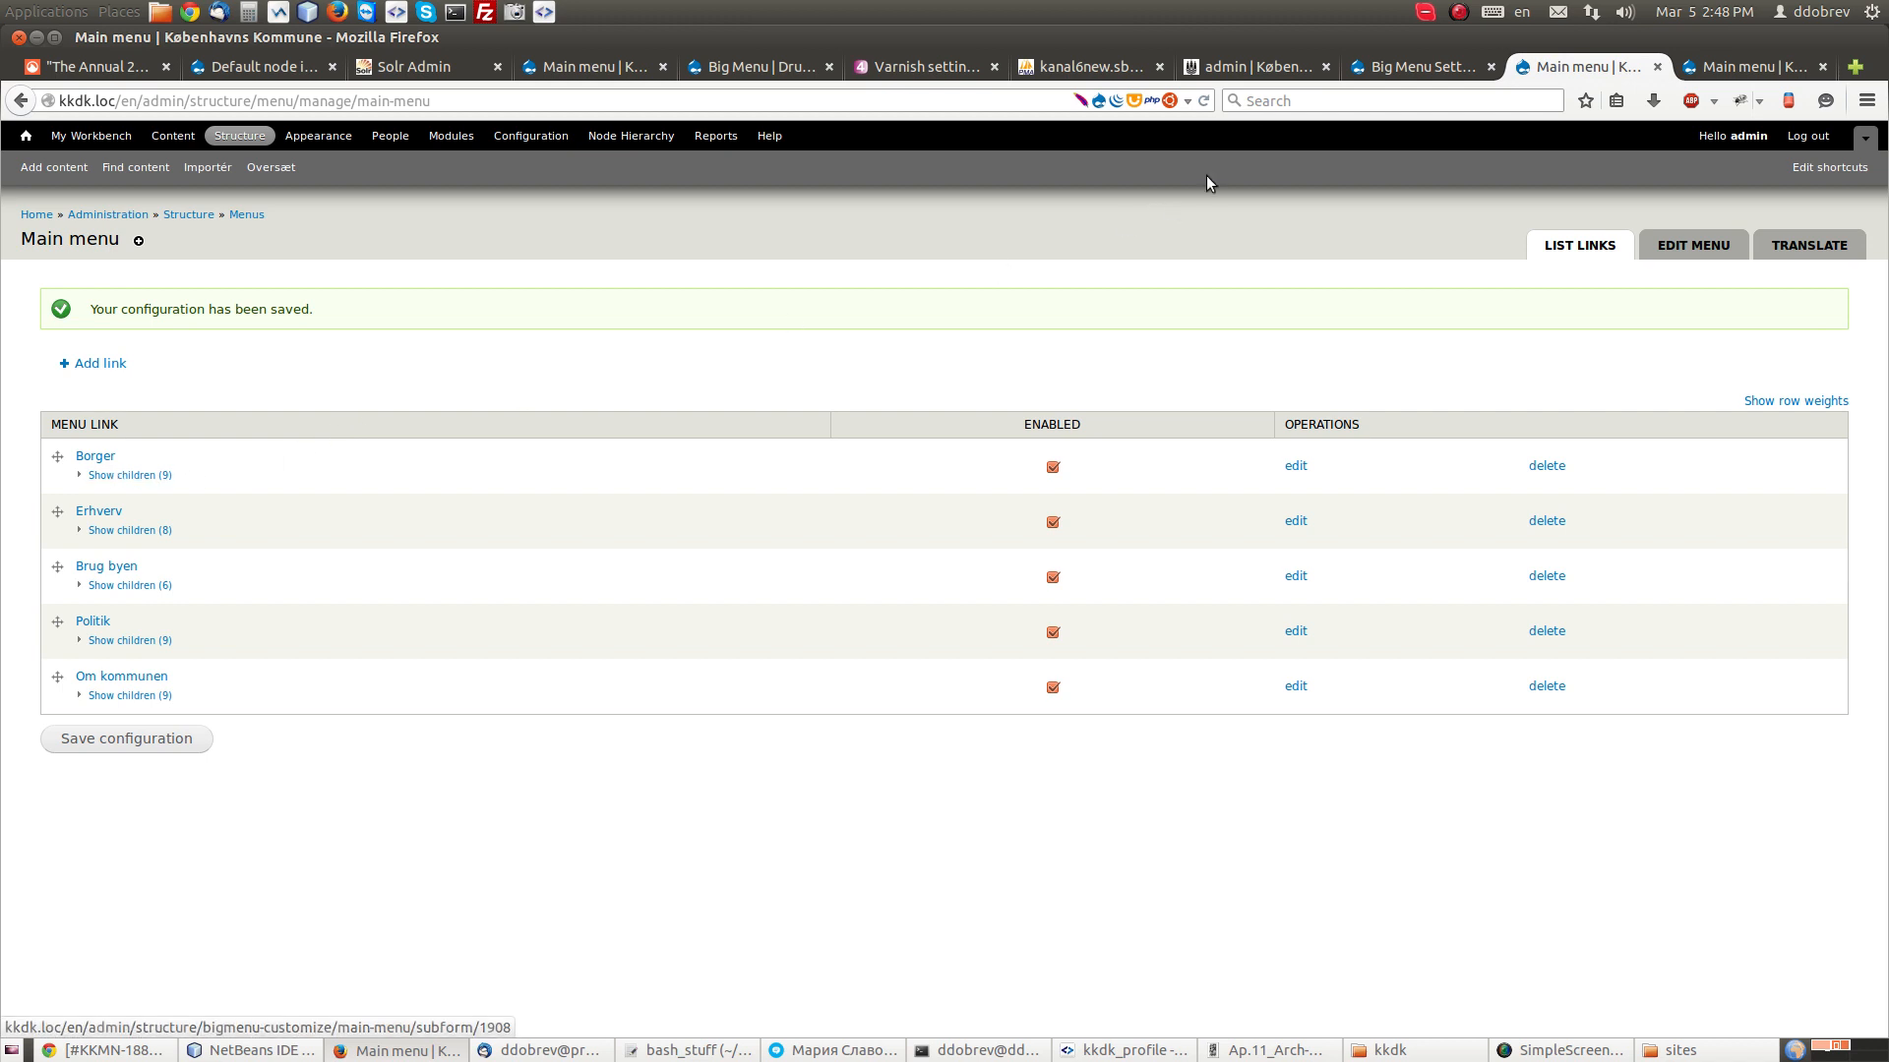
left_click(1416, 66)
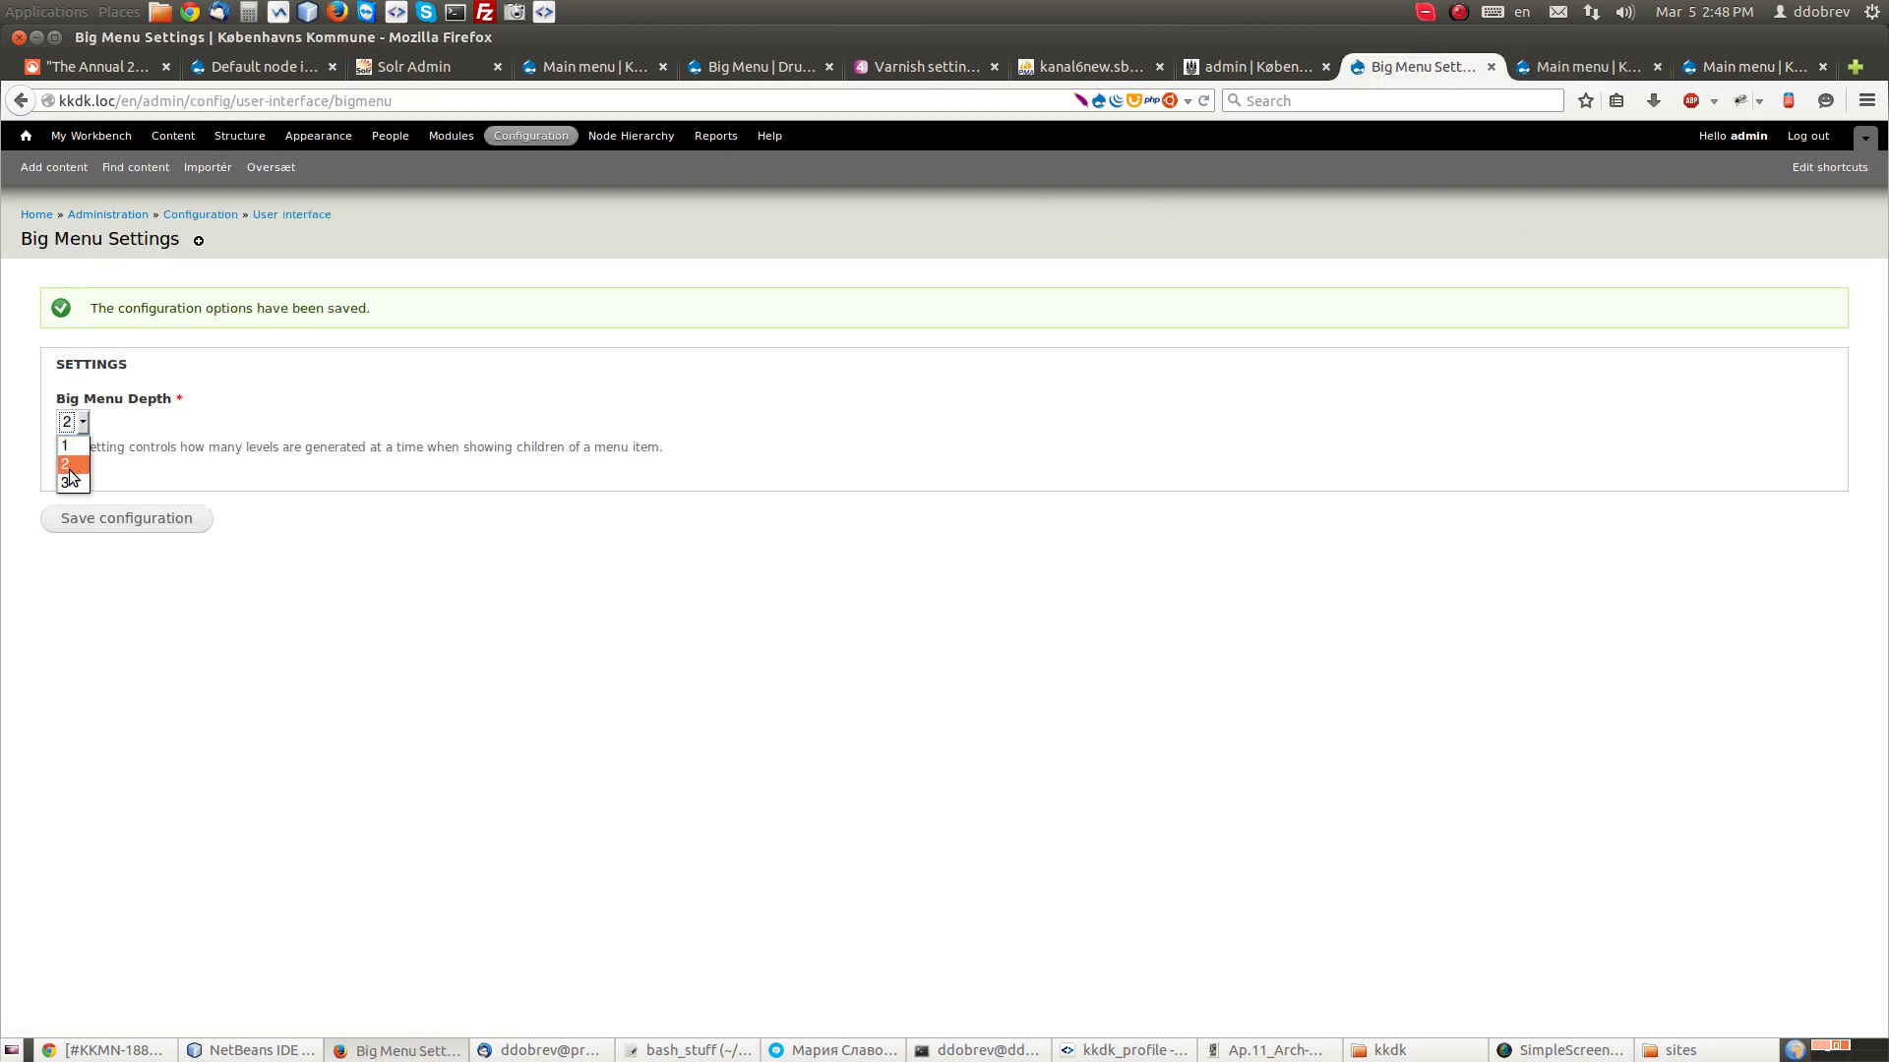
left_click(65, 481)
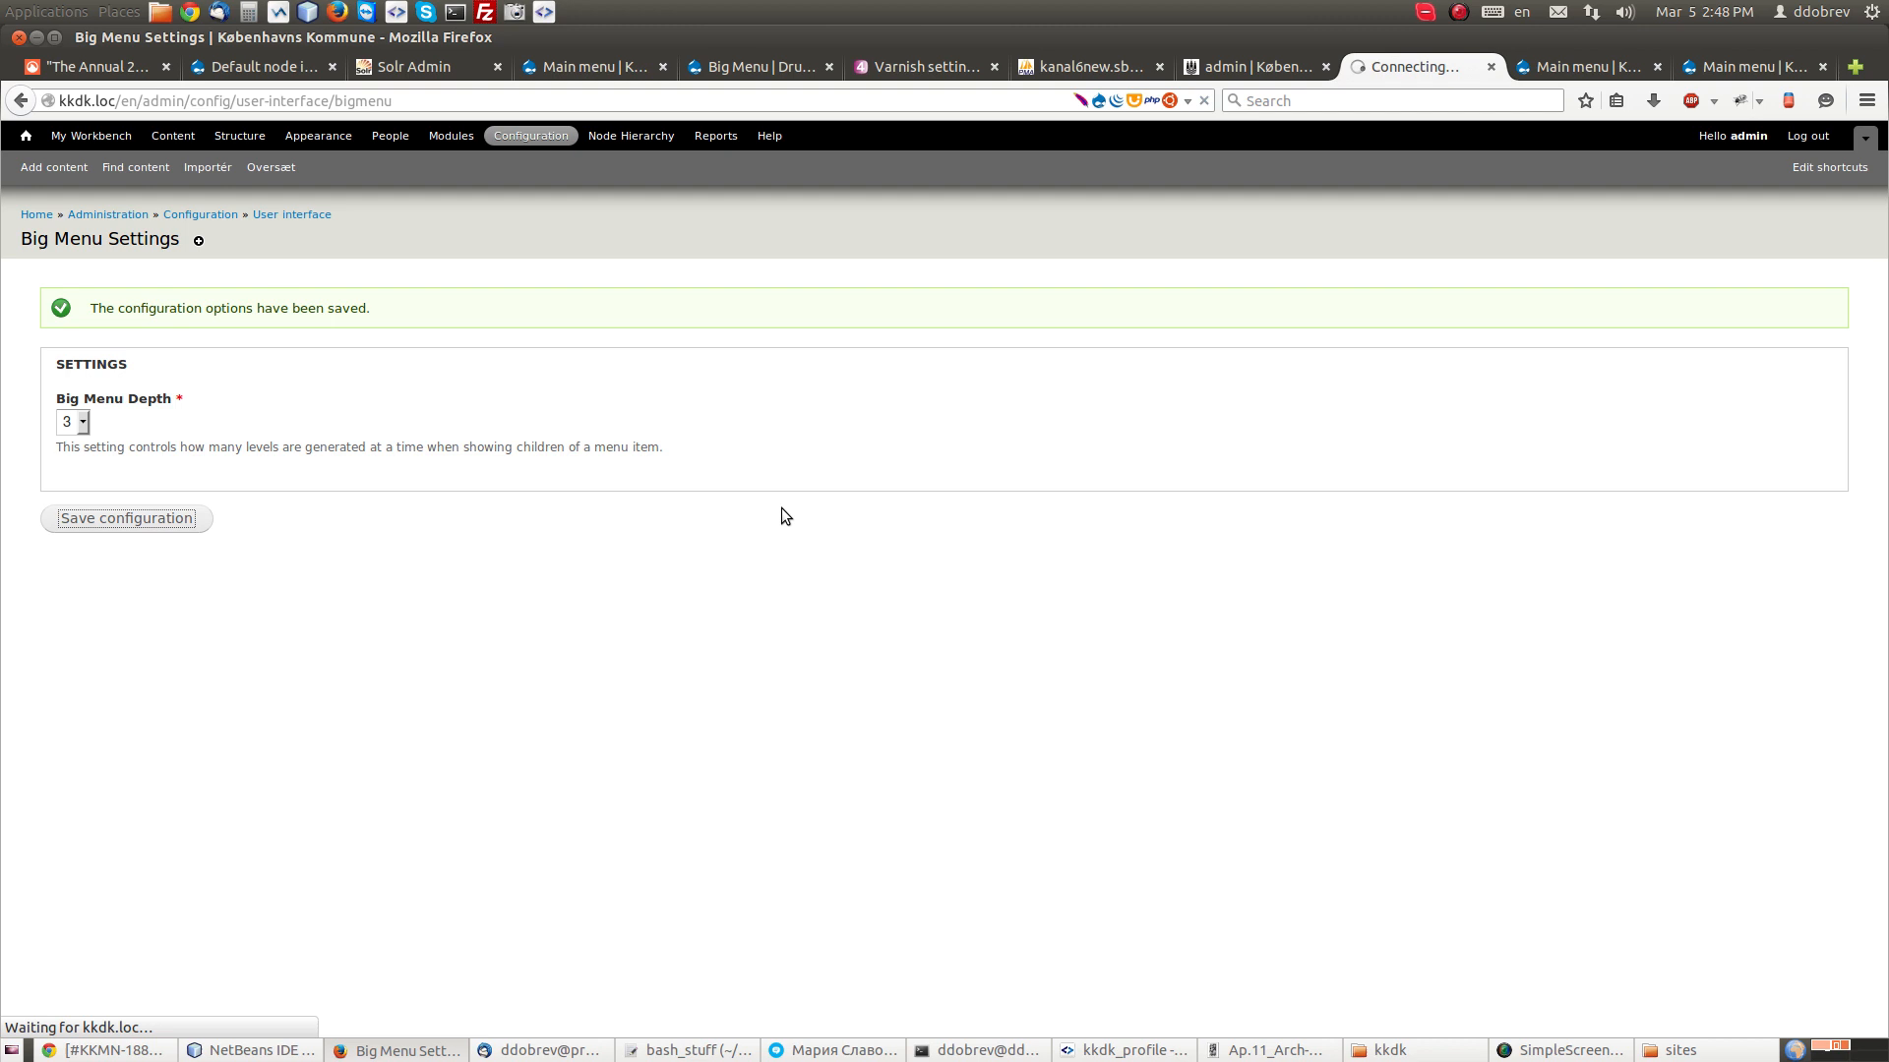
mouse_move(1583, 65)
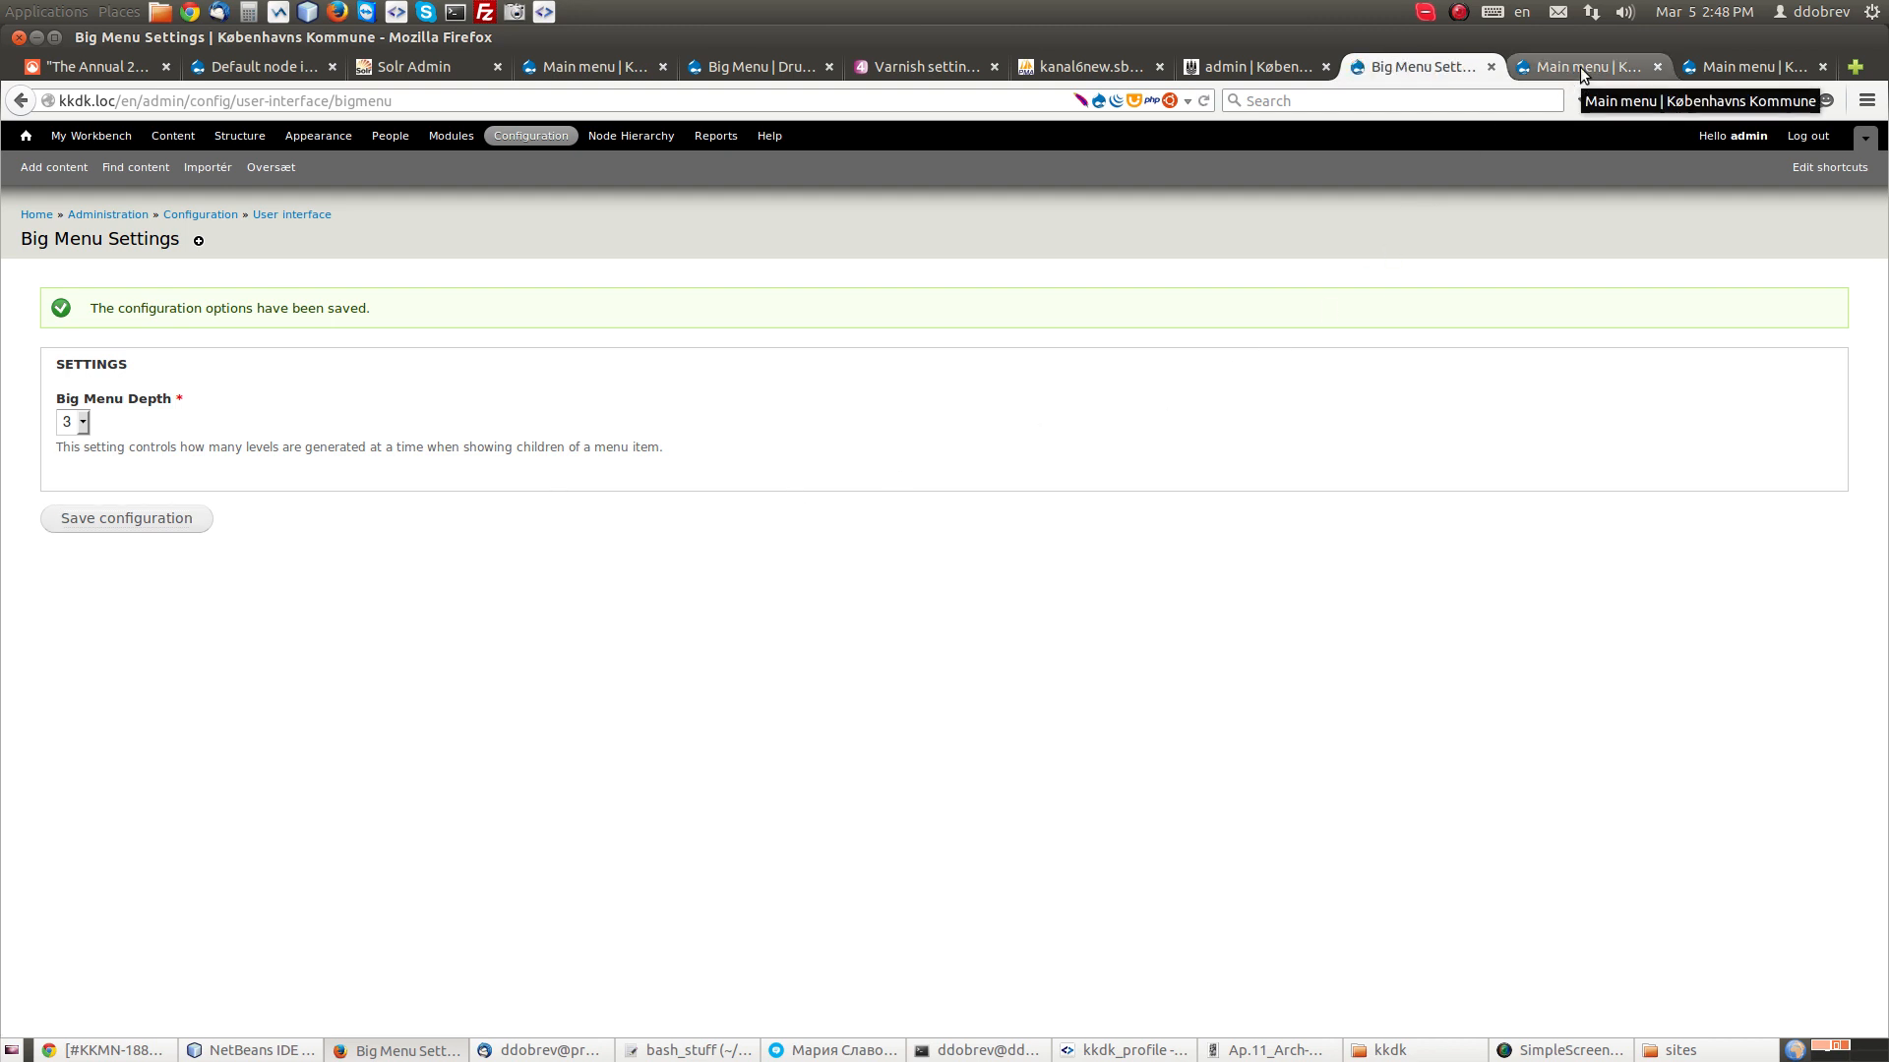
Step: Expand Borger on the Main menu page to browse Flytning og adresse, Kørekort and Børnehave
left_click(1586, 66)
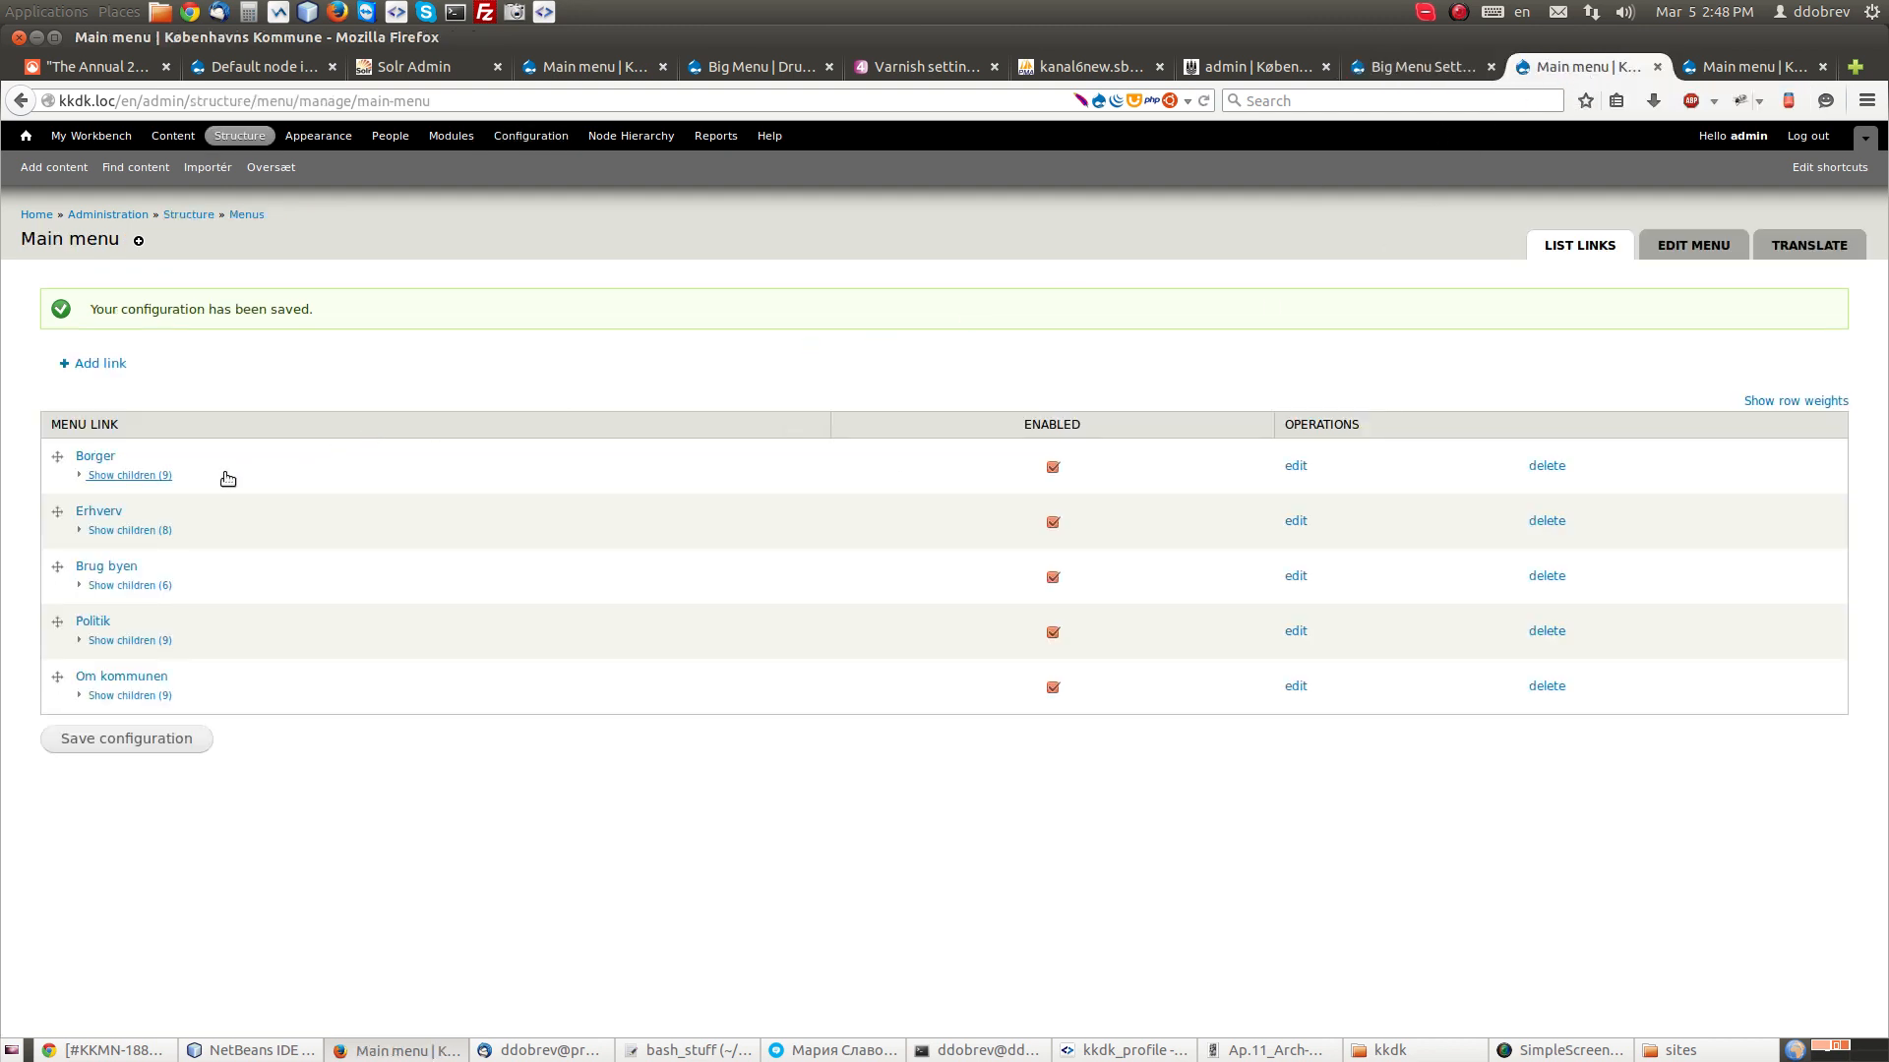
mouse_move(128, 474)
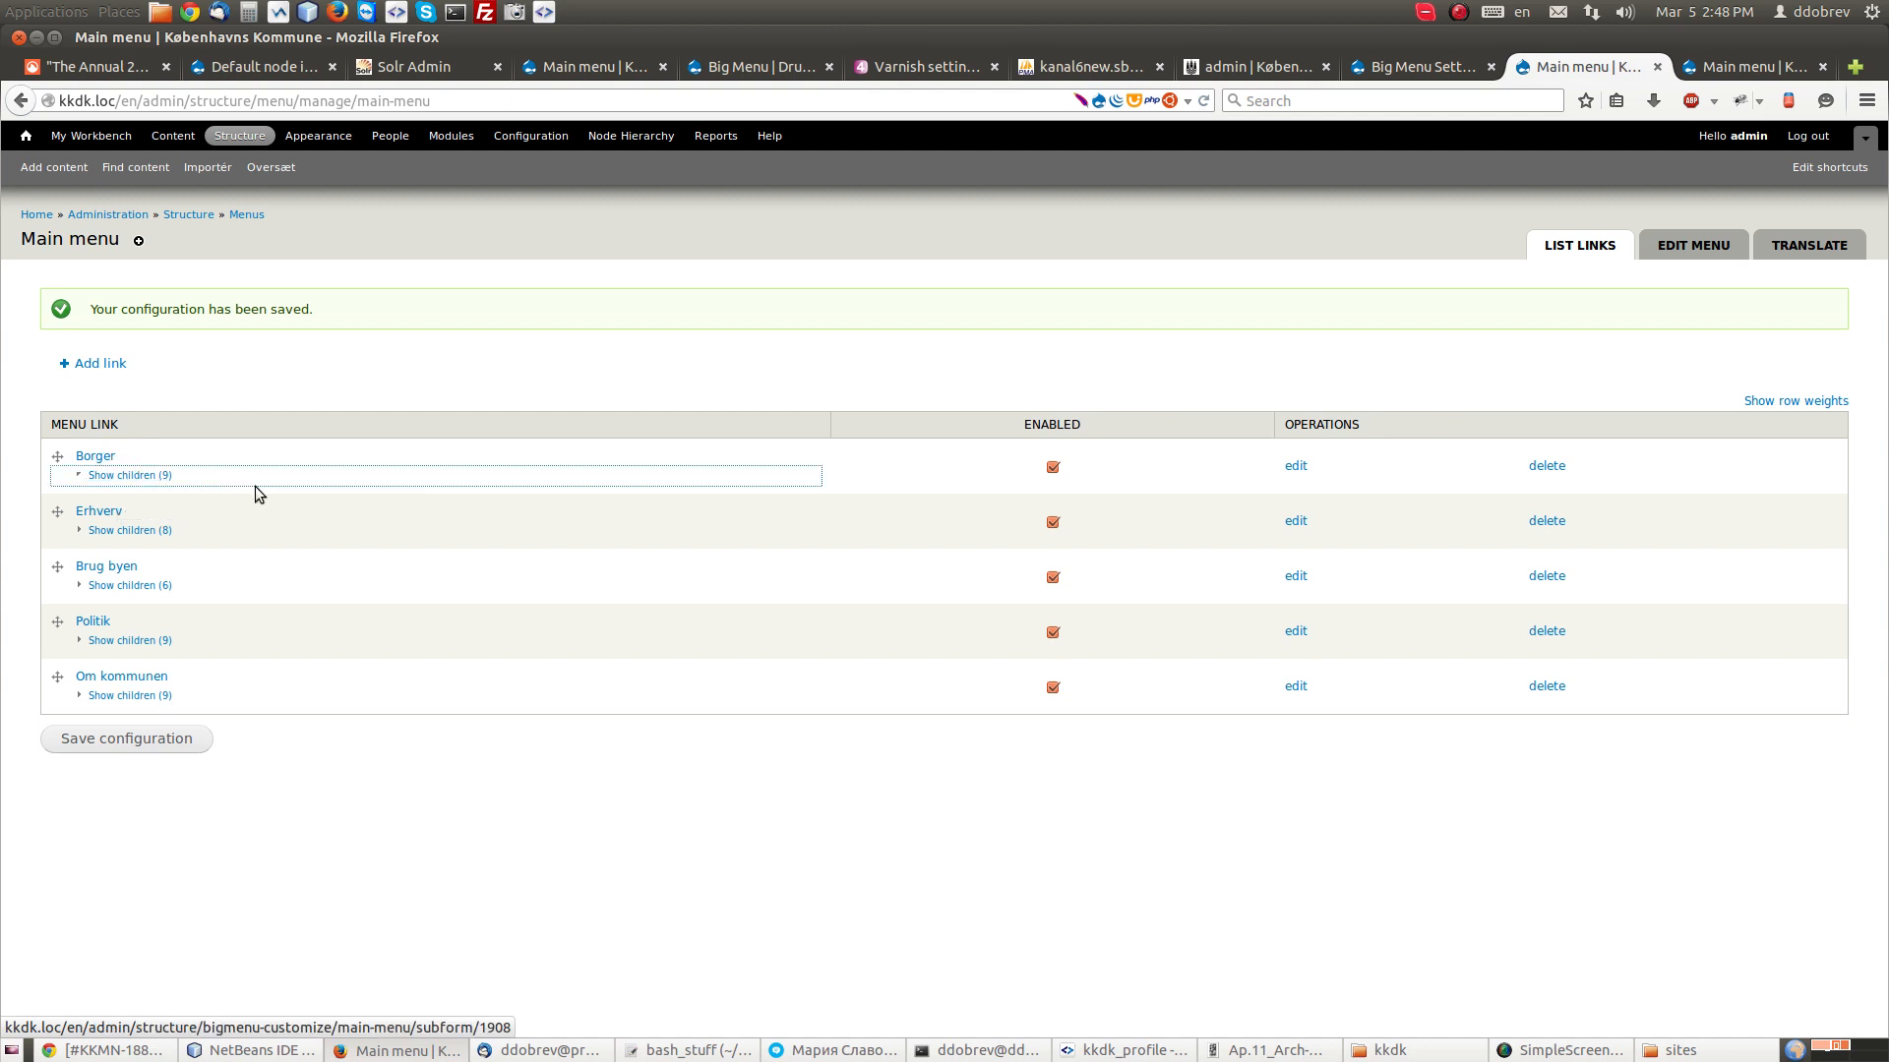
mouse_move(265, 494)
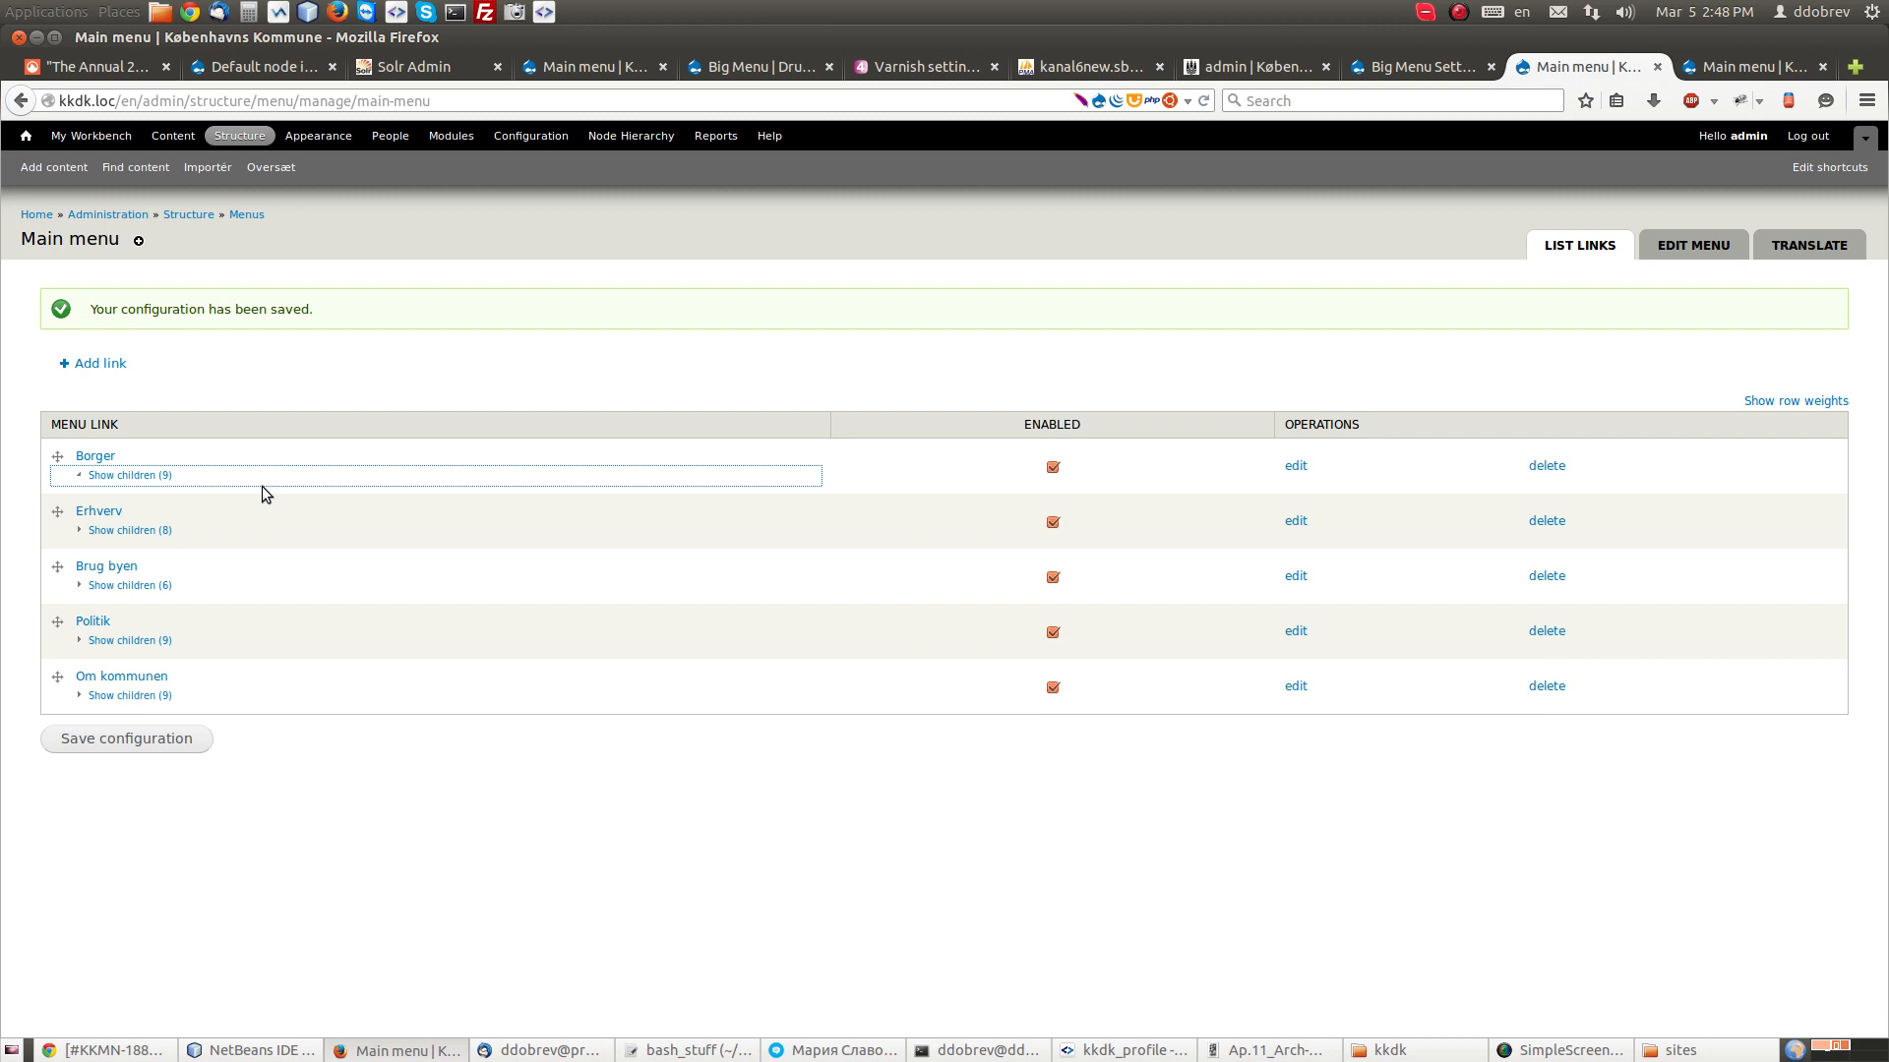
left_click(130, 474)
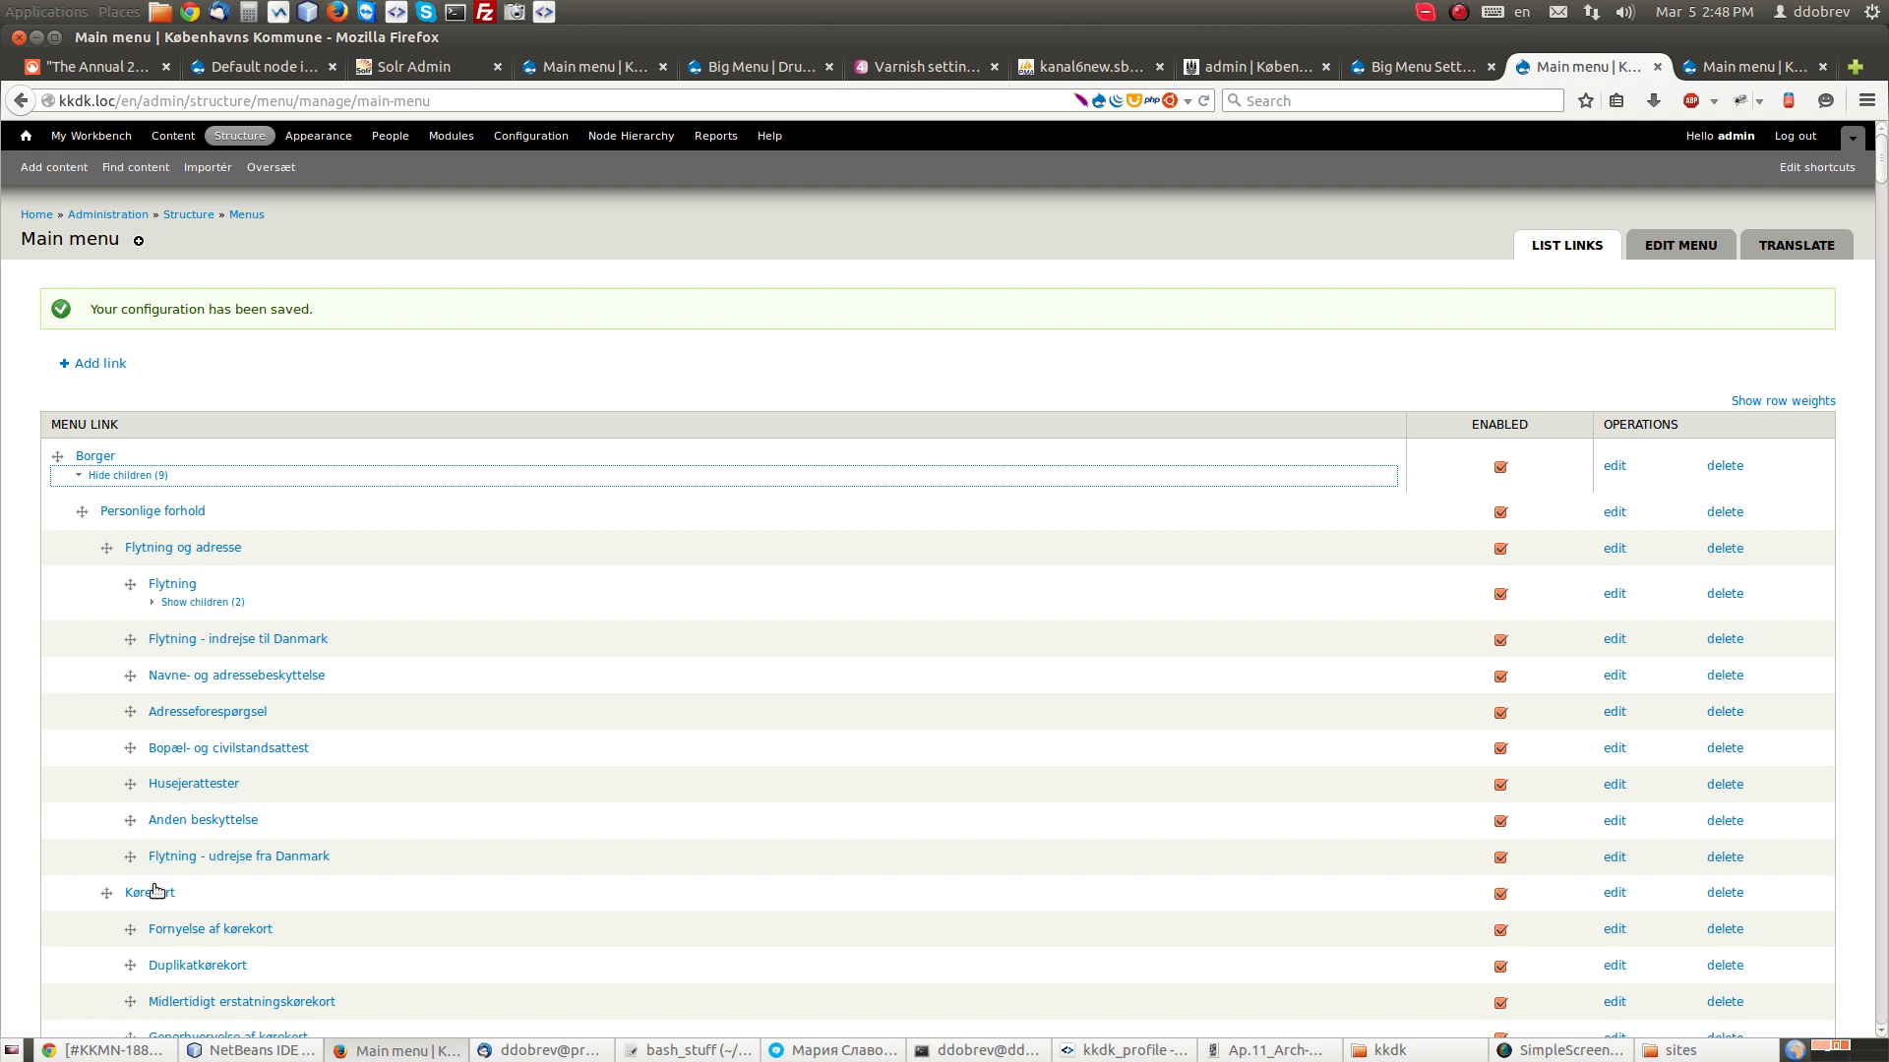
scroll("down", 3)
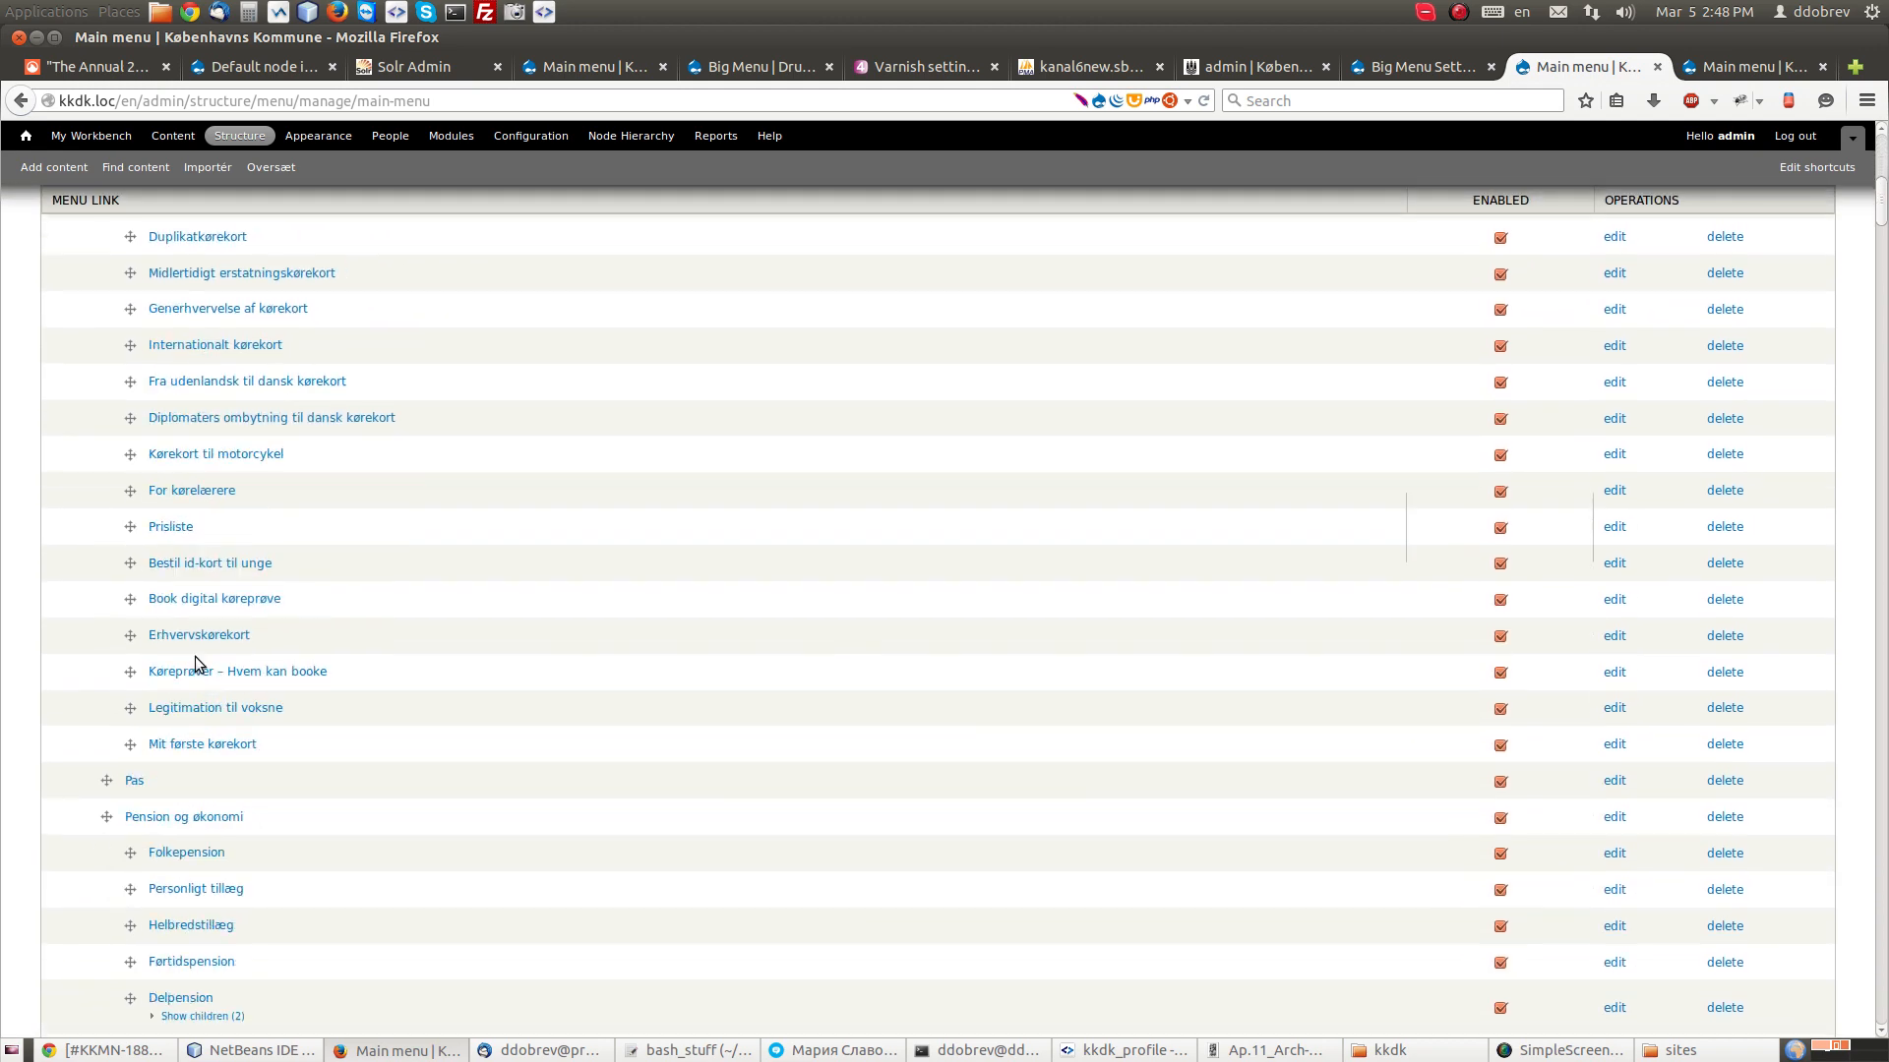
scroll("down", 3)
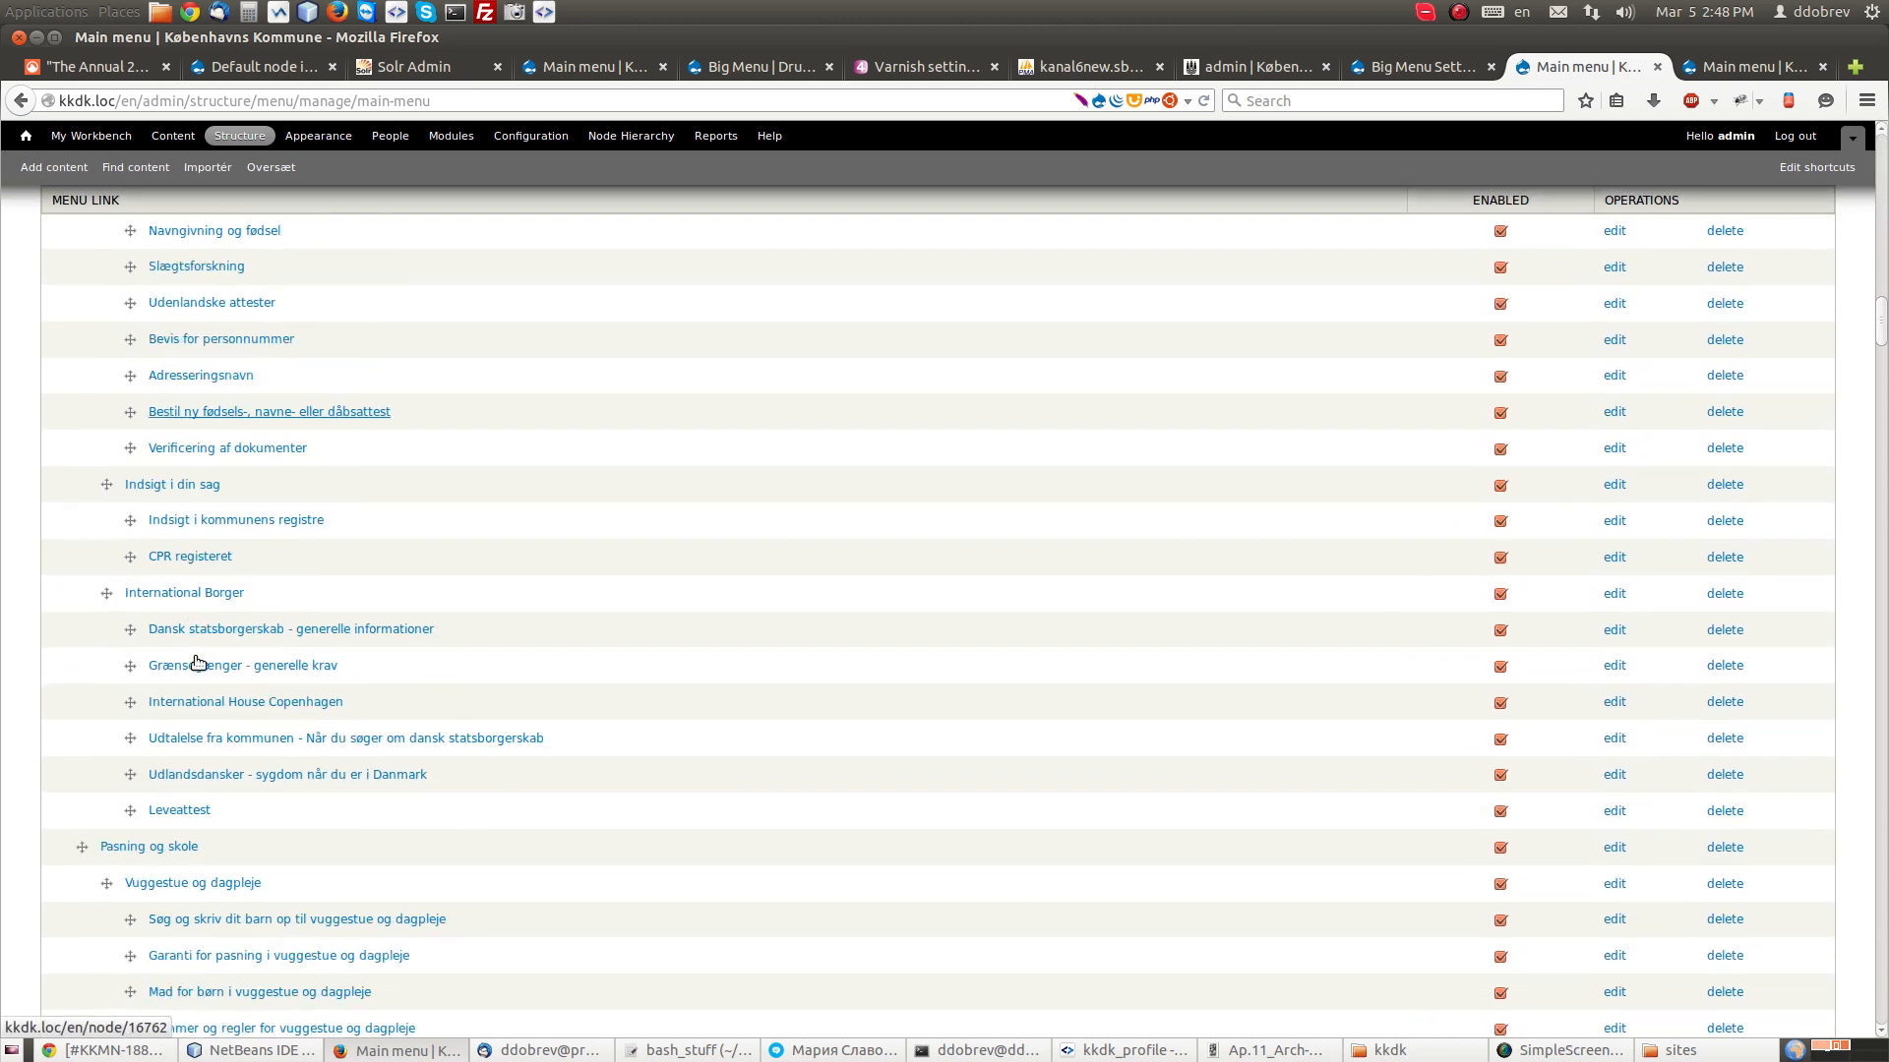
mouse_move(197, 665)
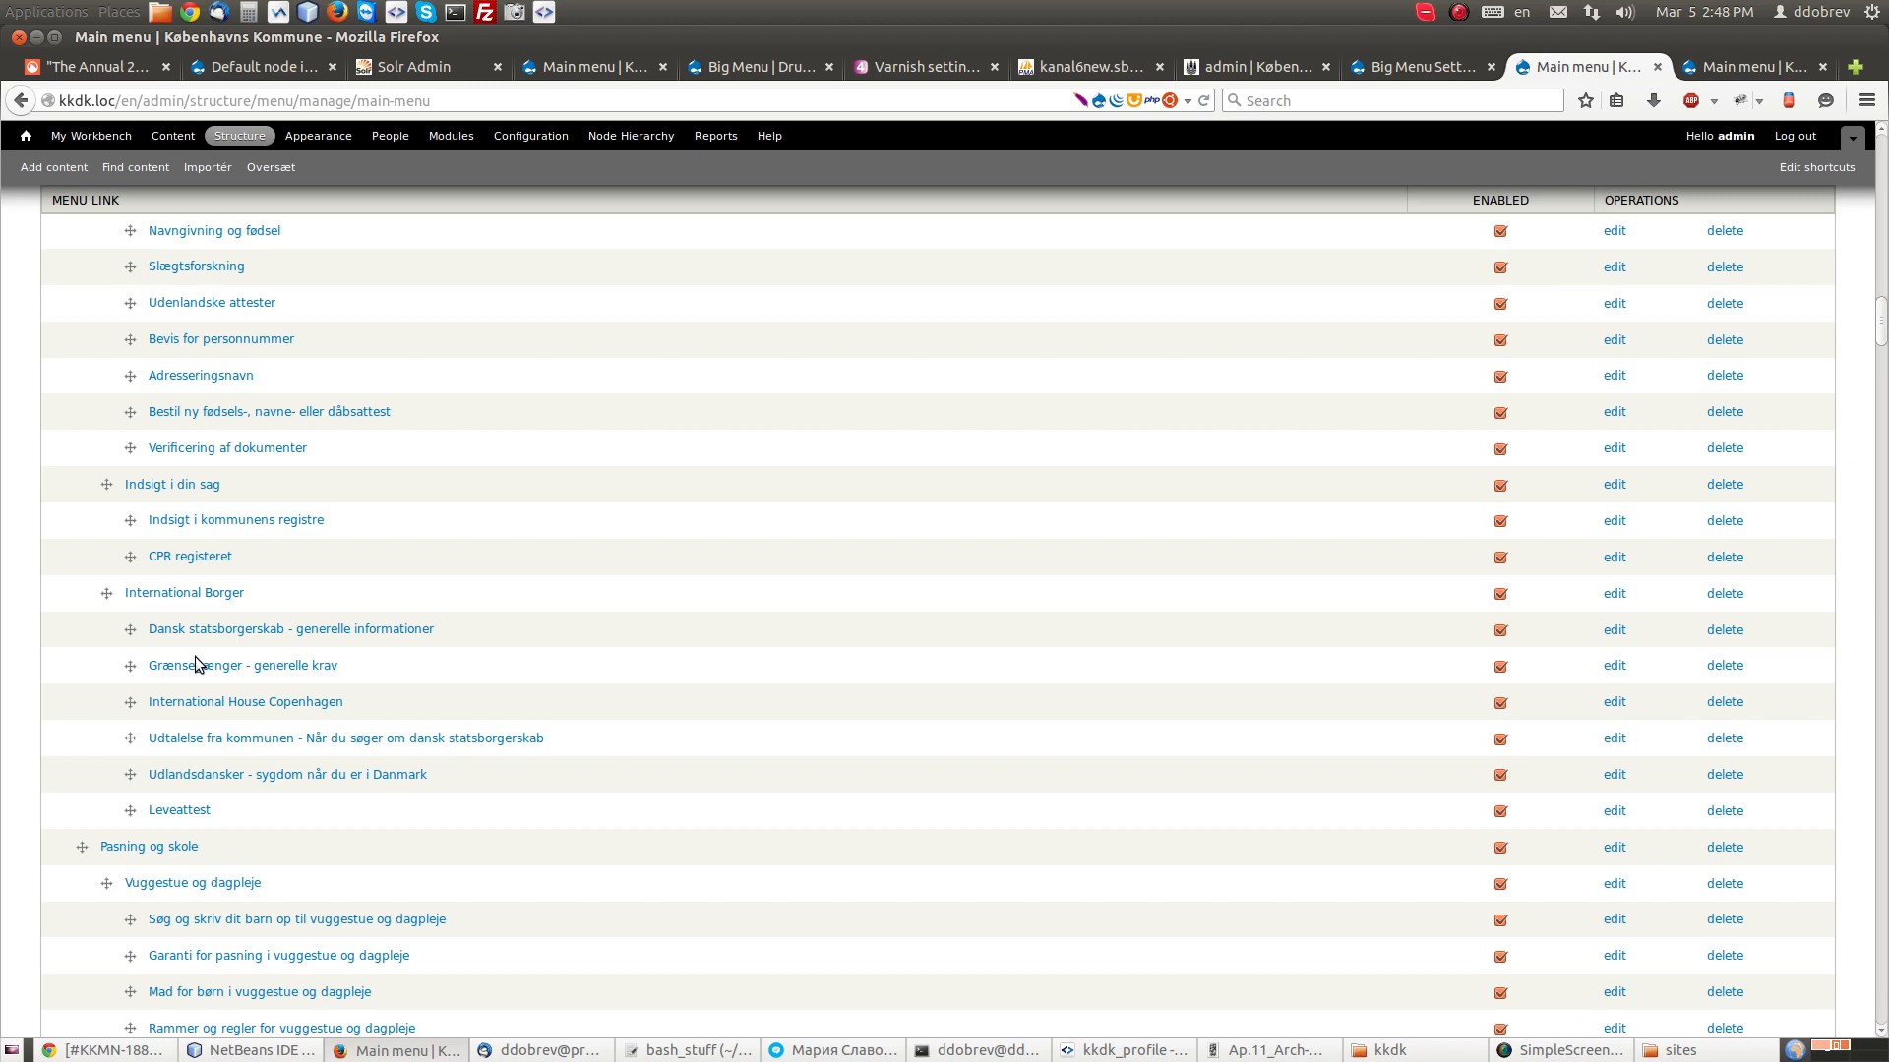
scroll("down", 3)
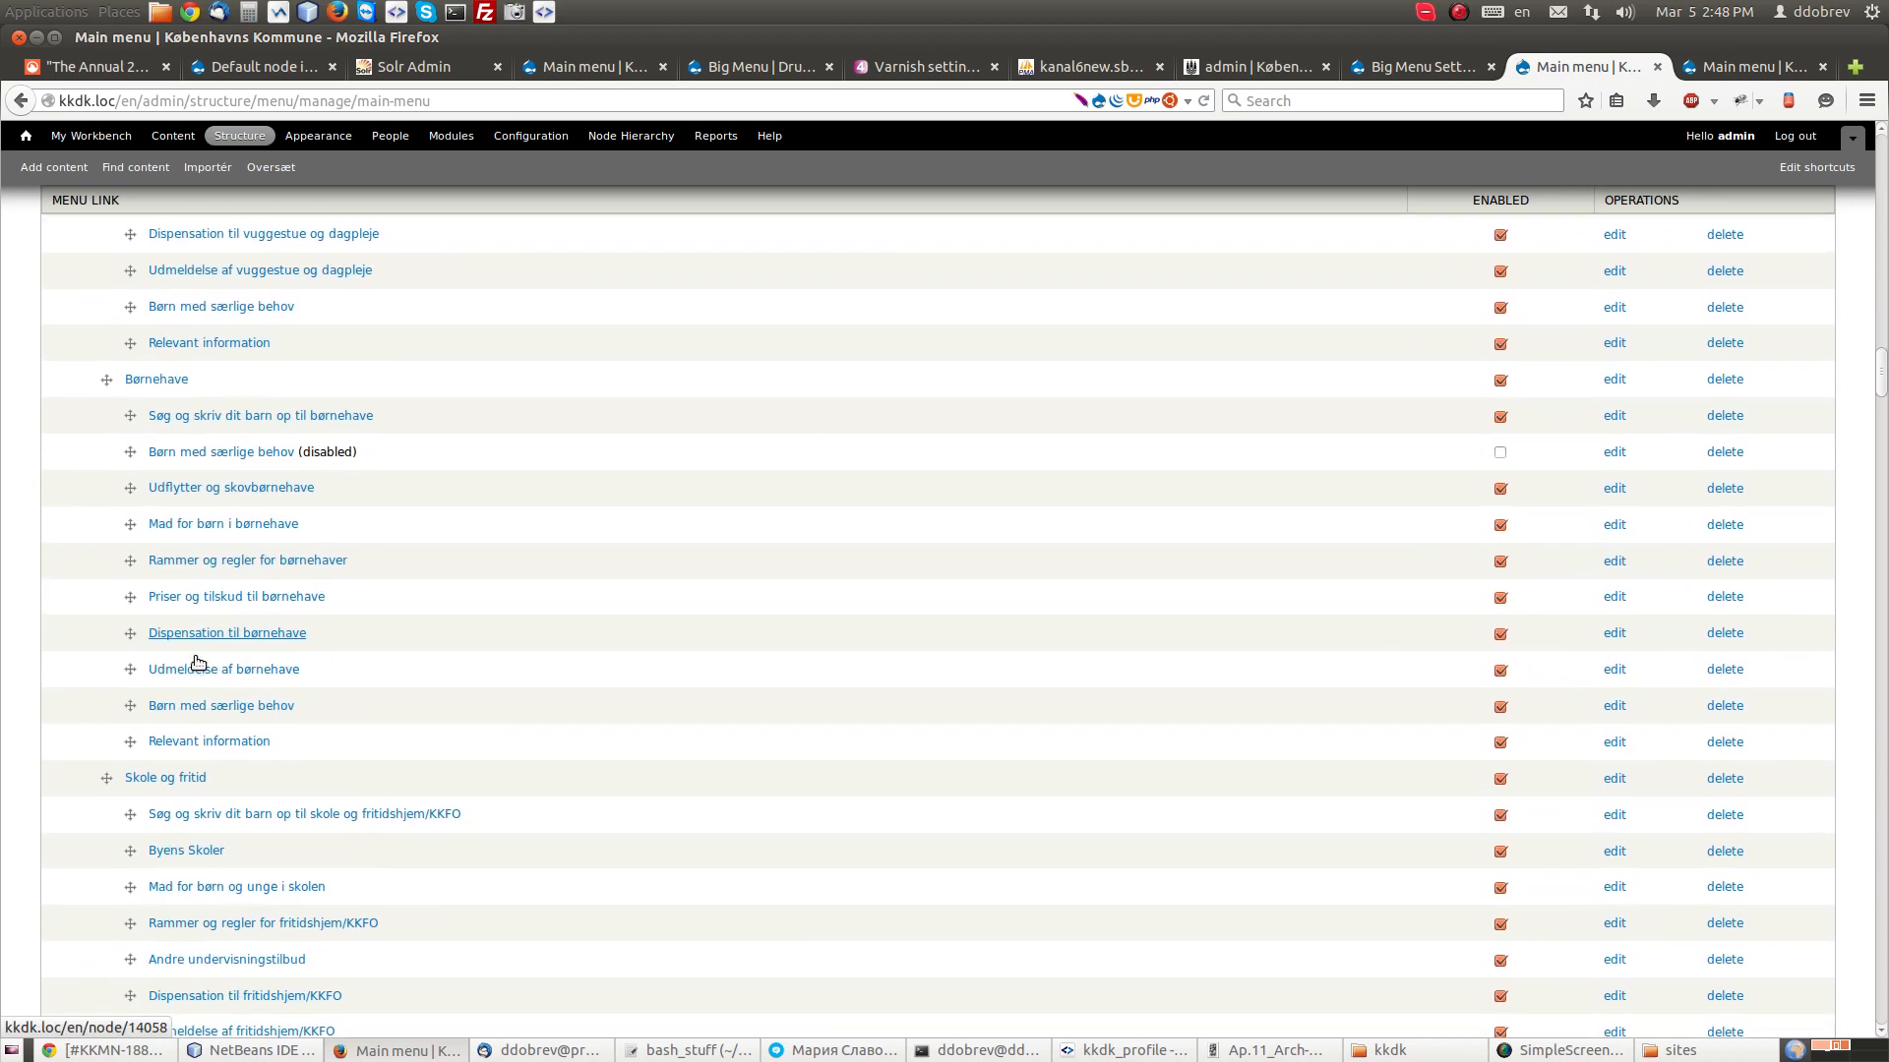